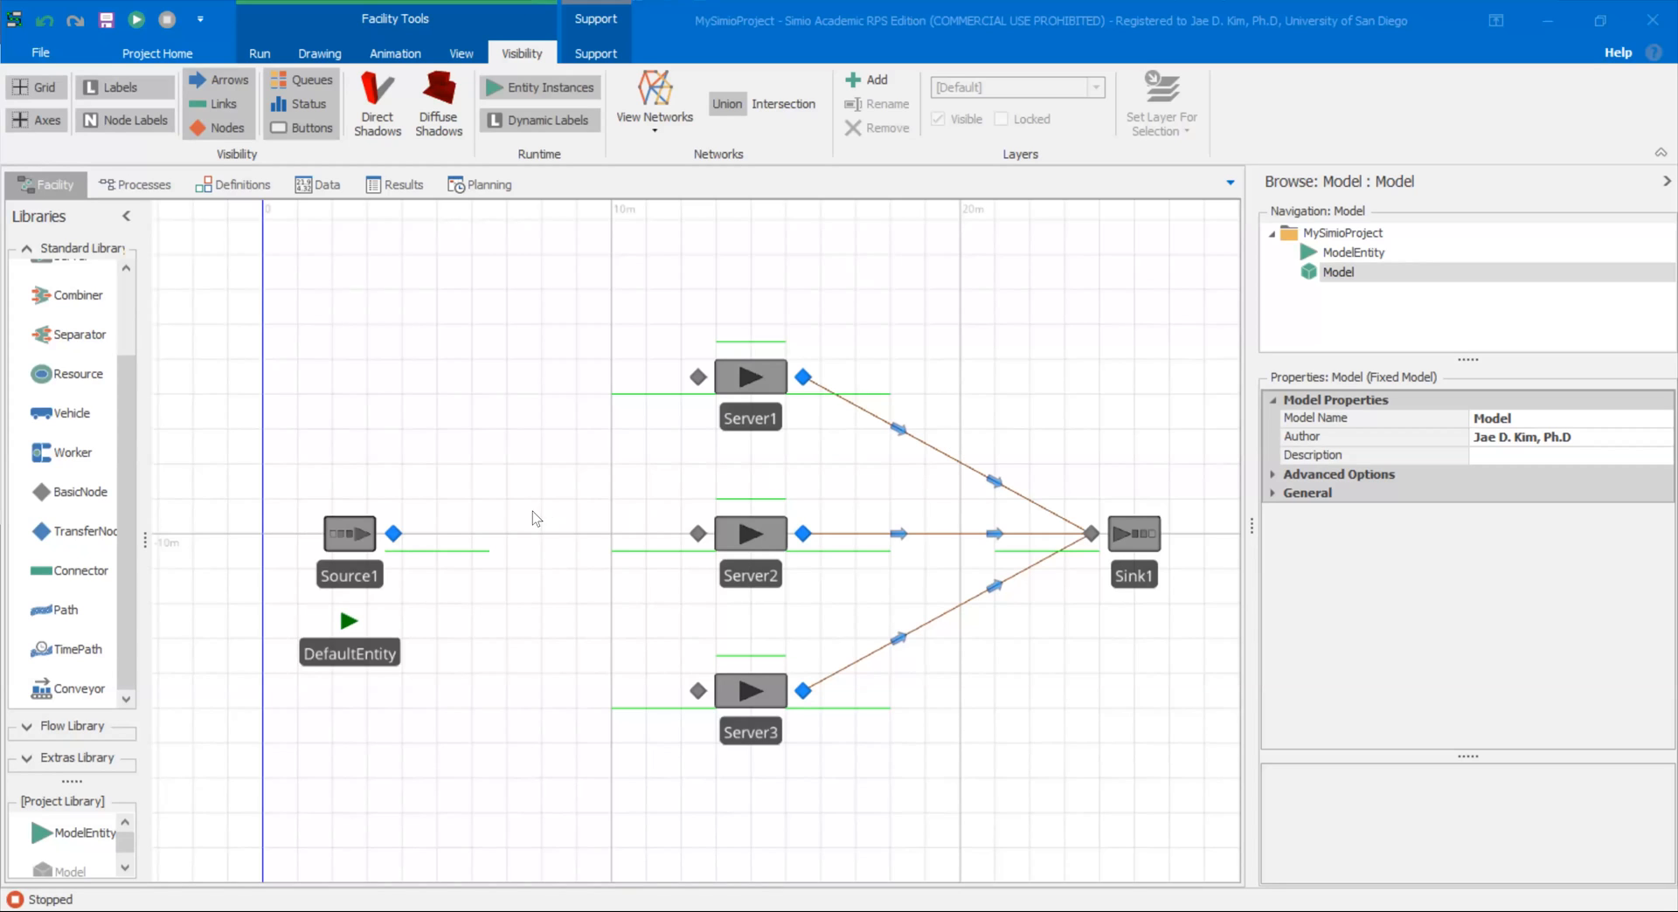
pyautogui.moveTo(489, 174)
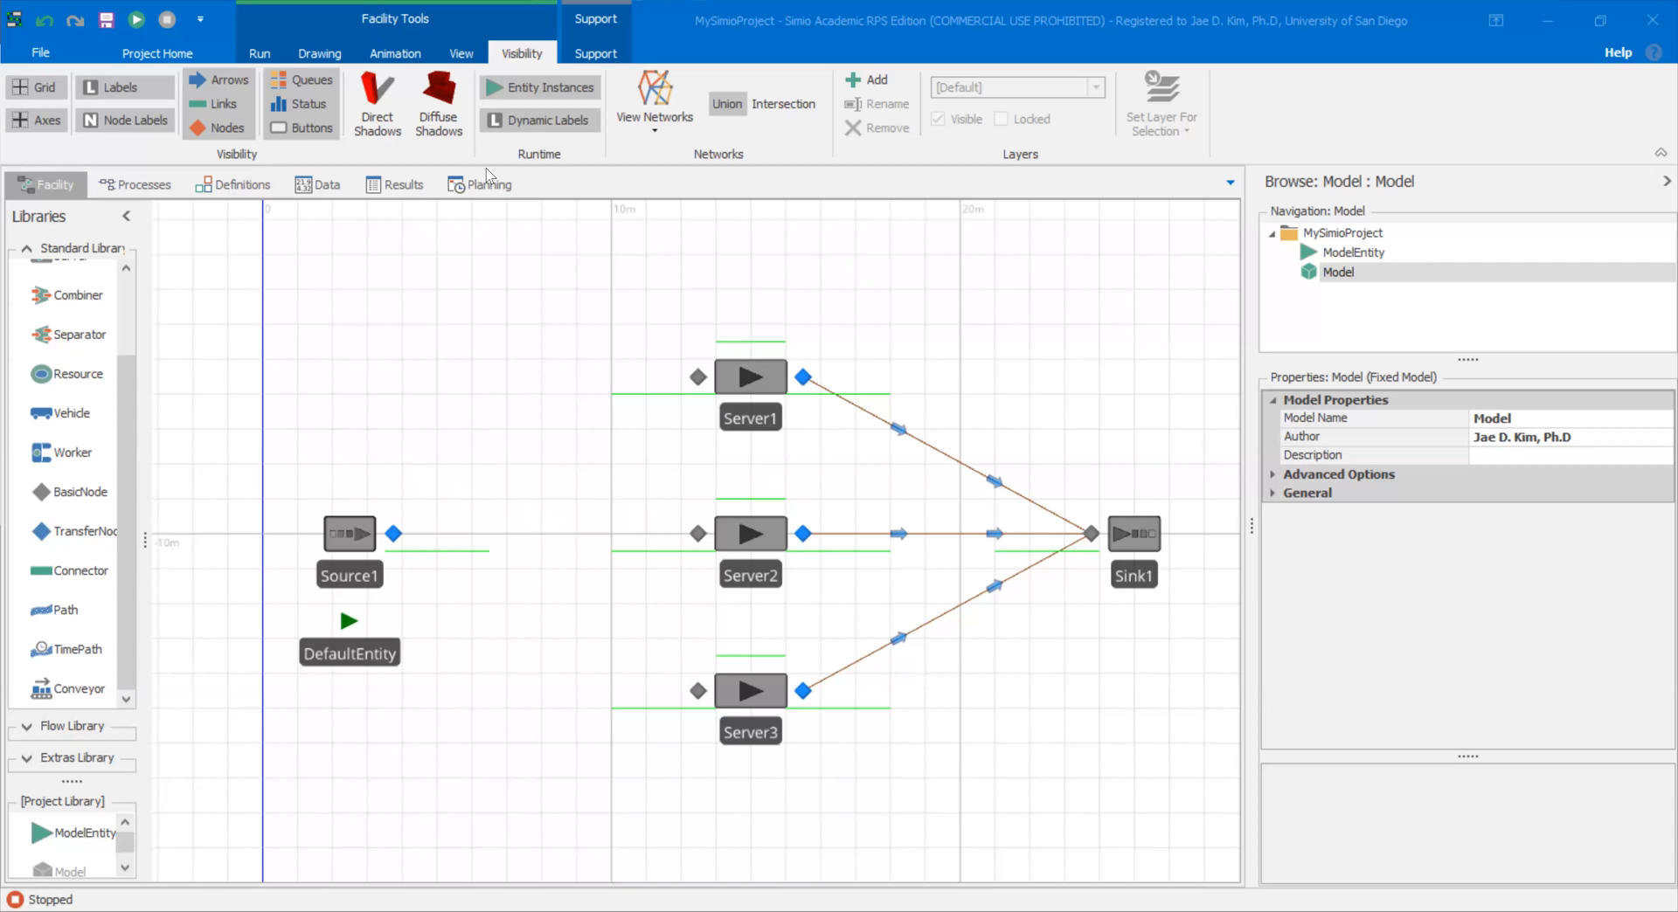
pyautogui.moveTo(351, 558)
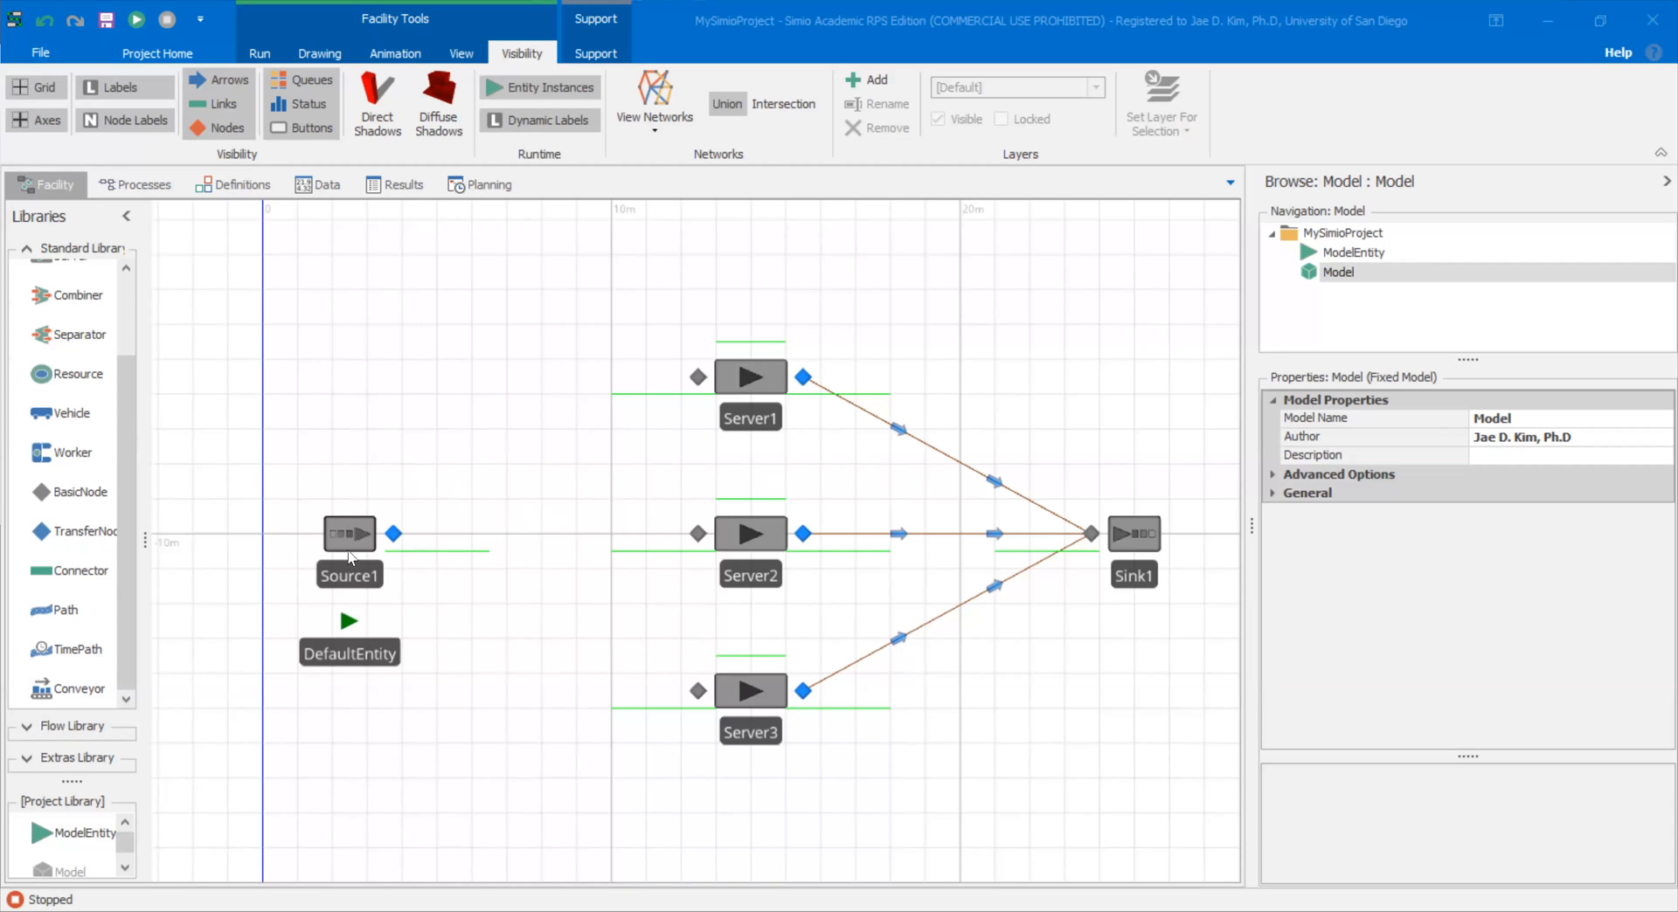
pyautogui.moveTo(313, 538)
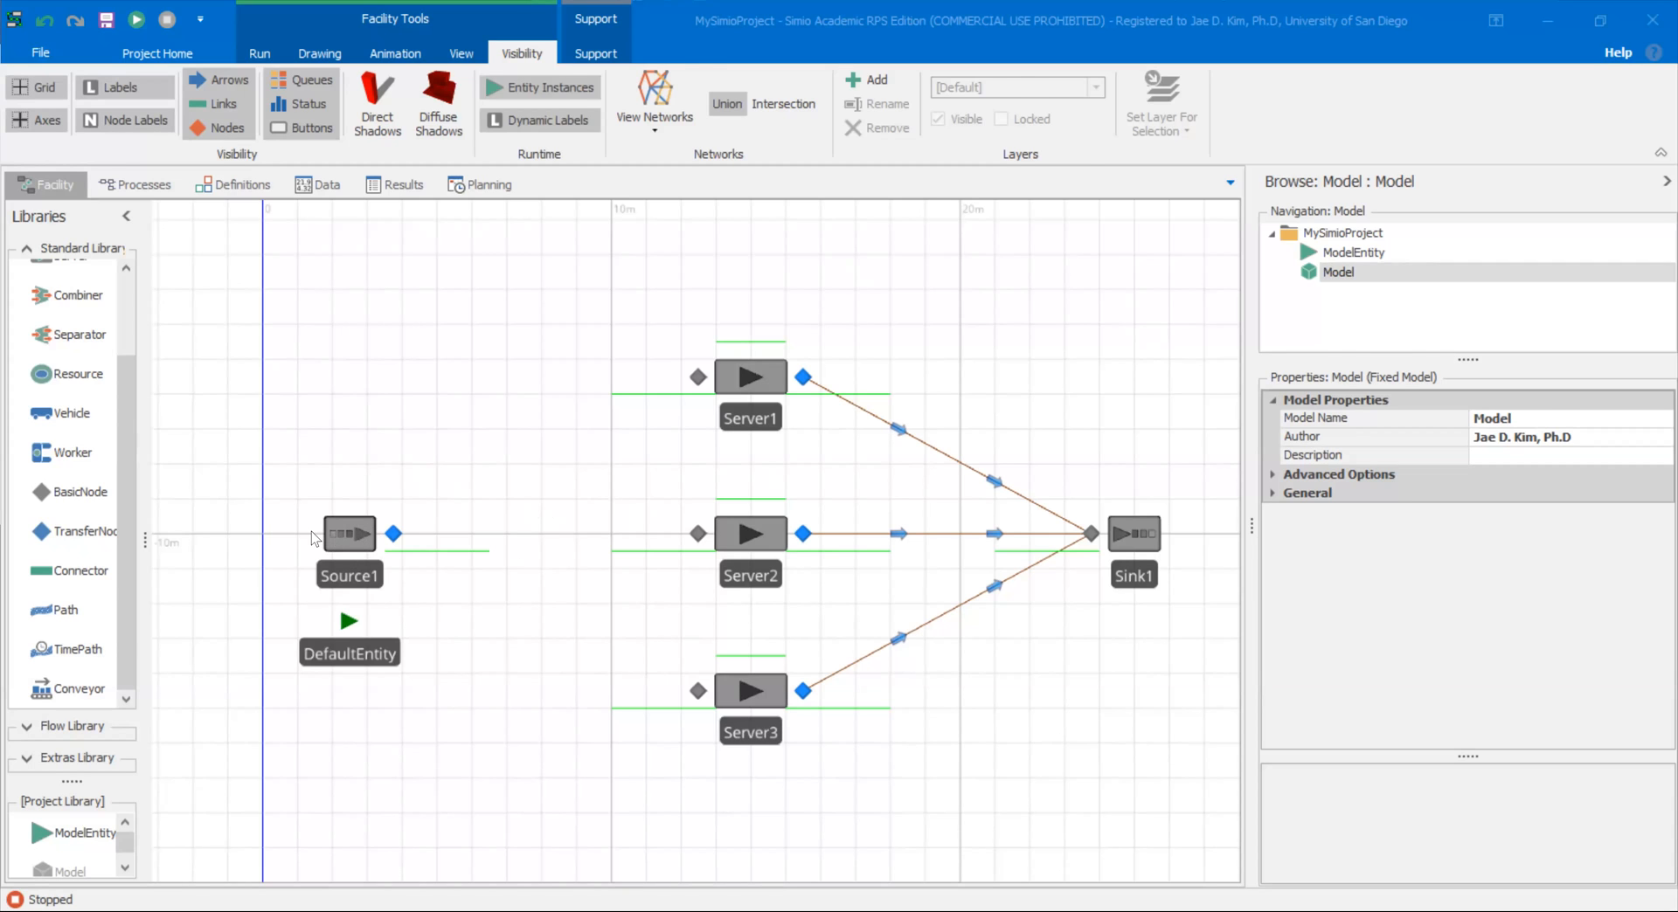
# Step: Reposition the DefaultEntity and Source1 leftward, ending with Source1's output node selected
pyautogui.click(350, 621)
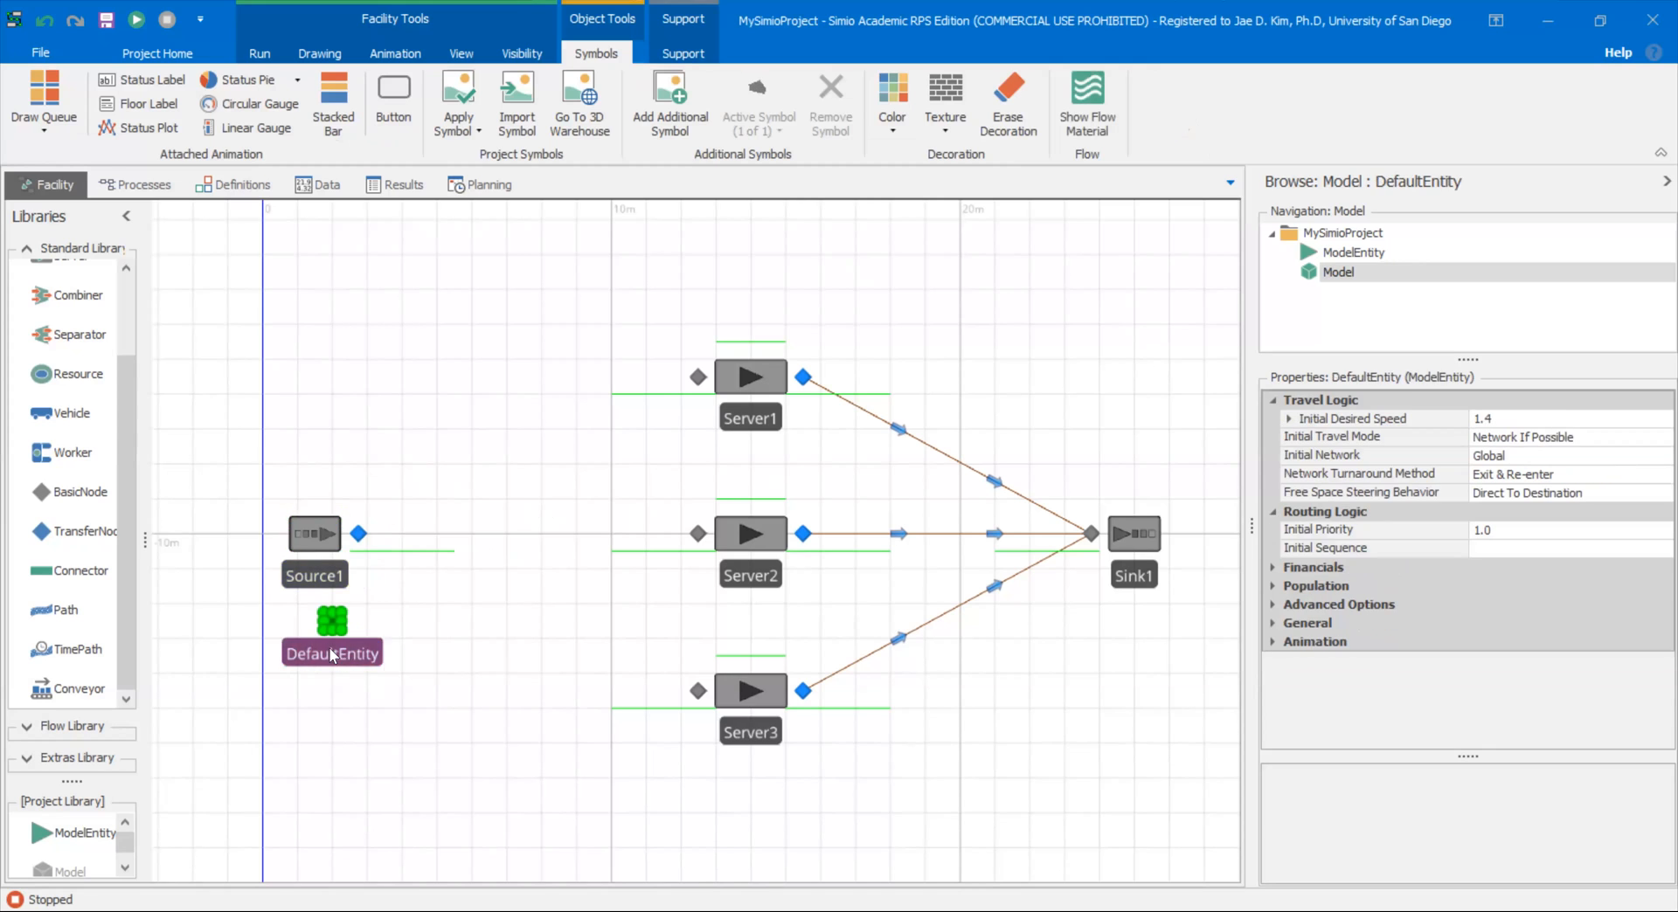
pyautogui.click(523, 53)
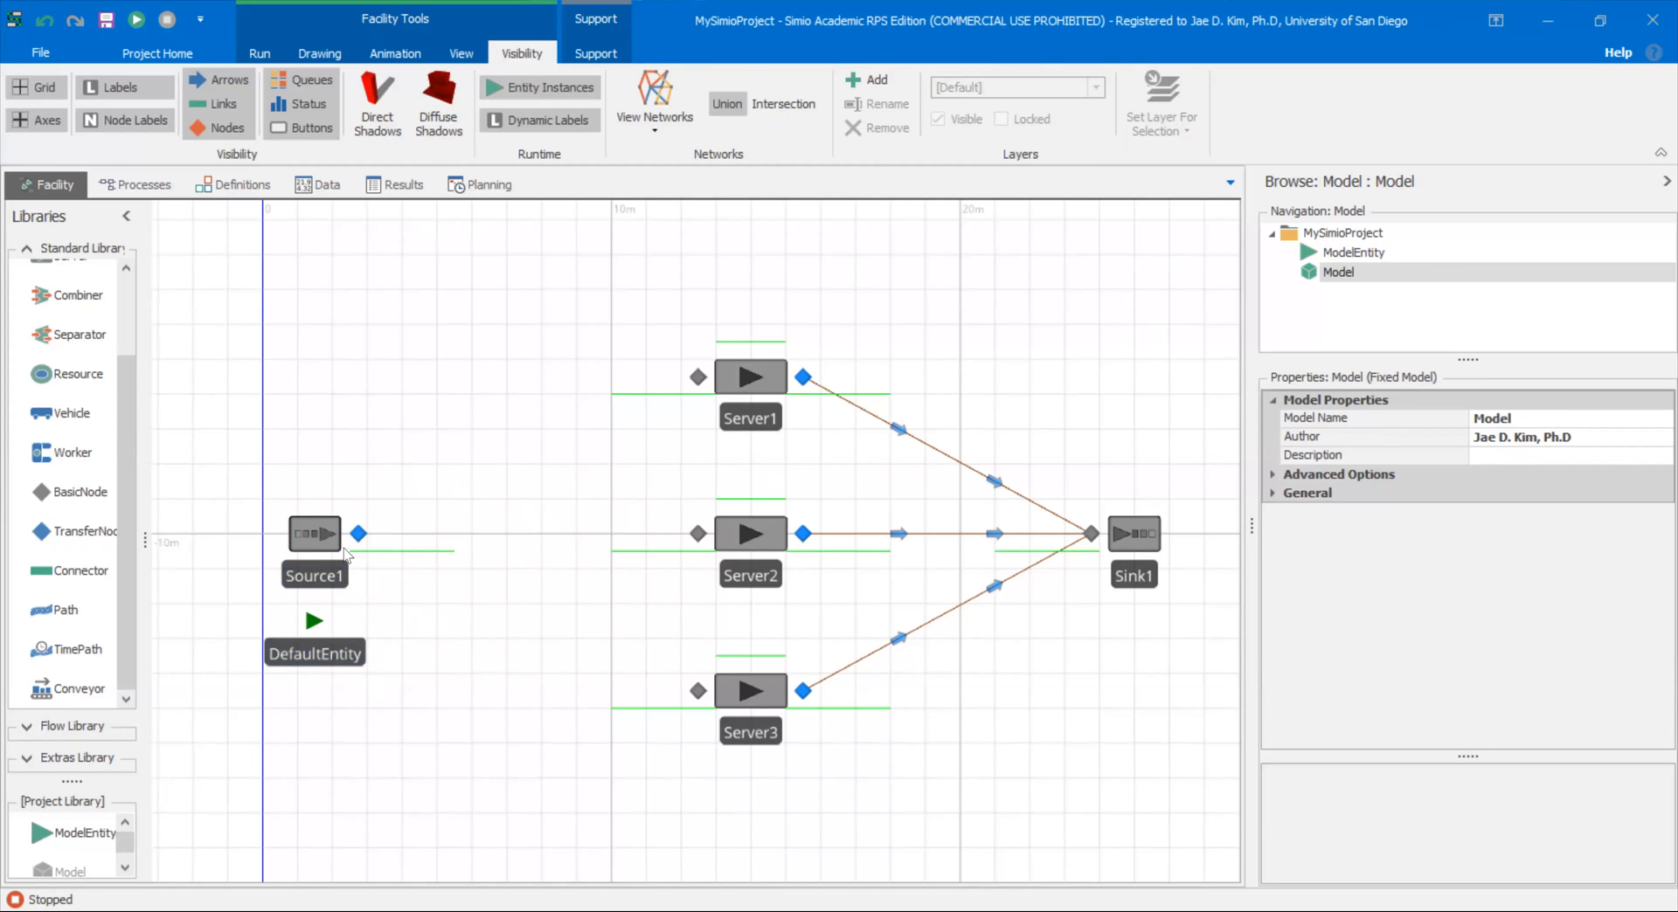
pyautogui.click(360, 534)
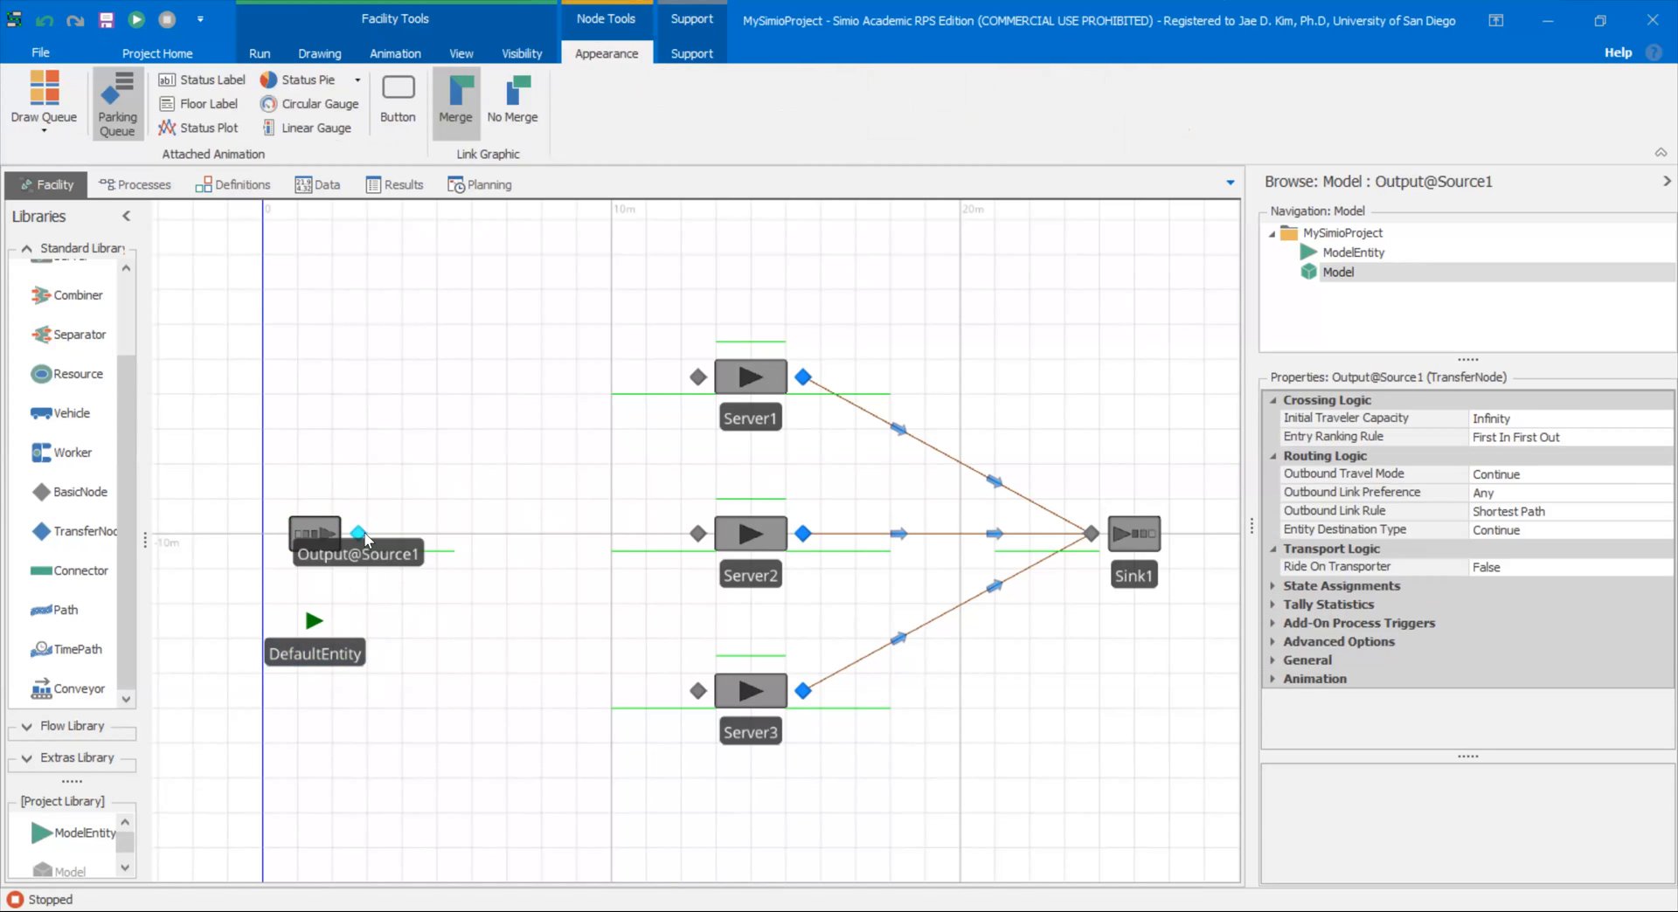
pyautogui.moveTo(70, 620)
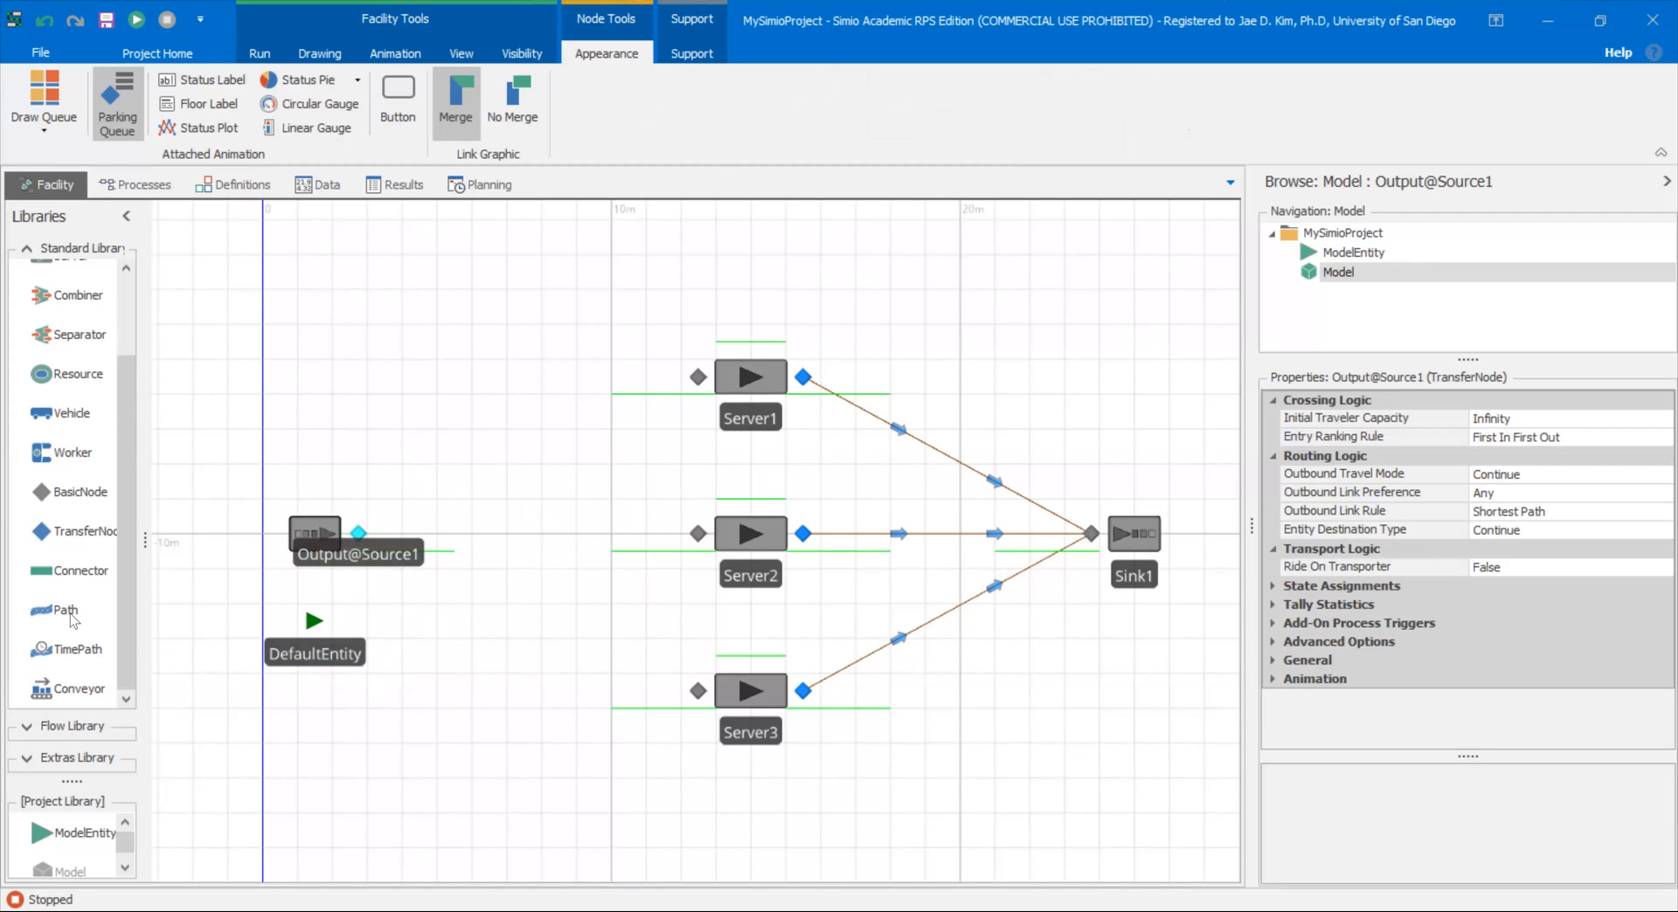
pyautogui.moveTo(674, 391)
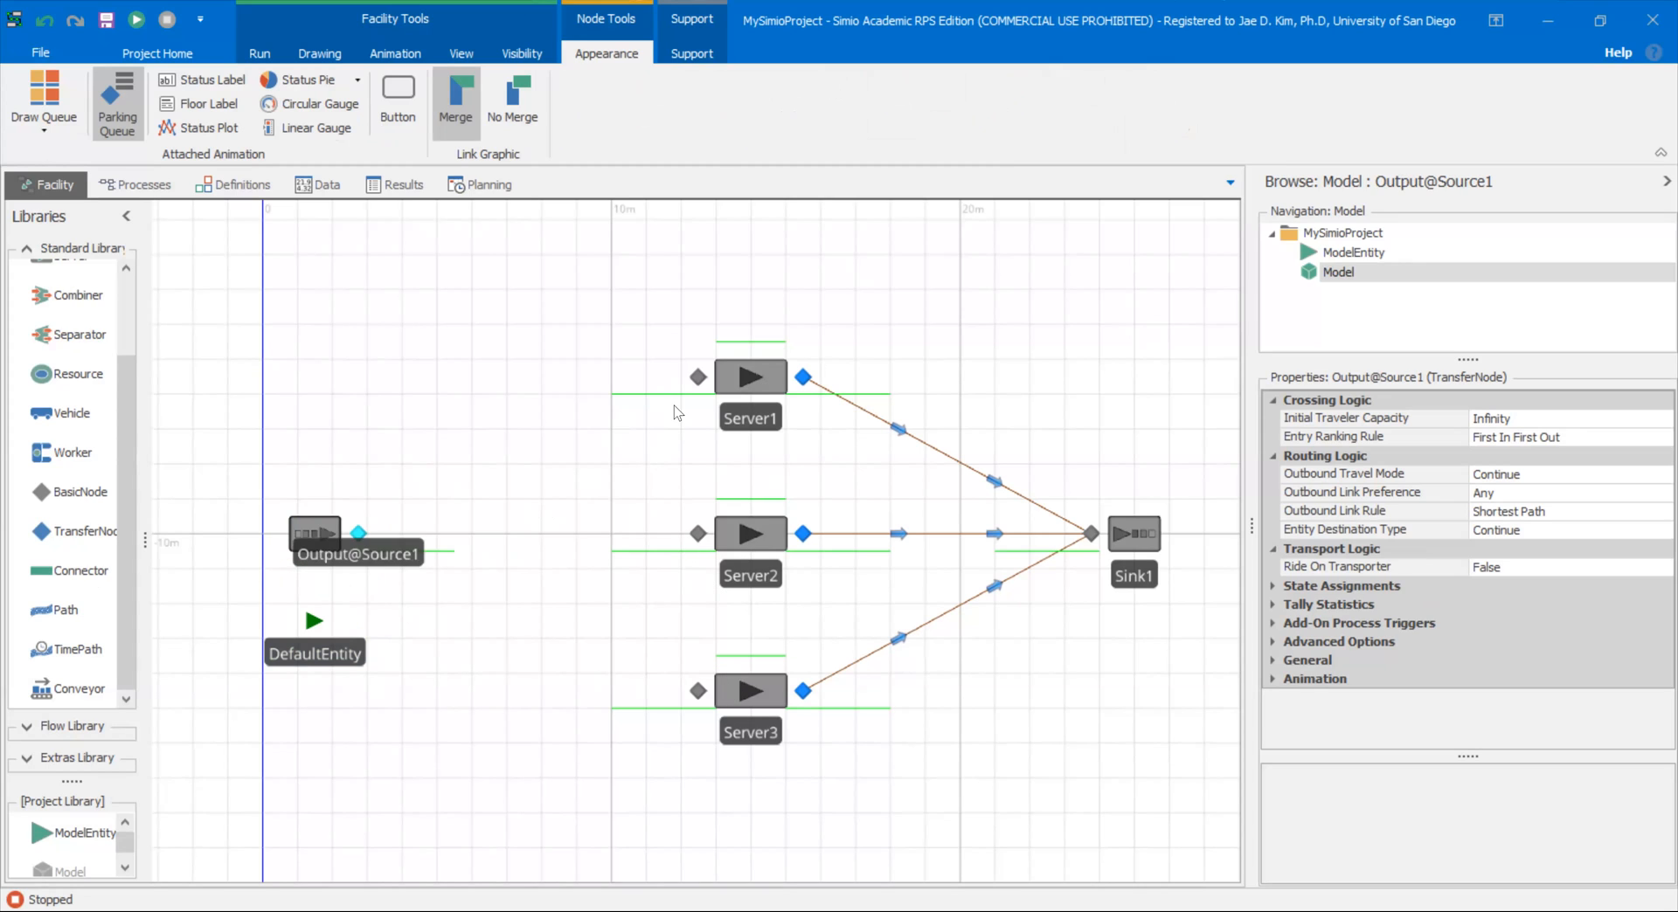
pyautogui.moveTo(693, 729)
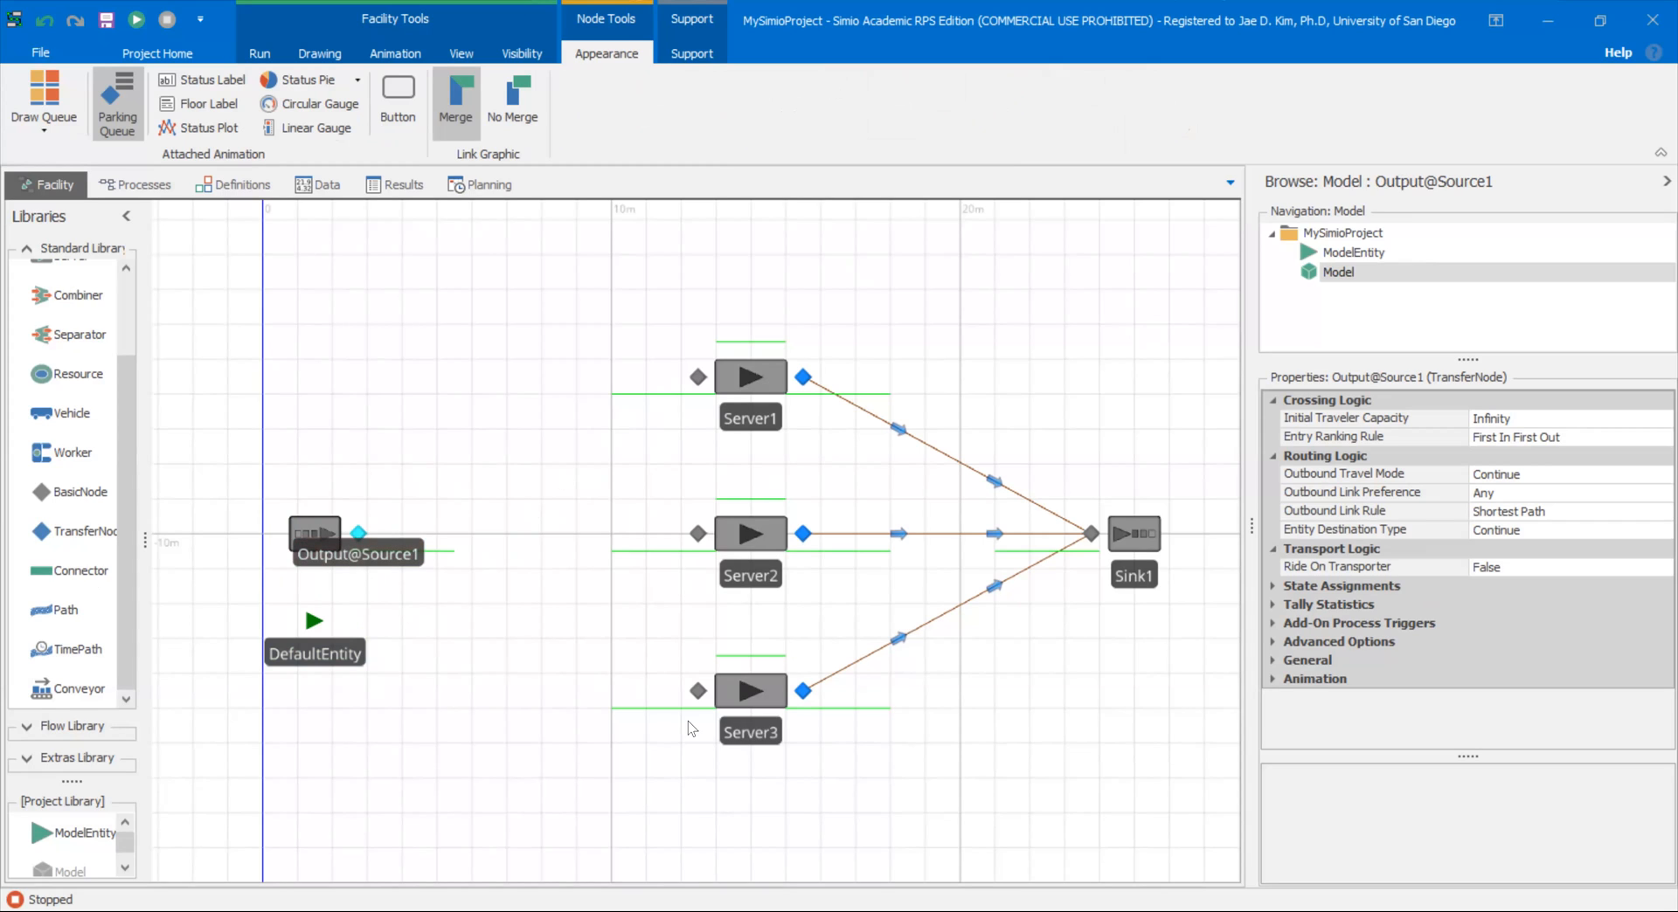
pyautogui.moveTo(187, 556)
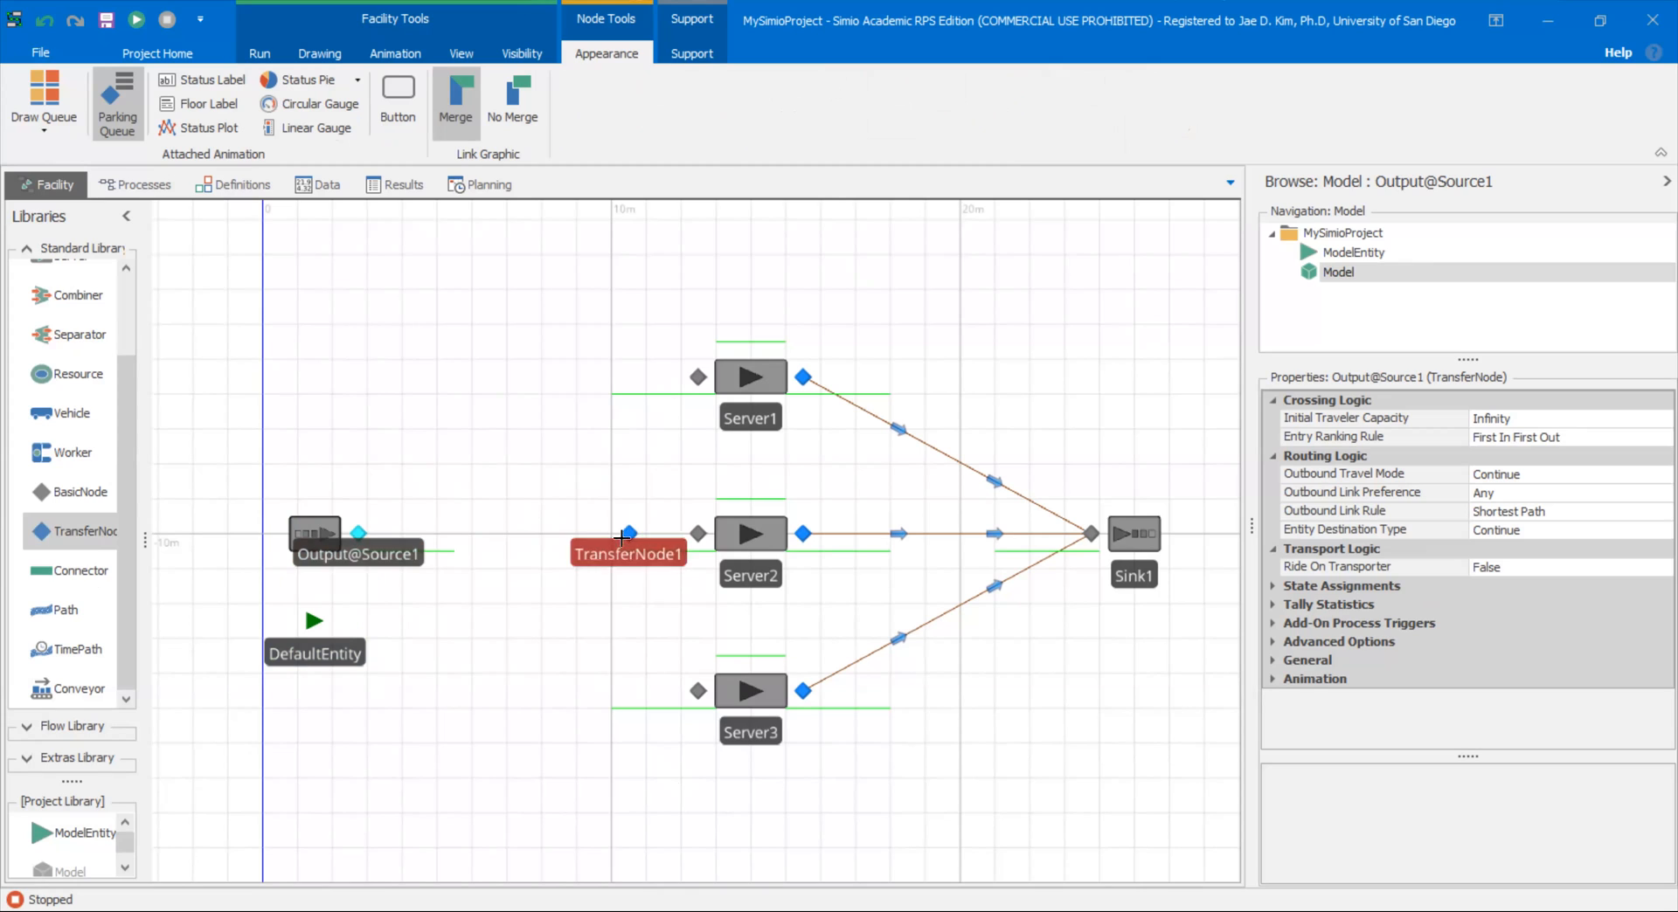
# Step: Place TransferNode1 left of Server2 and link it by path to a server
pyautogui.click(611, 553)
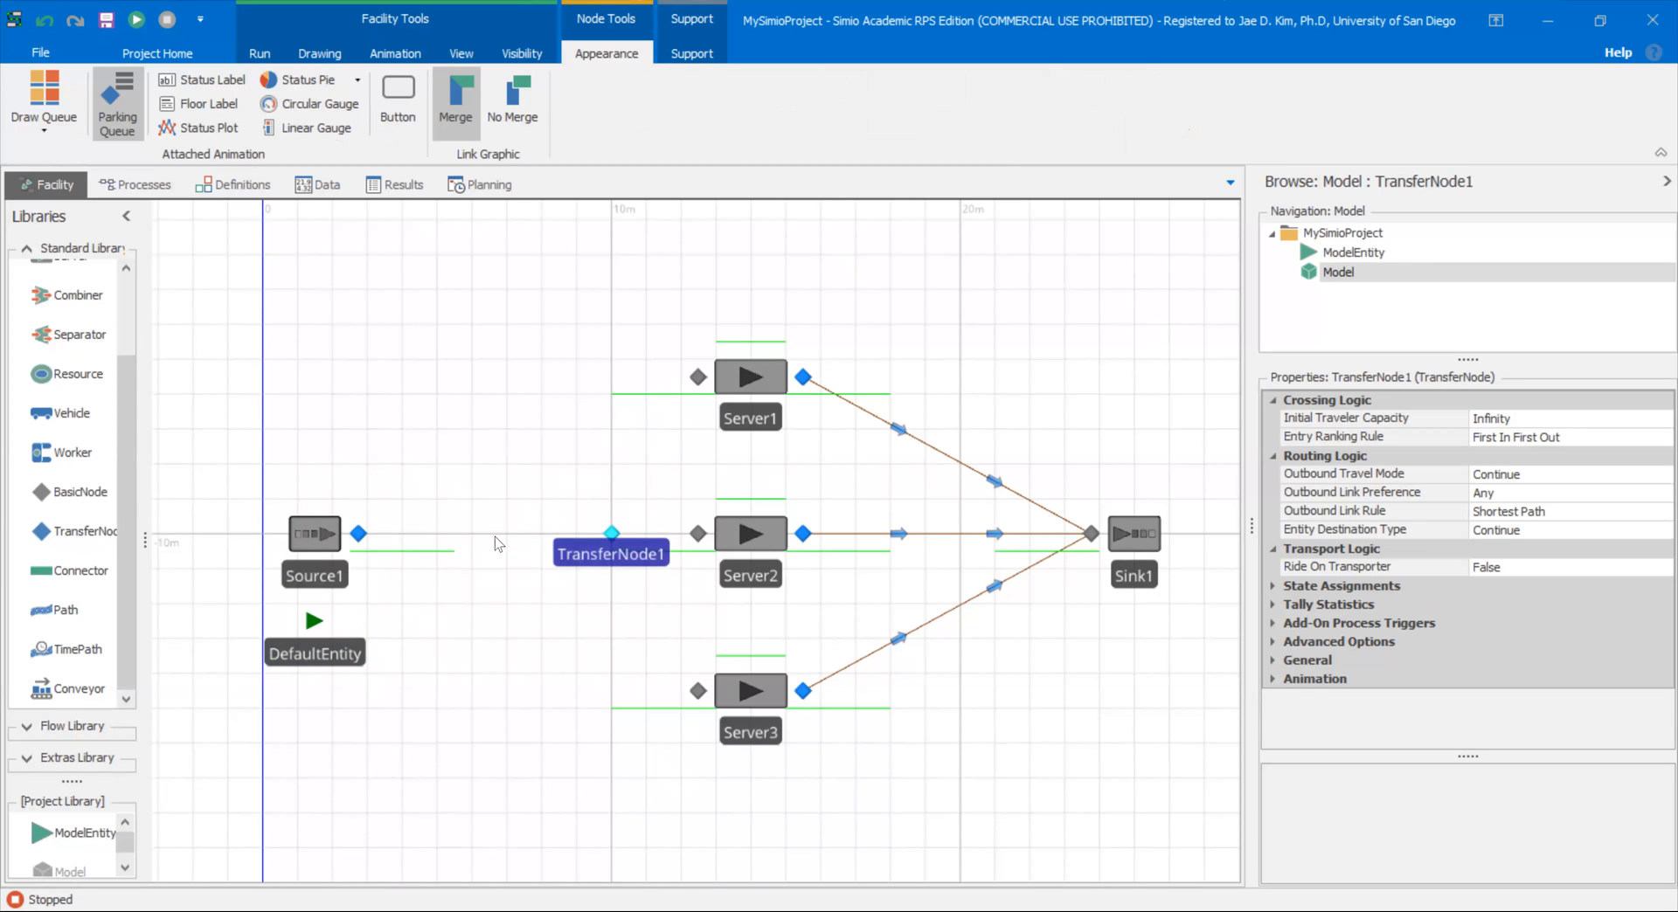
pyautogui.moveTo(611, 534)
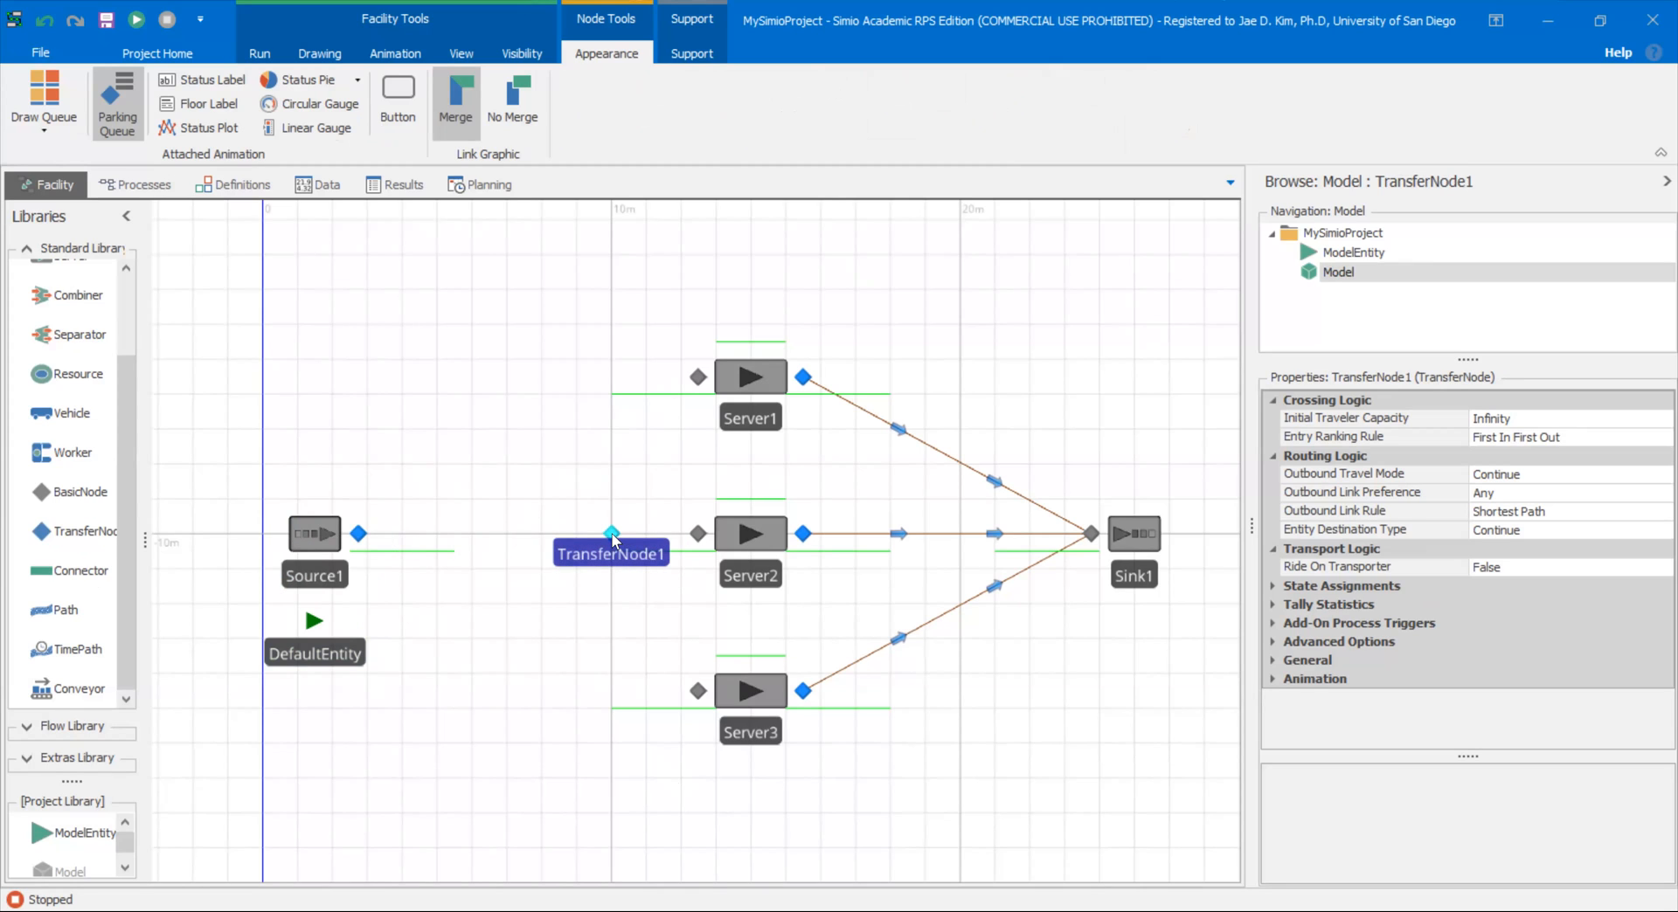
pyautogui.moveTo(712, 377)
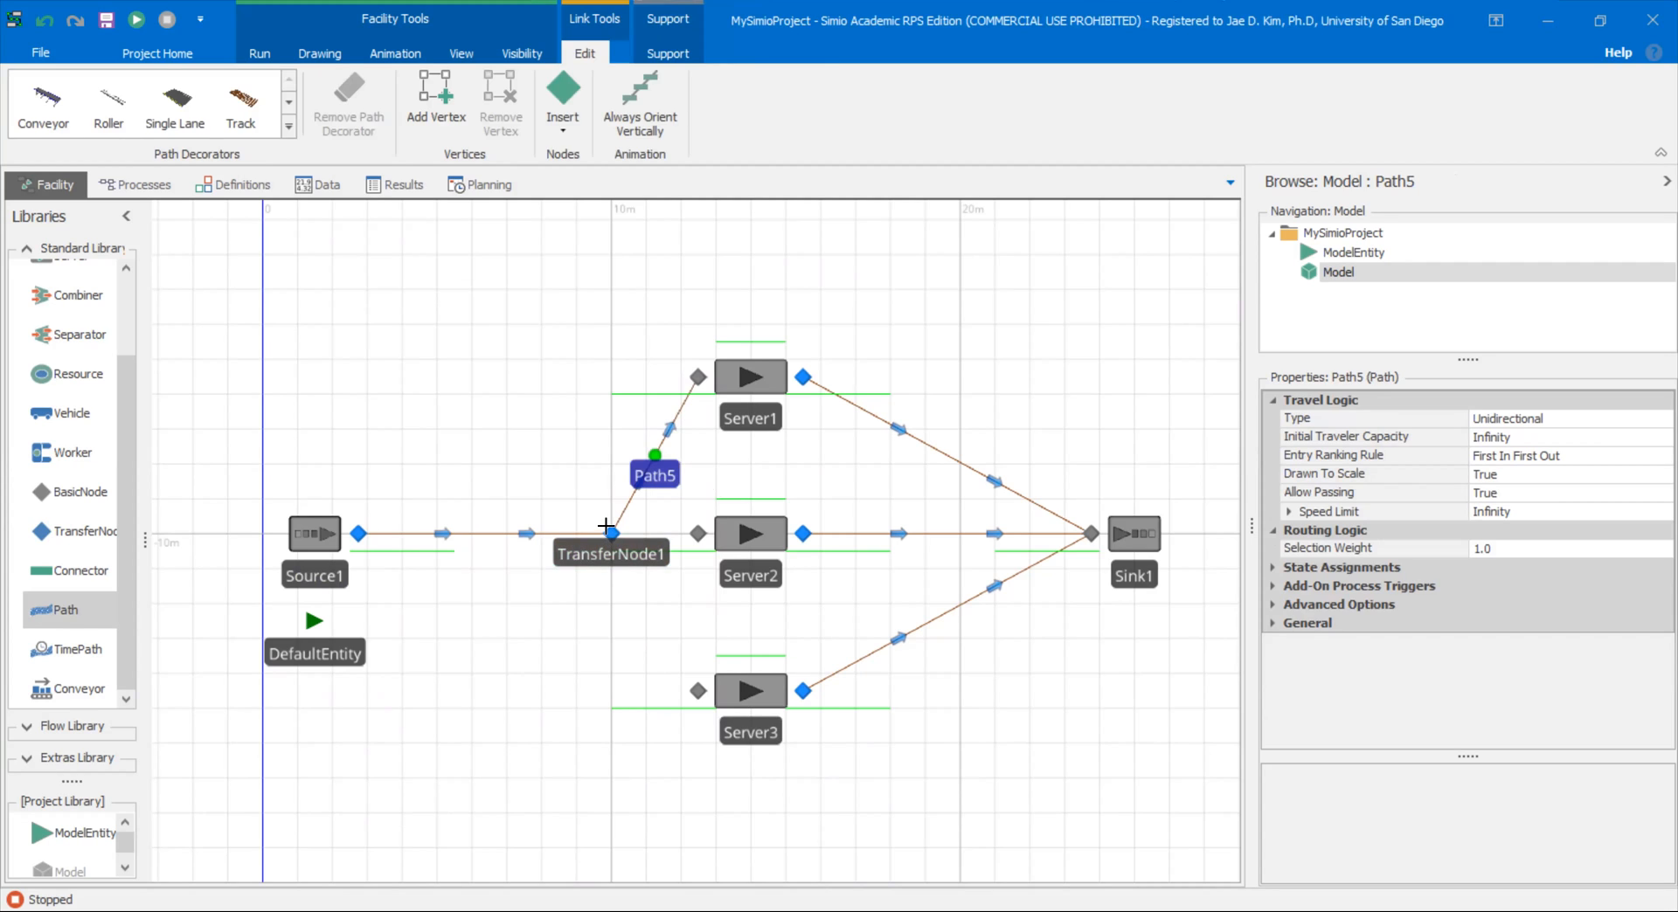
pyautogui.click(610, 534)
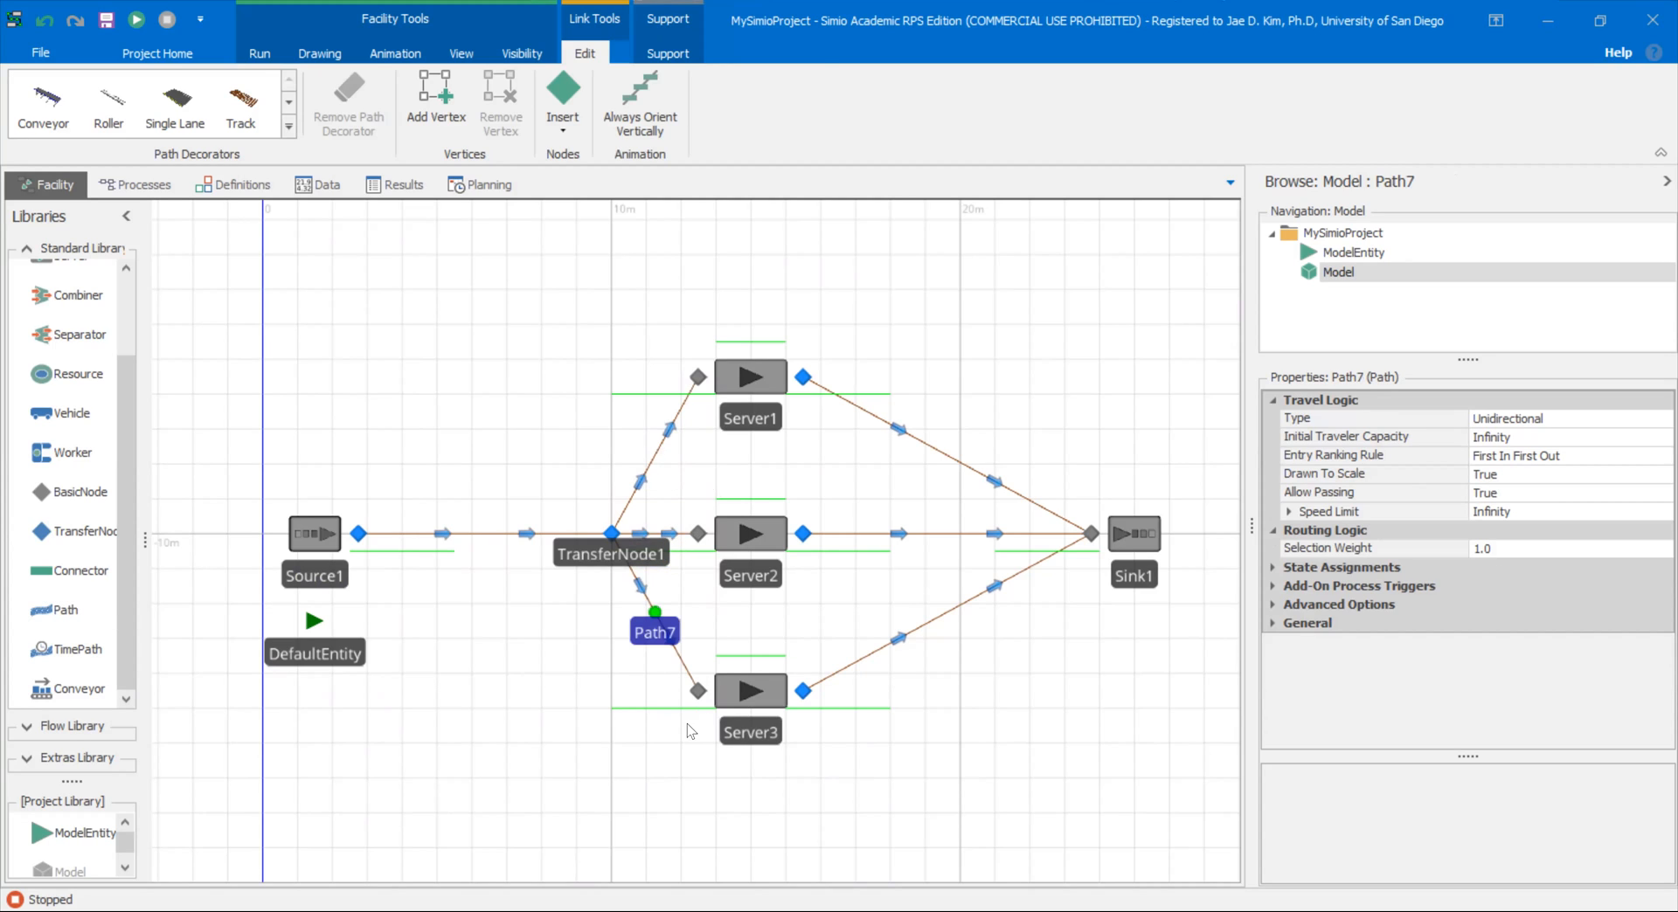
pyautogui.moveTo(629, 526)
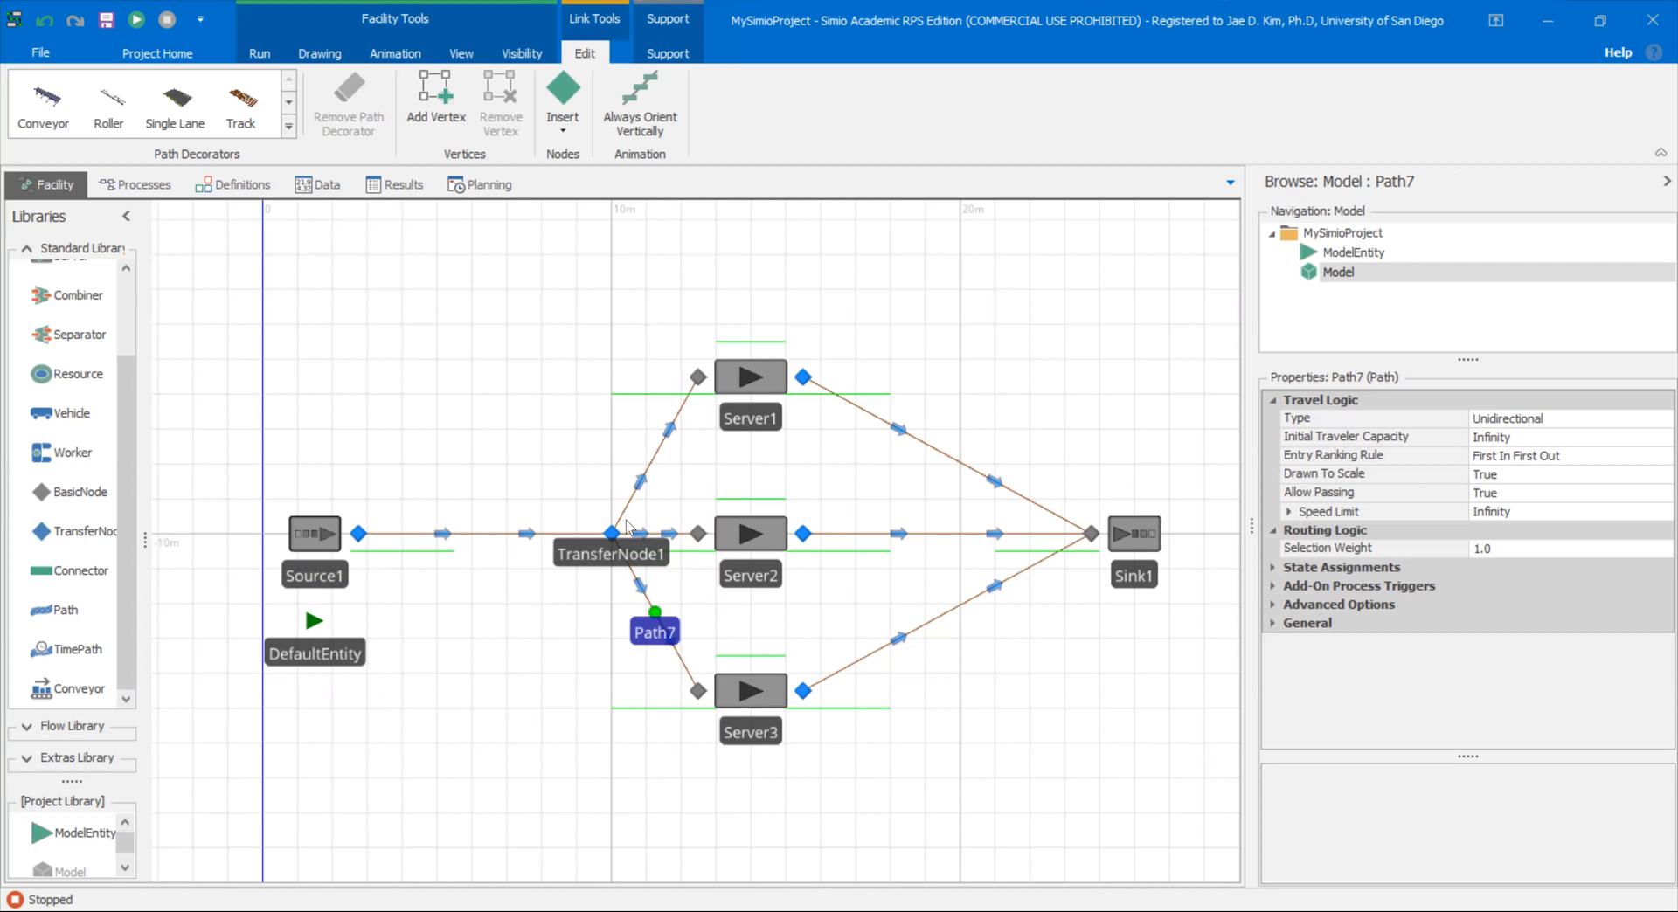
# Step: Drag TransferNode1 slightly right toward the three servers
pyautogui.click(560, 533)
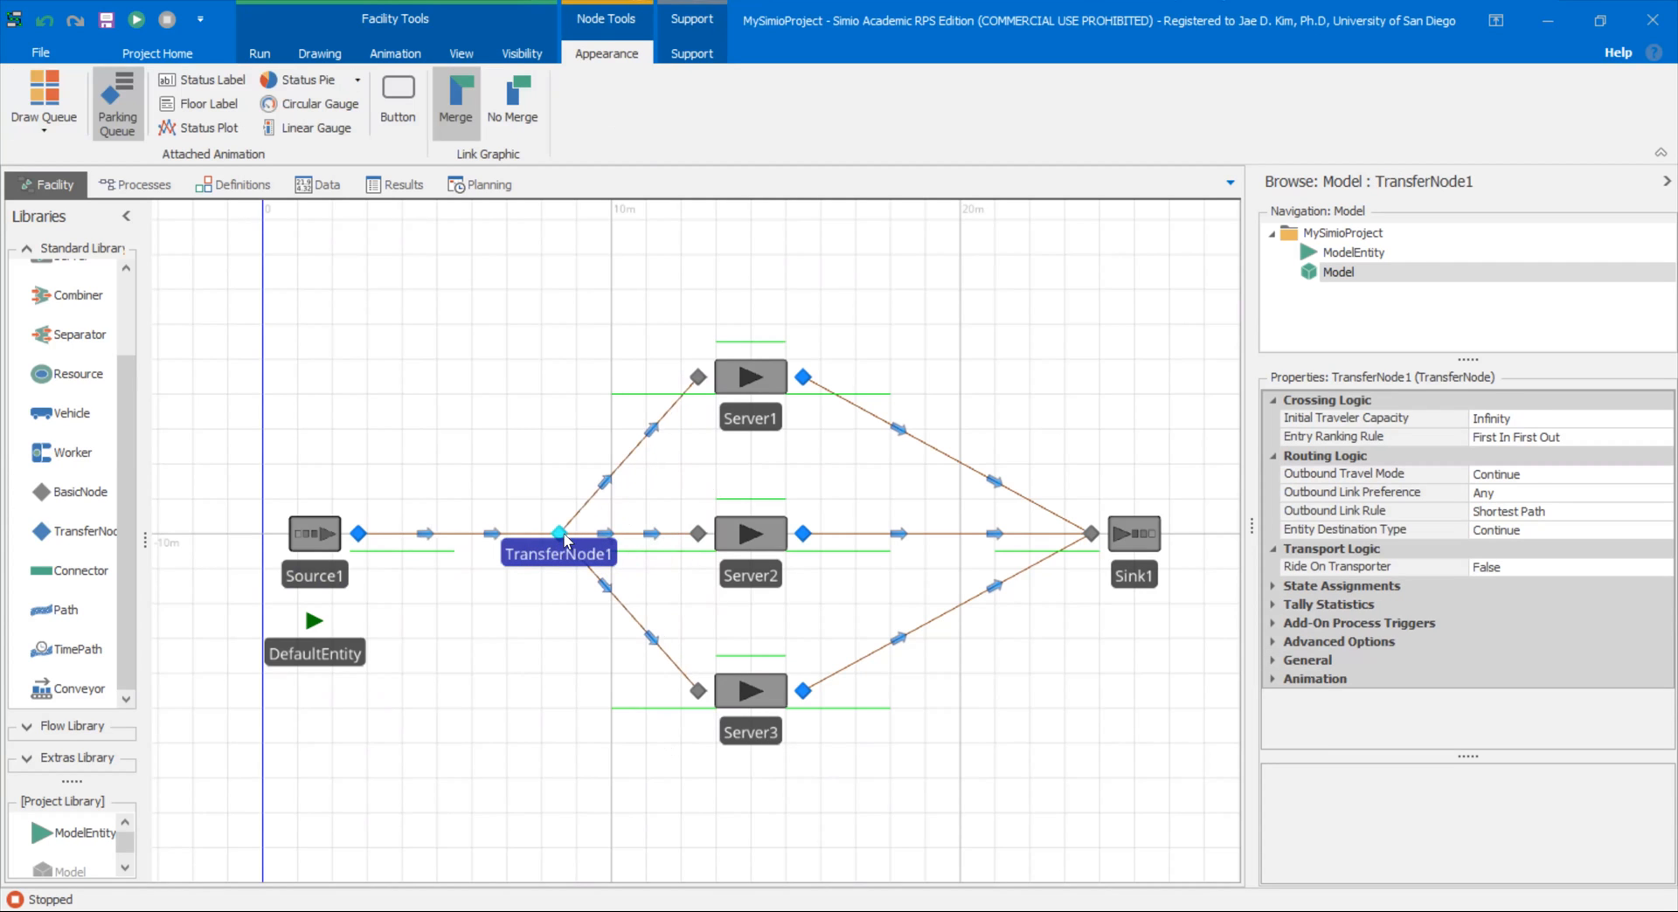
pyautogui.moveTo(766, 681)
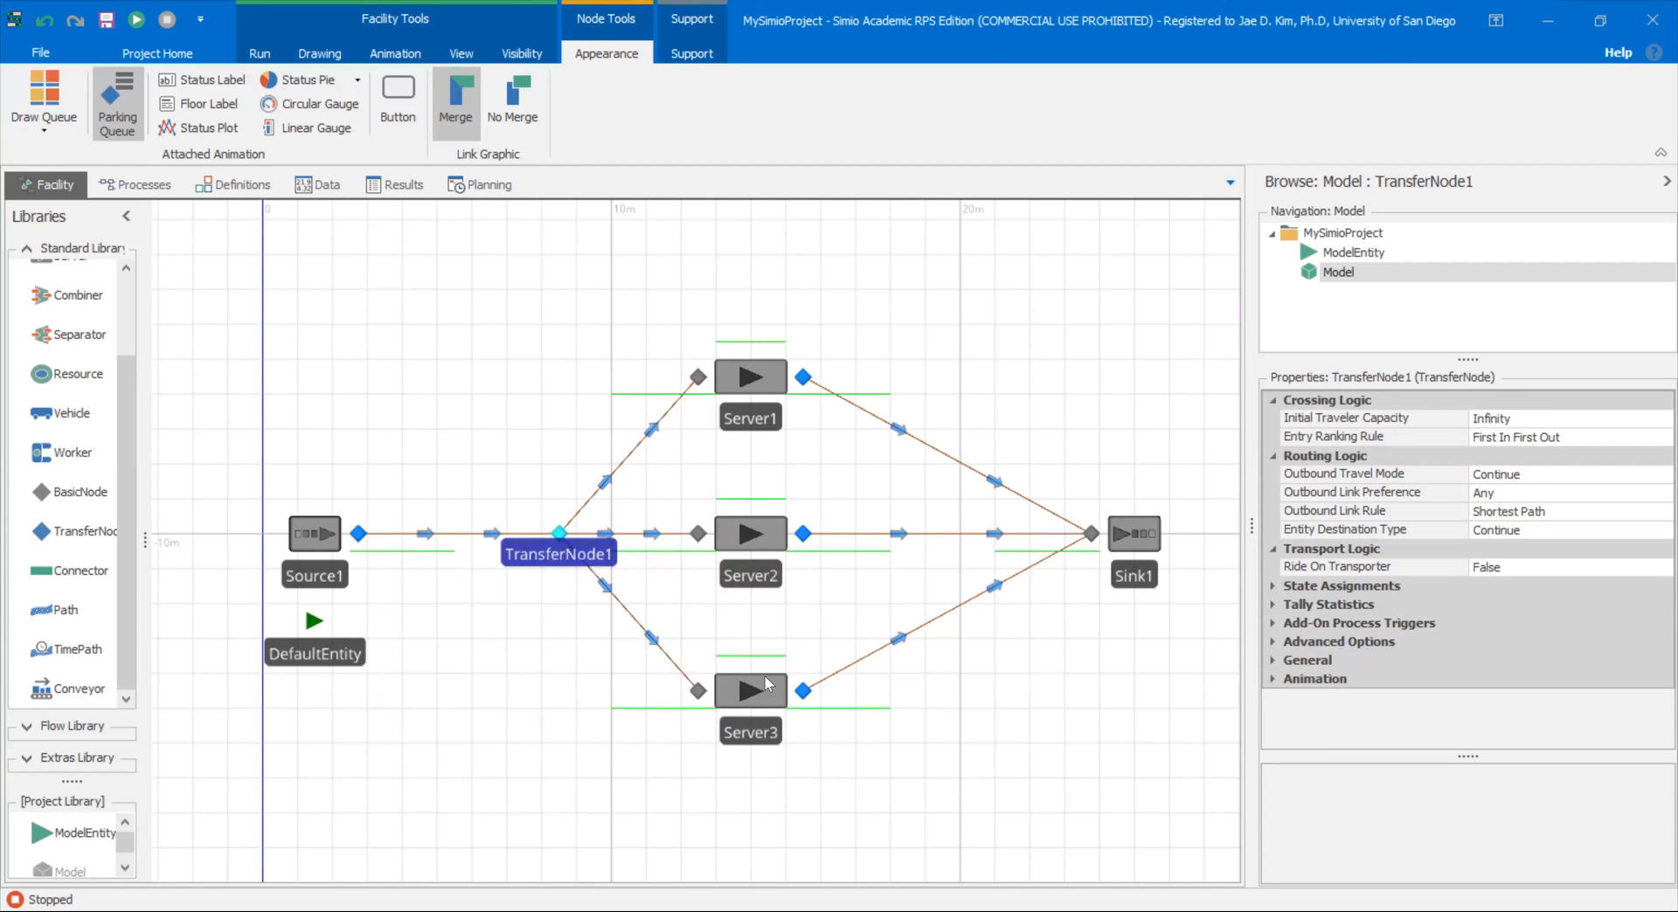
pyautogui.moveTo(569, 540)
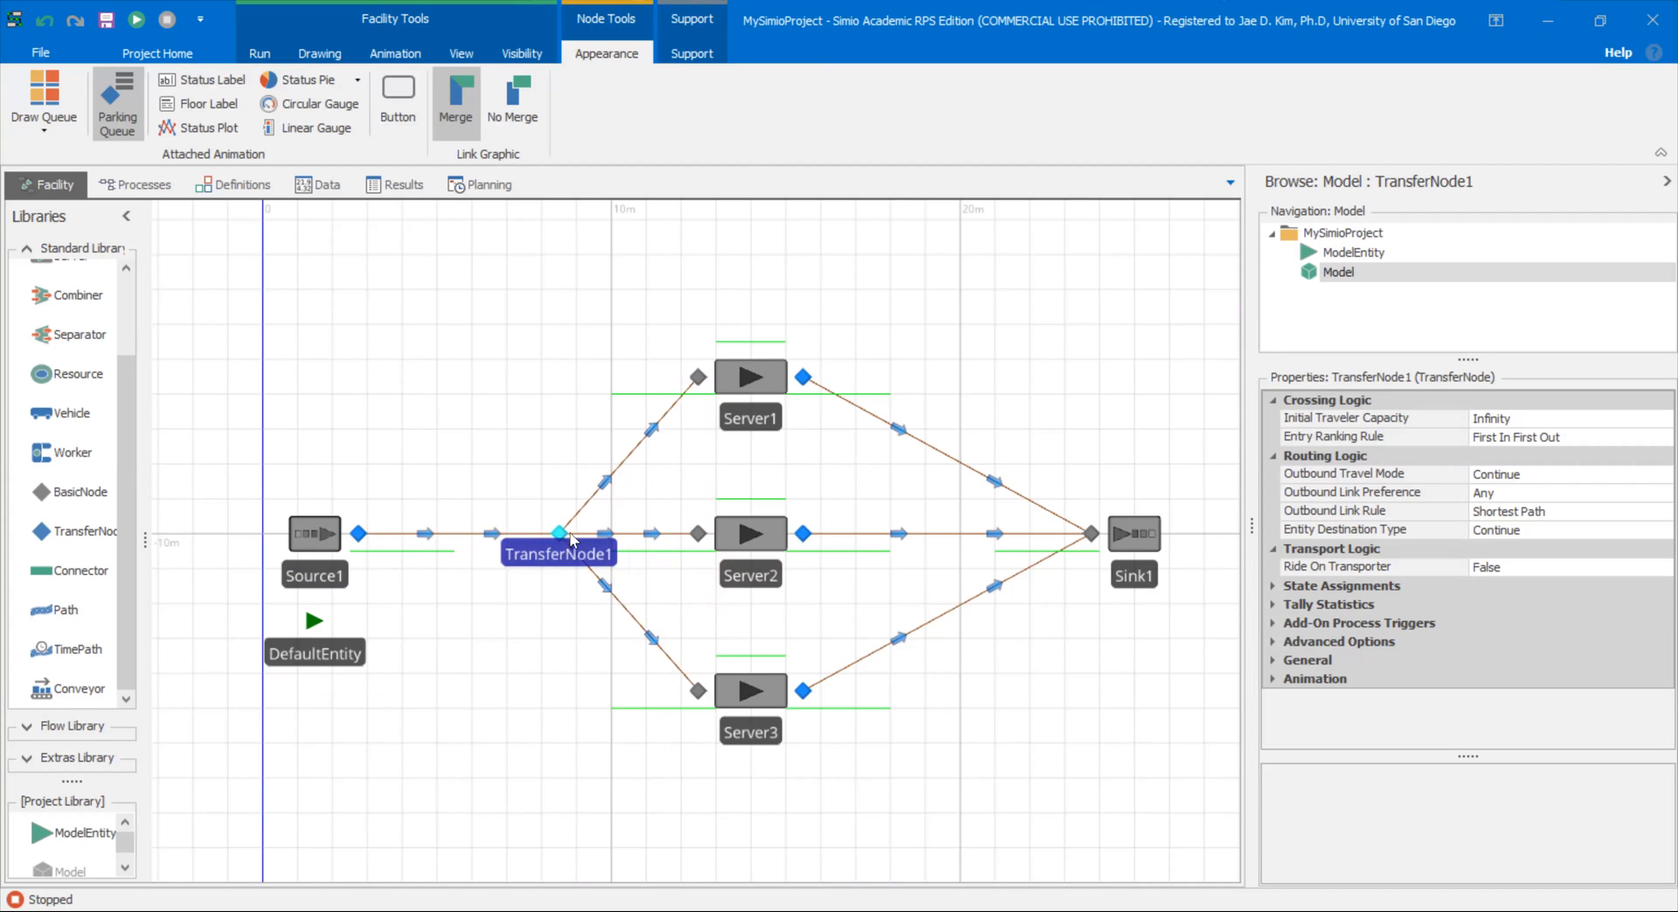
pyautogui.moveTo(557, 533); pyautogui.dragTo(594, 534)
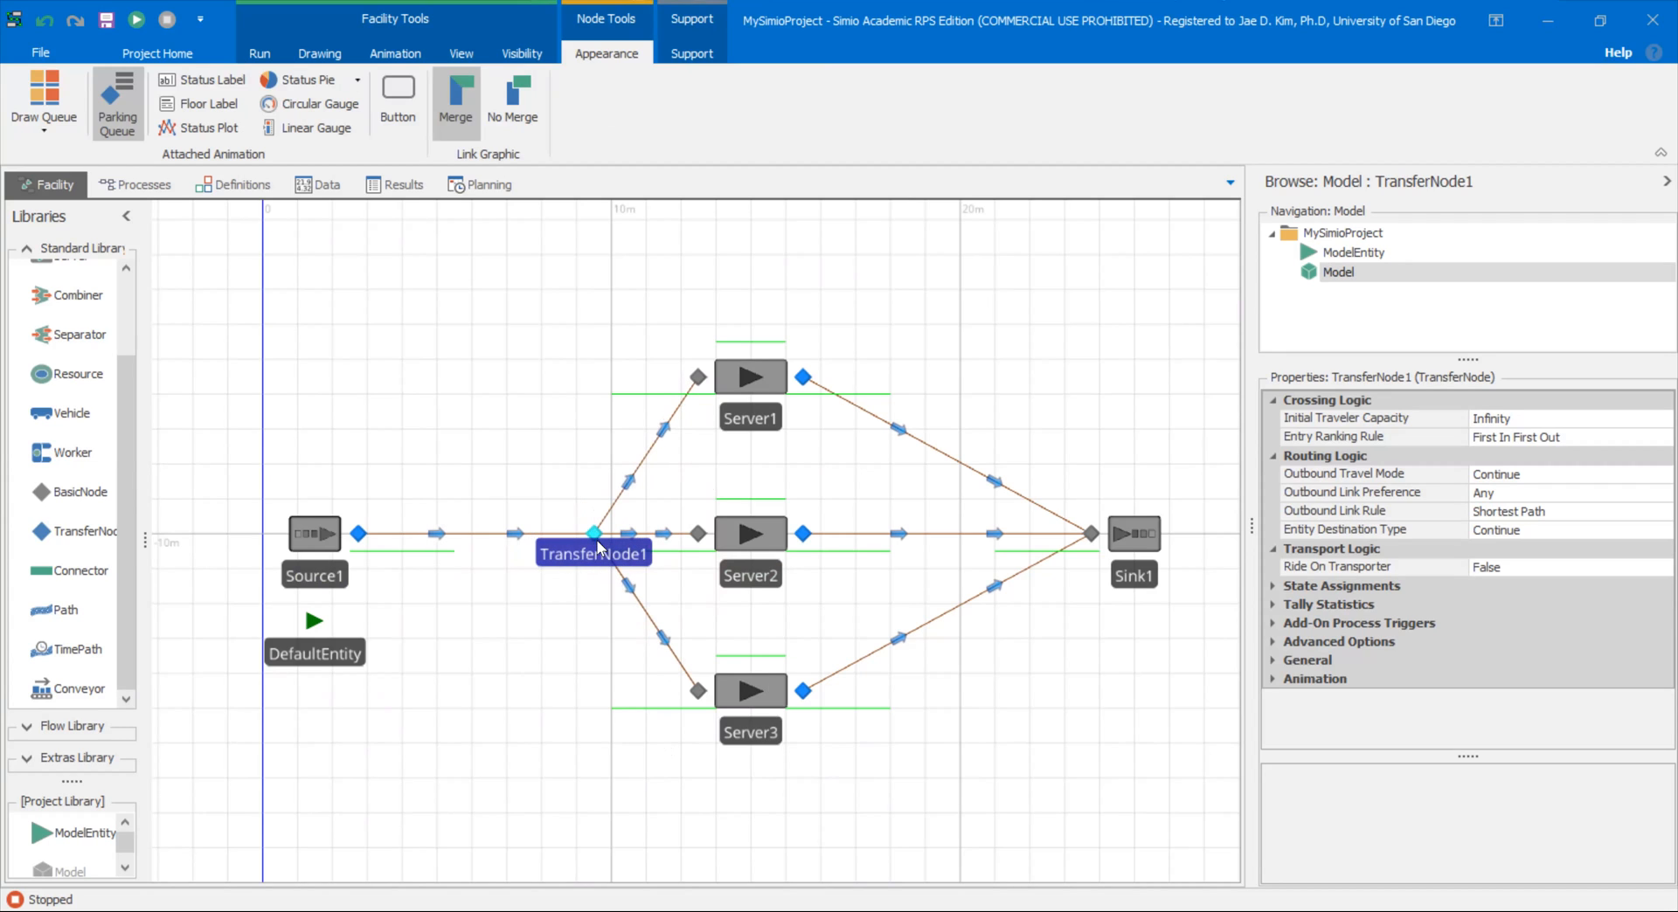
pyautogui.moveTo(766, 528)
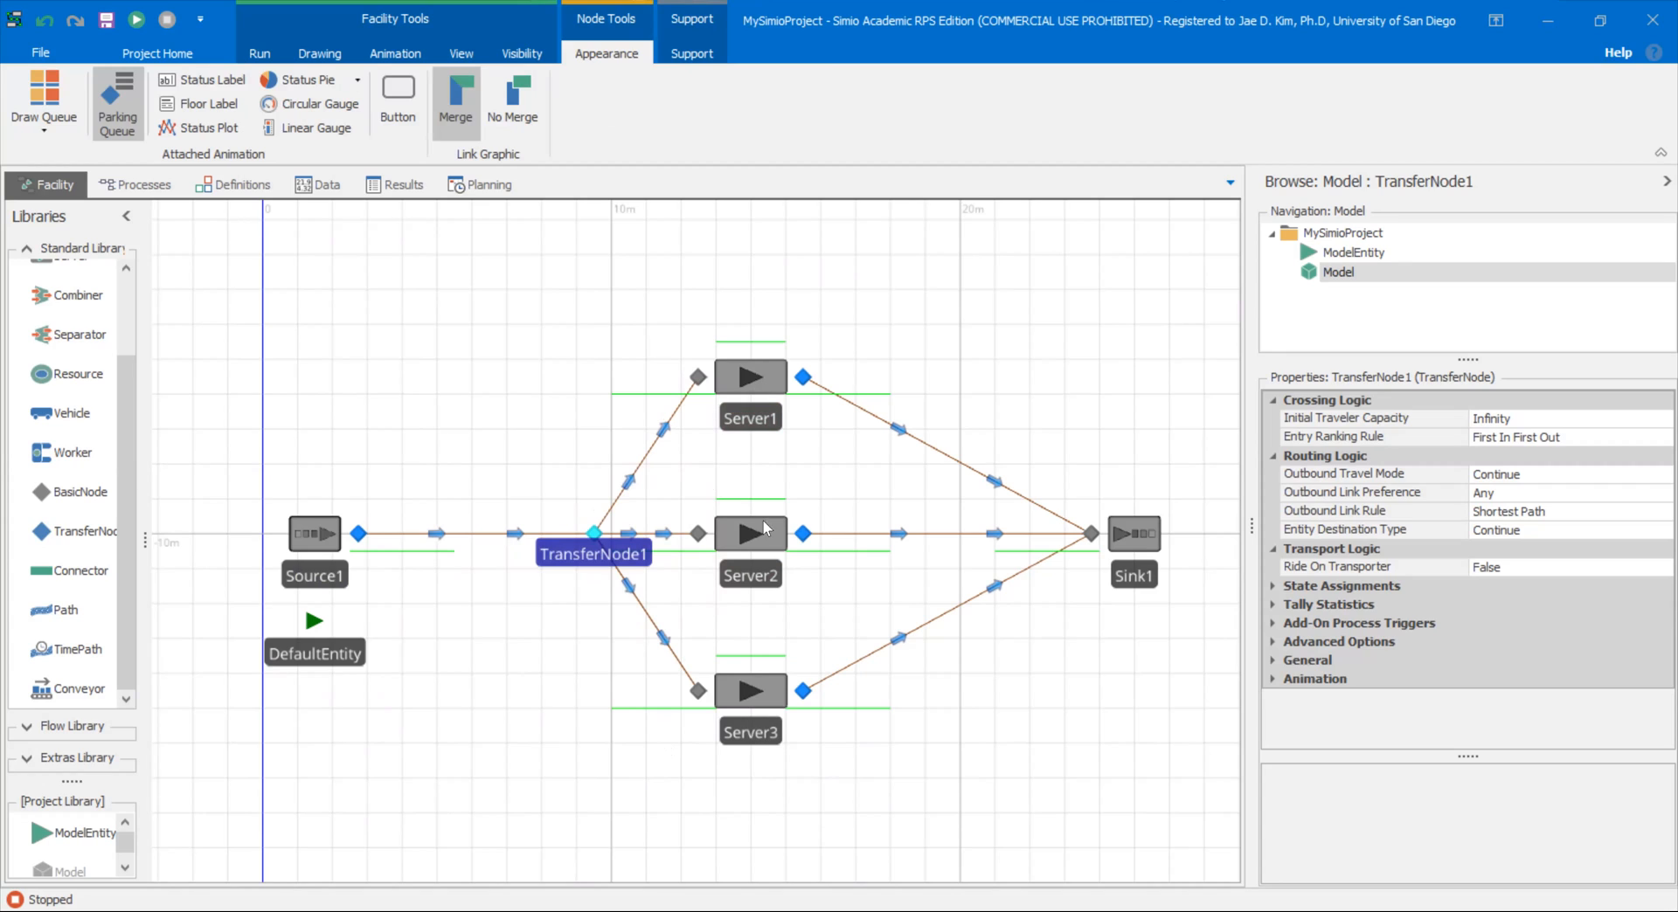
pyautogui.moveTo(741, 400)
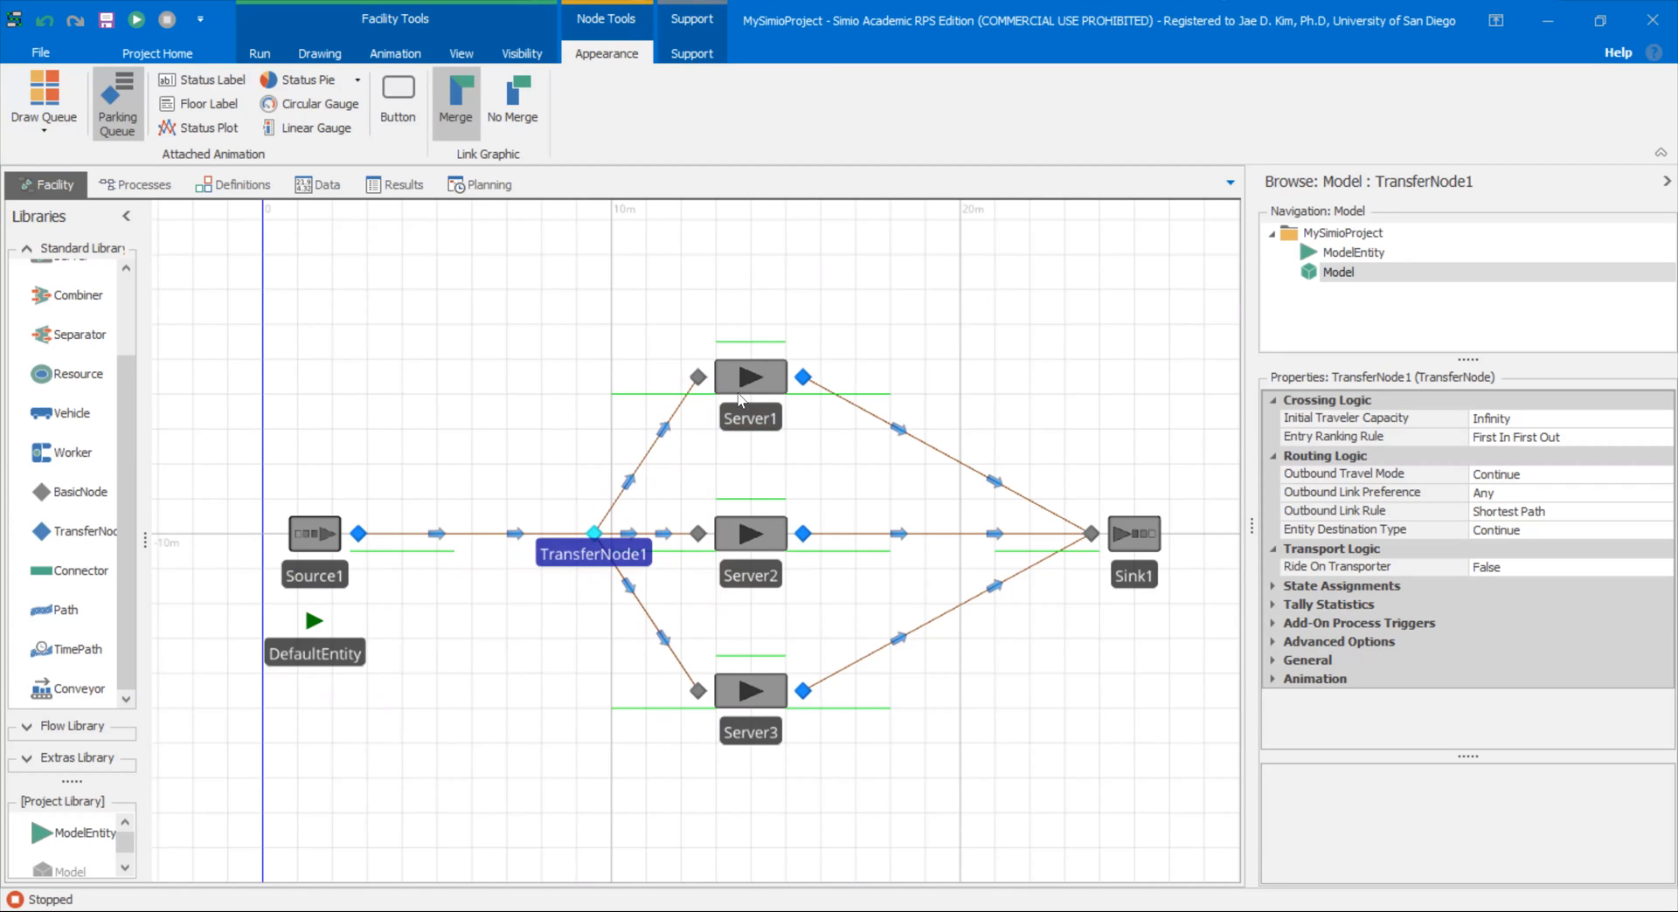
pyautogui.moveTo(502, 570)
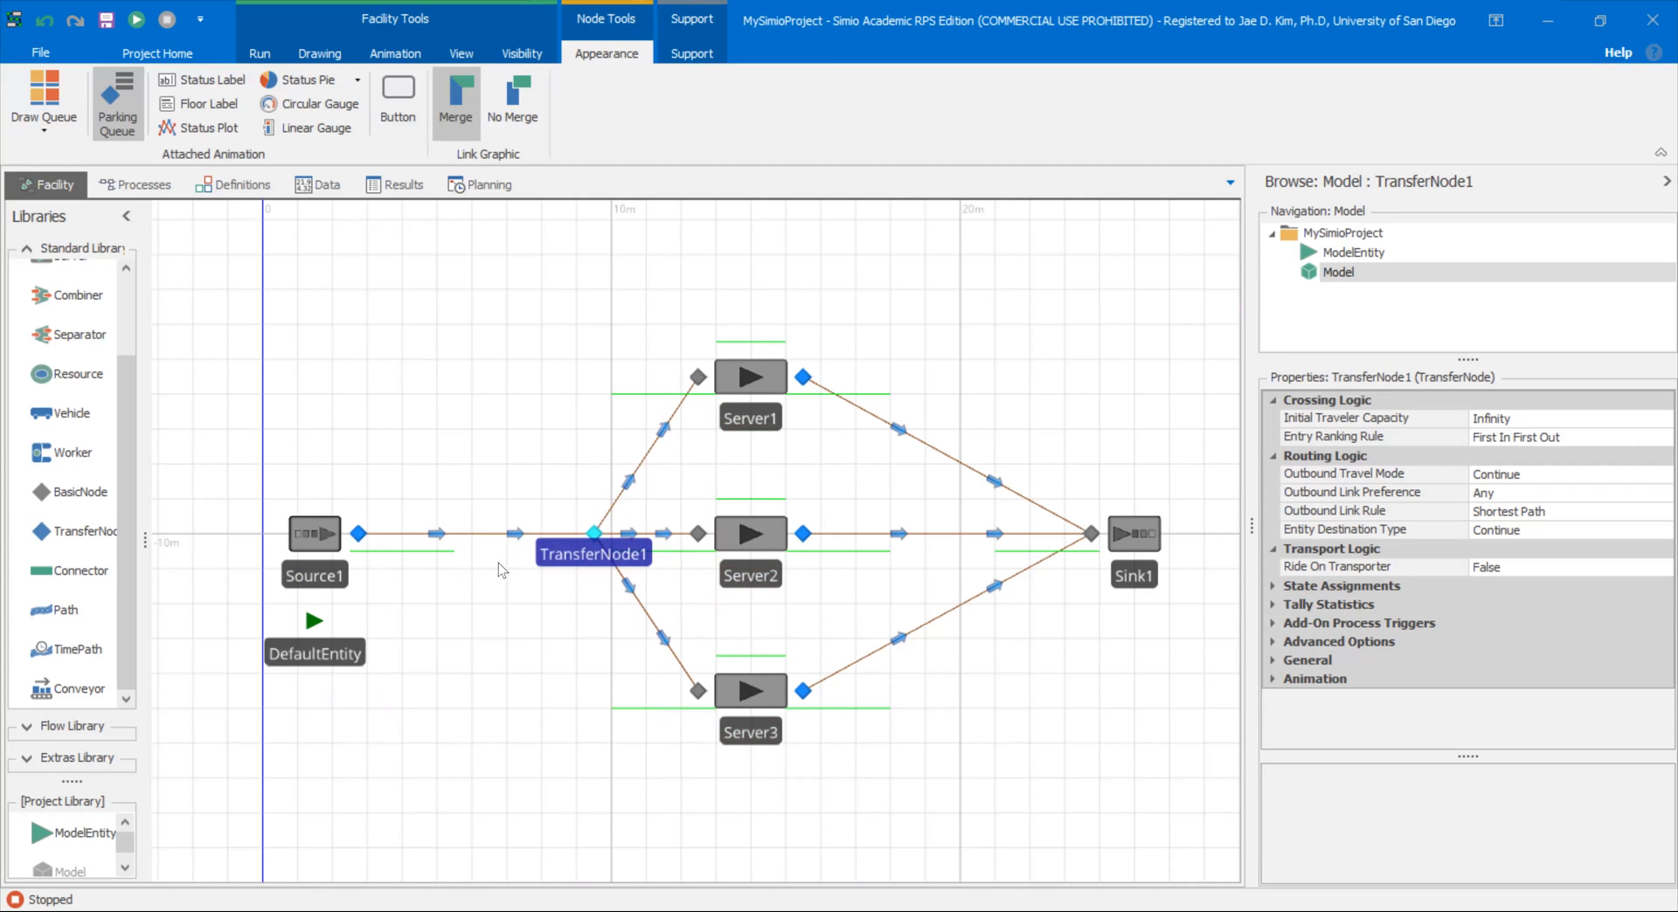
pyautogui.moveTo(781, 643)
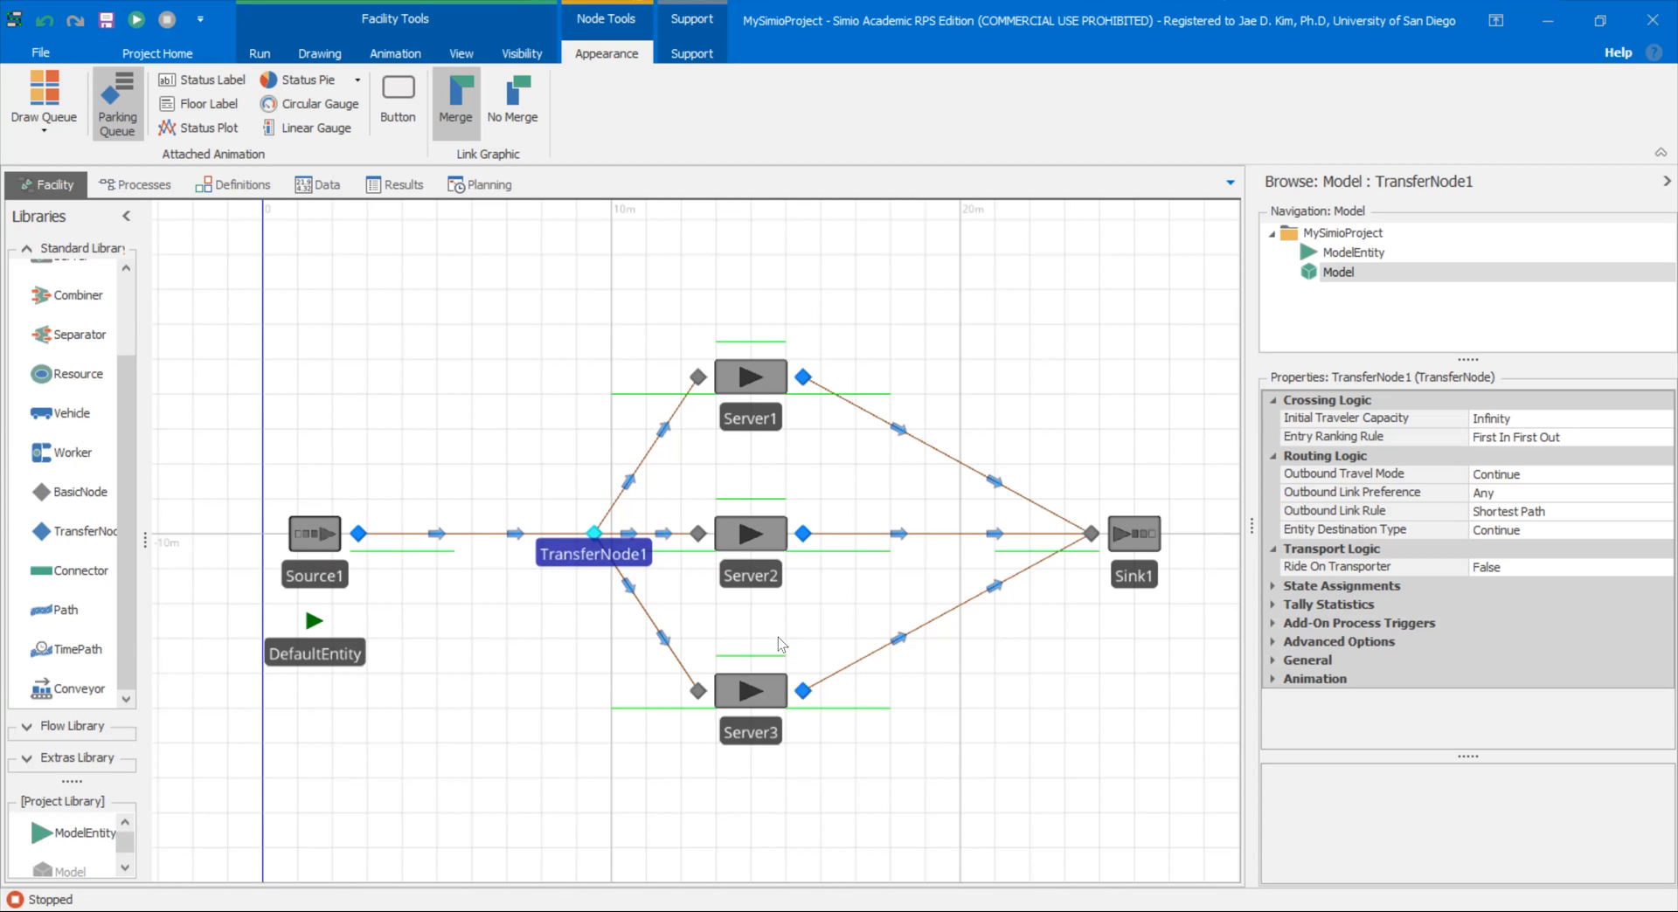
pyautogui.moveTo(774, 767)
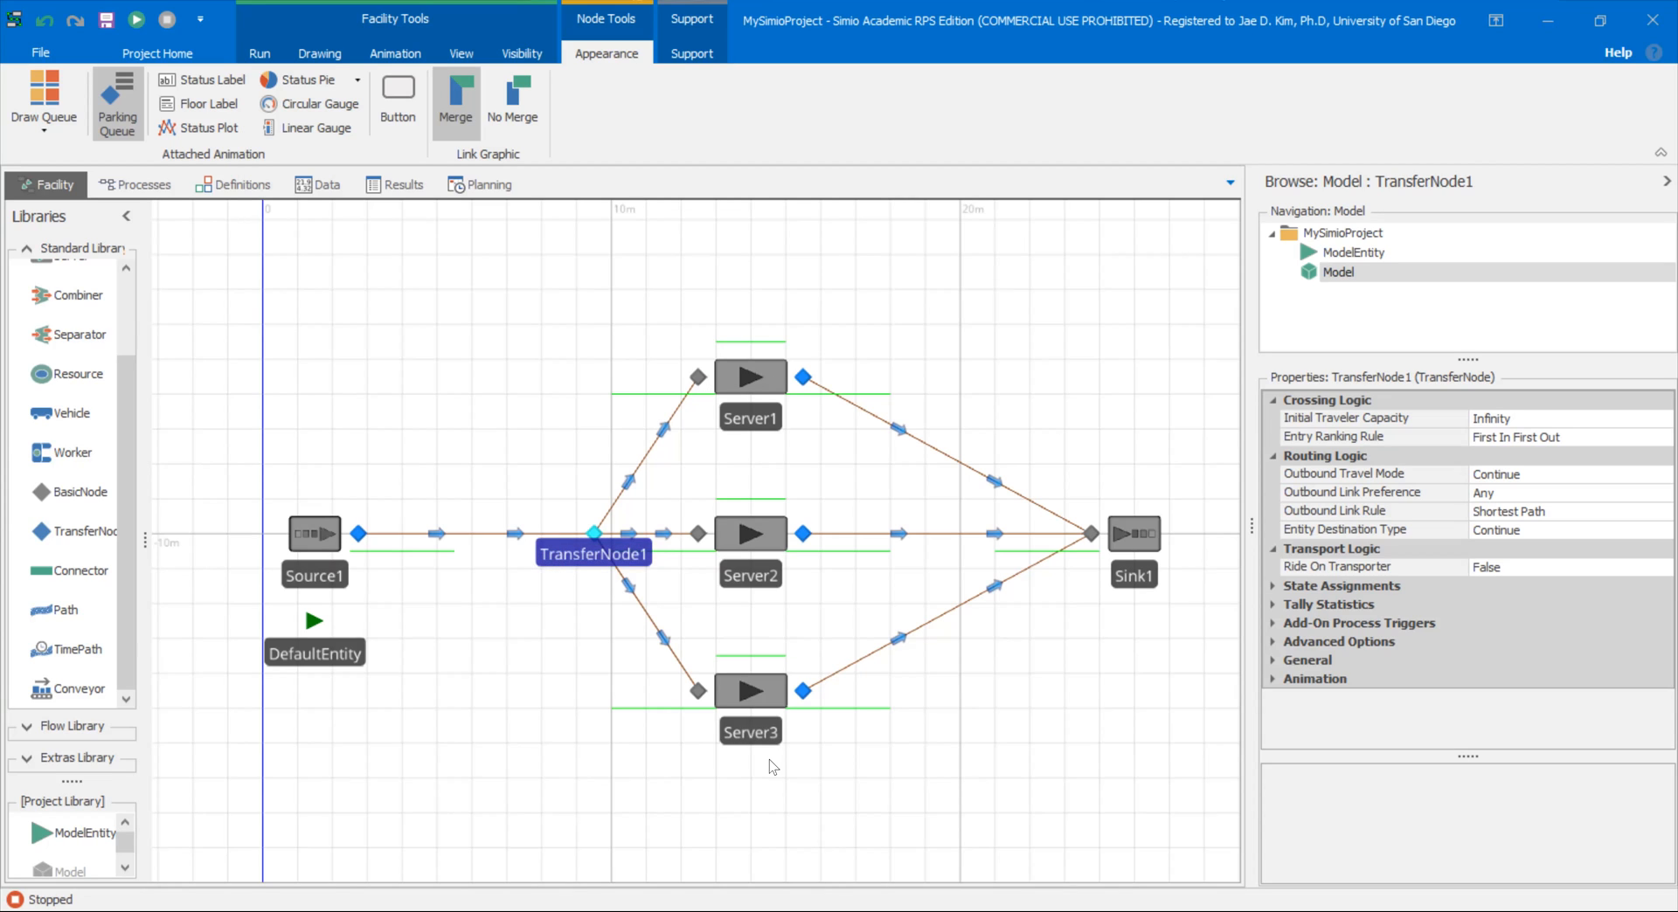
pyautogui.moveTo(713, 668)
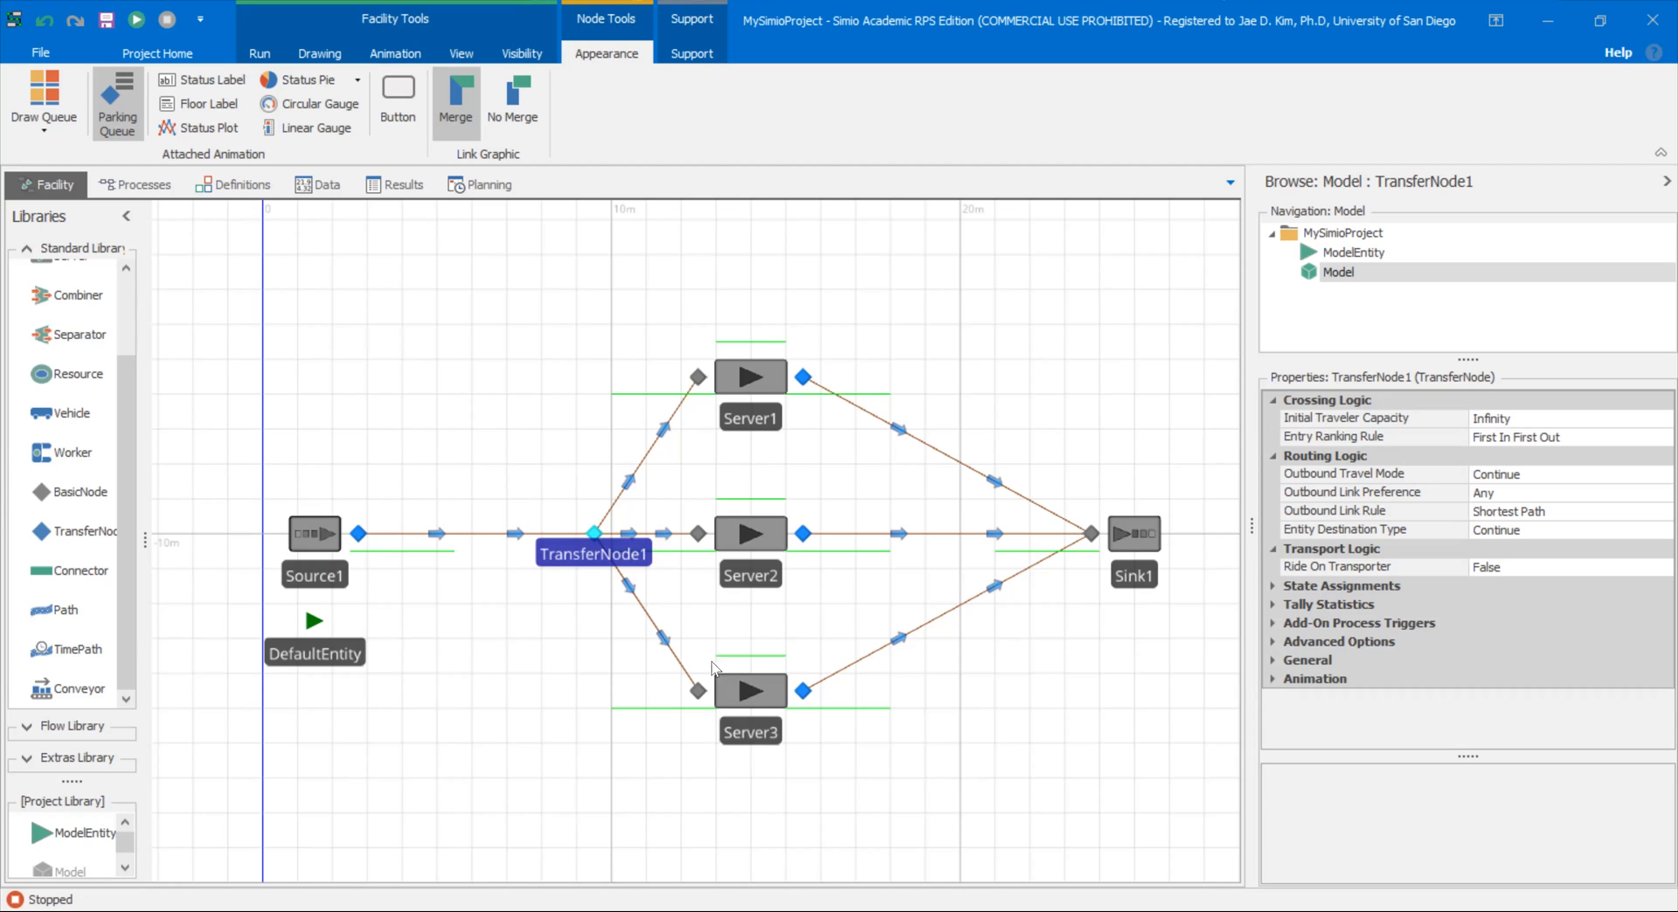
pyautogui.moveTo(706, 398)
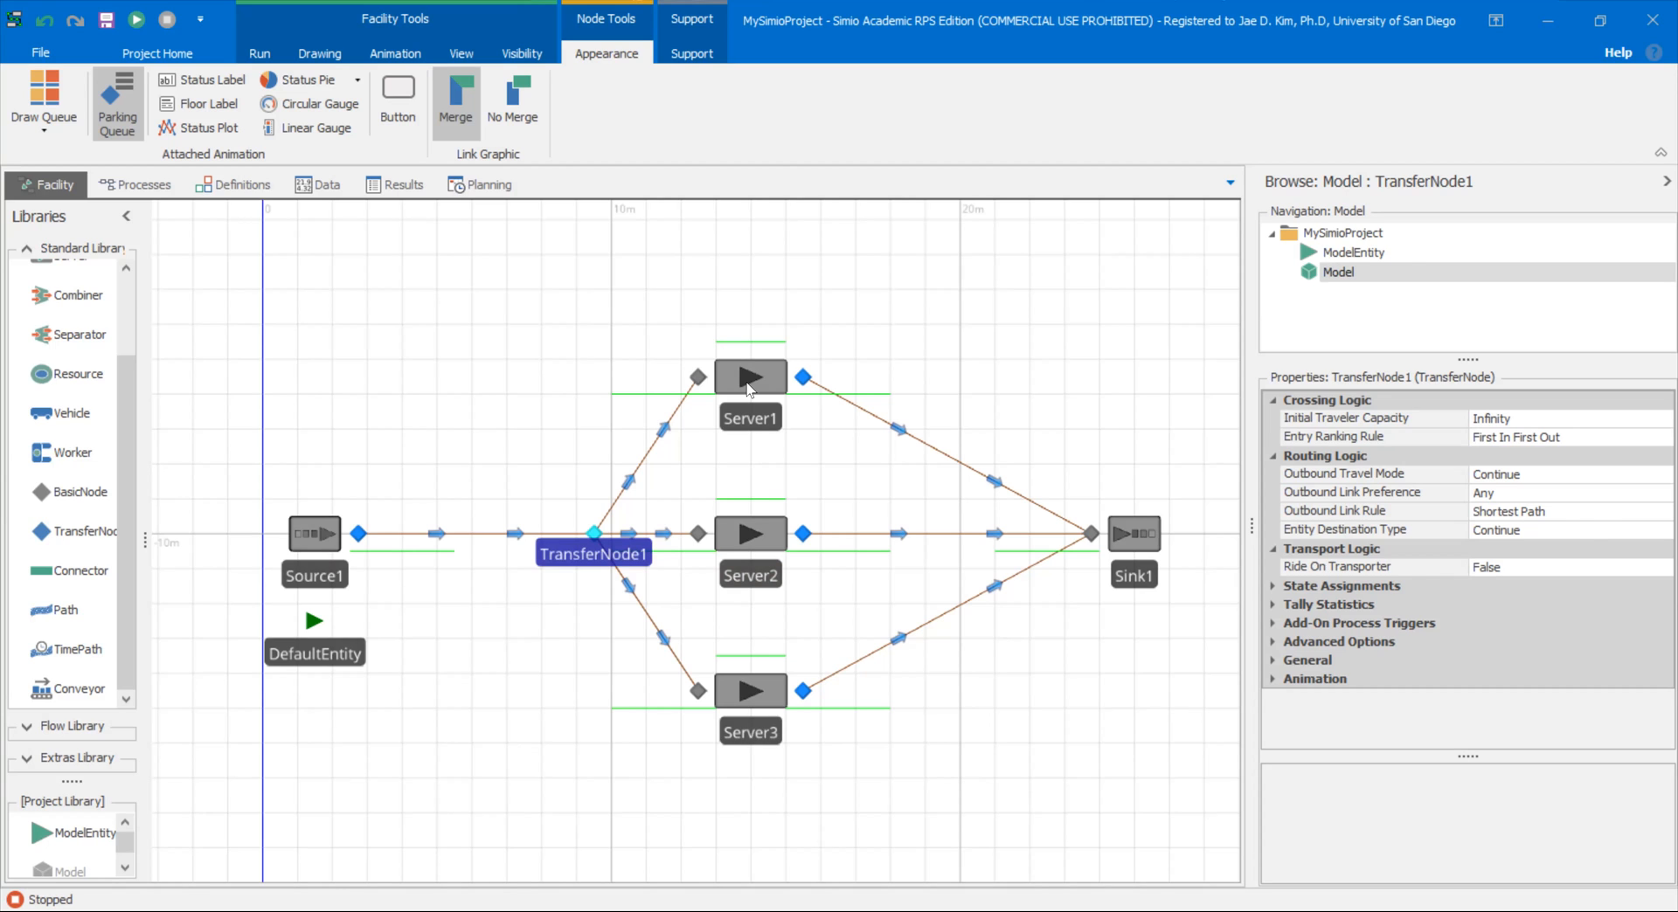
pyautogui.click(750, 376)
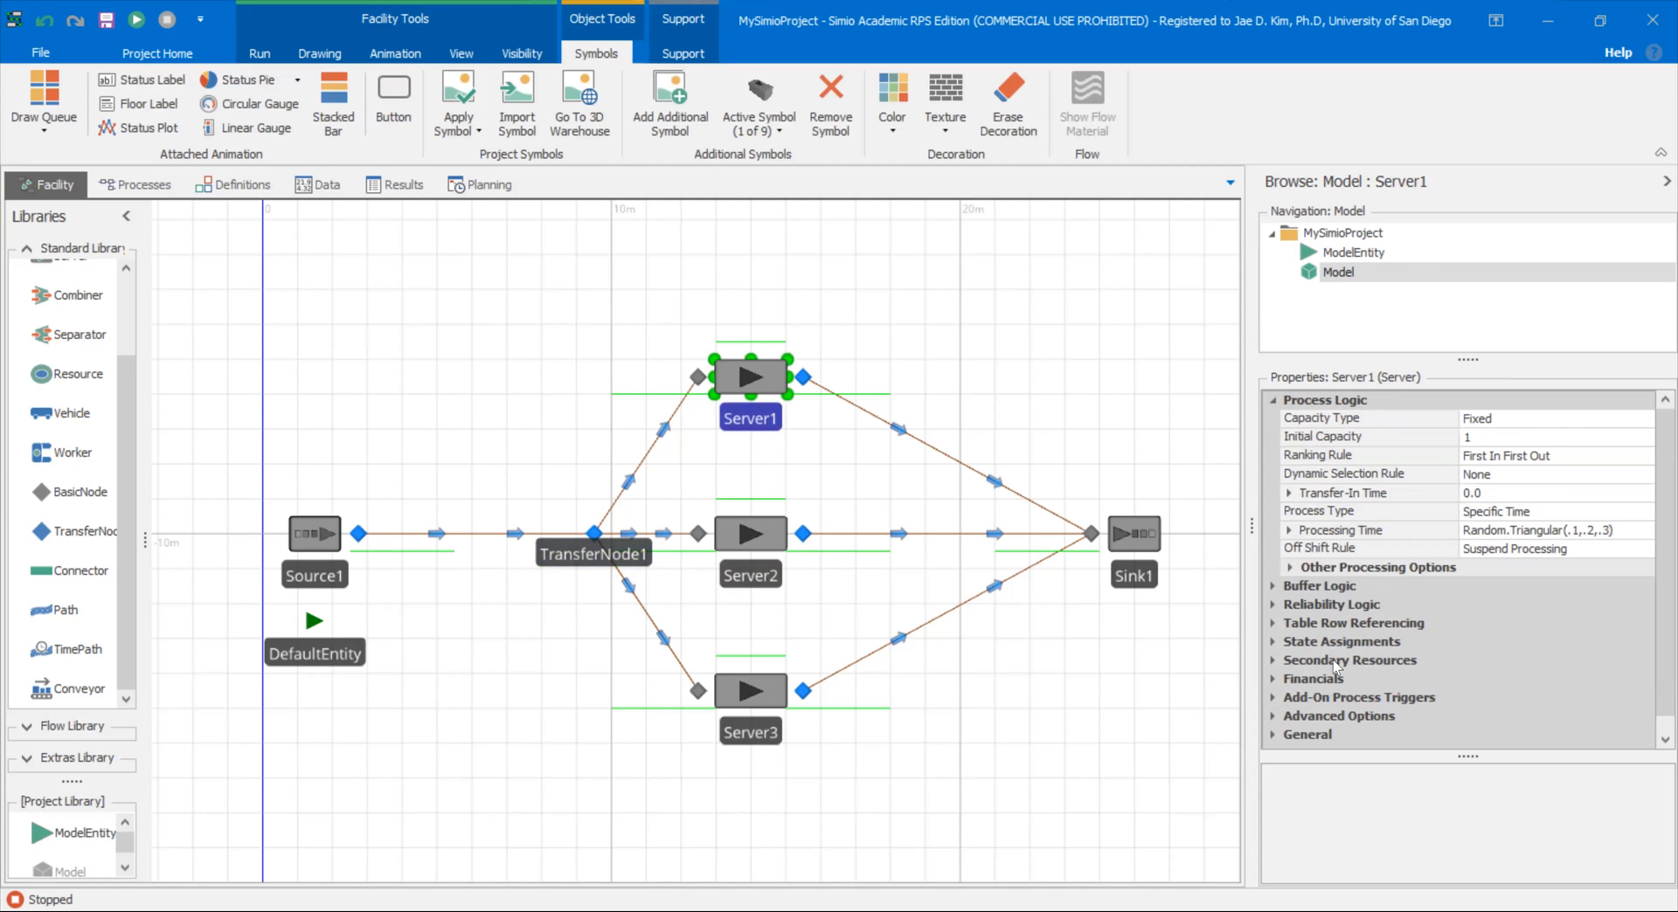
pyautogui.click(1320, 586)
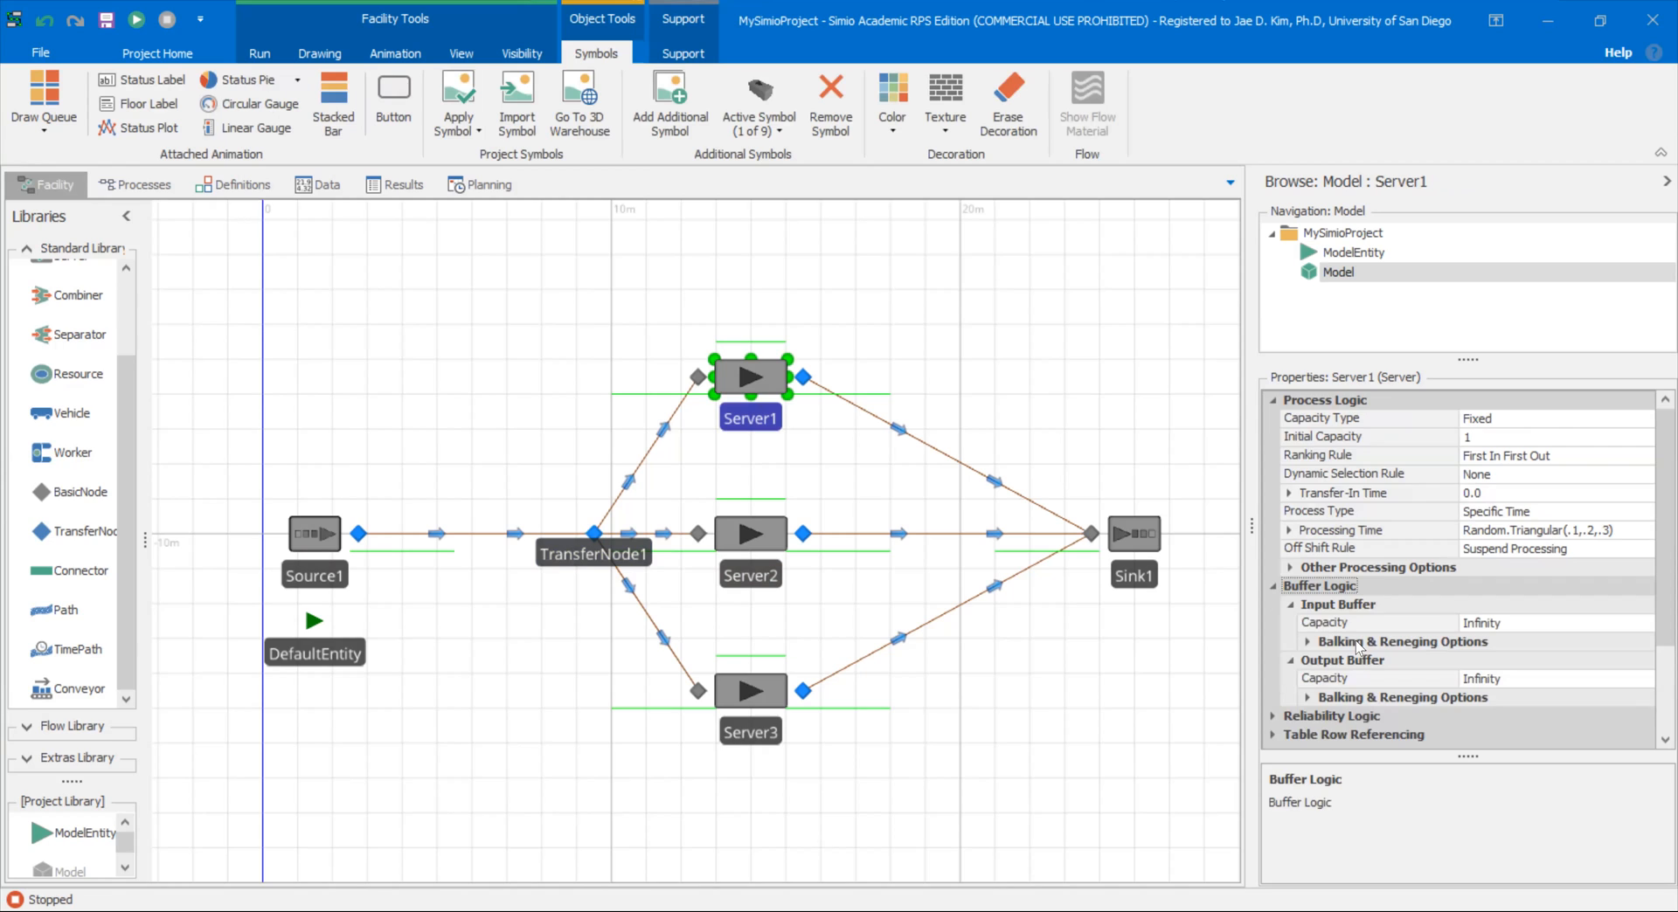
pyautogui.scroll(-3)
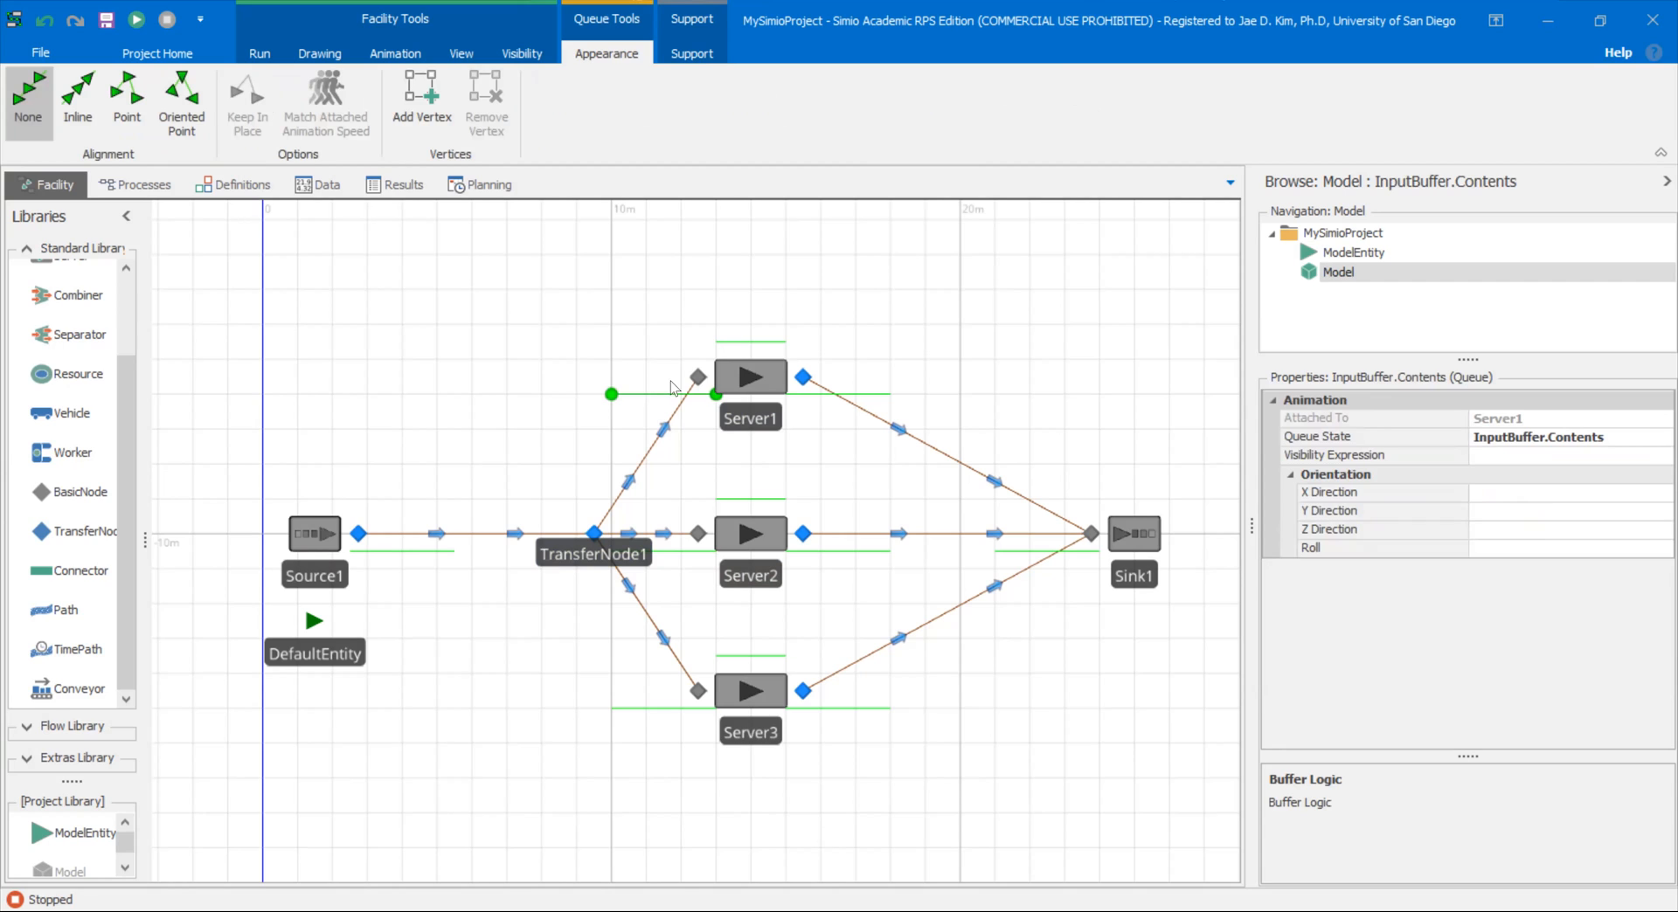
pyautogui.moveTo(786, 409)
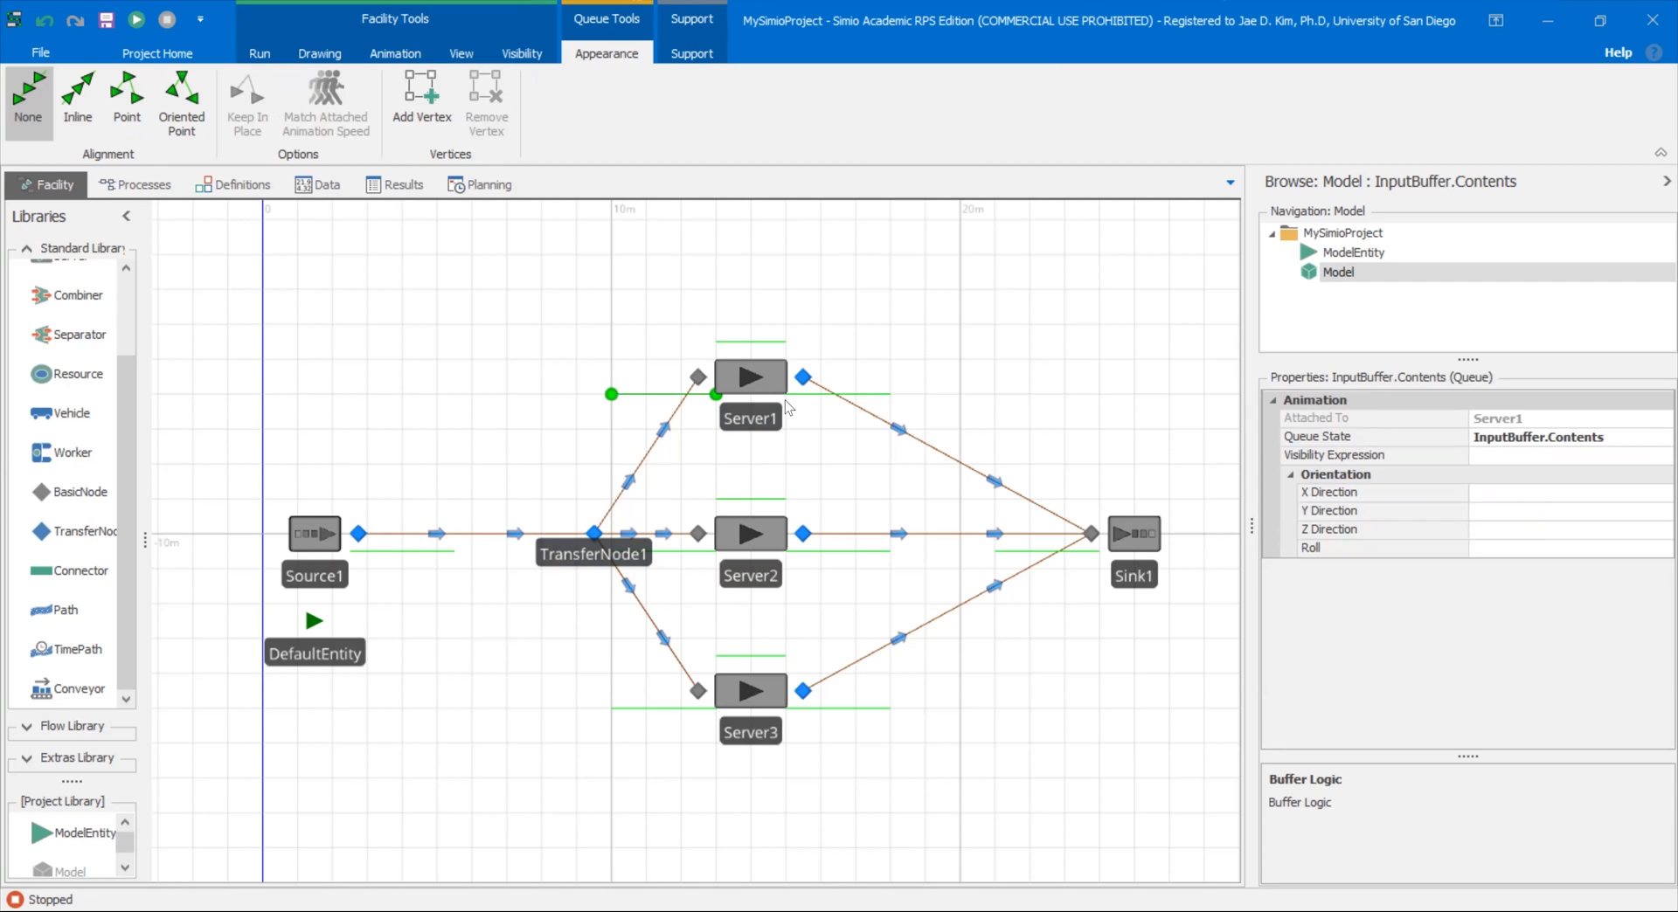
pyautogui.click(523, 53)
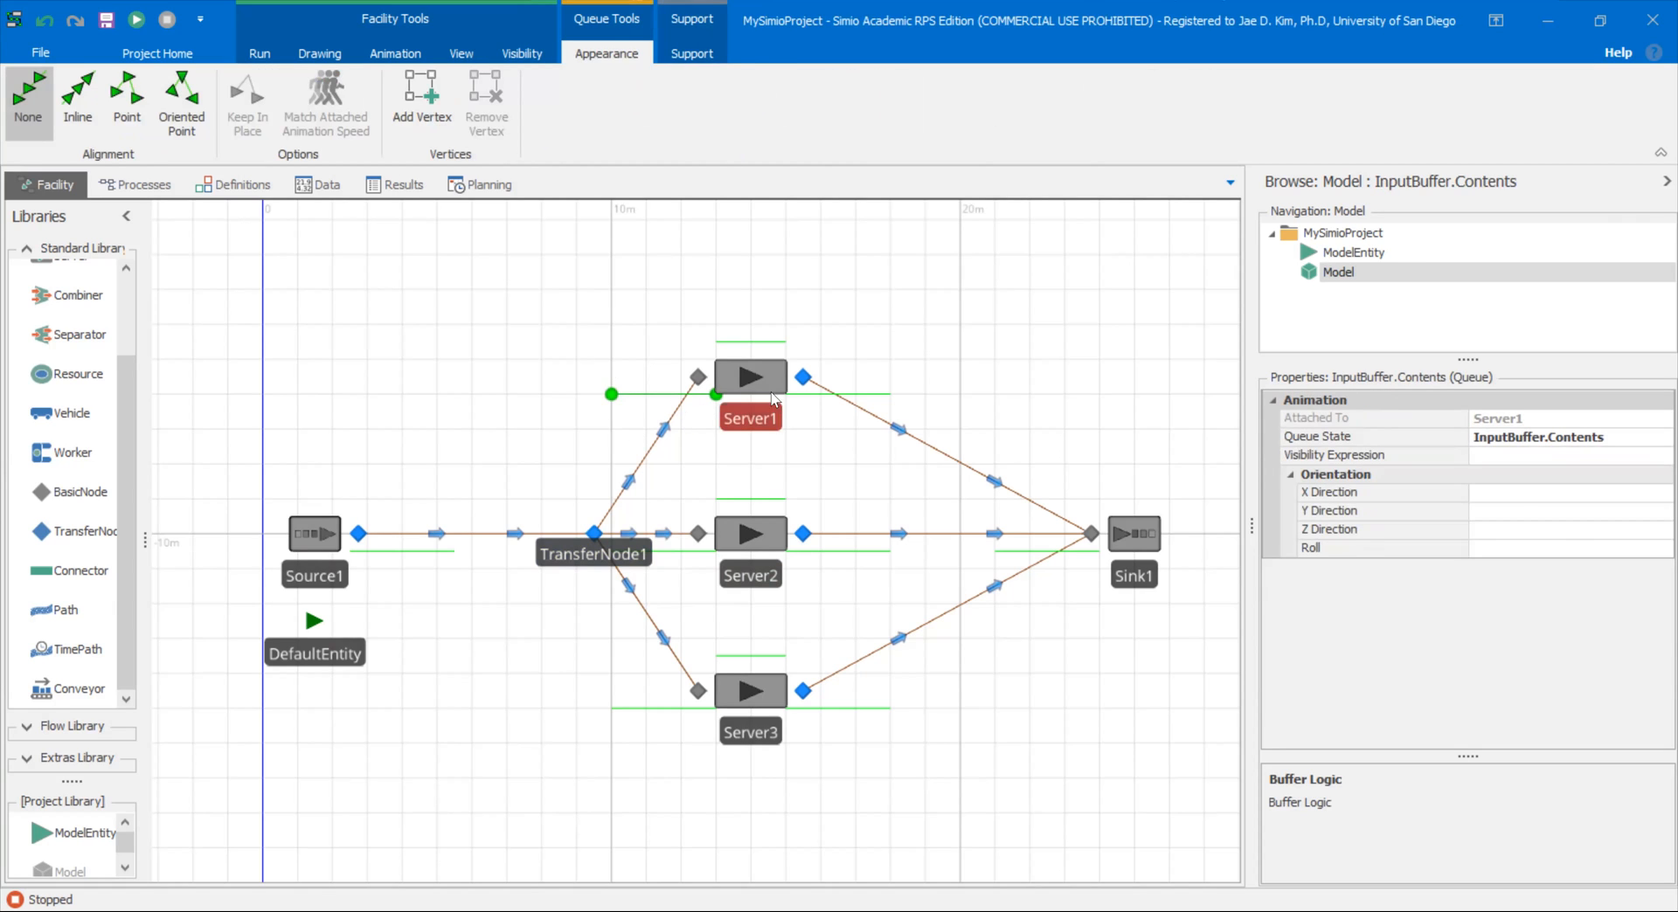
pyautogui.click(750, 375)
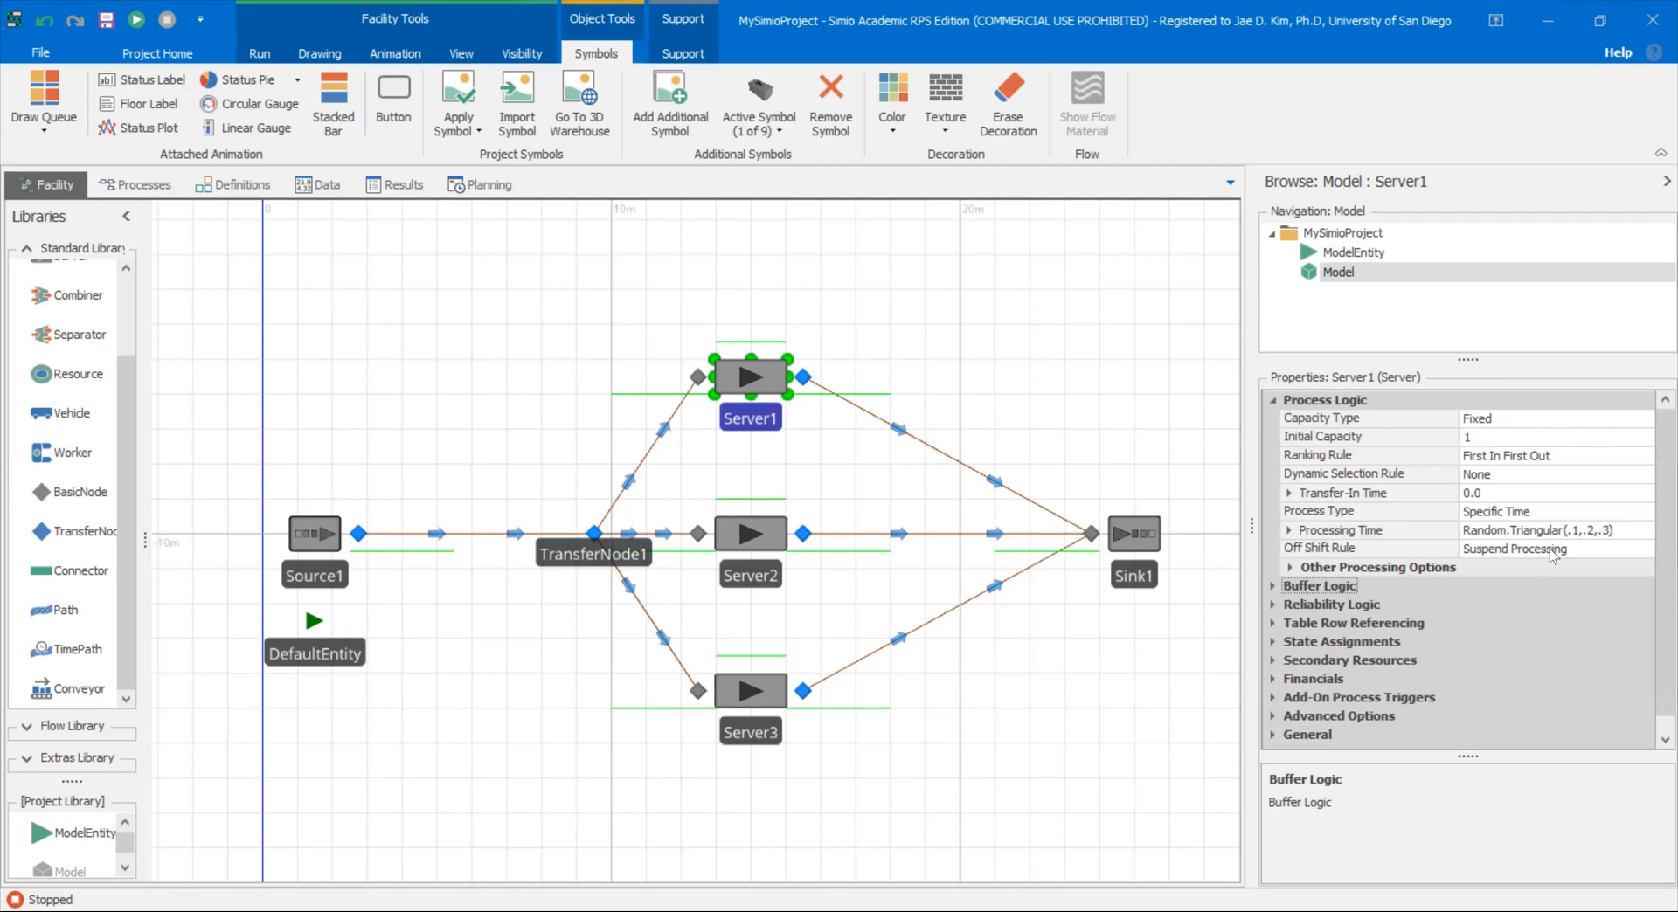
pyautogui.moveTo(1337, 596)
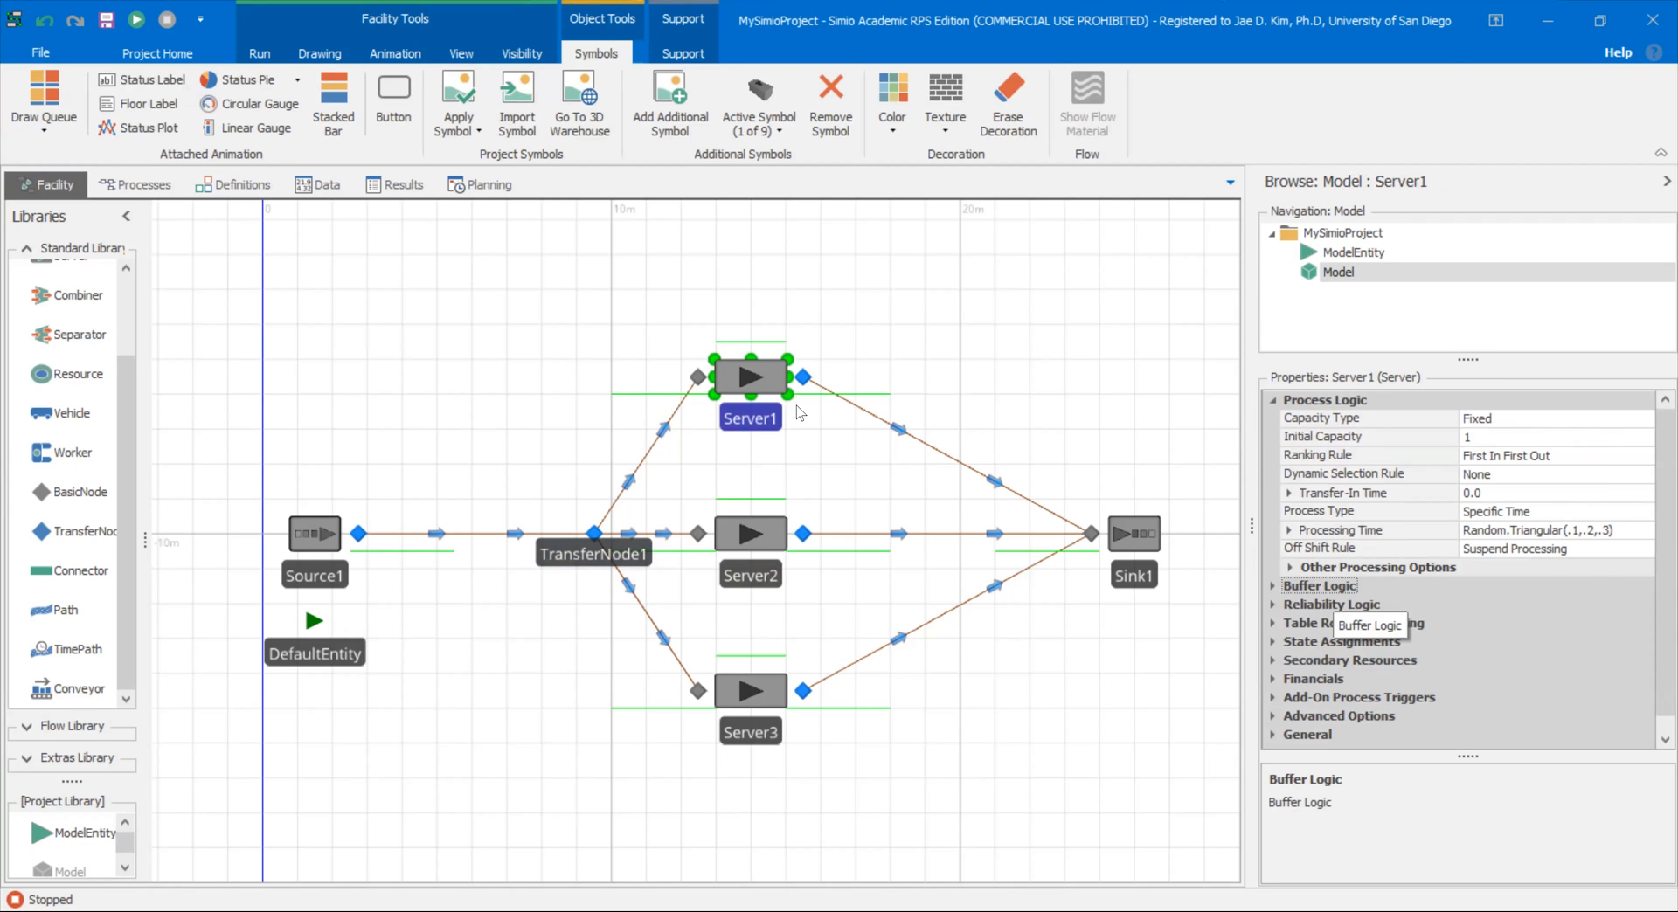
pyautogui.moveTo(764, 552)
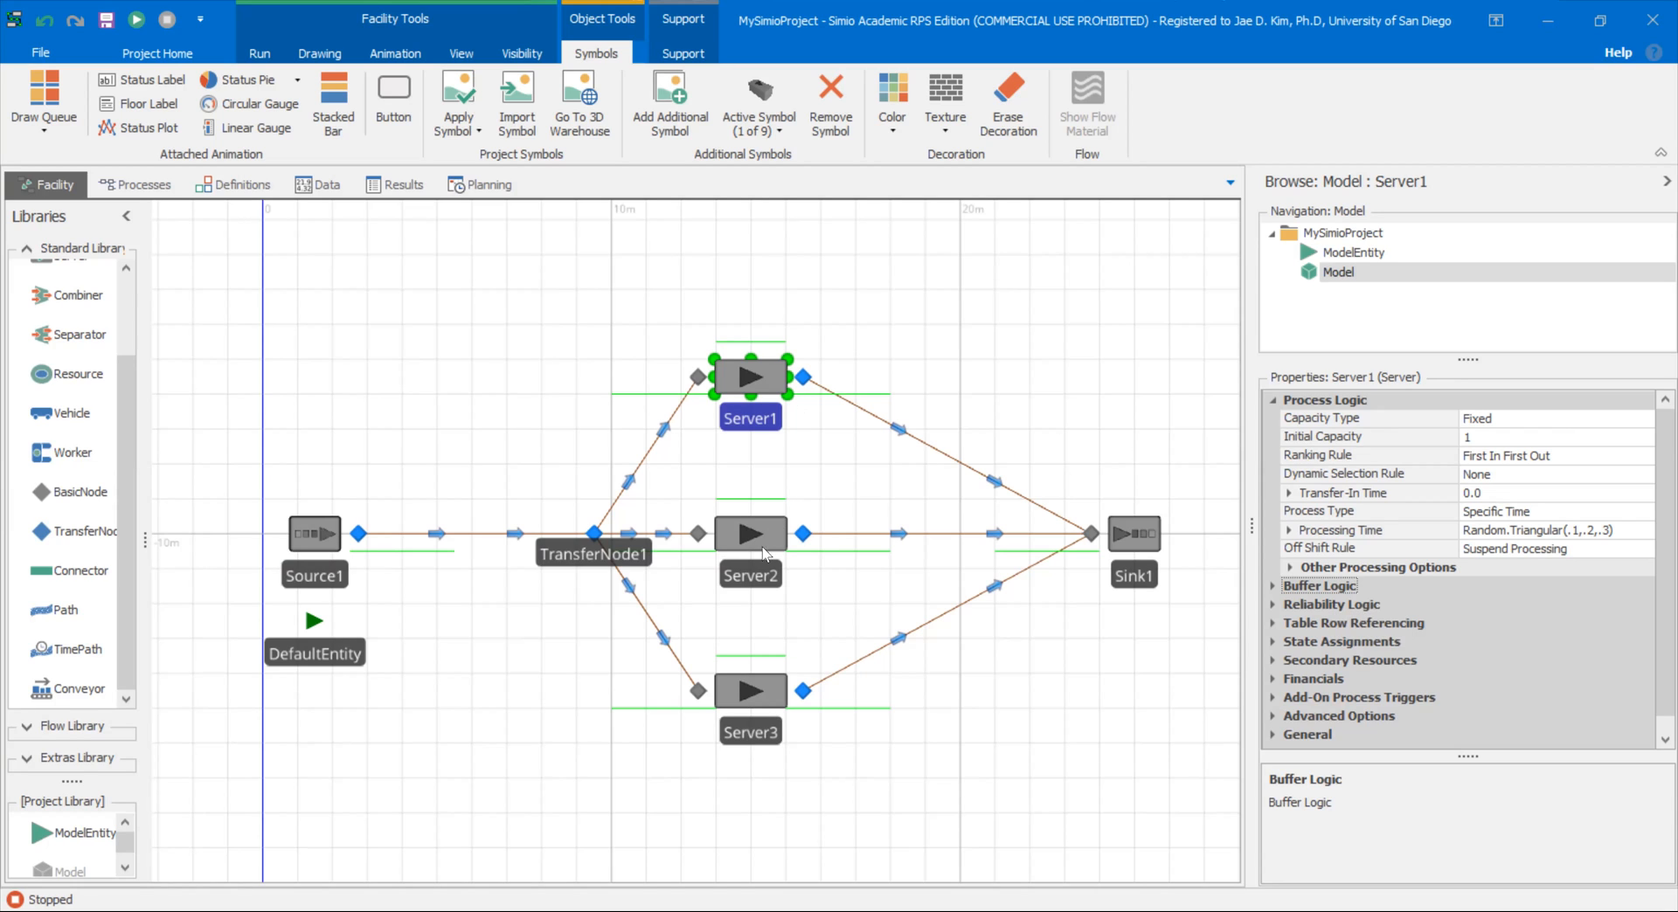
# Step: Select TransferNode1 to show its crossing and routing logic properties
pyautogui.click(592, 534)
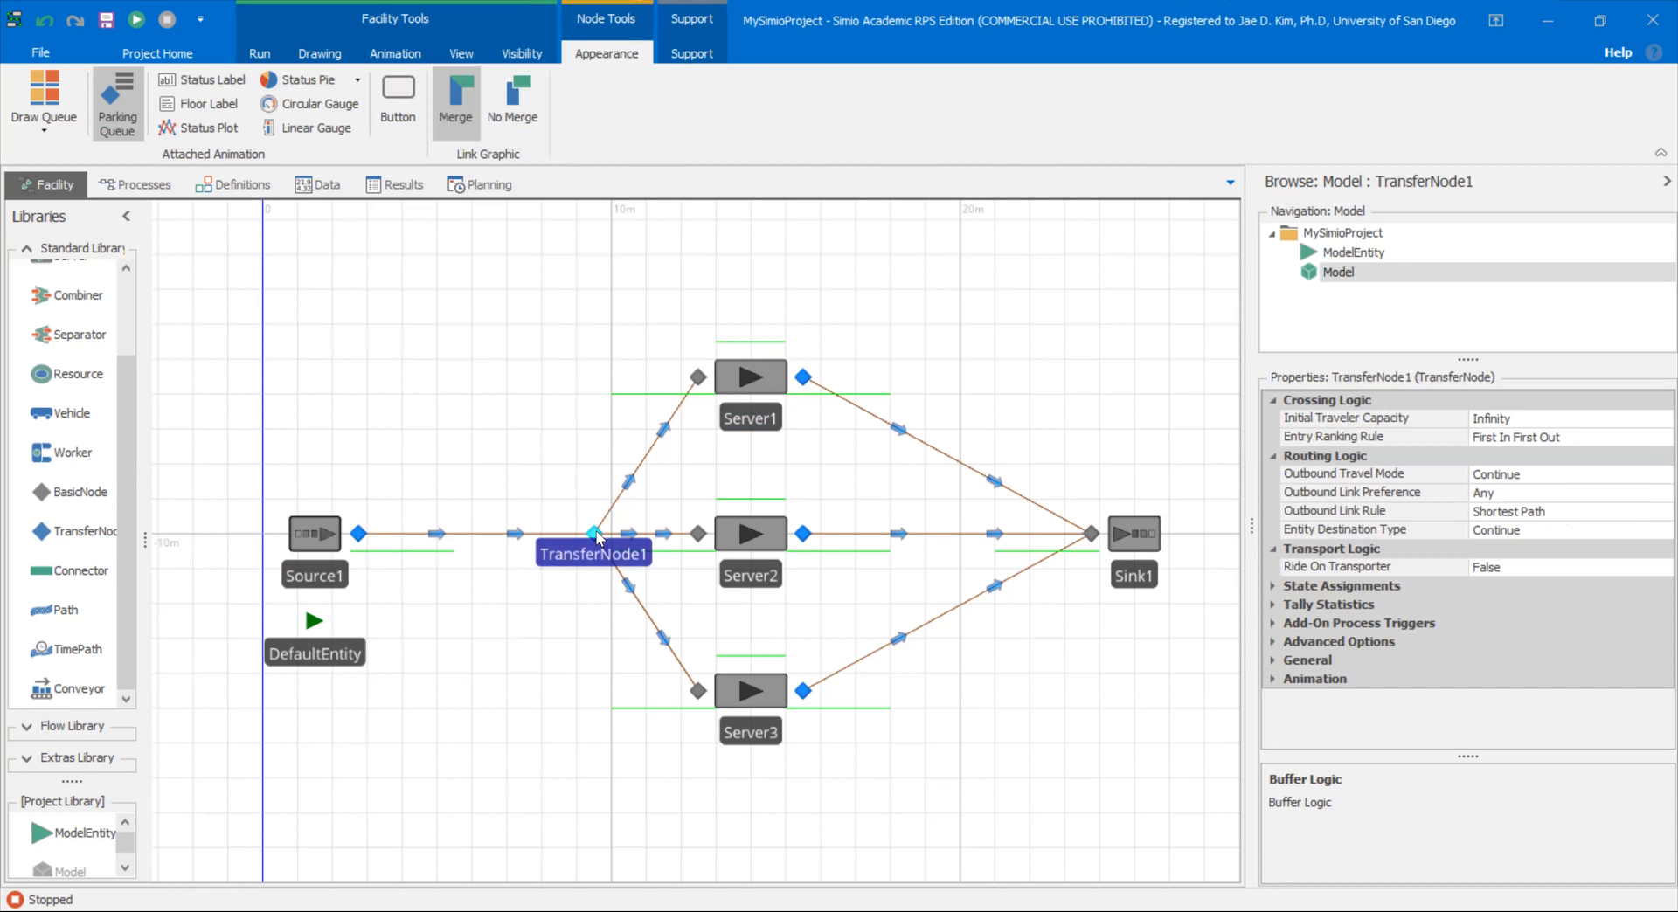
pyautogui.moveTo(1432, 628)
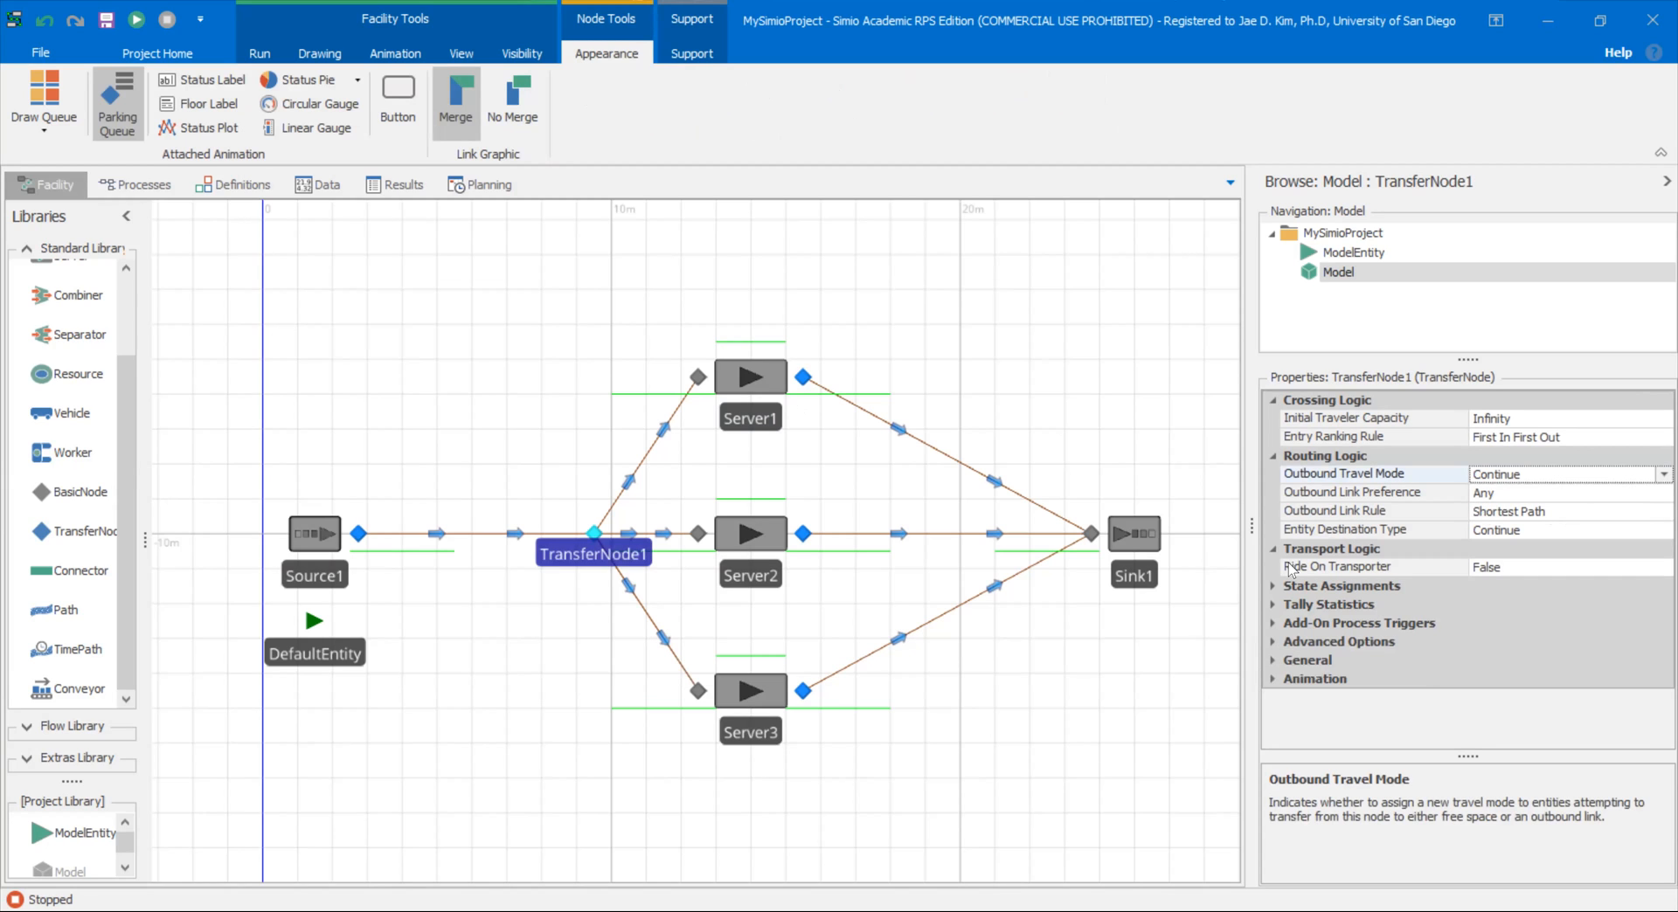
pyautogui.moveTo(1431, 9)
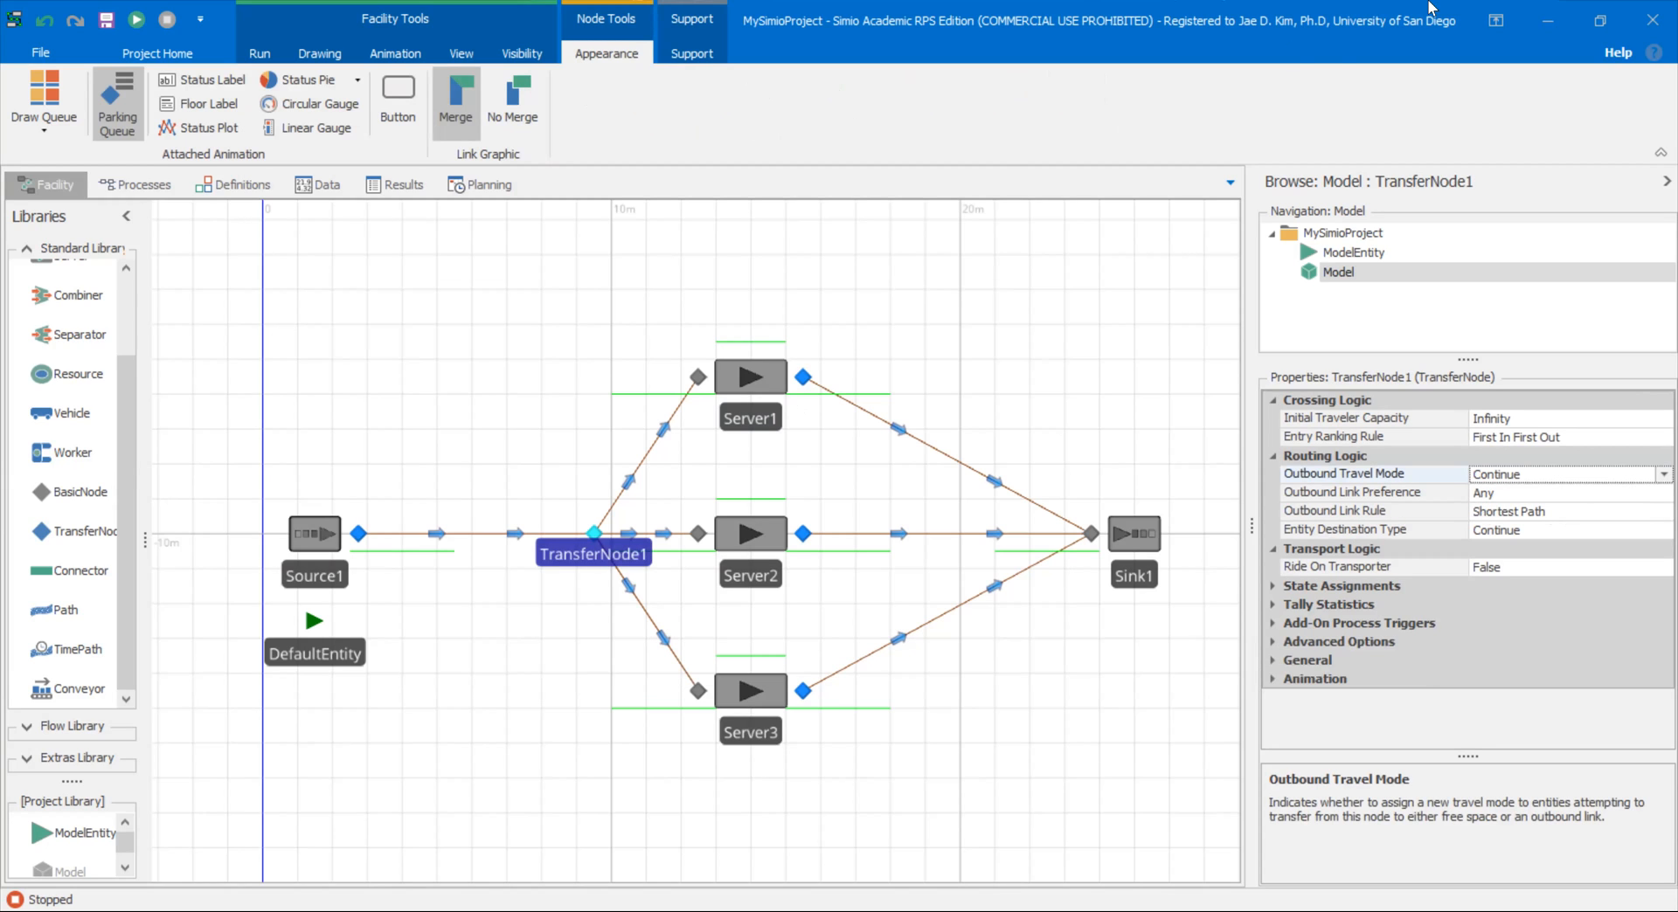
pyautogui.moveTo(1293, 51)
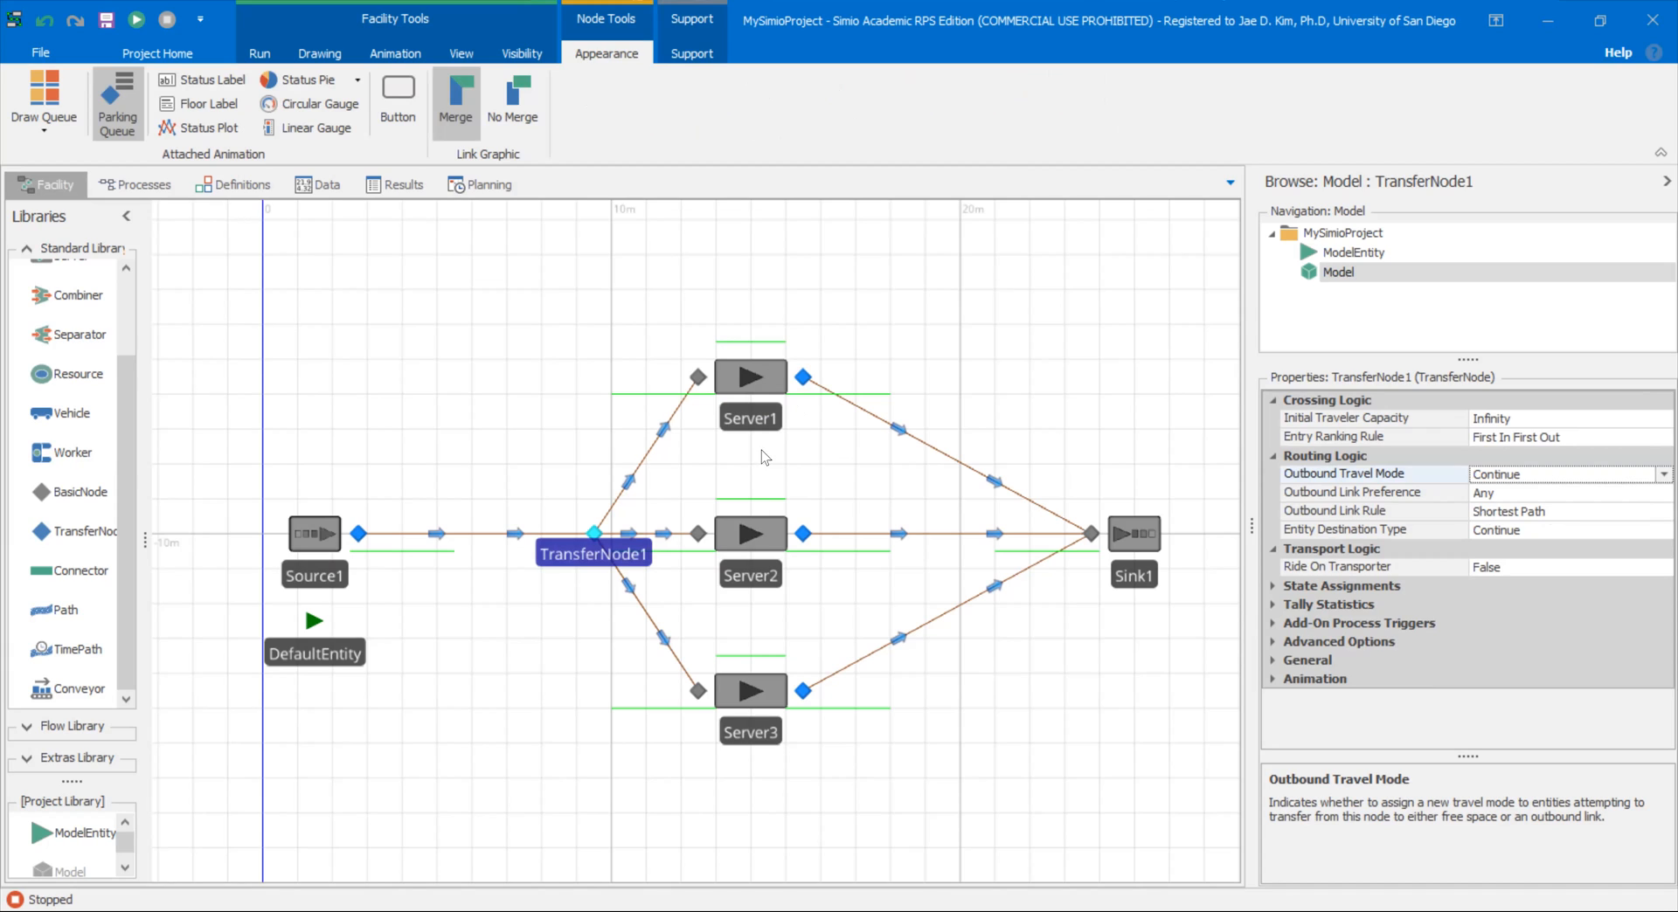
pyautogui.moveTo(1192, 161)
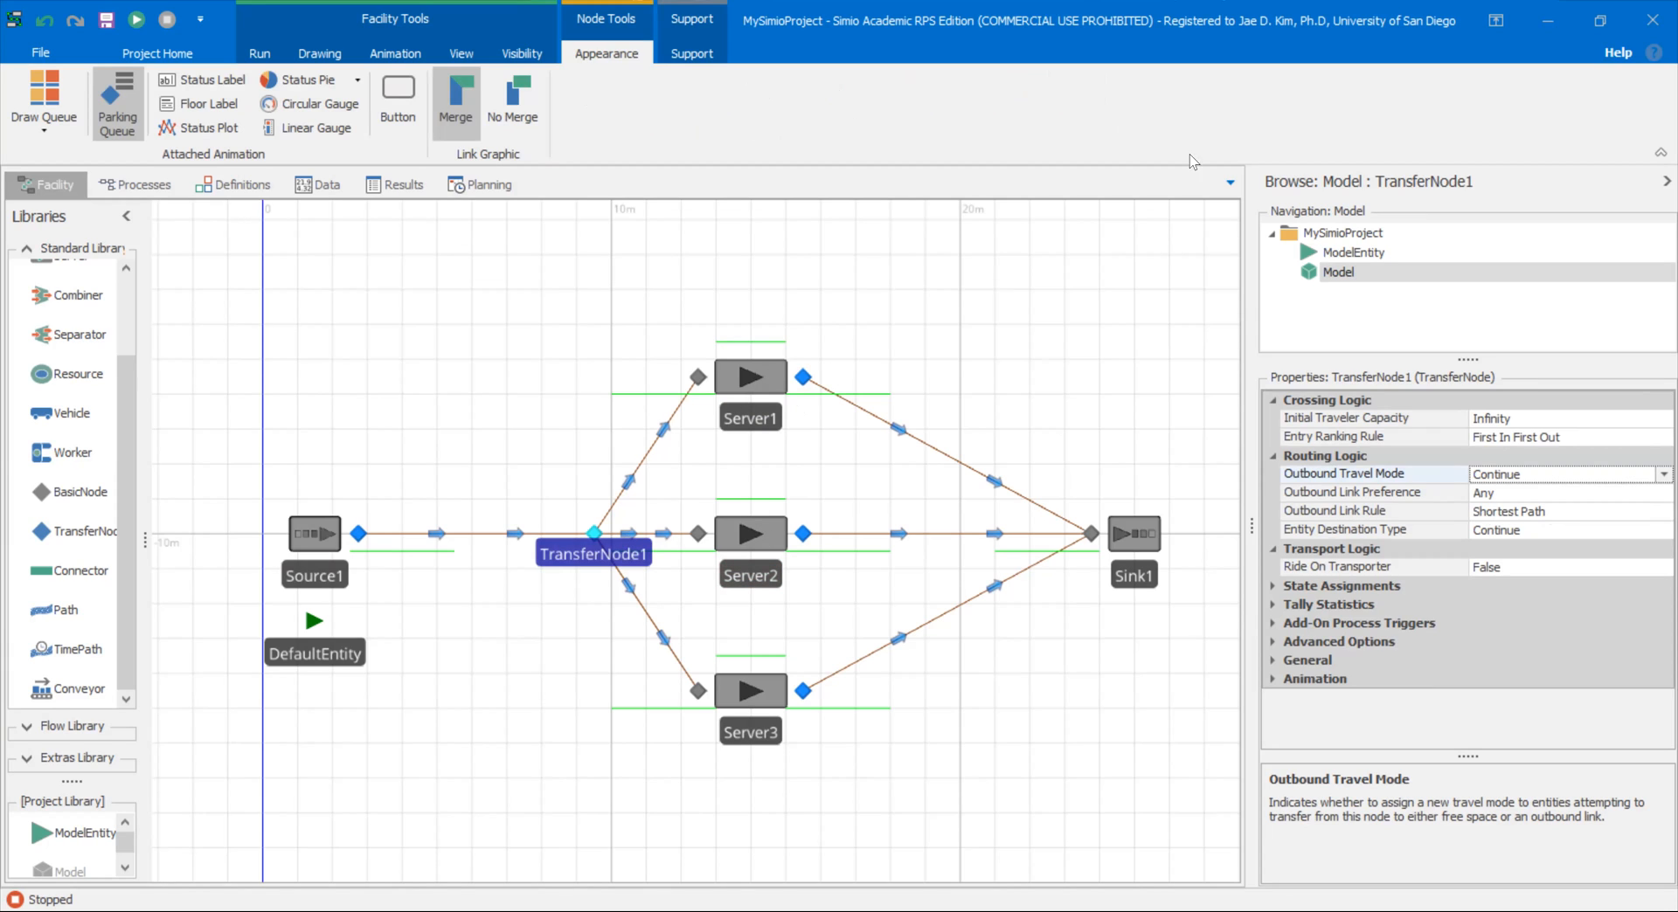
pyautogui.moveTo(1153, 180)
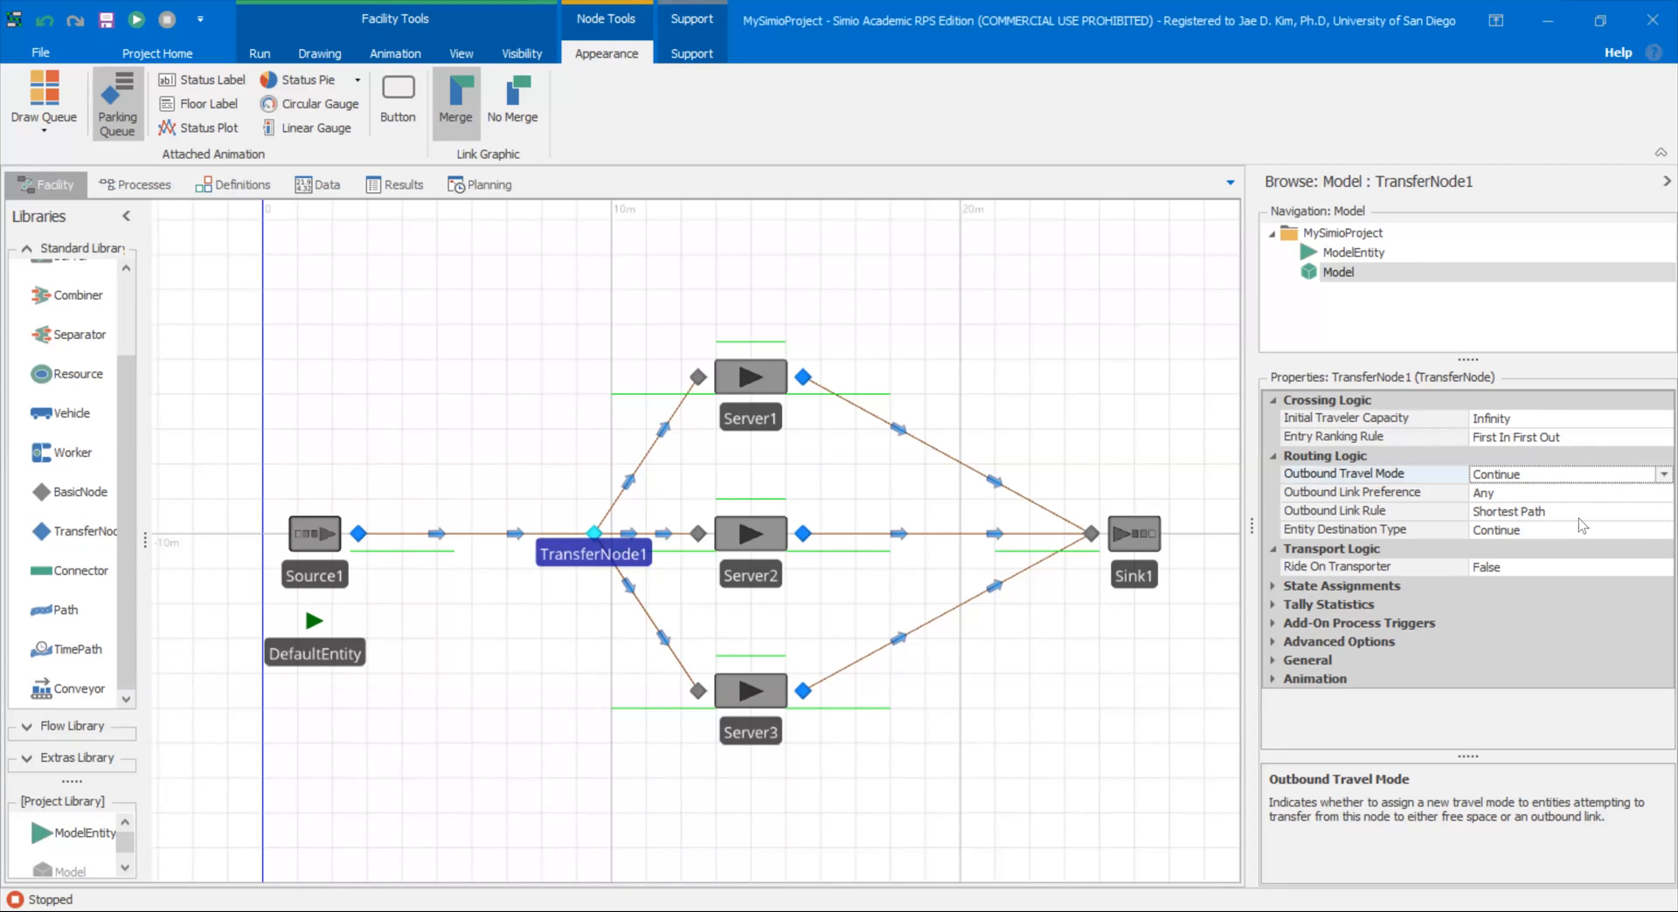
pyautogui.moveTo(1531, 524)
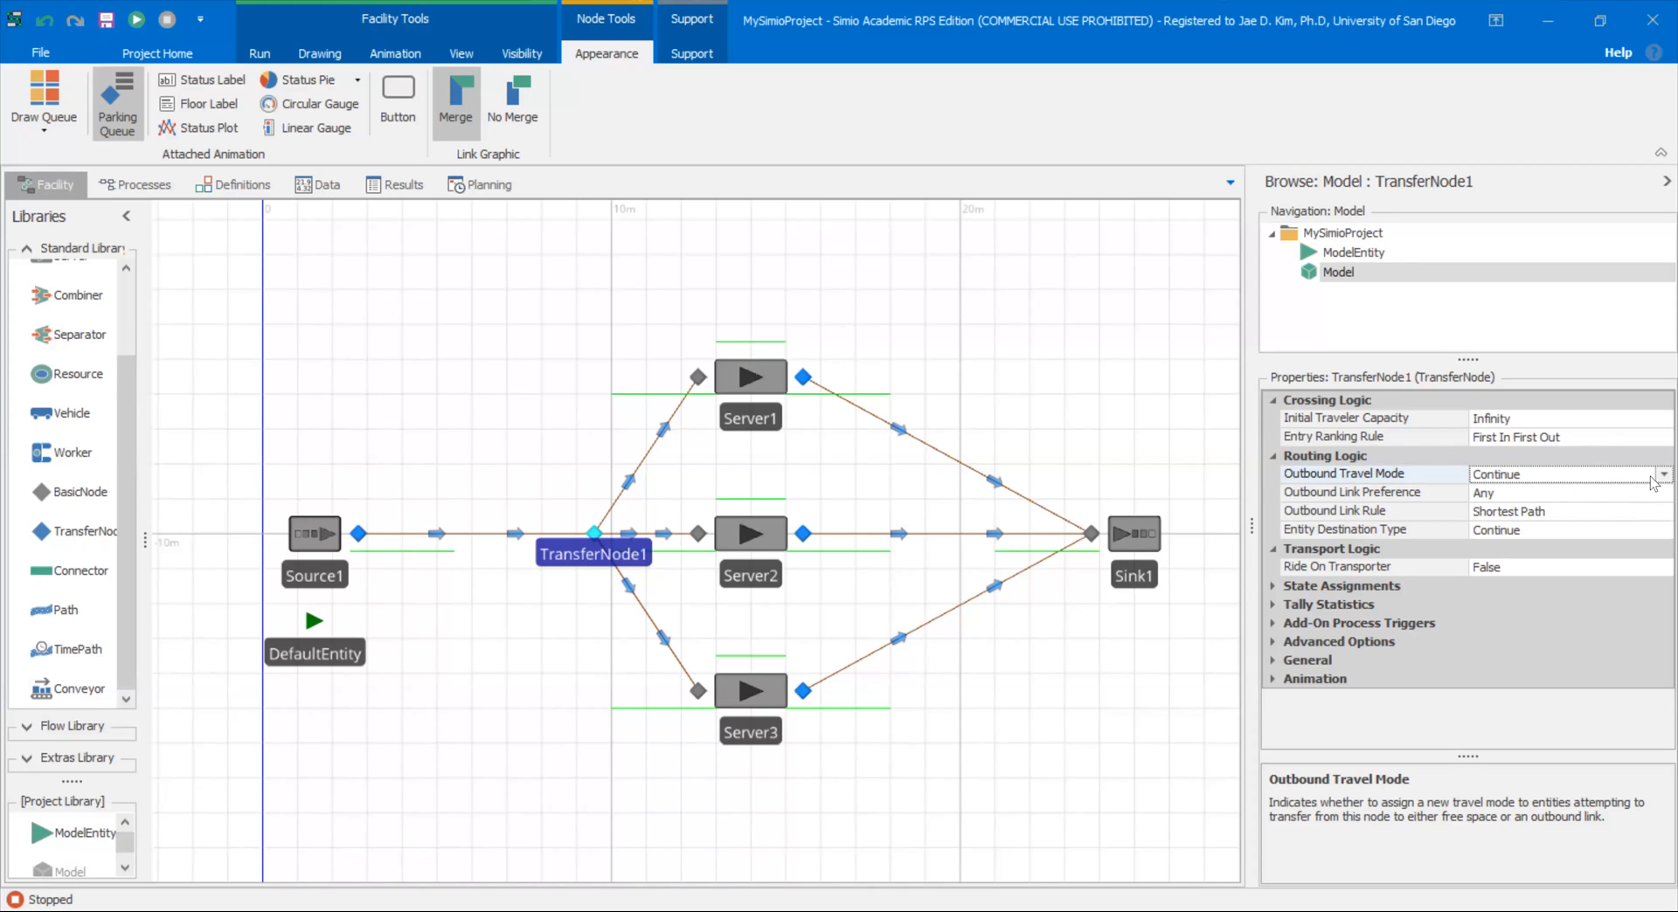
# Step: Set TransferNode1's Outbound Link Preference to Available
pyautogui.click(1662, 473)
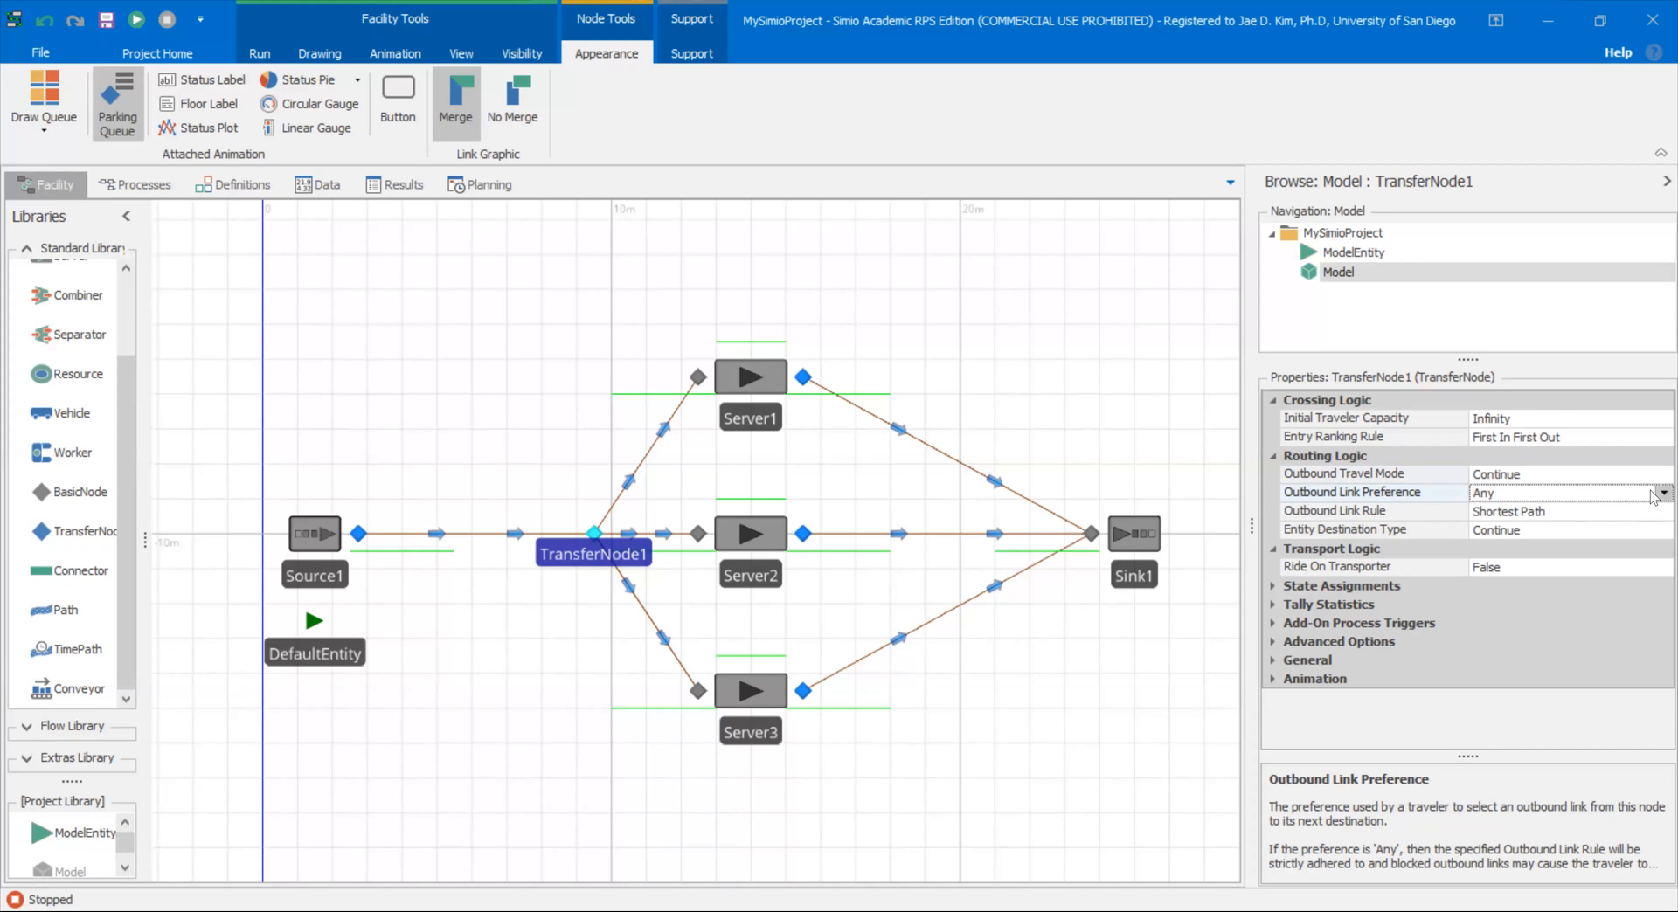
pyautogui.click(1662, 510)
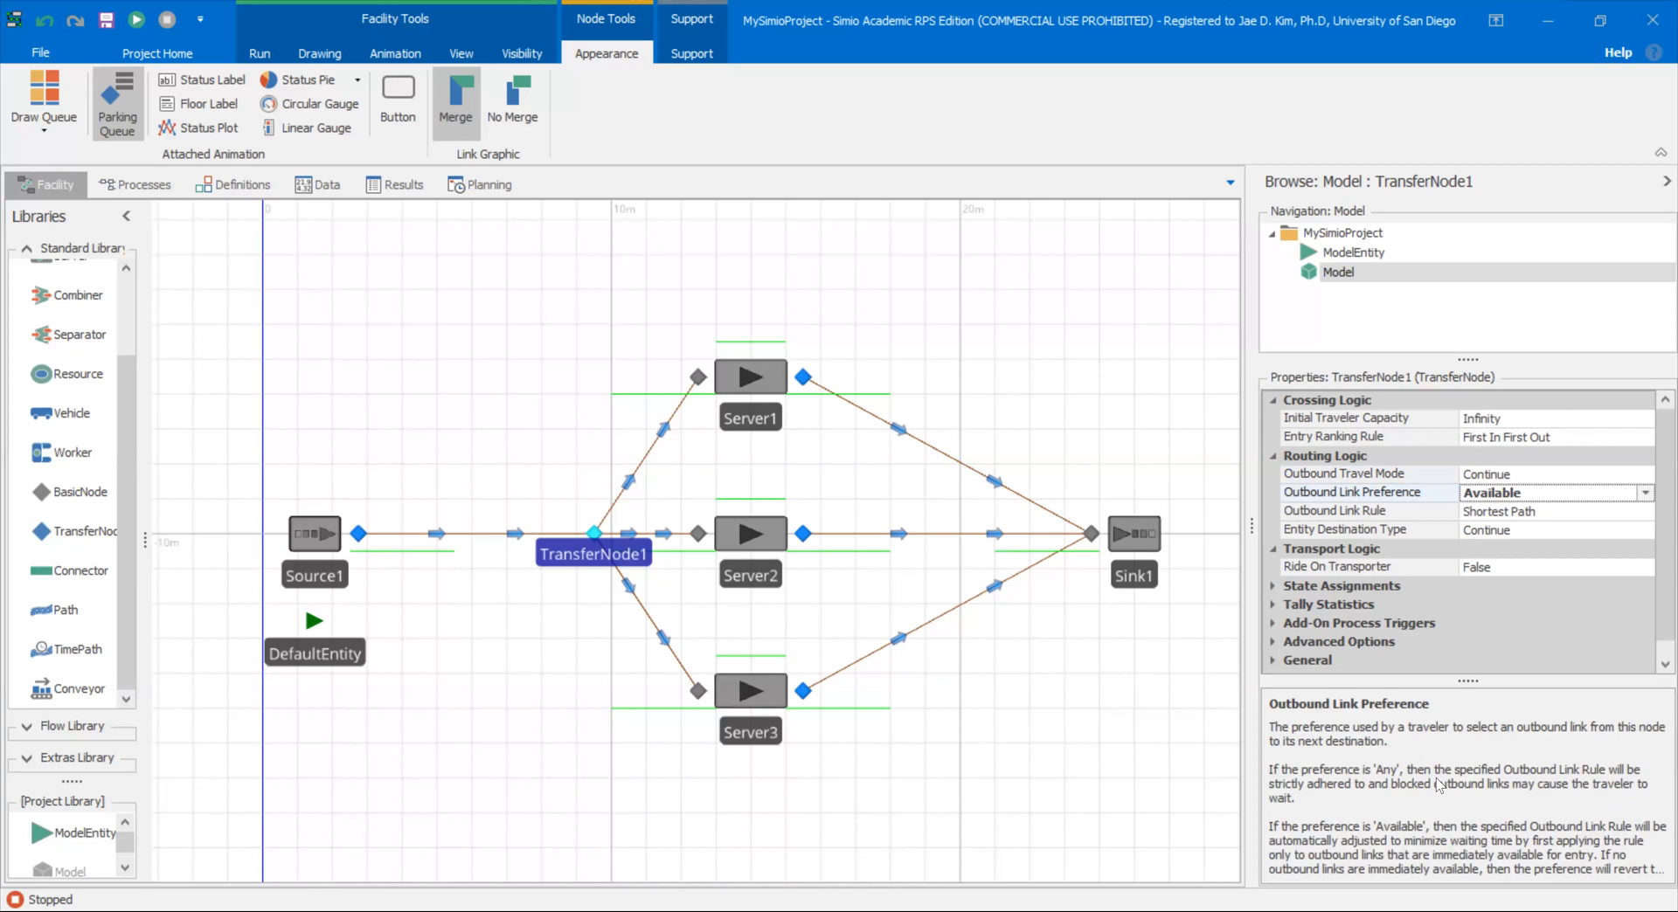
pyautogui.moveTo(1363, 844)
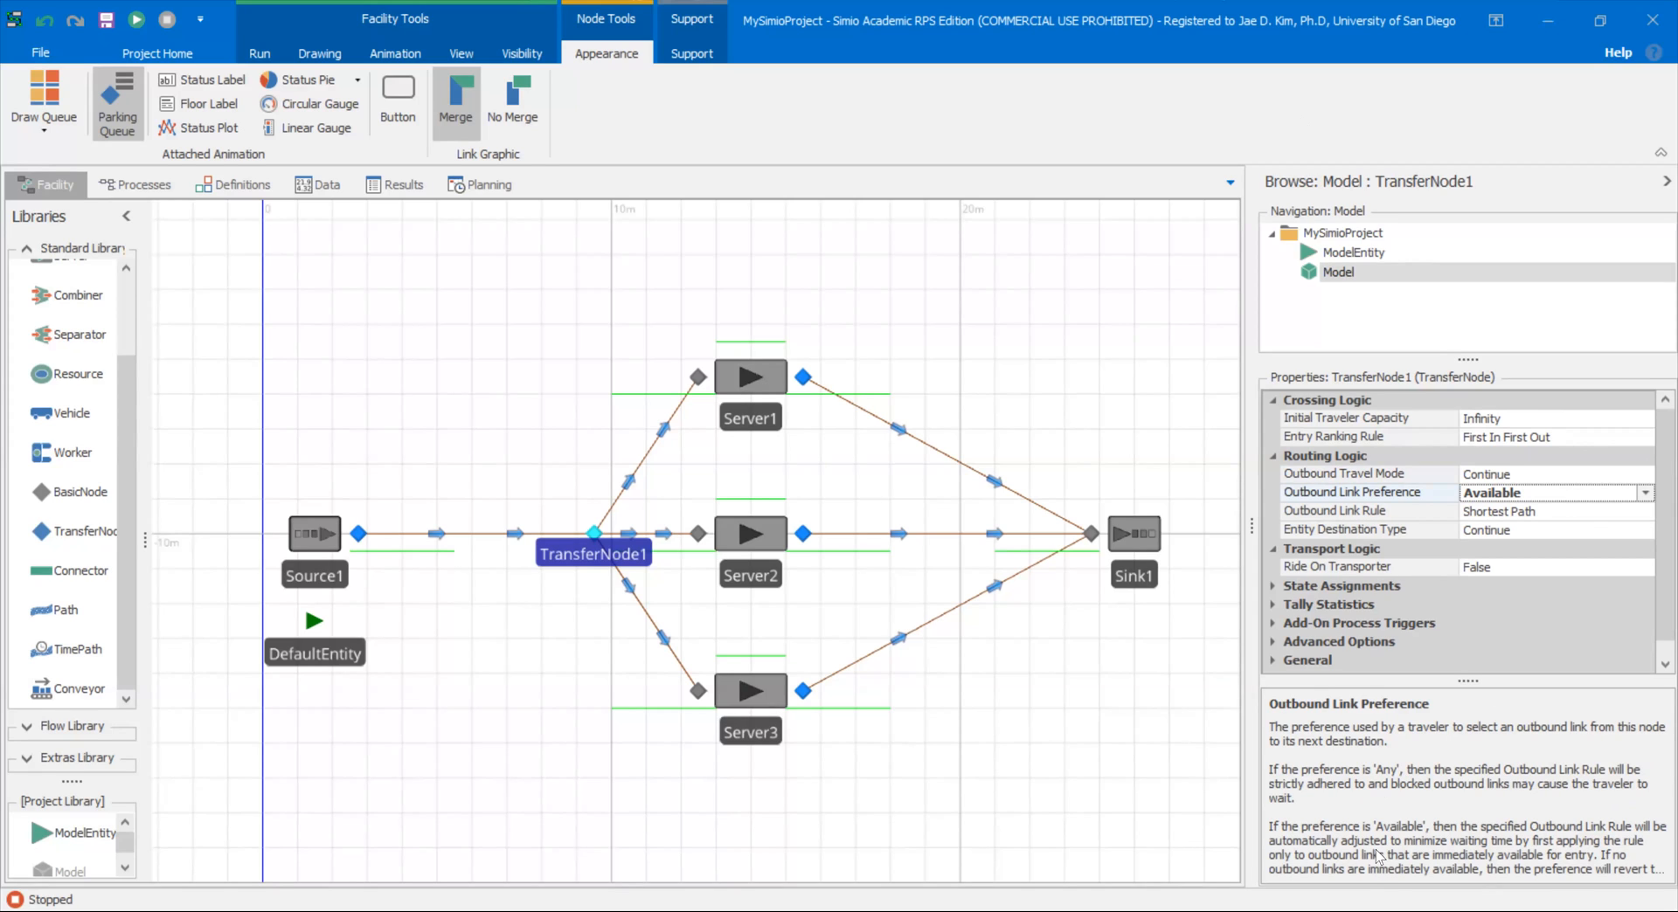
pyautogui.moveTo(1519, 680)
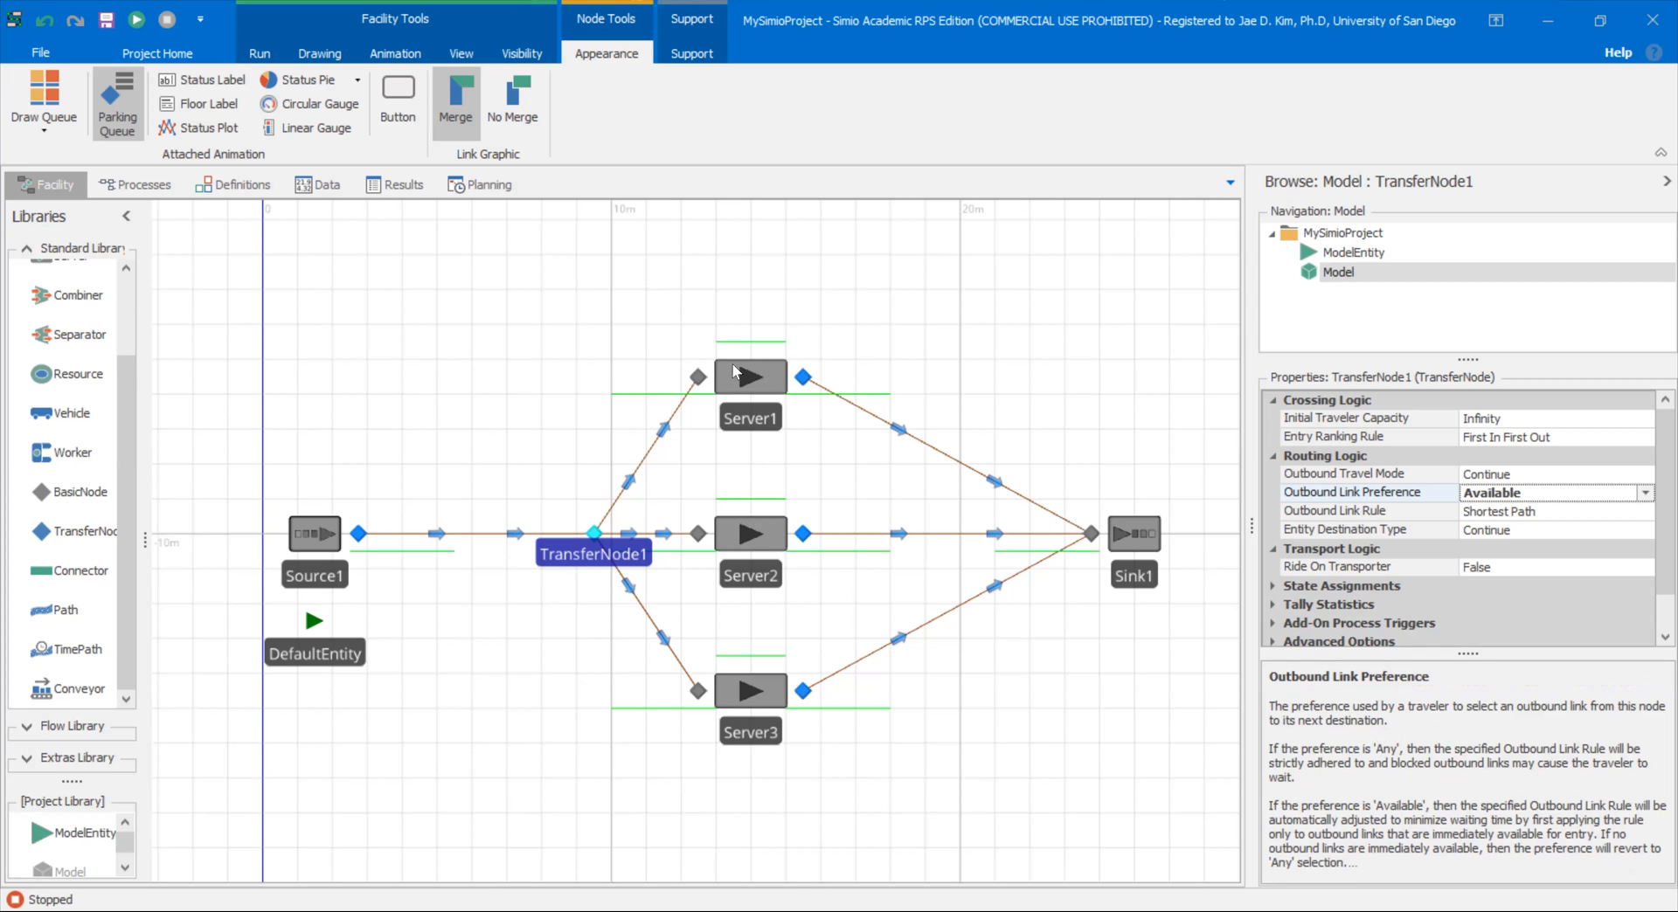
# Step: Set Server1's input buffer capacity to 0
pyautogui.click(750, 375)
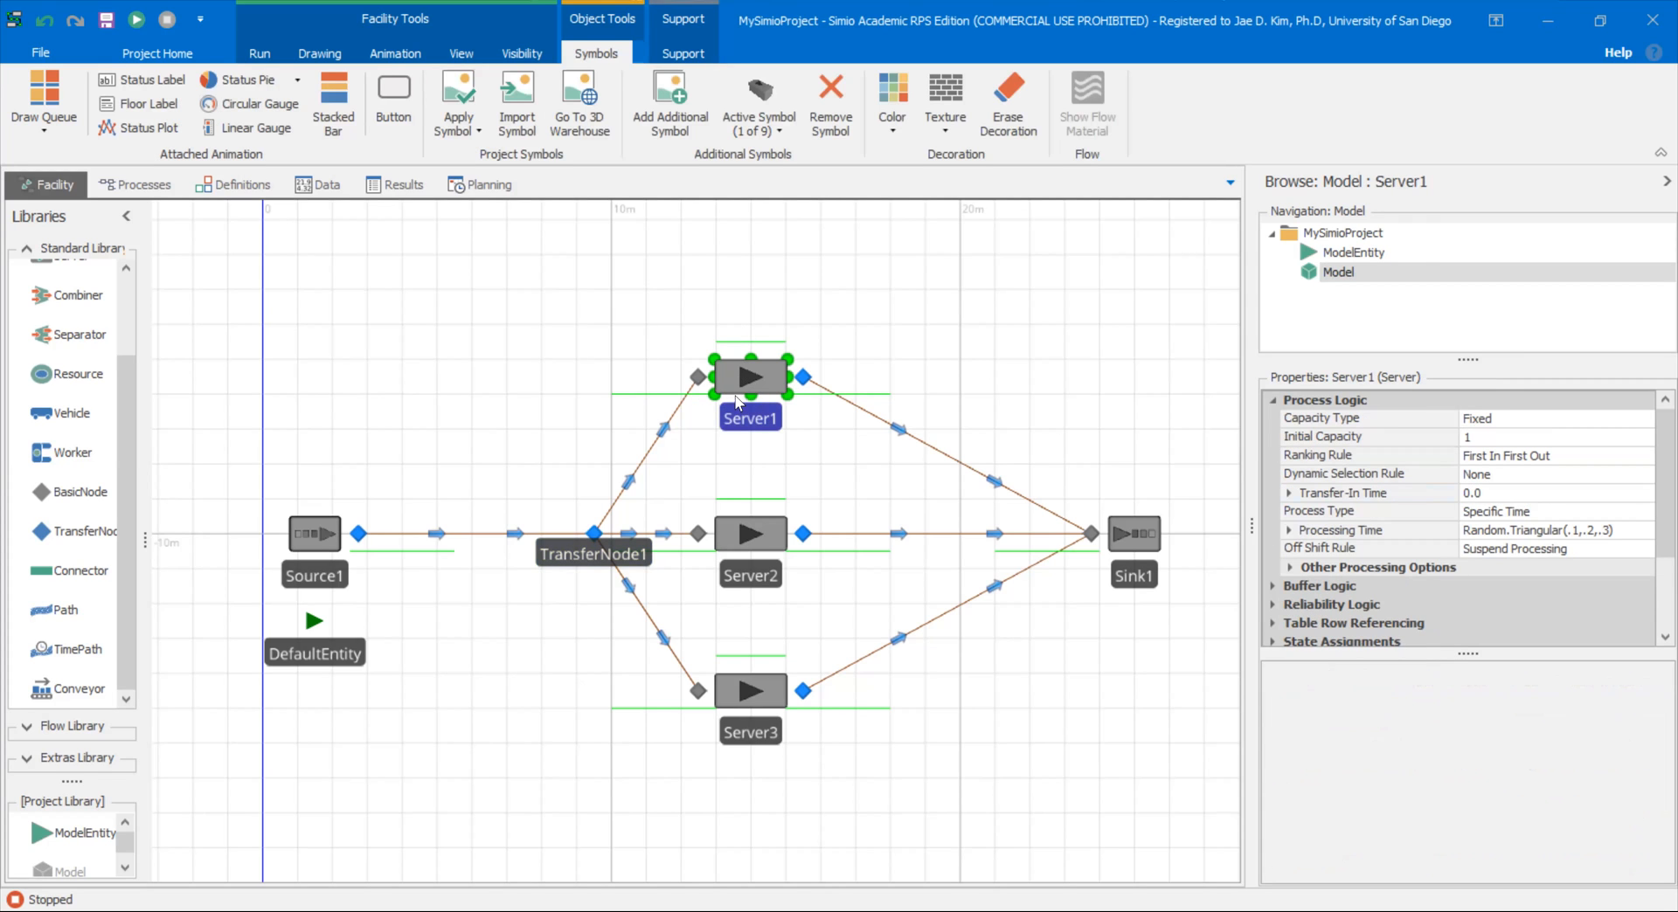
pyautogui.moveTo(724, 371)
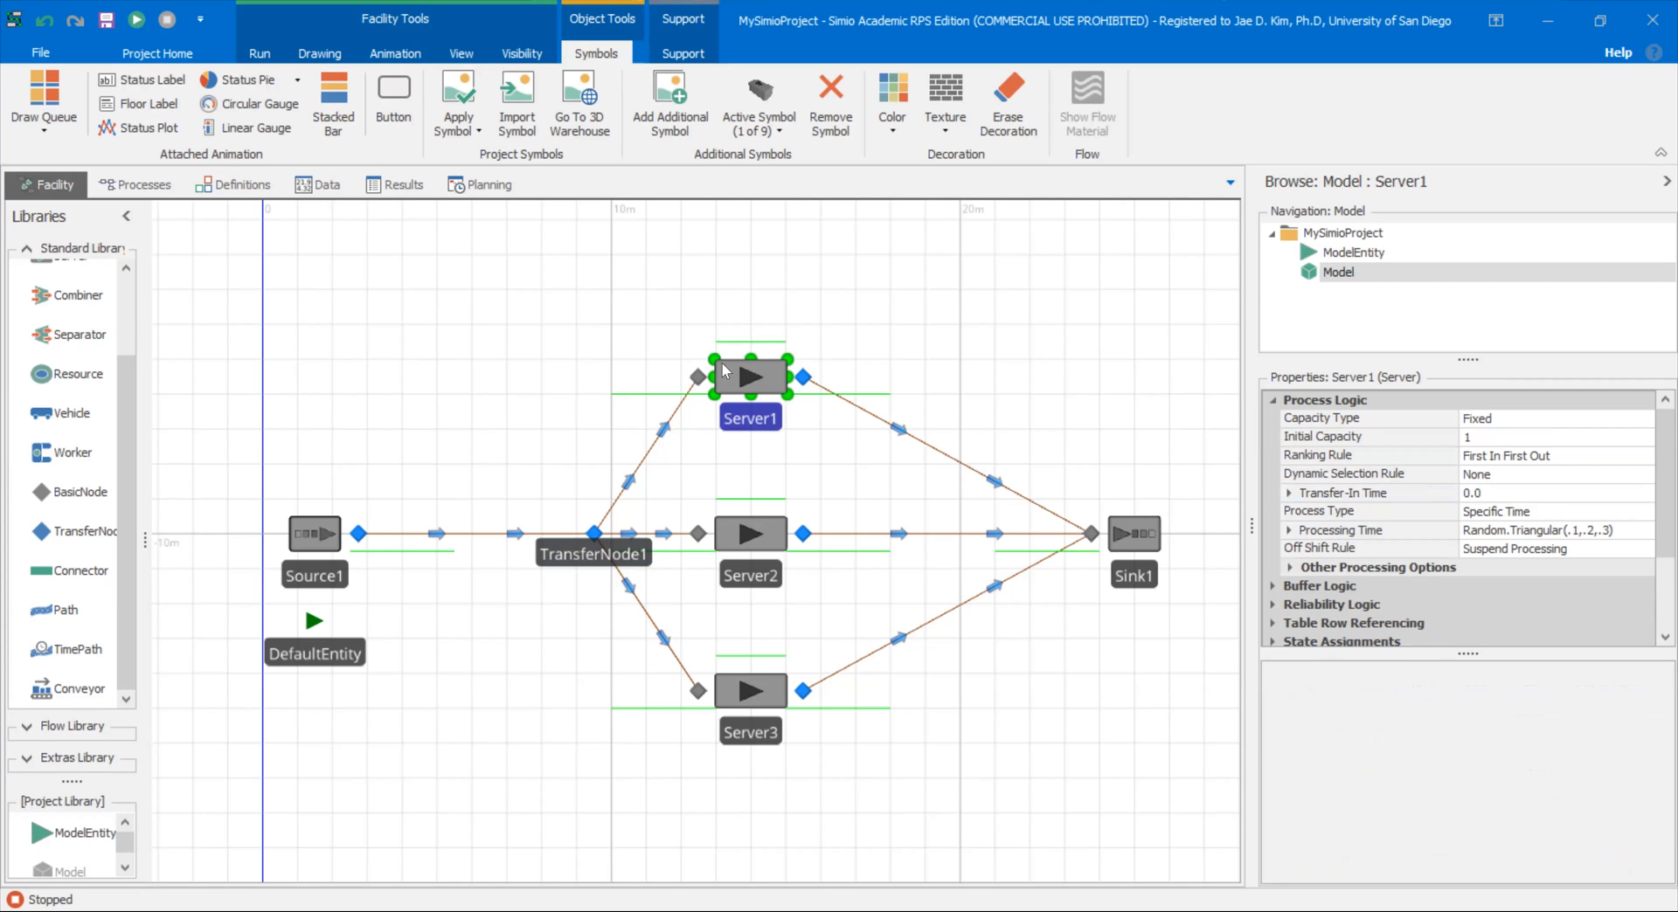
pyautogui.moveTo(750, 374)
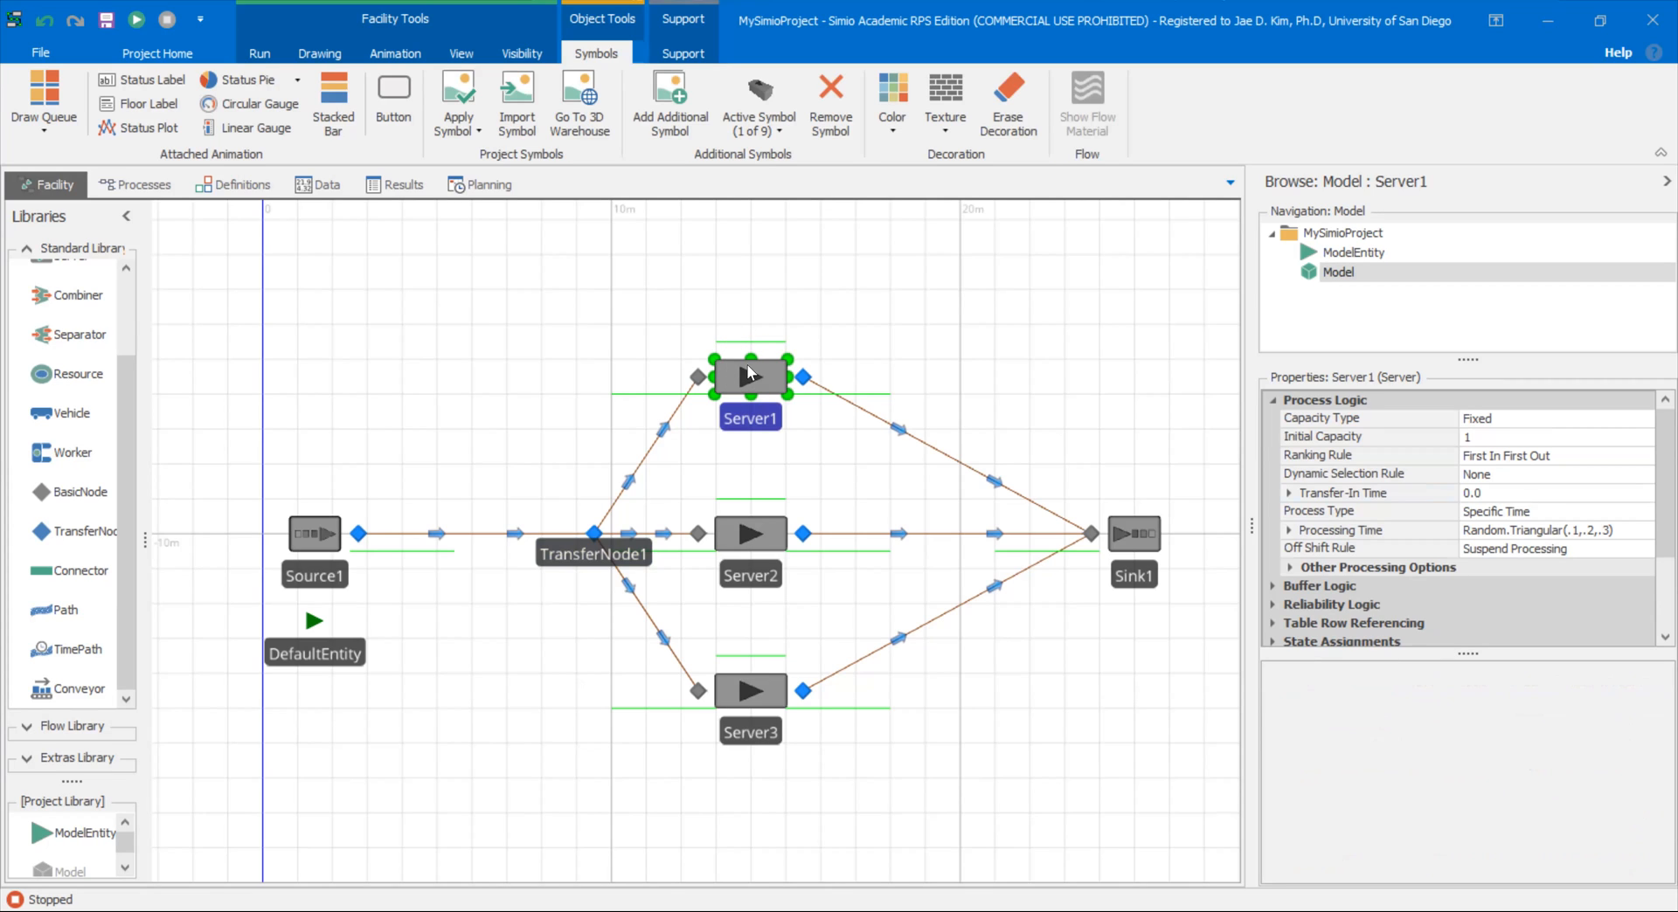
pyautogui.moveTo(755, 385)
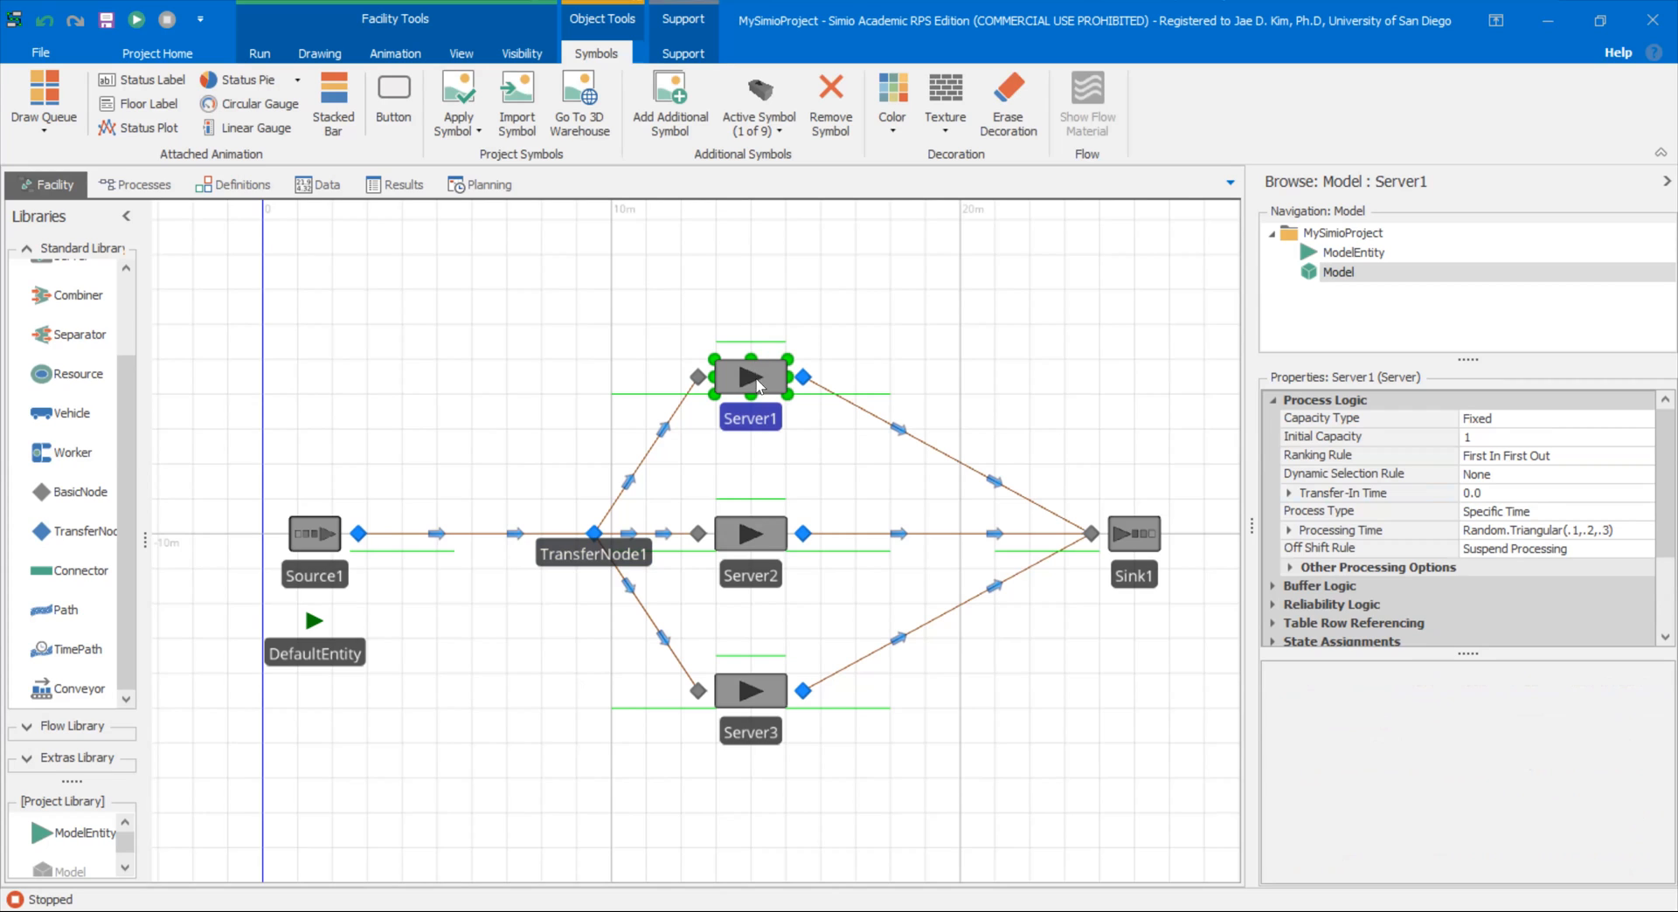
pyautogui.click(610, 395)
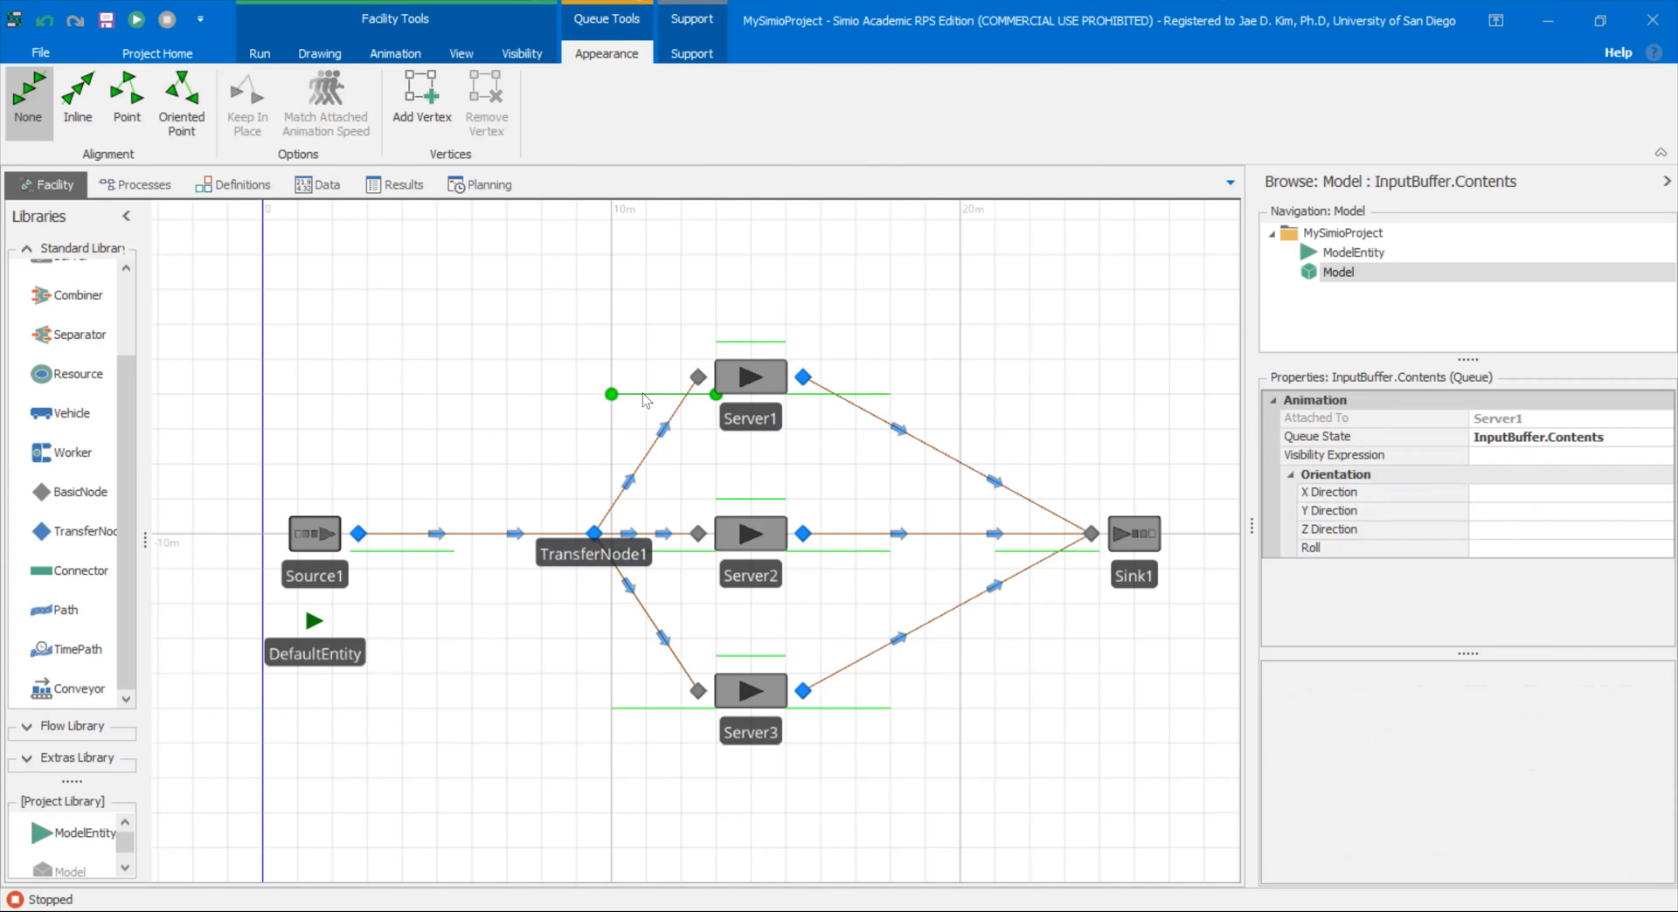
pyautogui.click(749, 376)
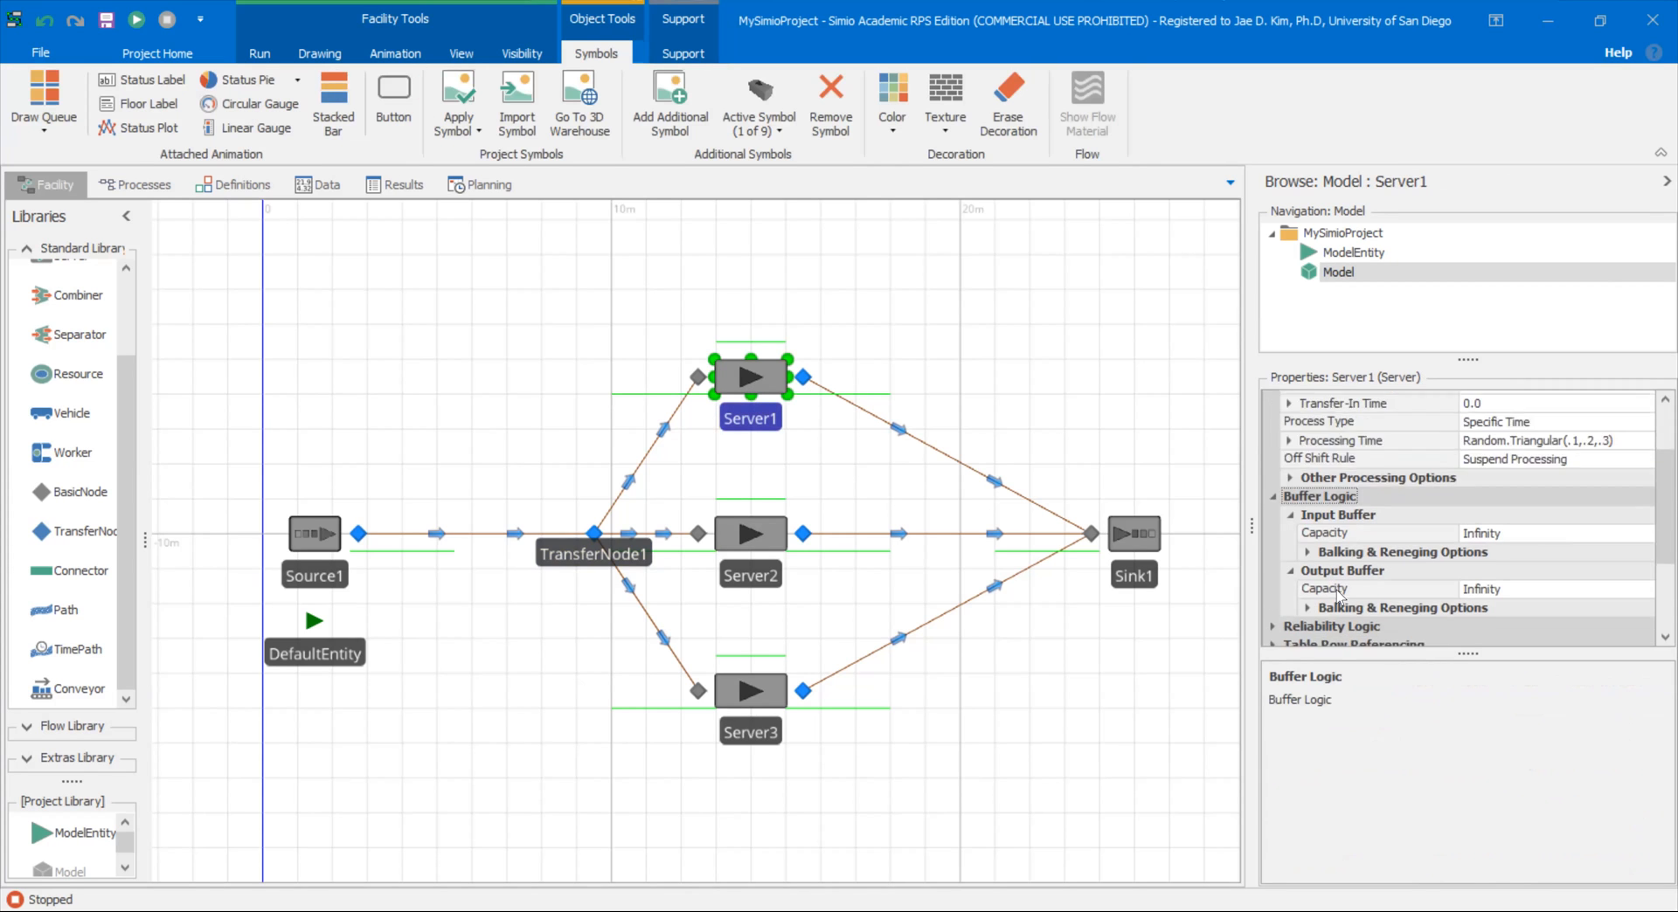
pyautogui.scroll(3)
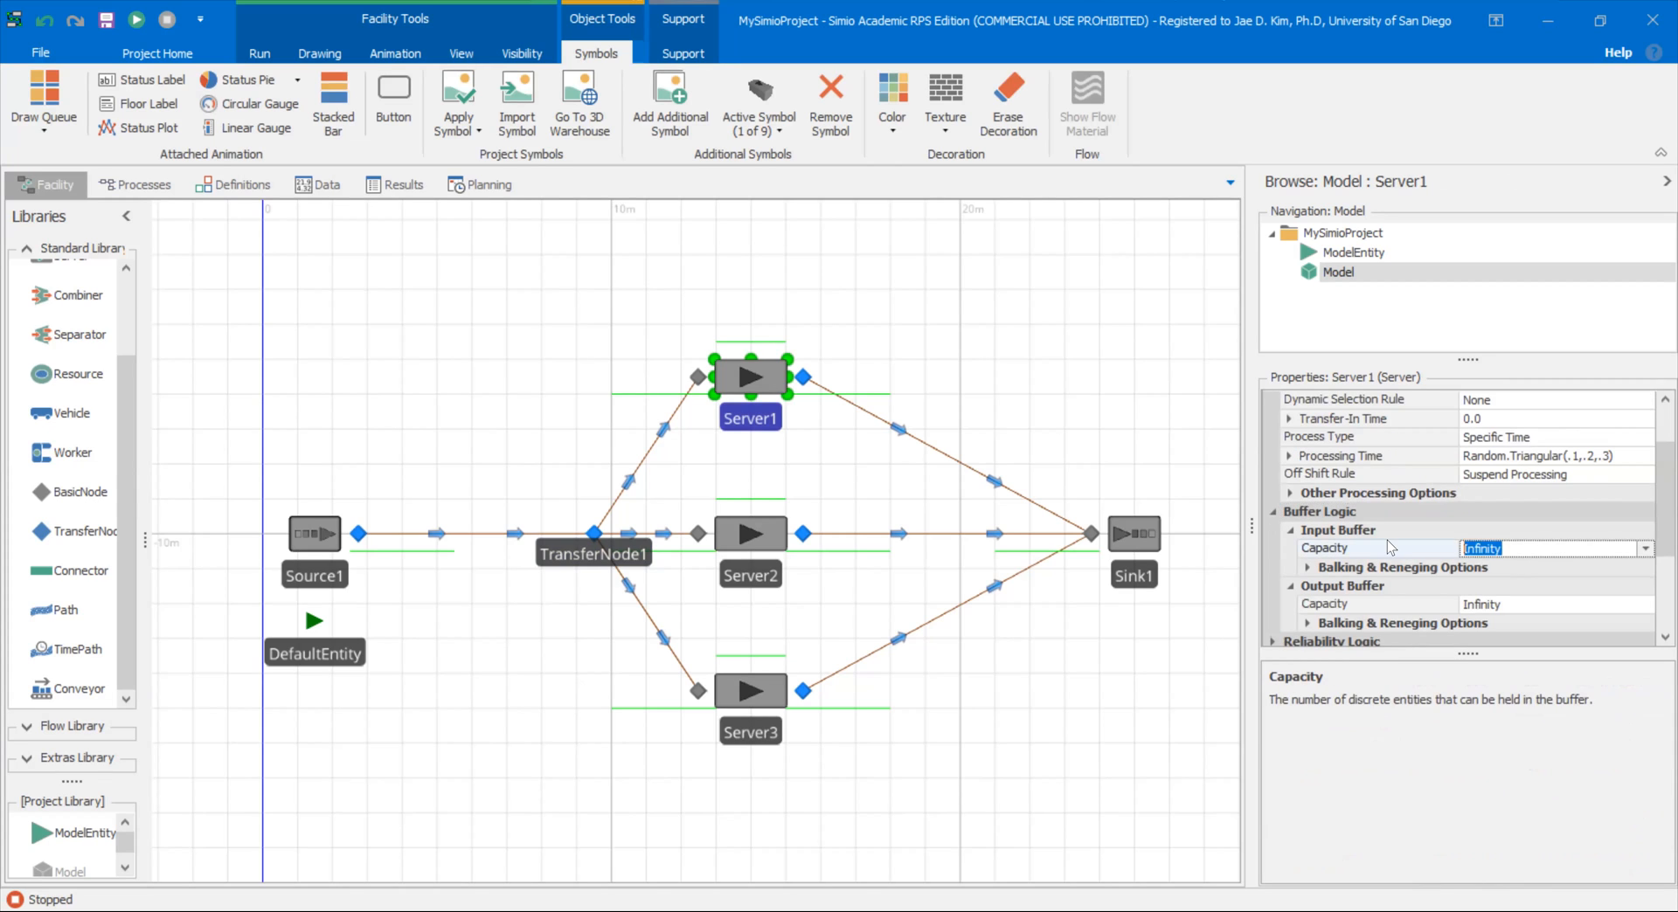
pyautogui.write('0')
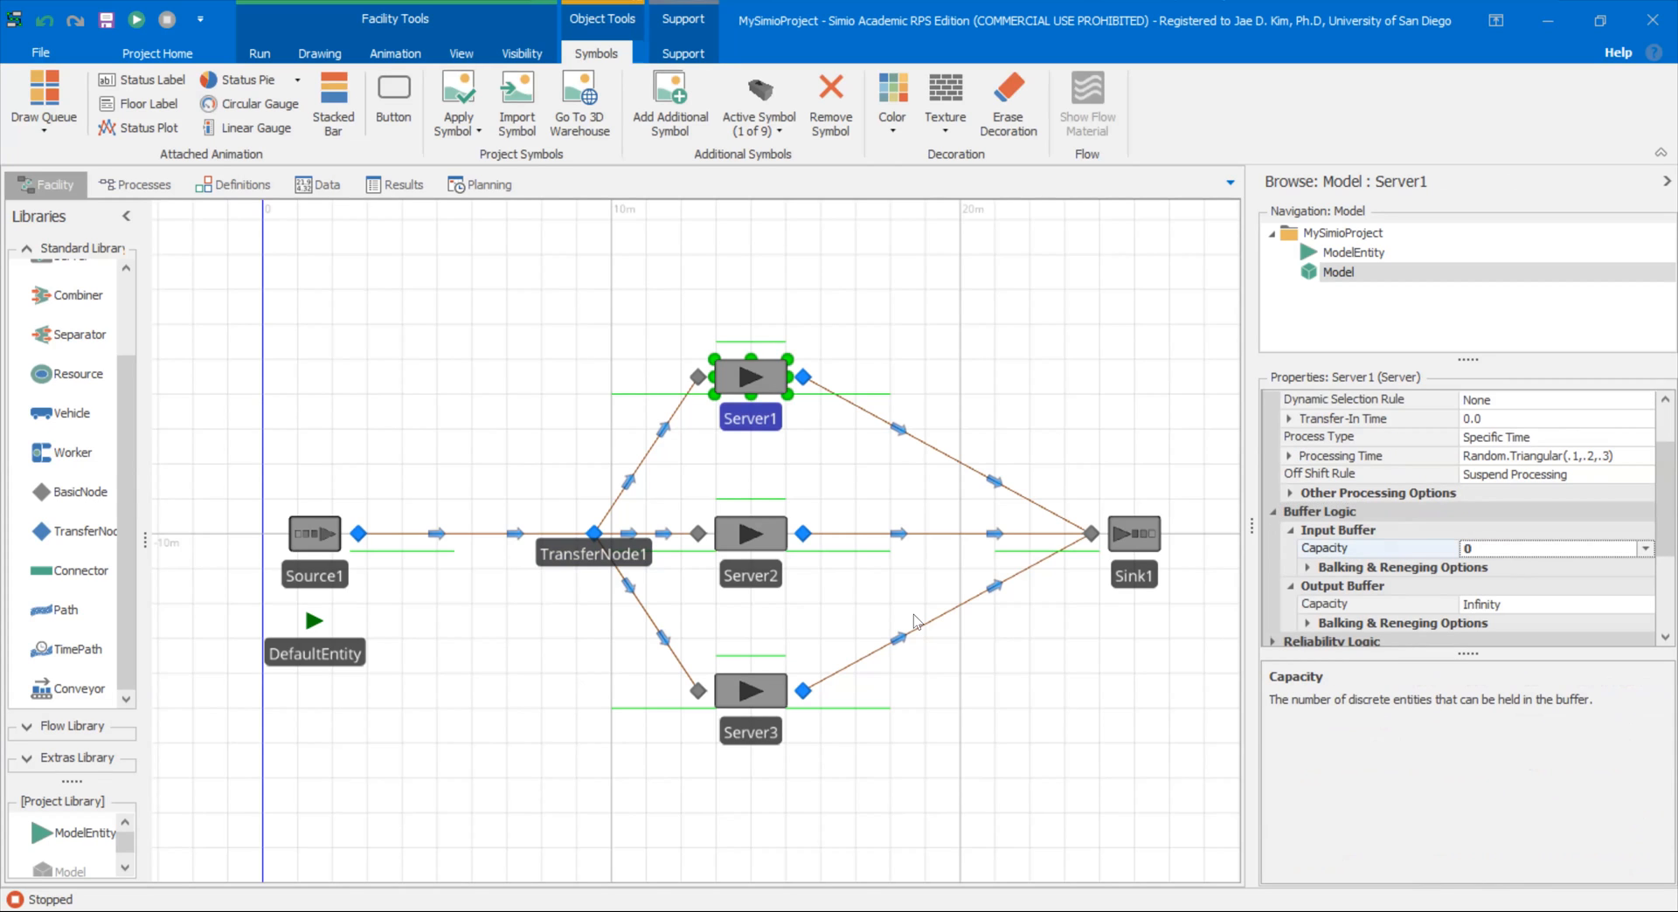
pyautogui.moveTo(763, 542)
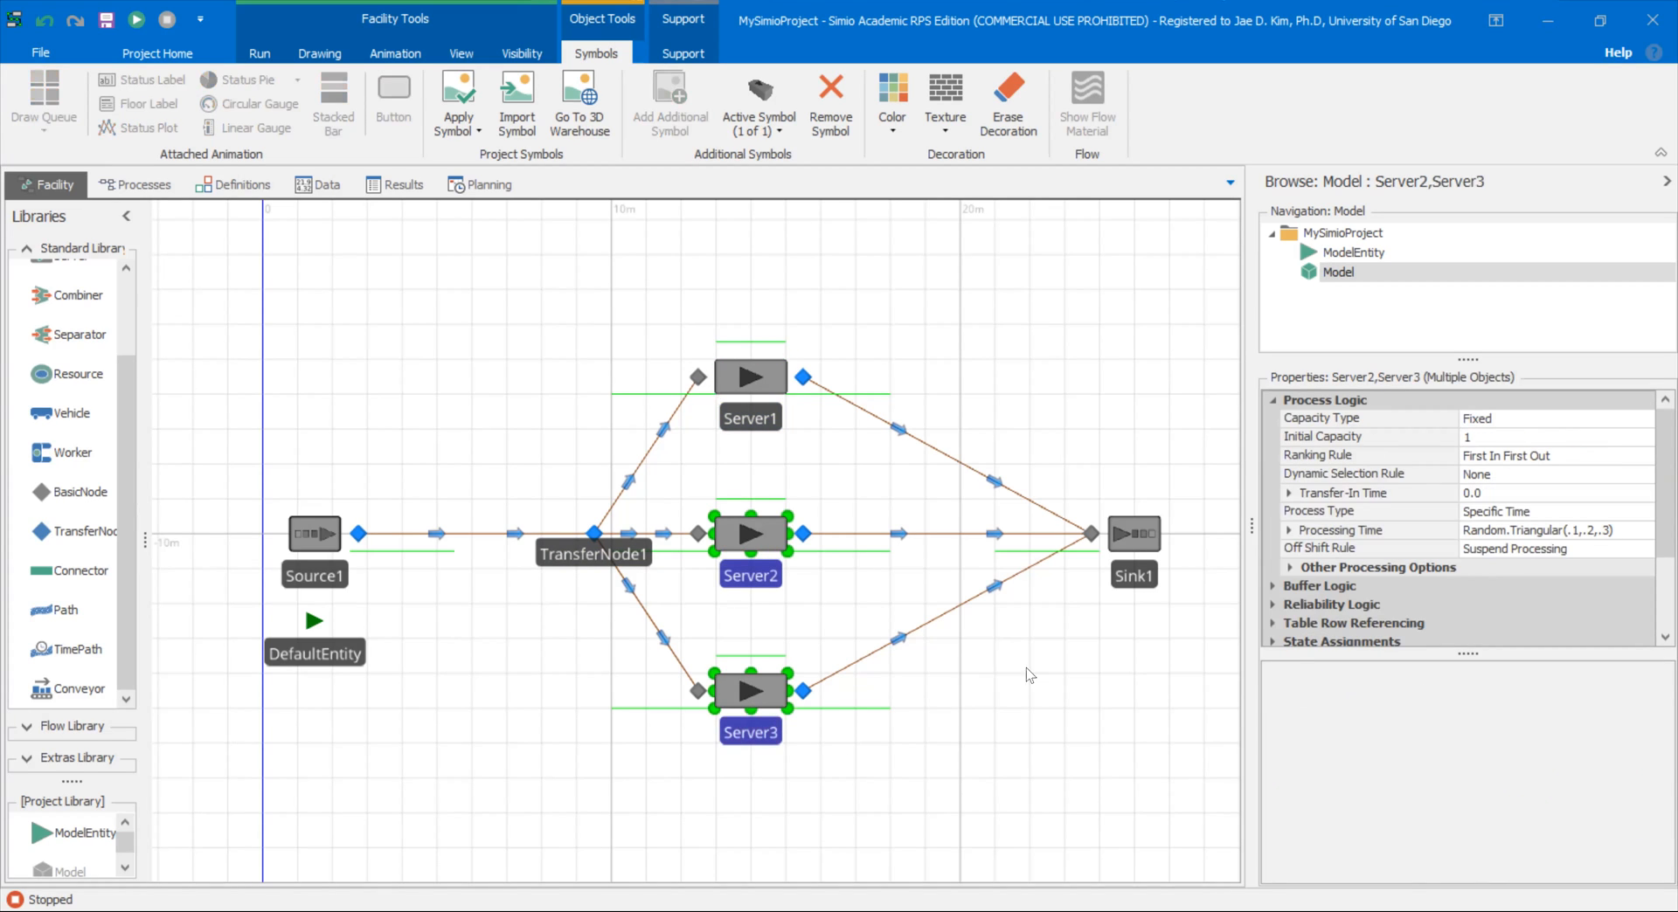
pyautogui.scroll(-3)
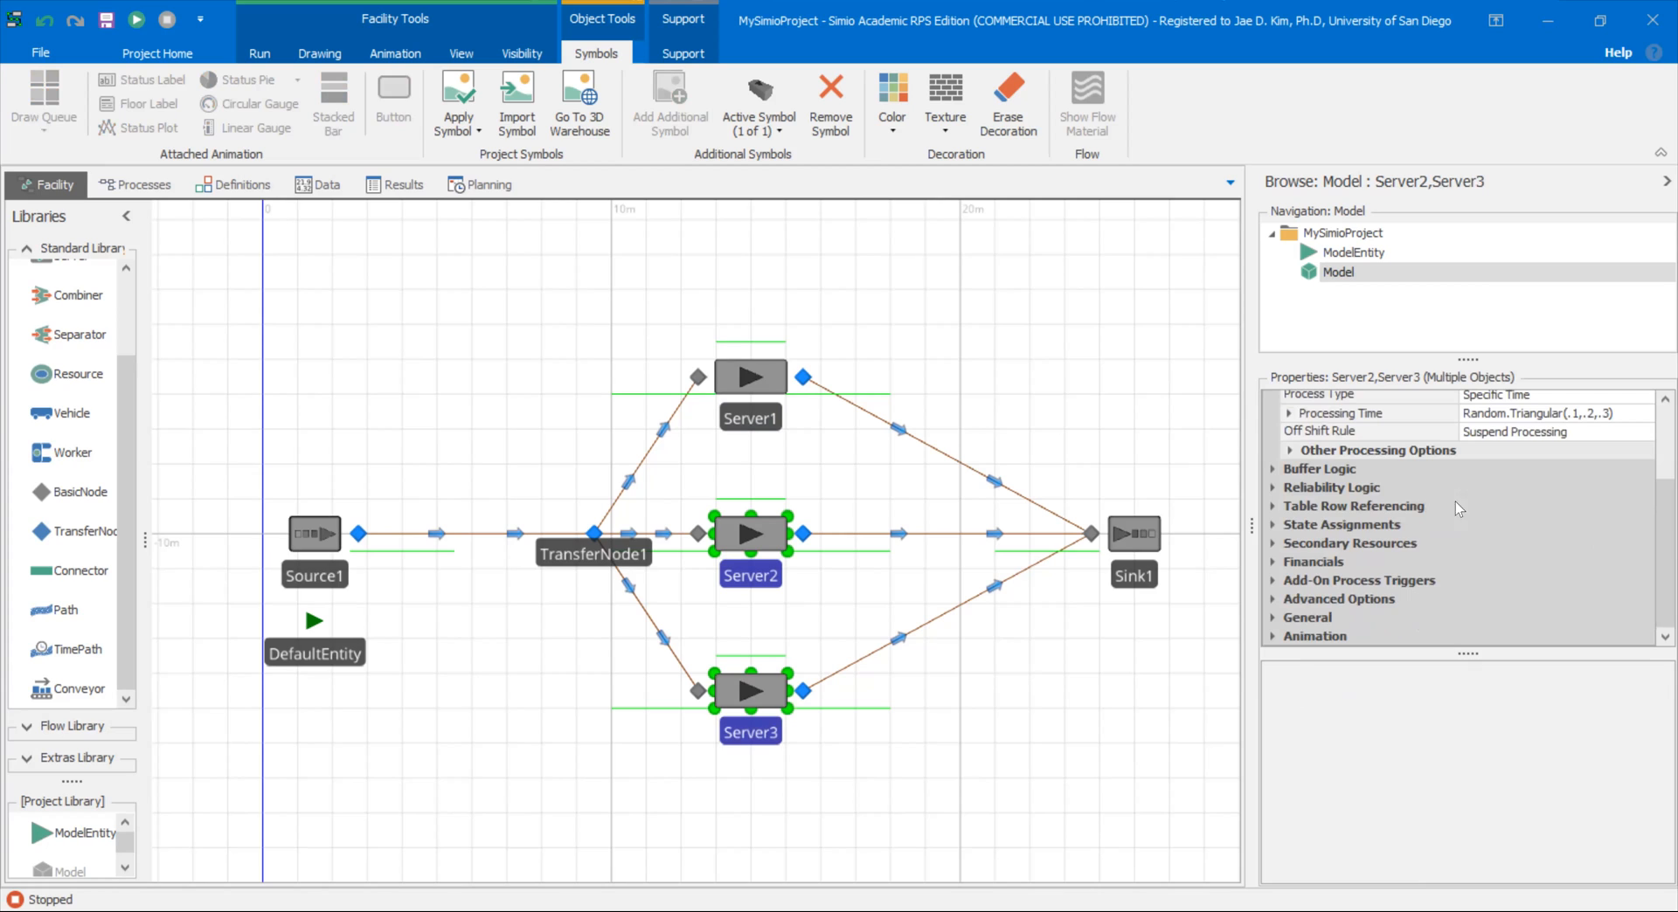
pyautogui.click(1332, 485)
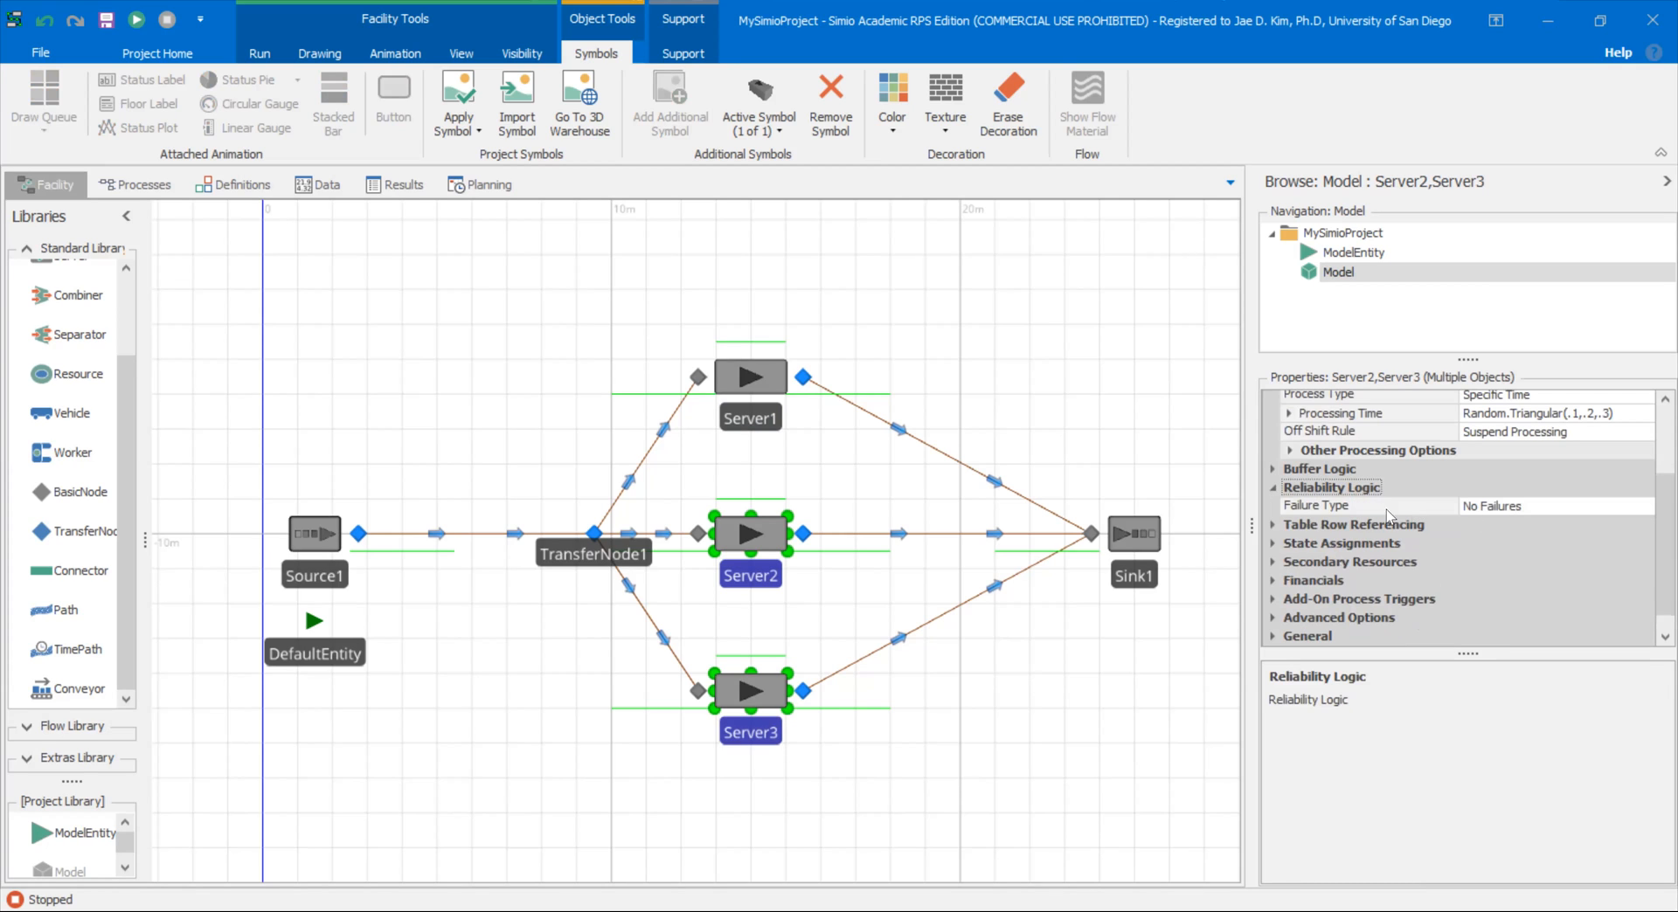
pyautogui.click(1321, 468)
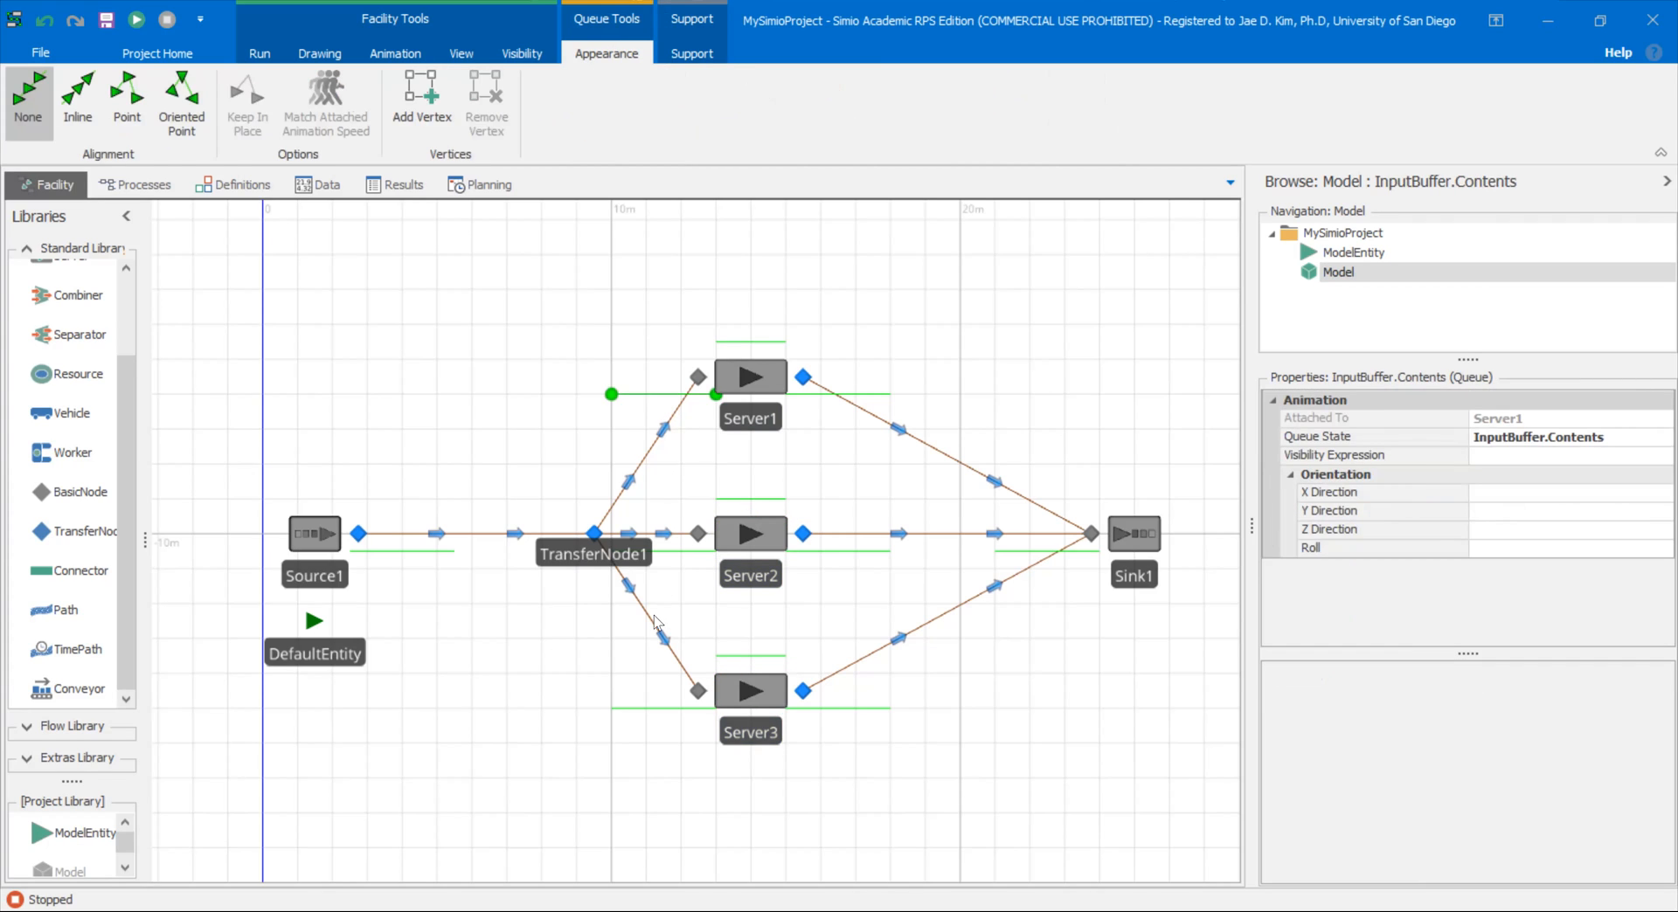
# Step: Set TransferNode1's Entity Destination Type to Select From List
pyautogui.click(592, 533)
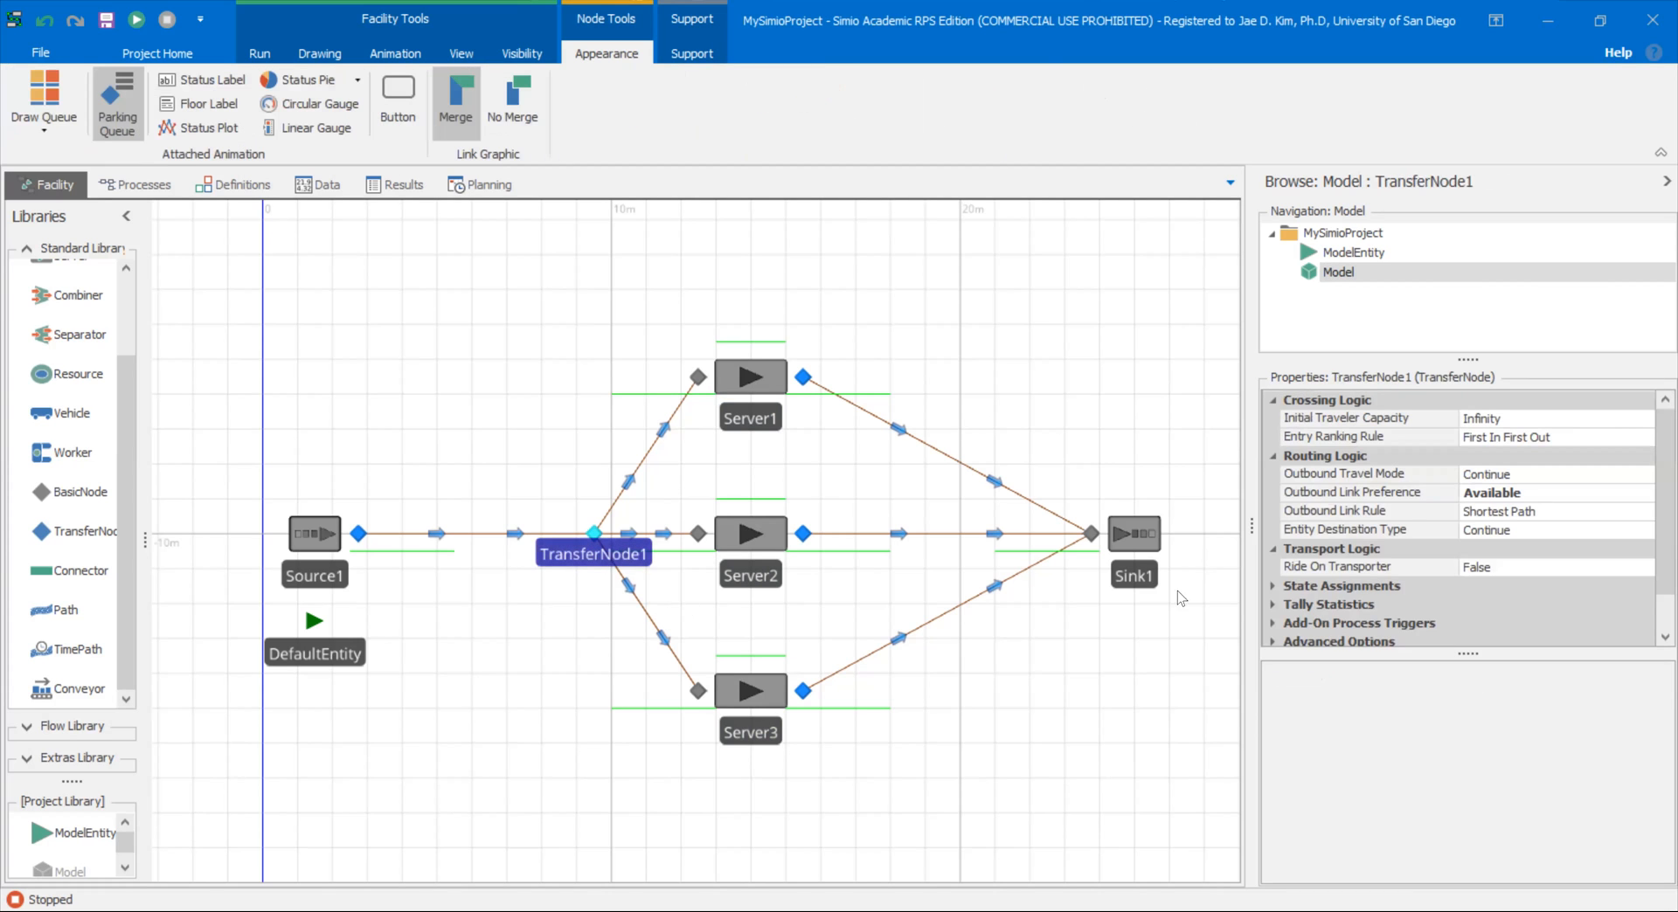
pyautogui.moveTo(1422, 503)
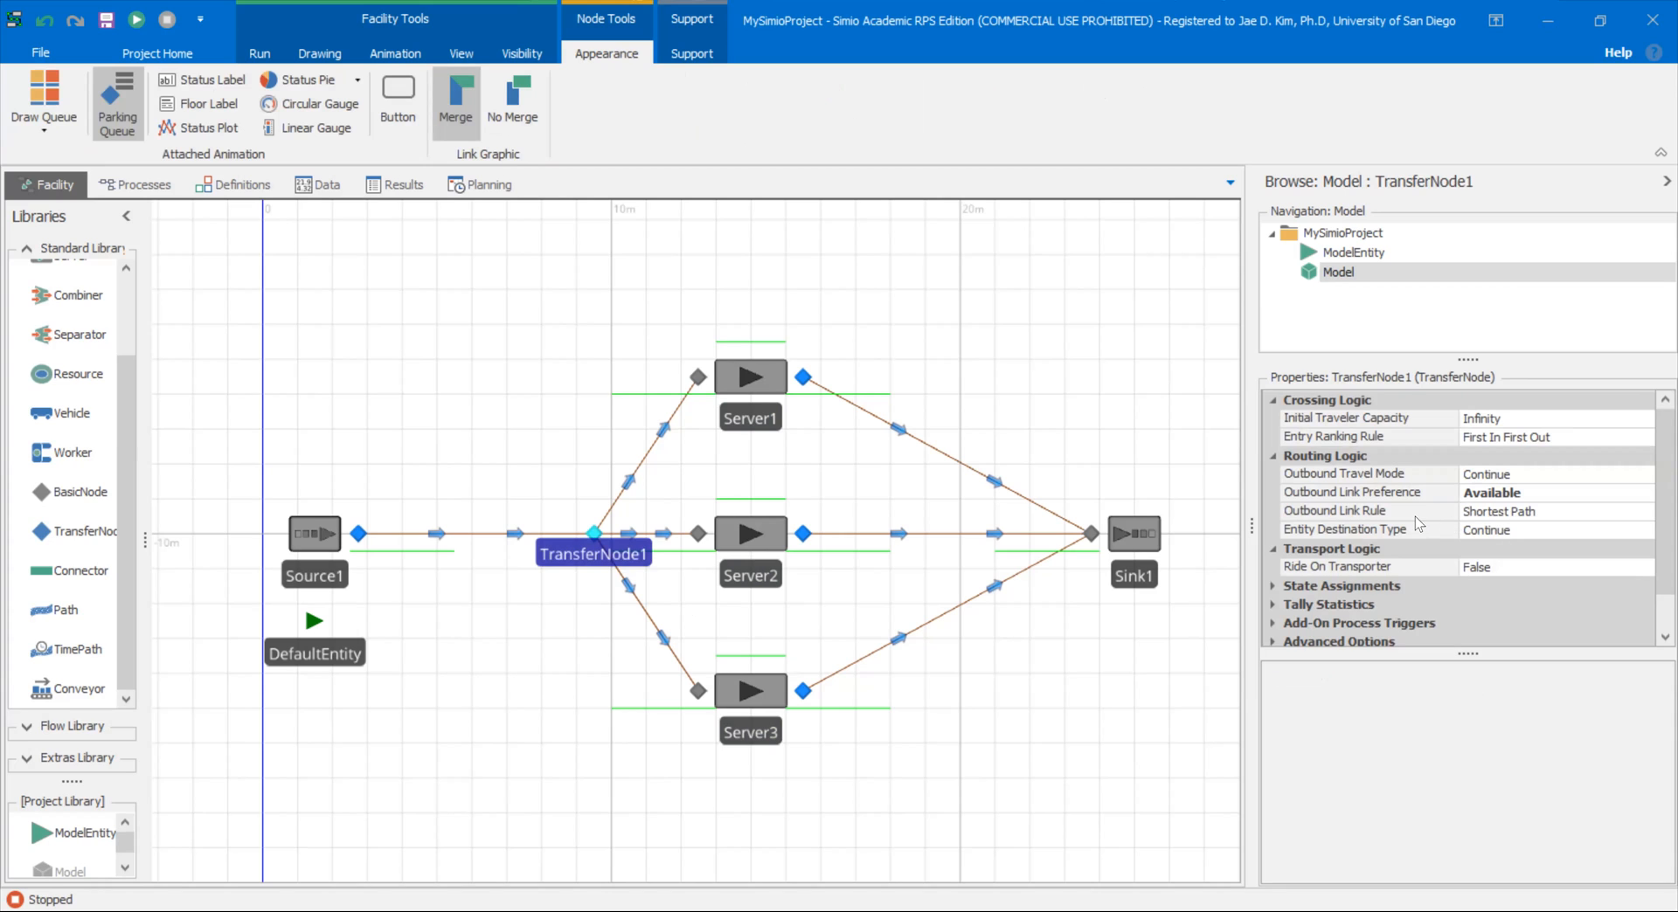
pyautogui.click(1541, 512)
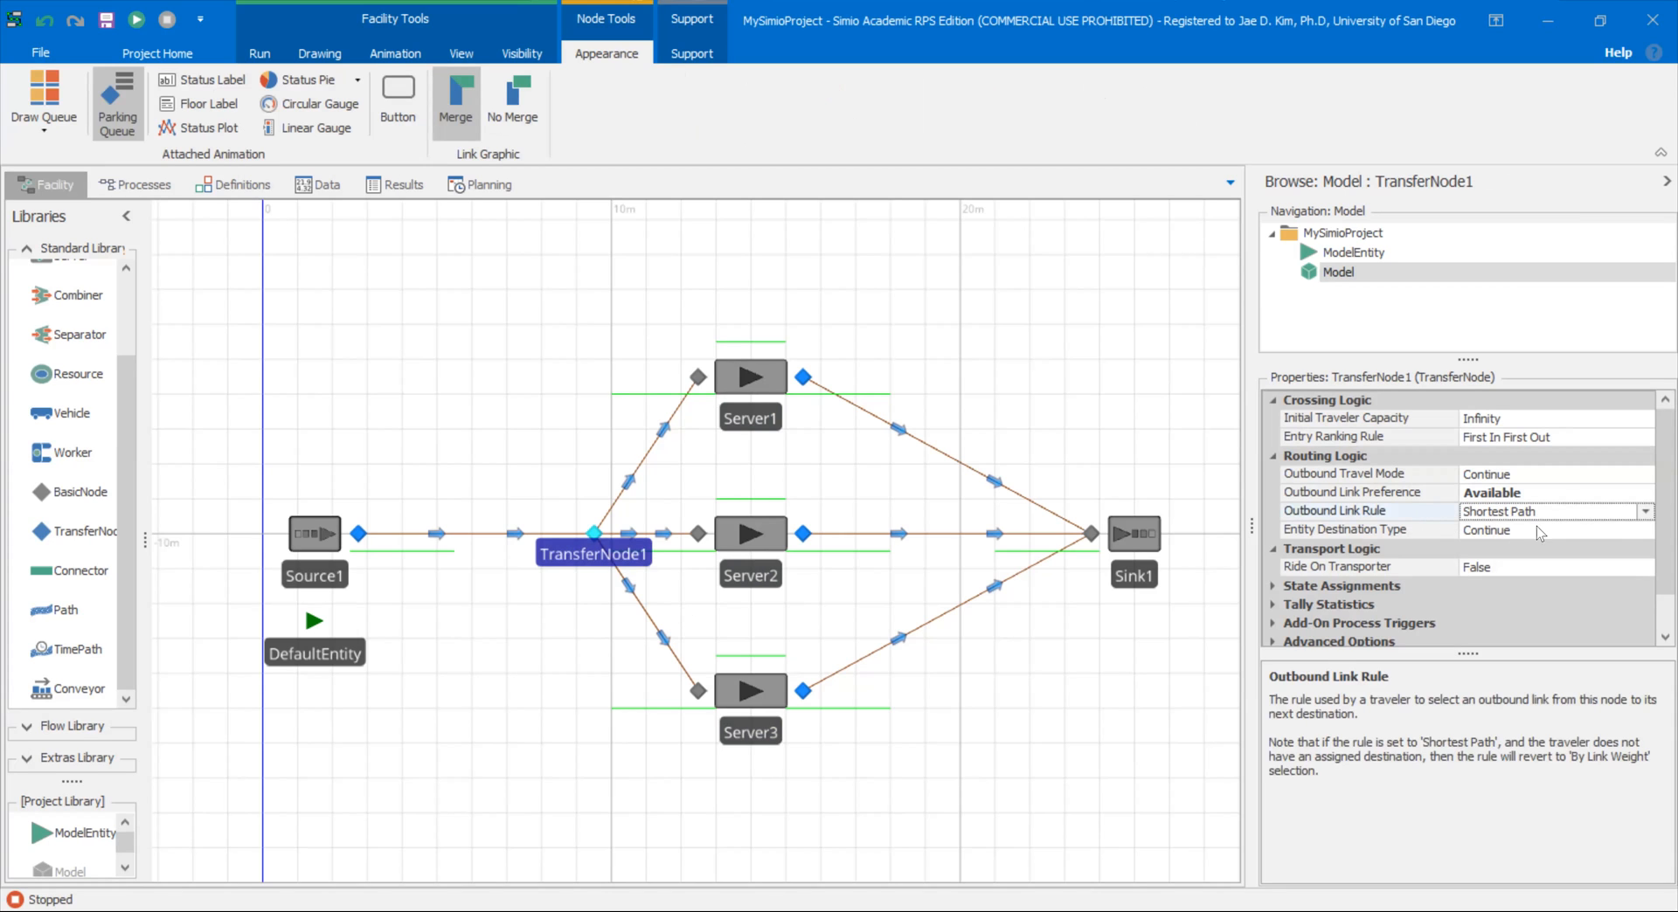
pyautogui.click(1370, 530)
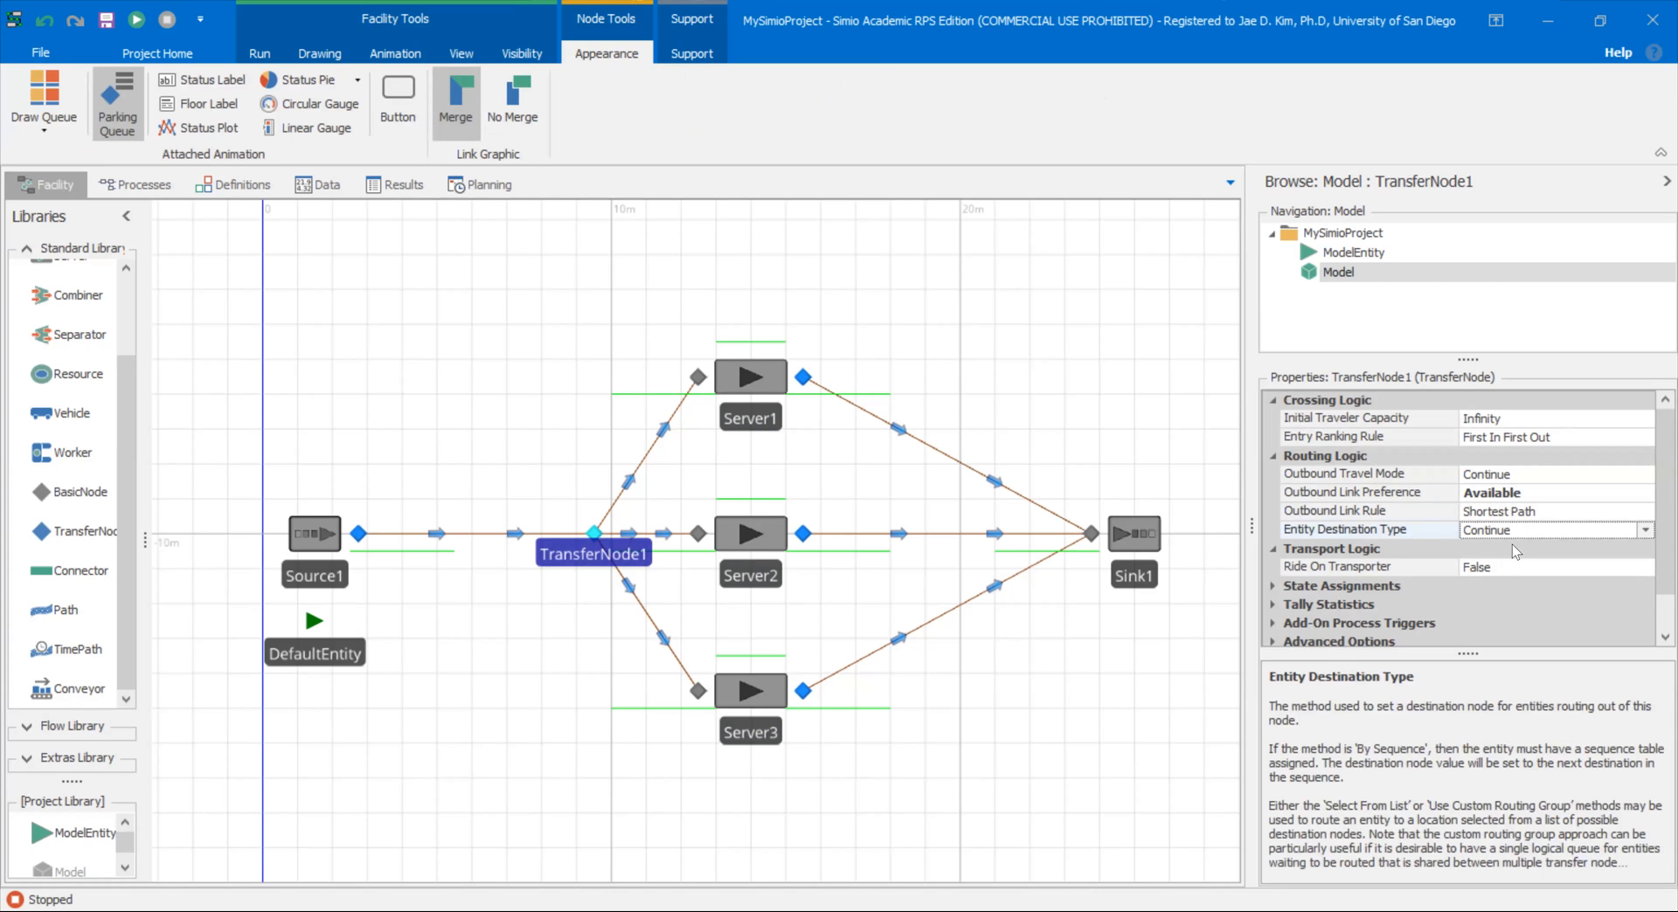
pyautogui.moveTo(1648, 545)
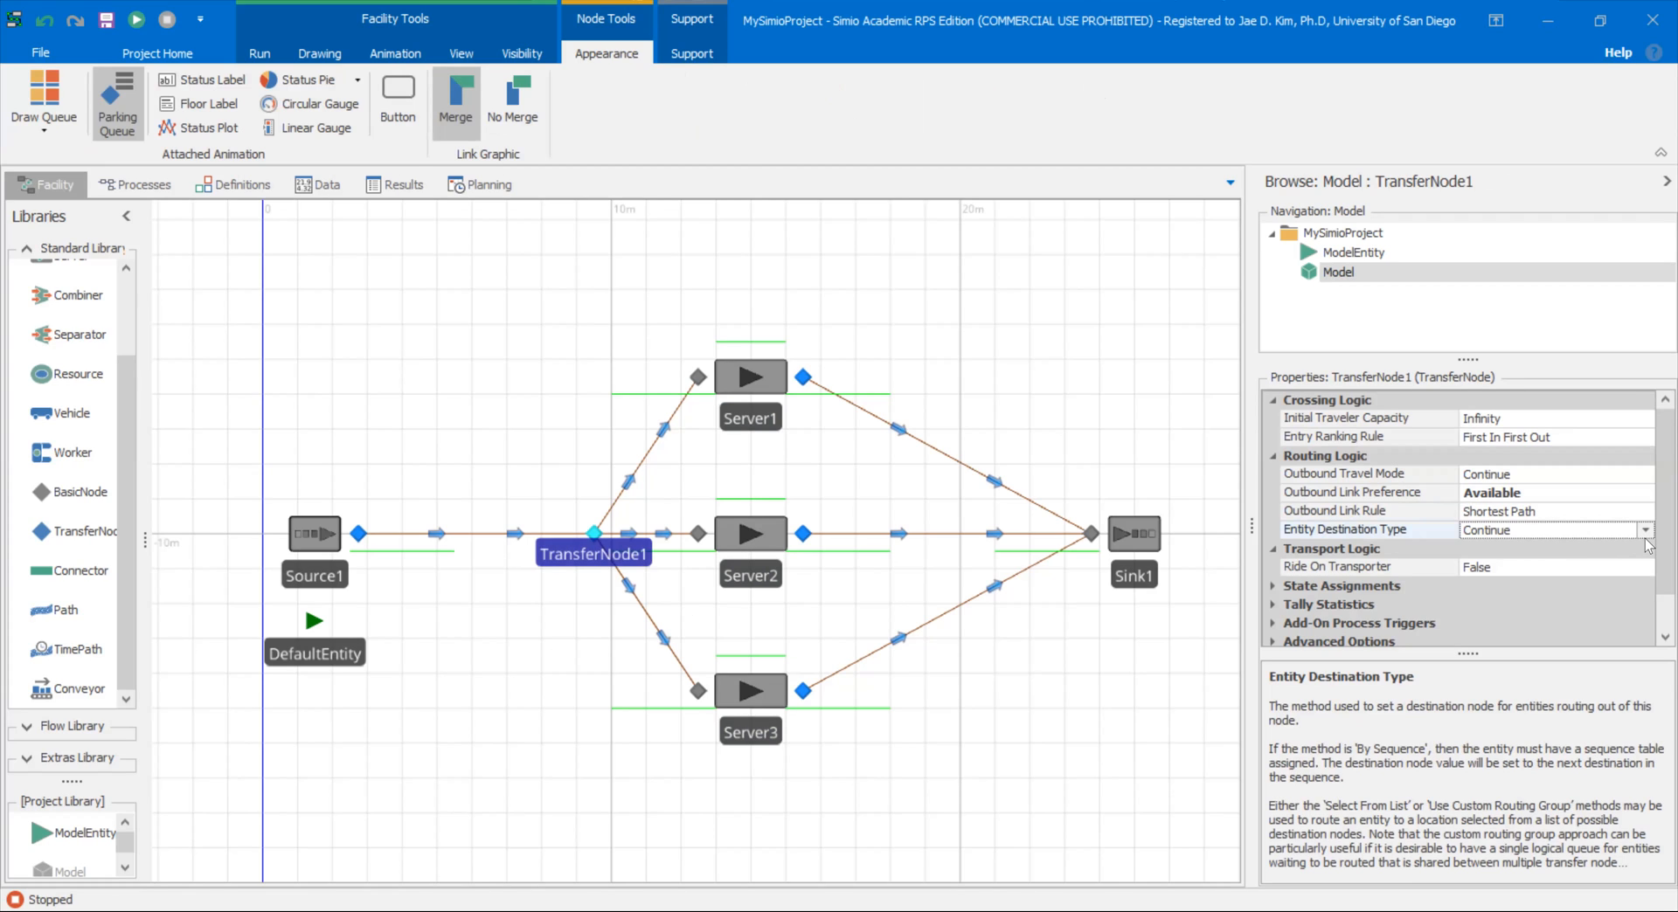
pyautogui.click(1646, 532)
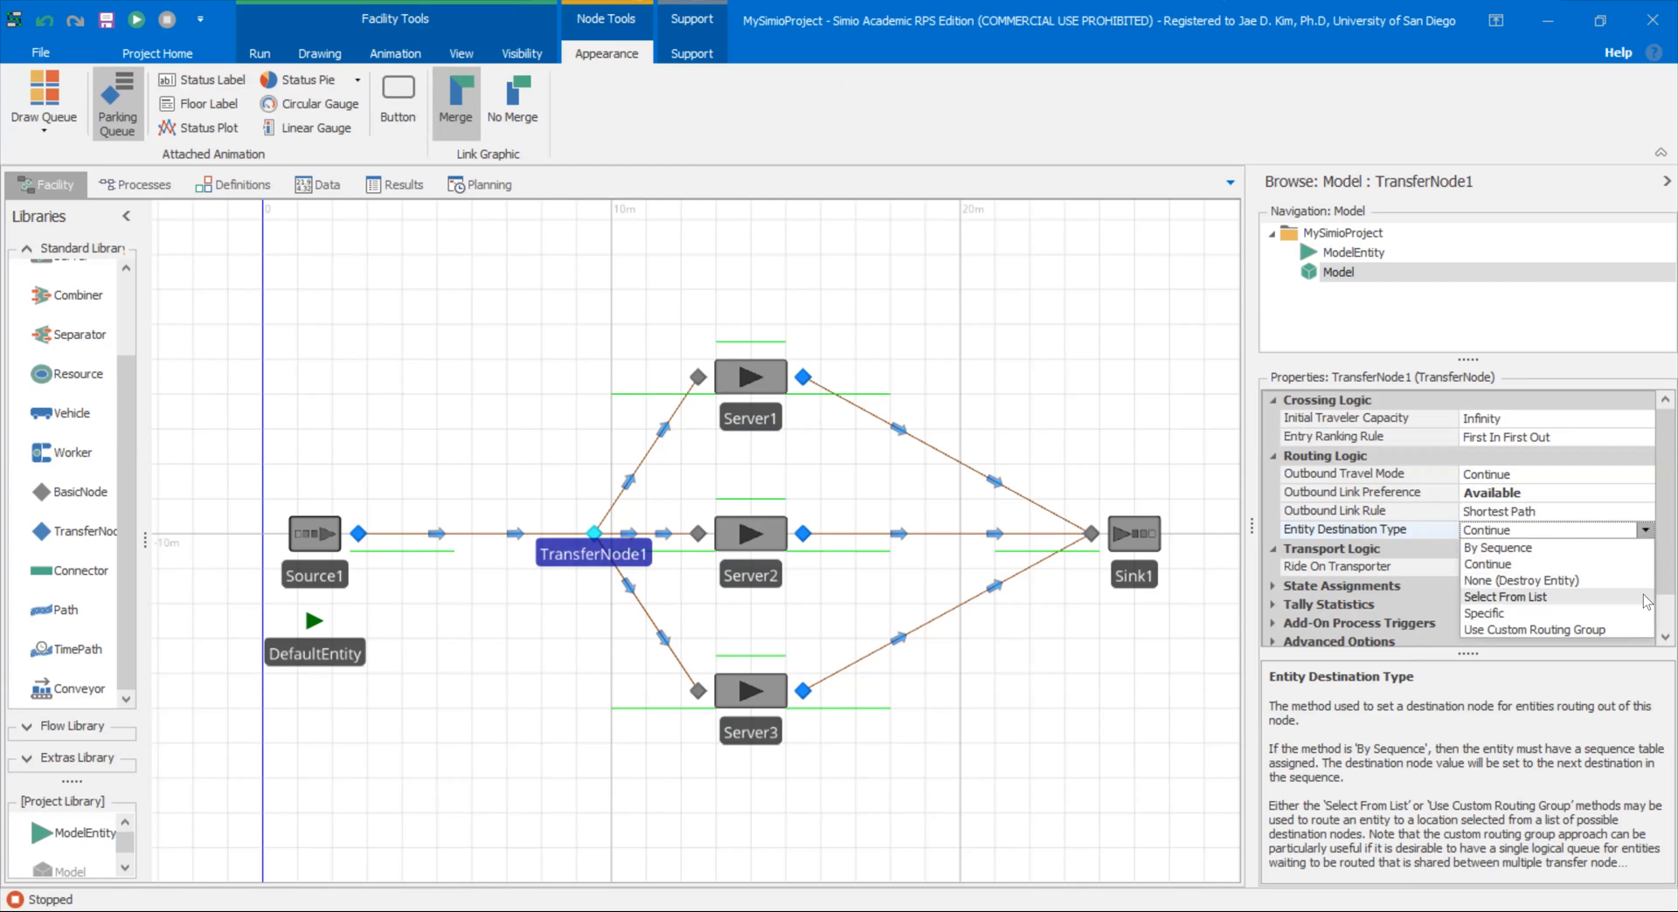
pyautogui.click(1509, 596)
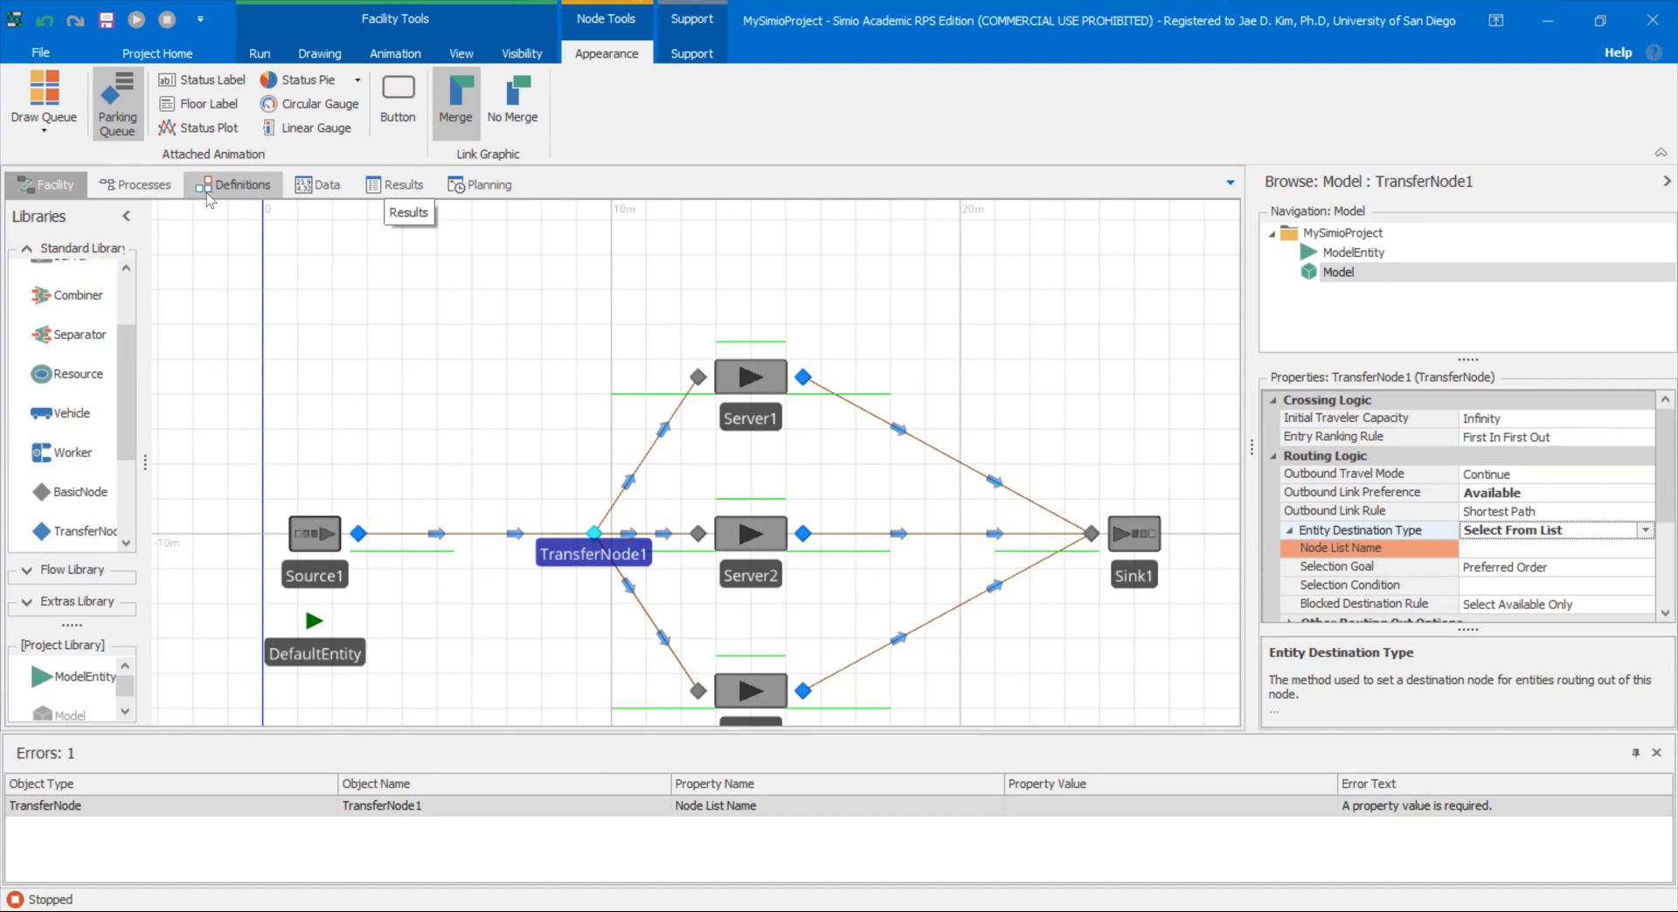
# Step: Create a new node list, NodeList1, under Definitions > Lists
pyautogui.click(239, 183)
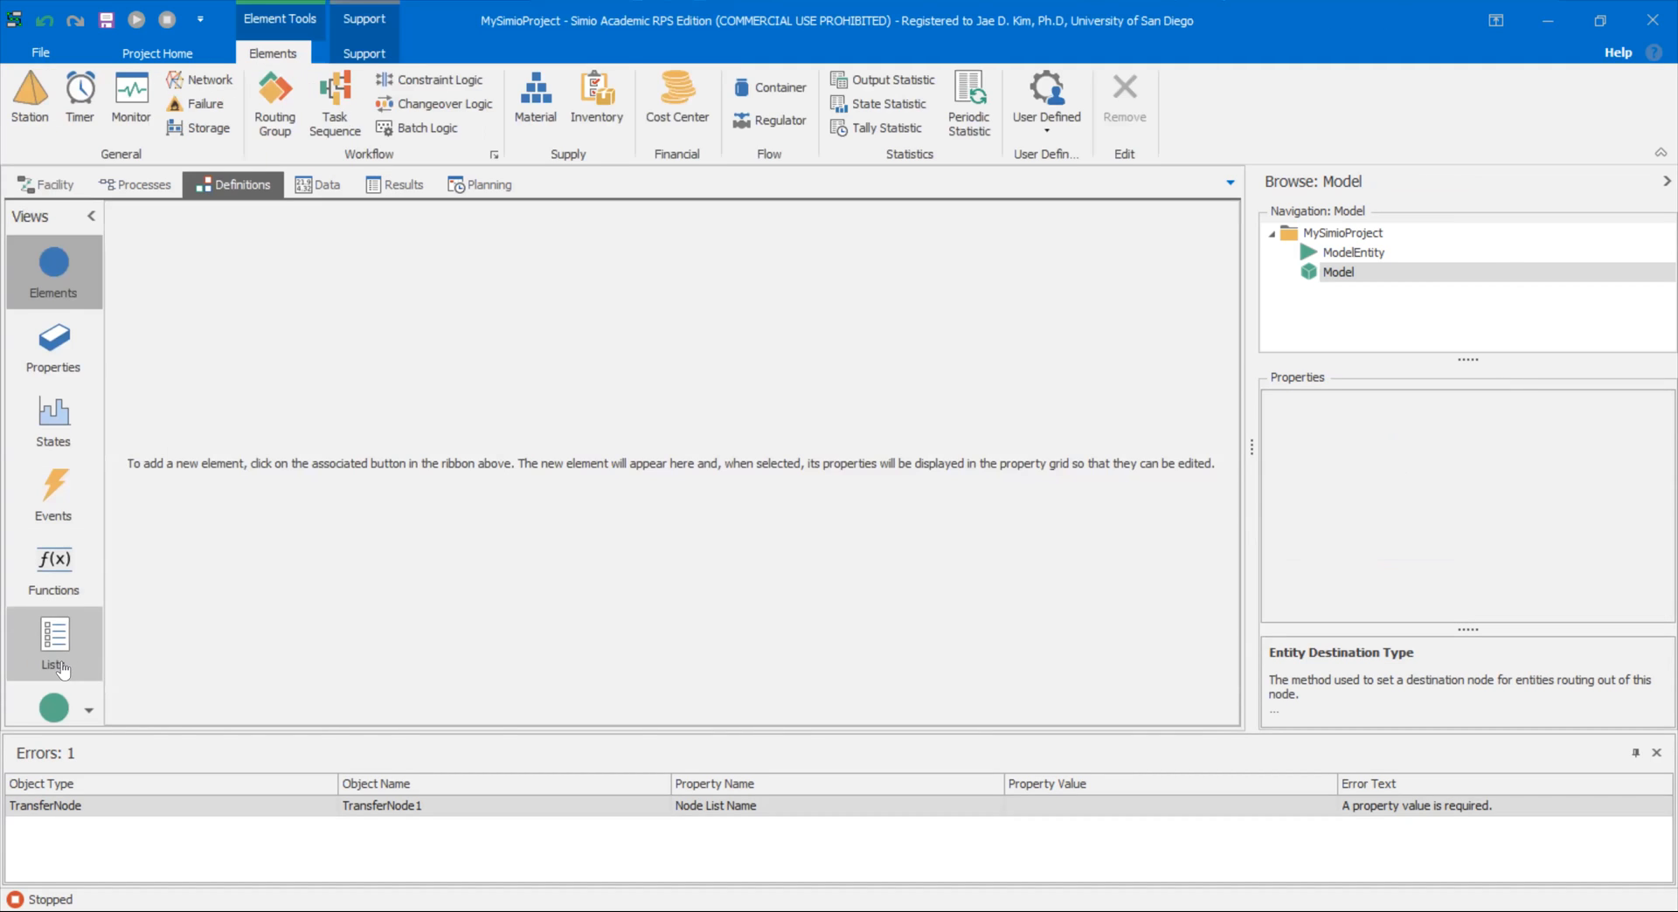
pyautogui.click(53, 641)
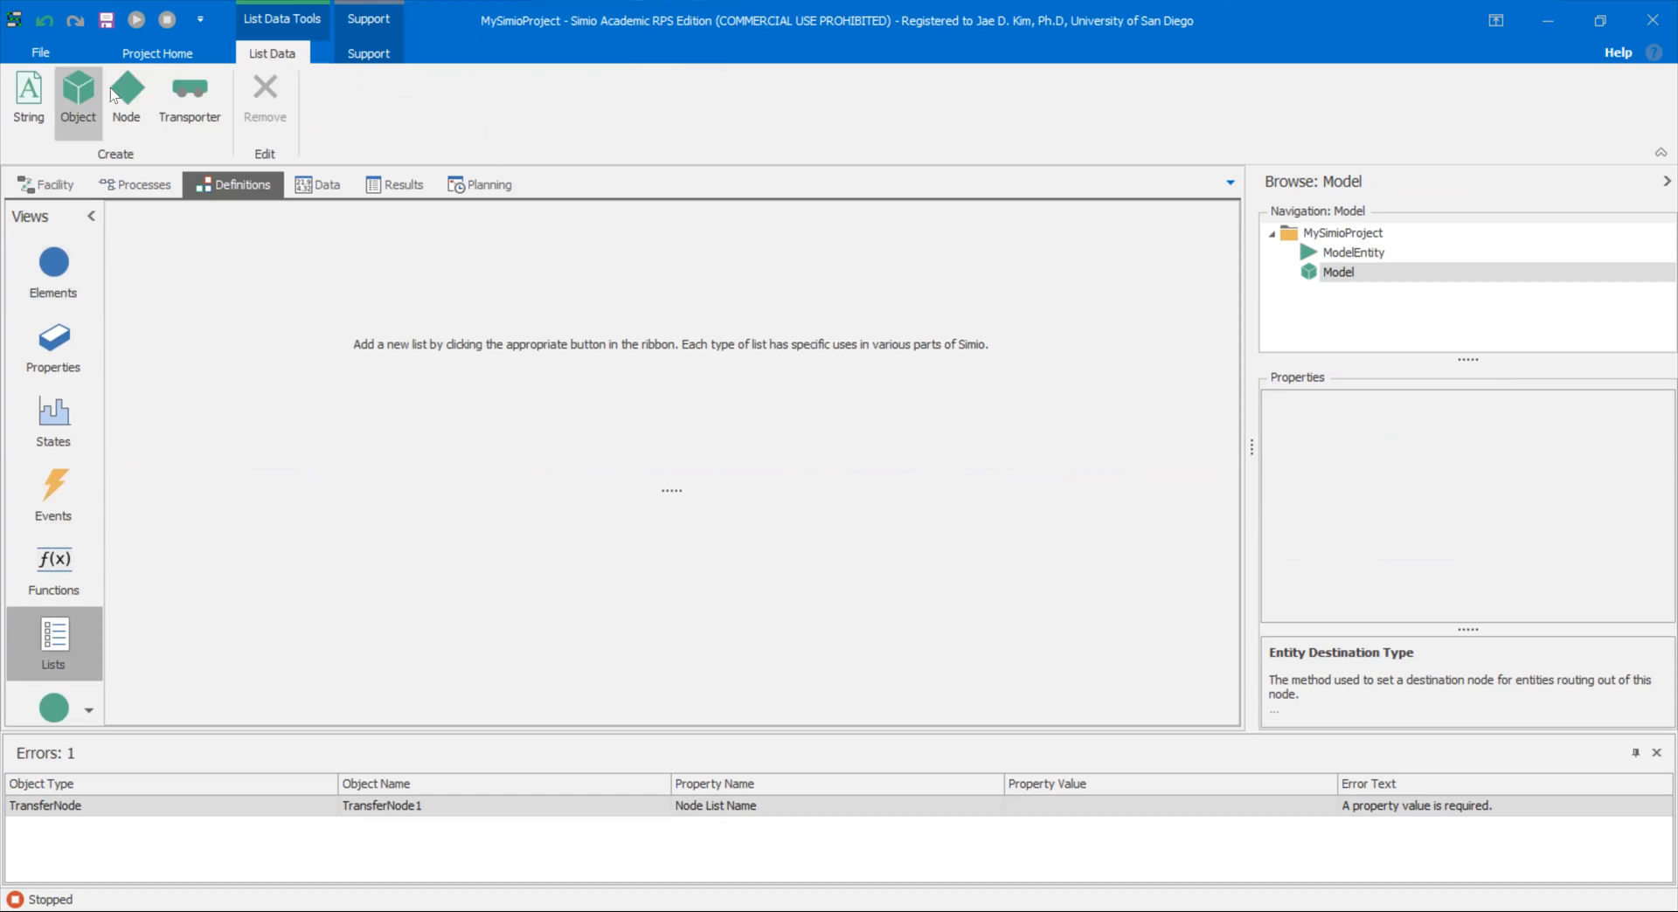
pyautogui.click(126, 96)
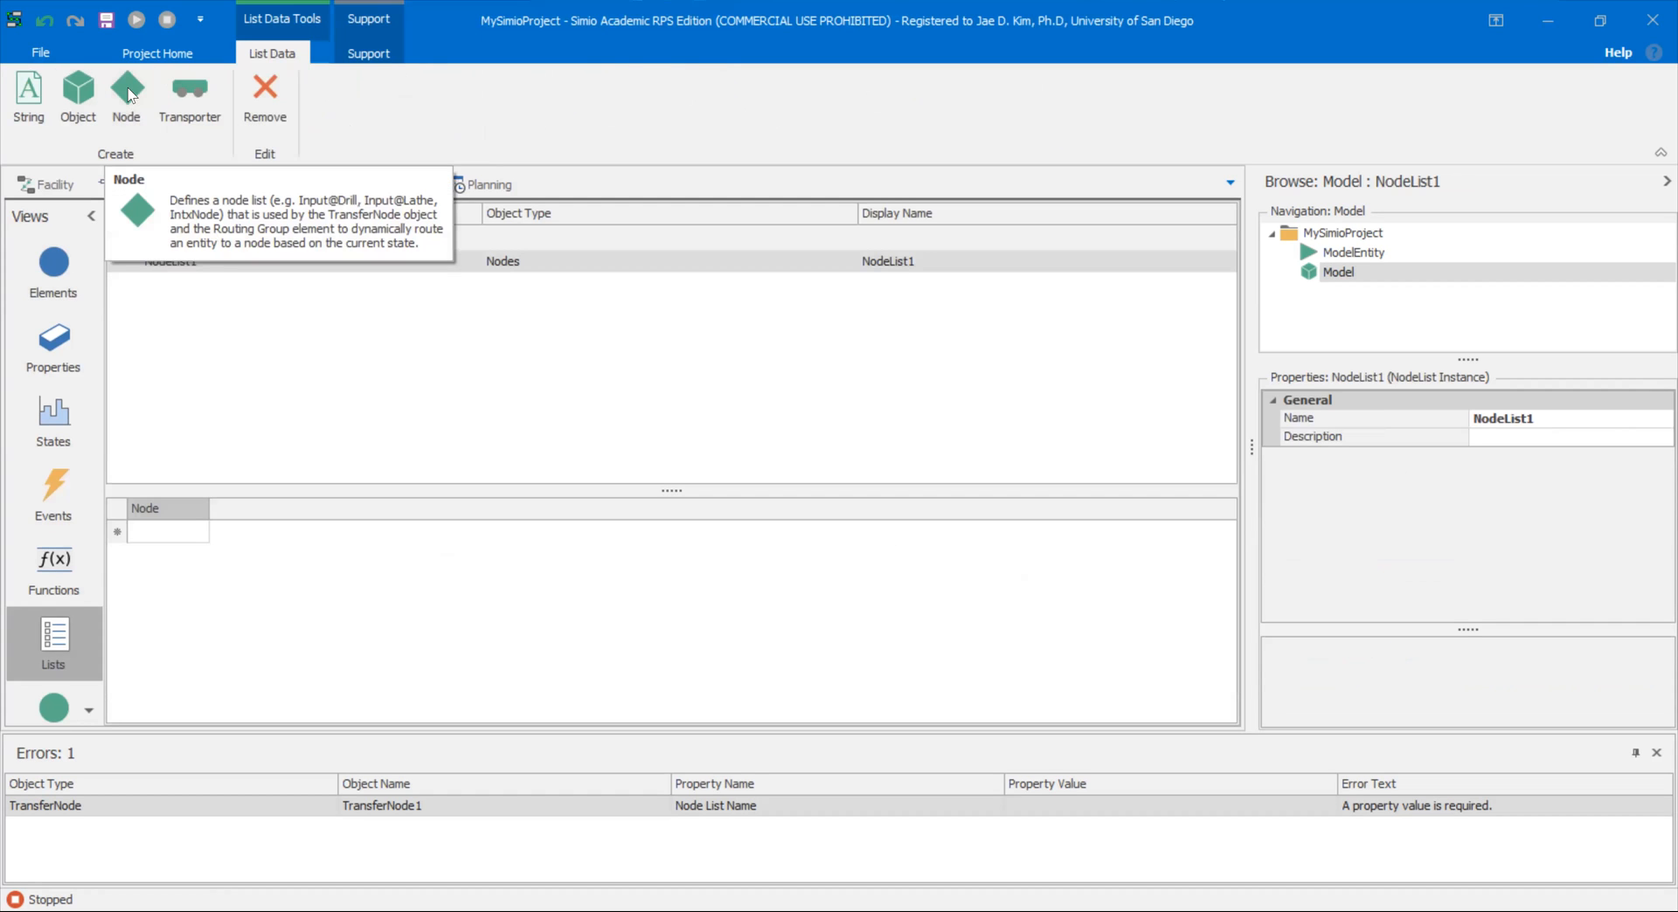
pyautogui.moveTo(1017, 99)
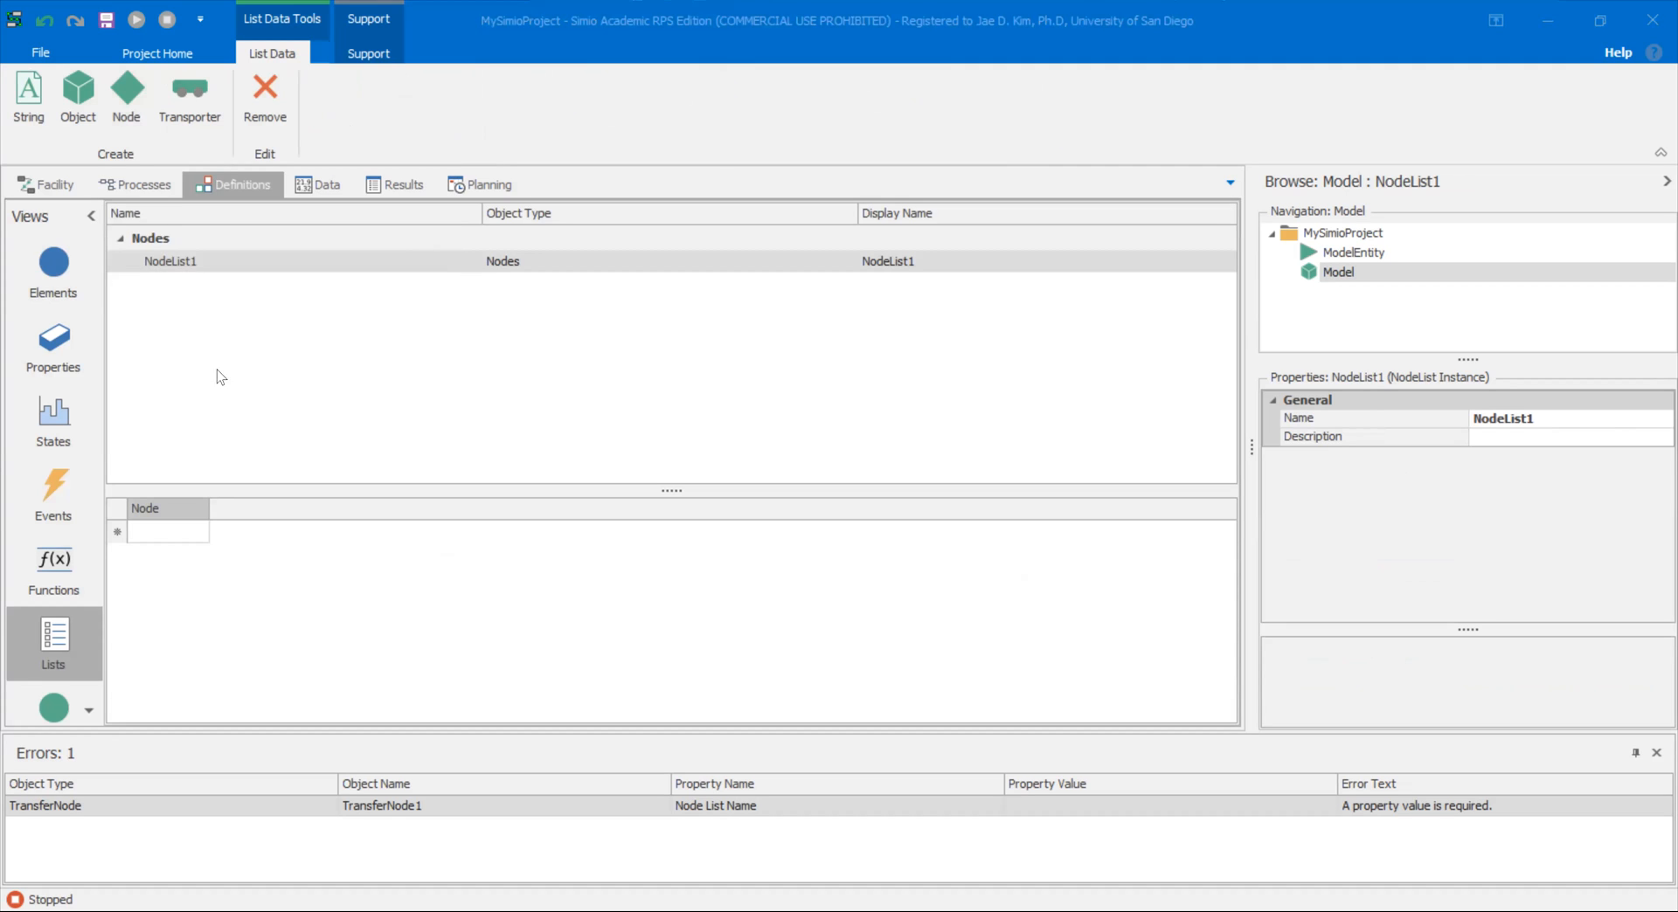
pyautogui.moveTo(166, 556)
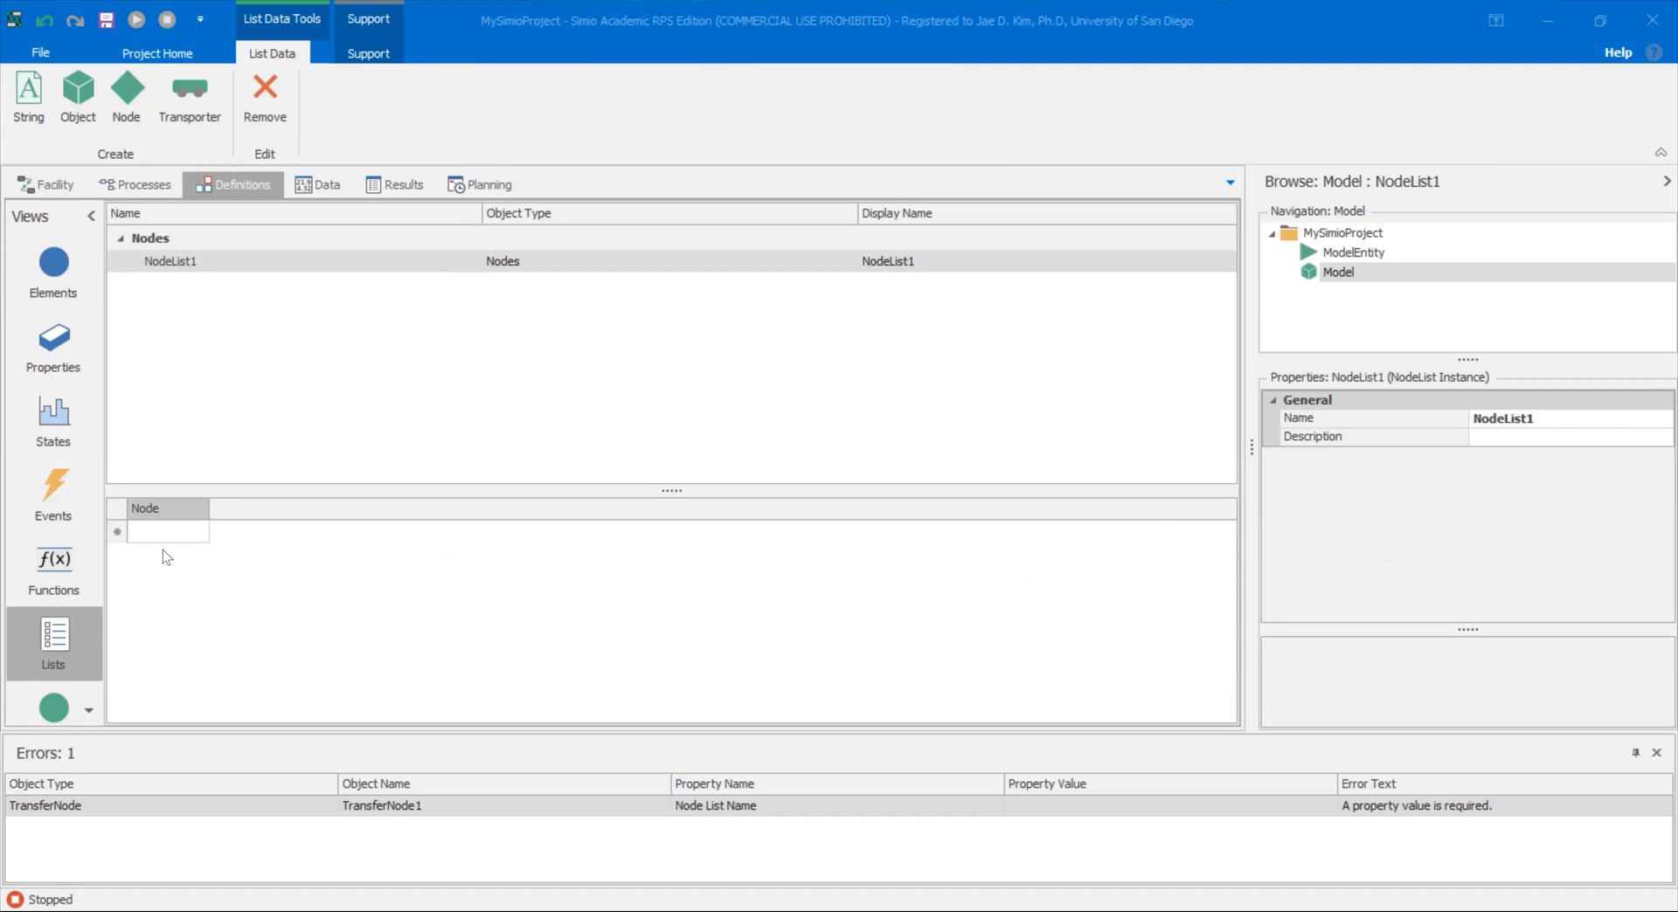
pyautogui.moveTo(337, 551)
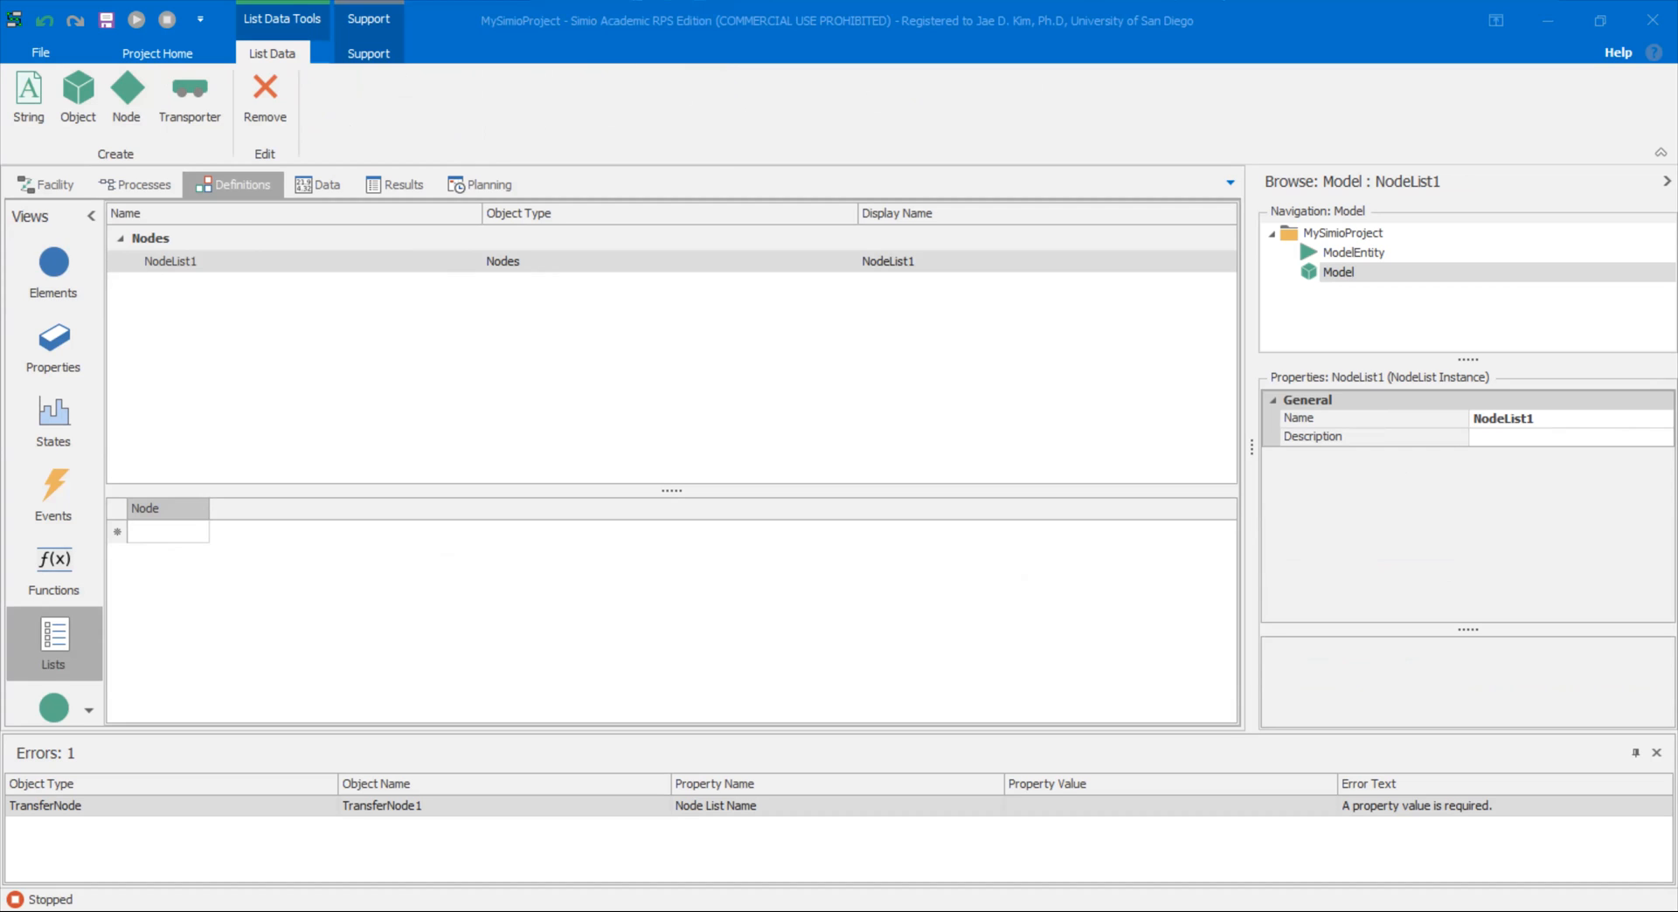
pyautogui.moveTo(414, 259)
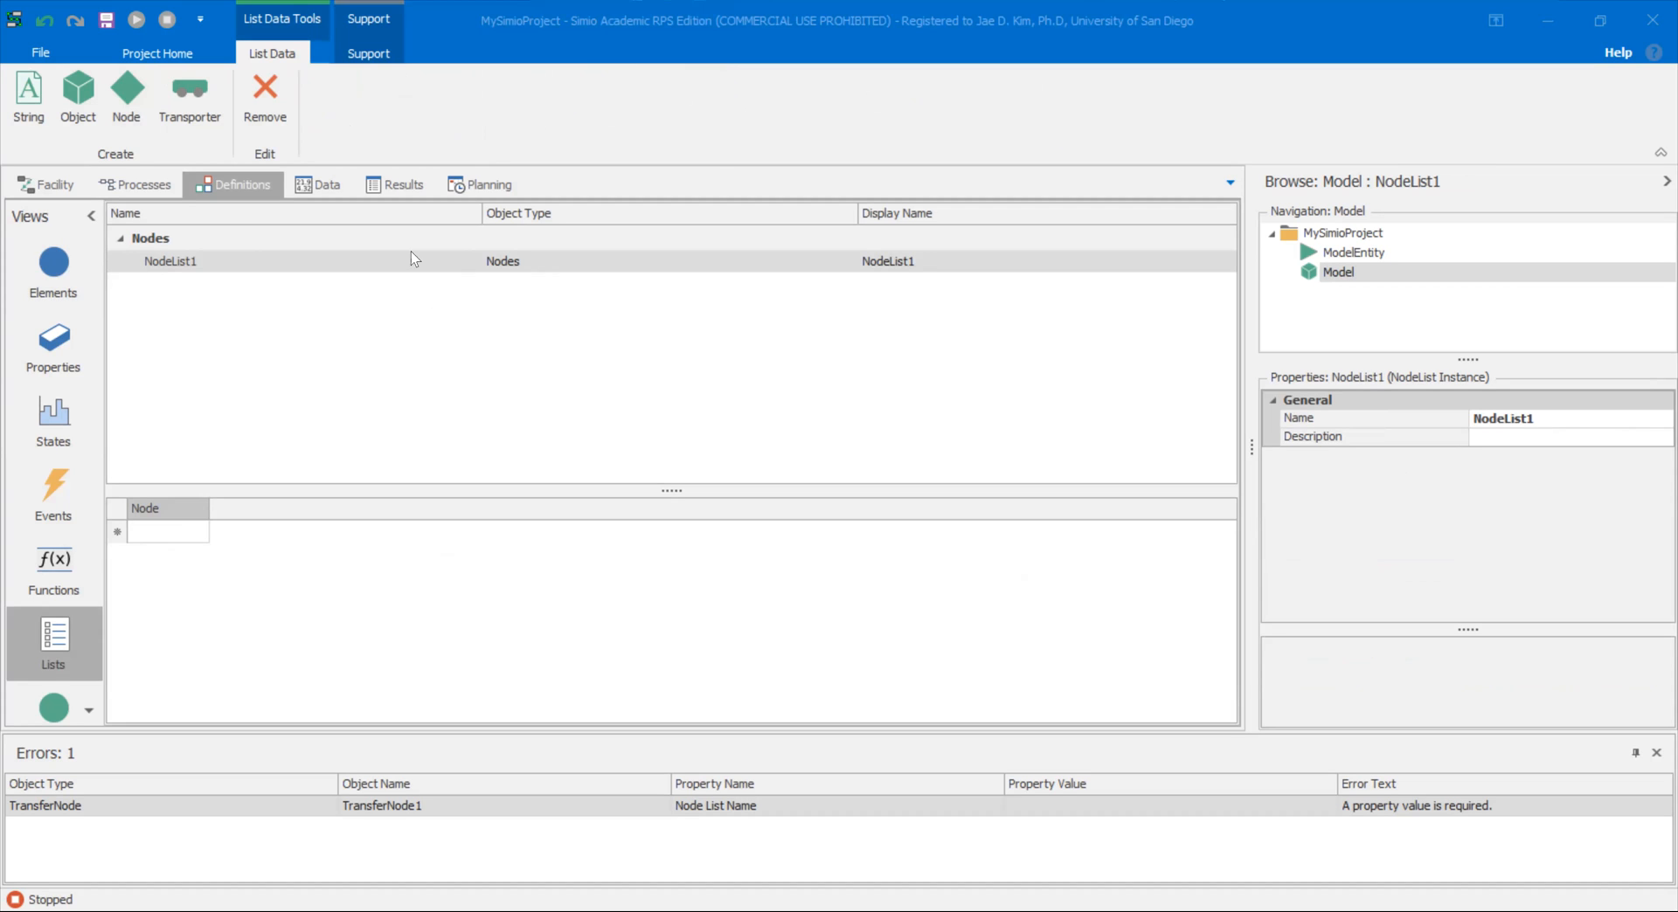
pyautogui.moveTo(198, 561)
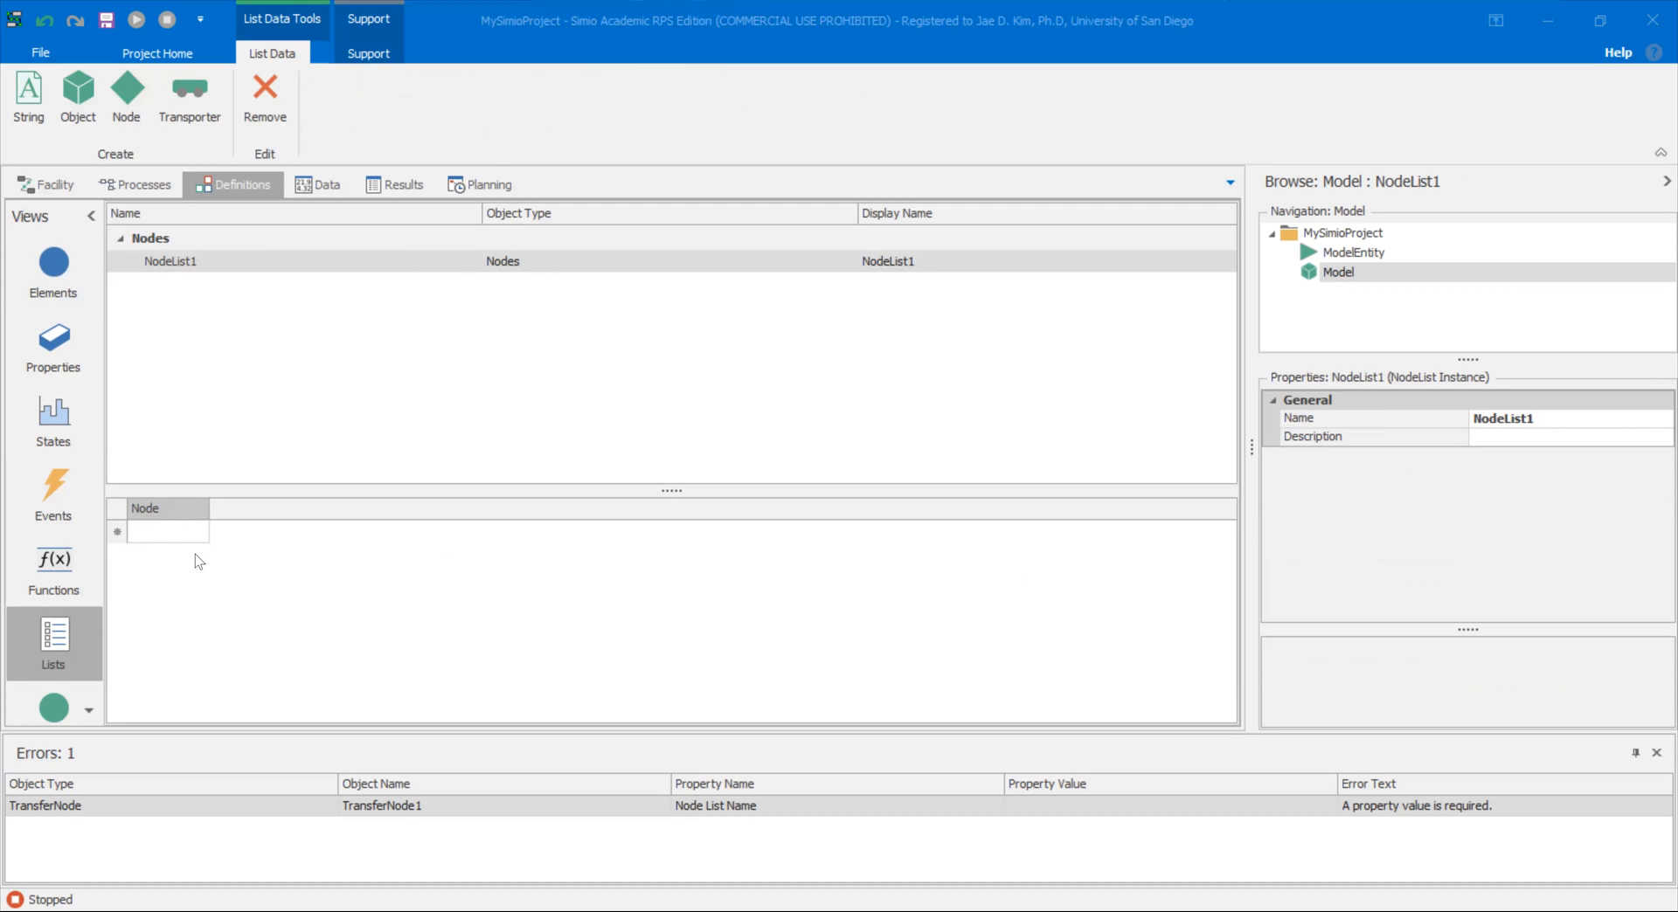
# Step: Add Input@Server2 and Input@Server3 to NodeList1 alongside Input@Server1
pyautogui.click(208, 552)
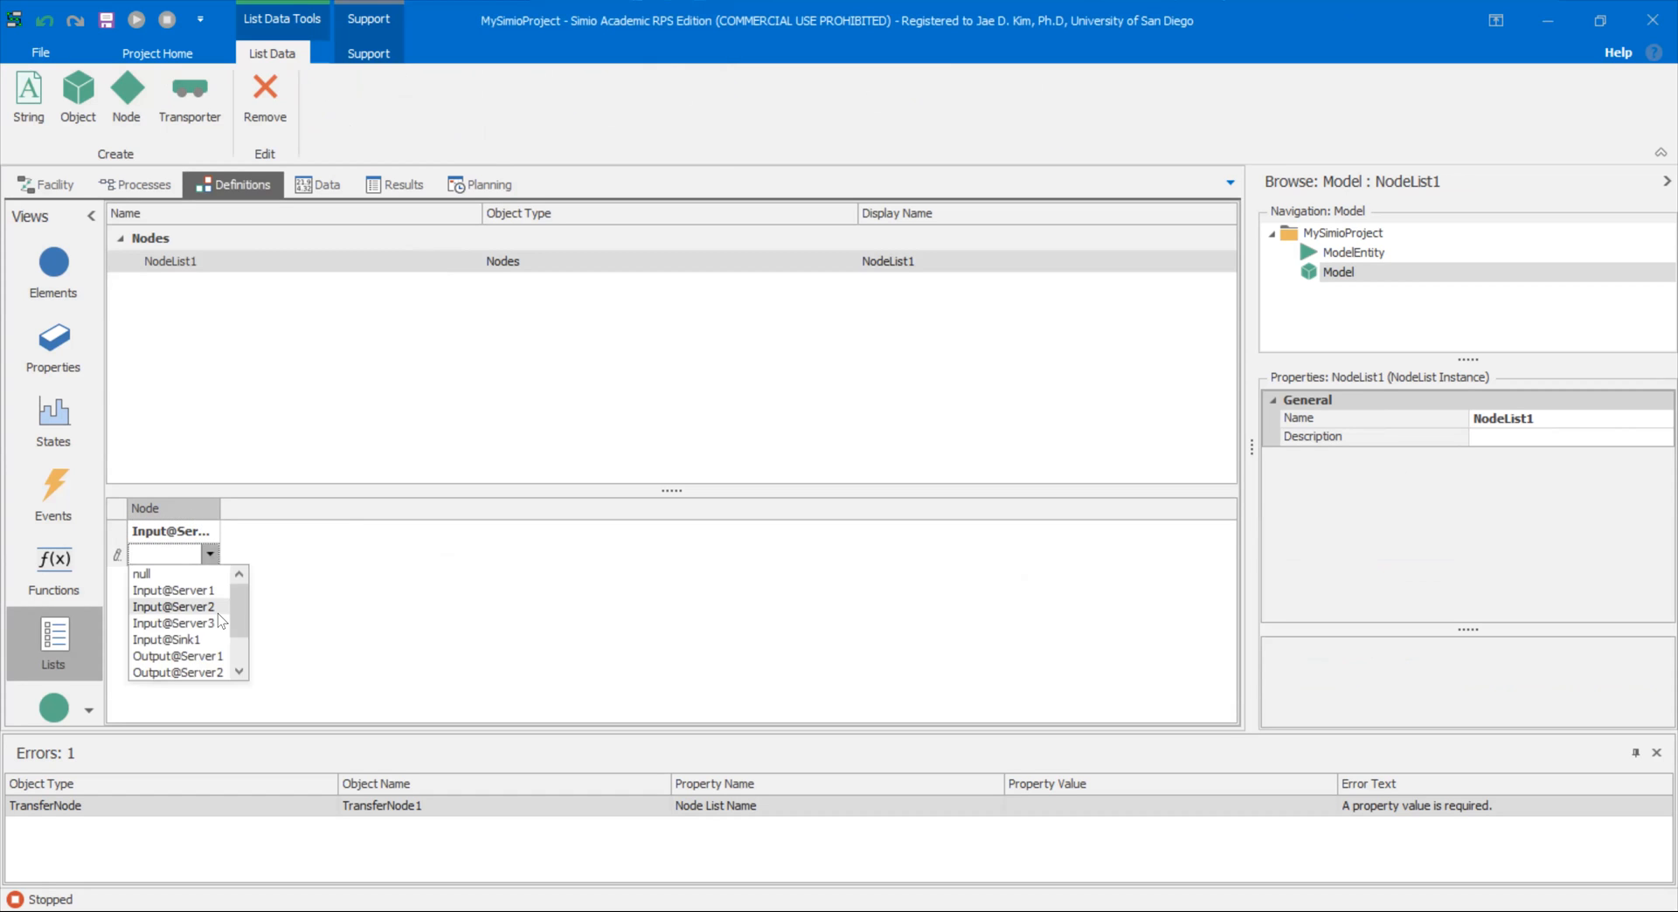
pyautogui.click(173, 606)
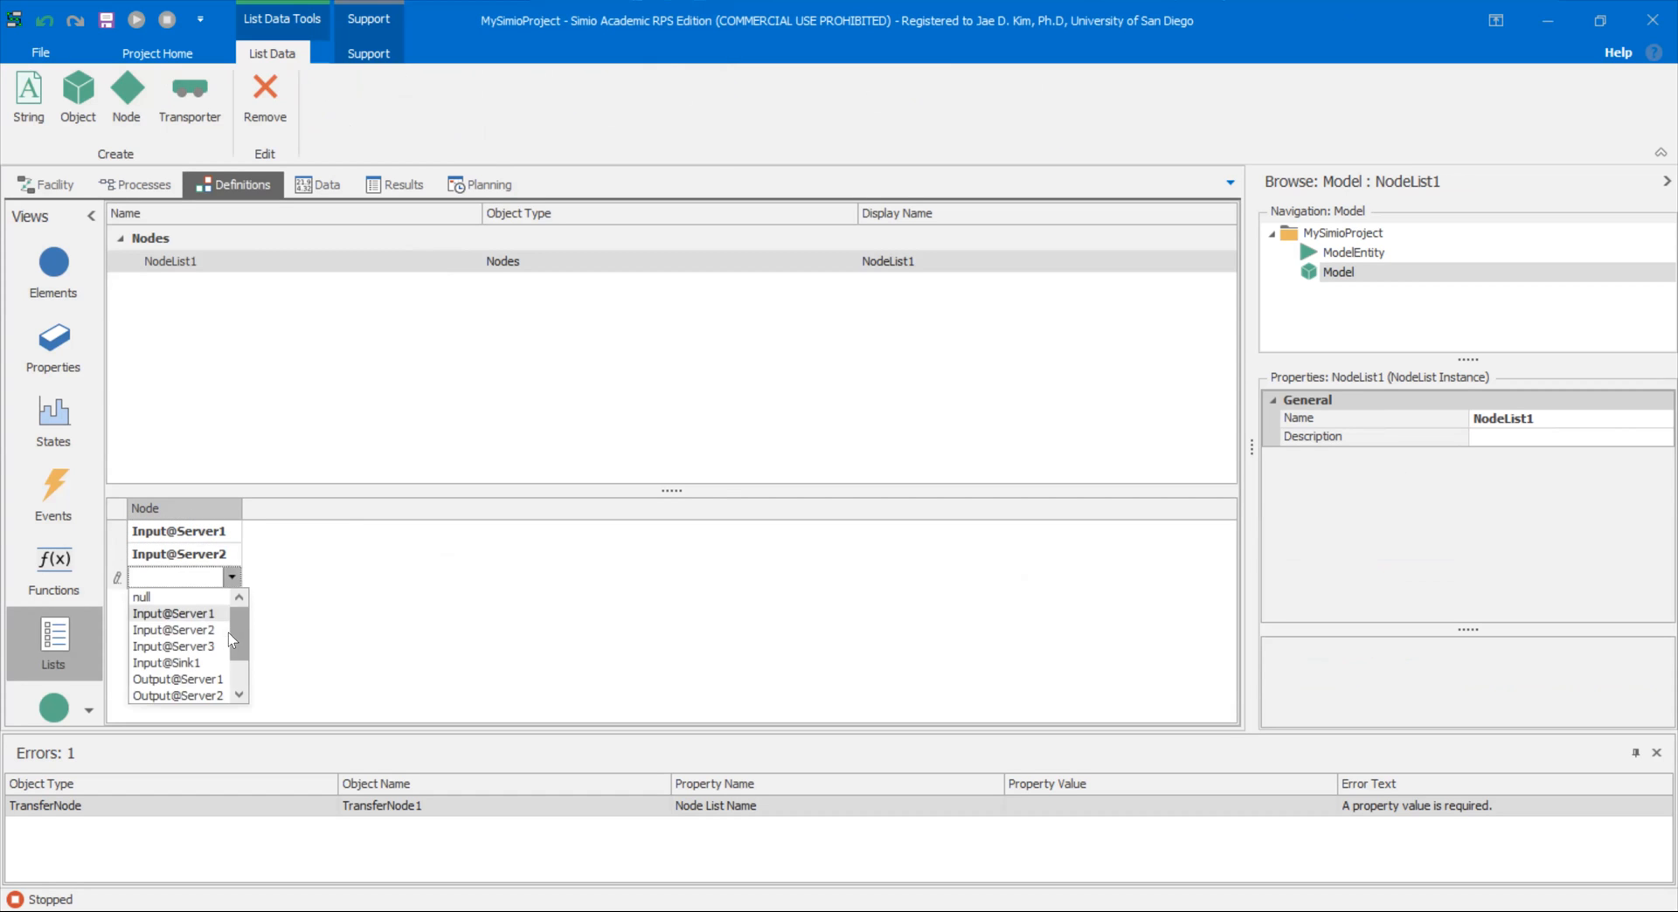
pyautogui.click(173, 647)
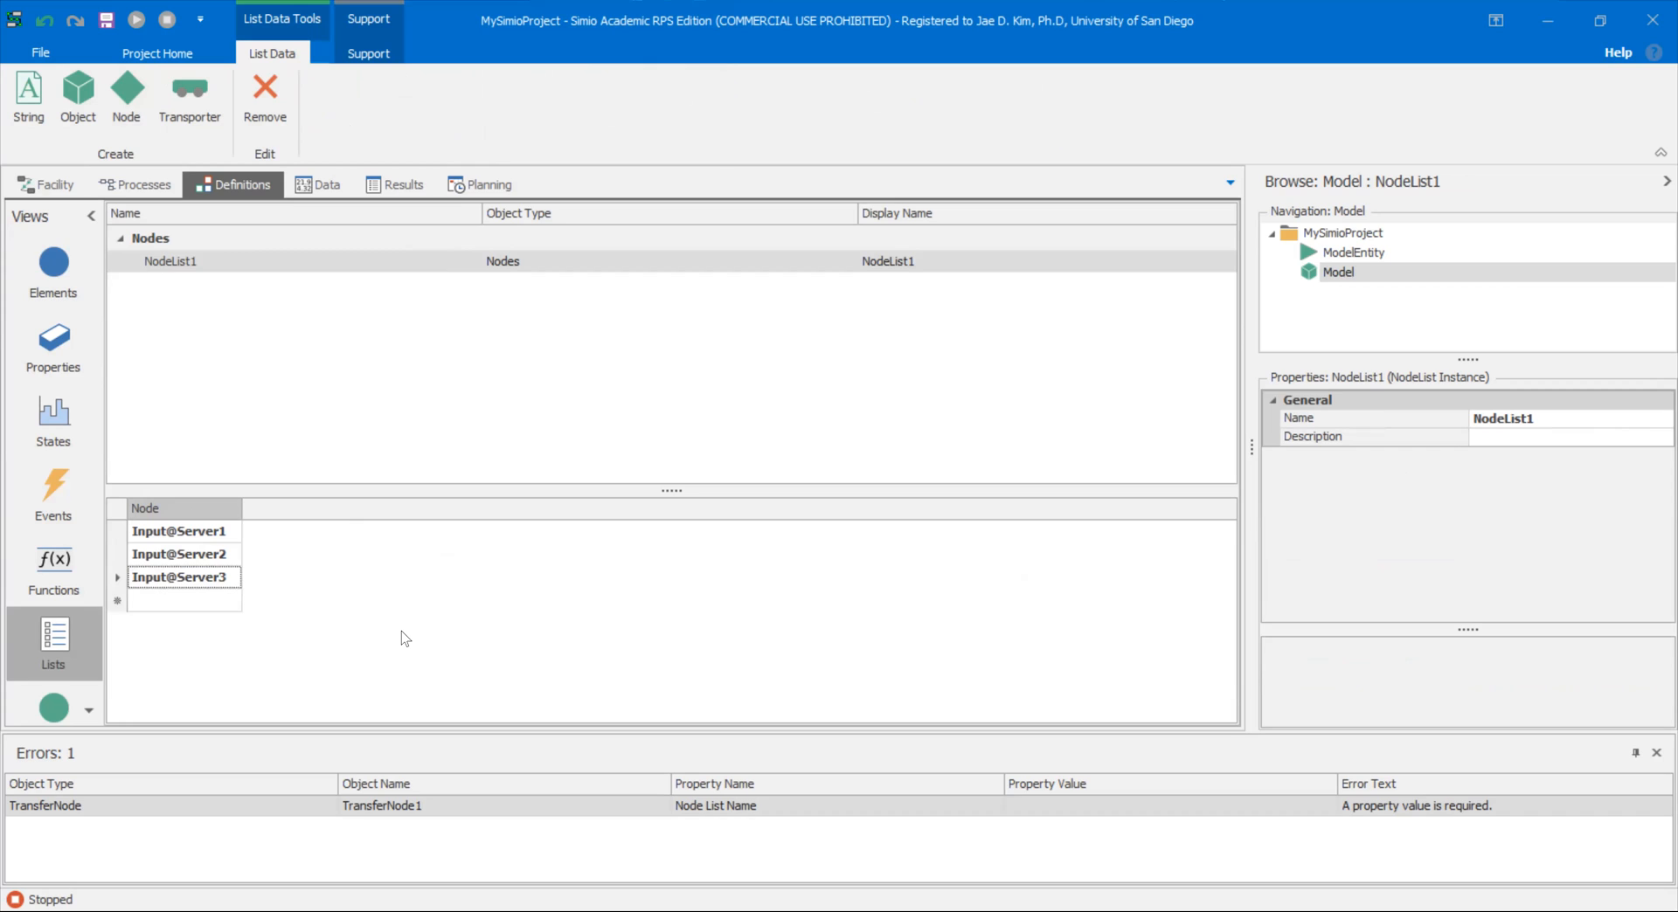
pyautogui.moveTo(240, 602)
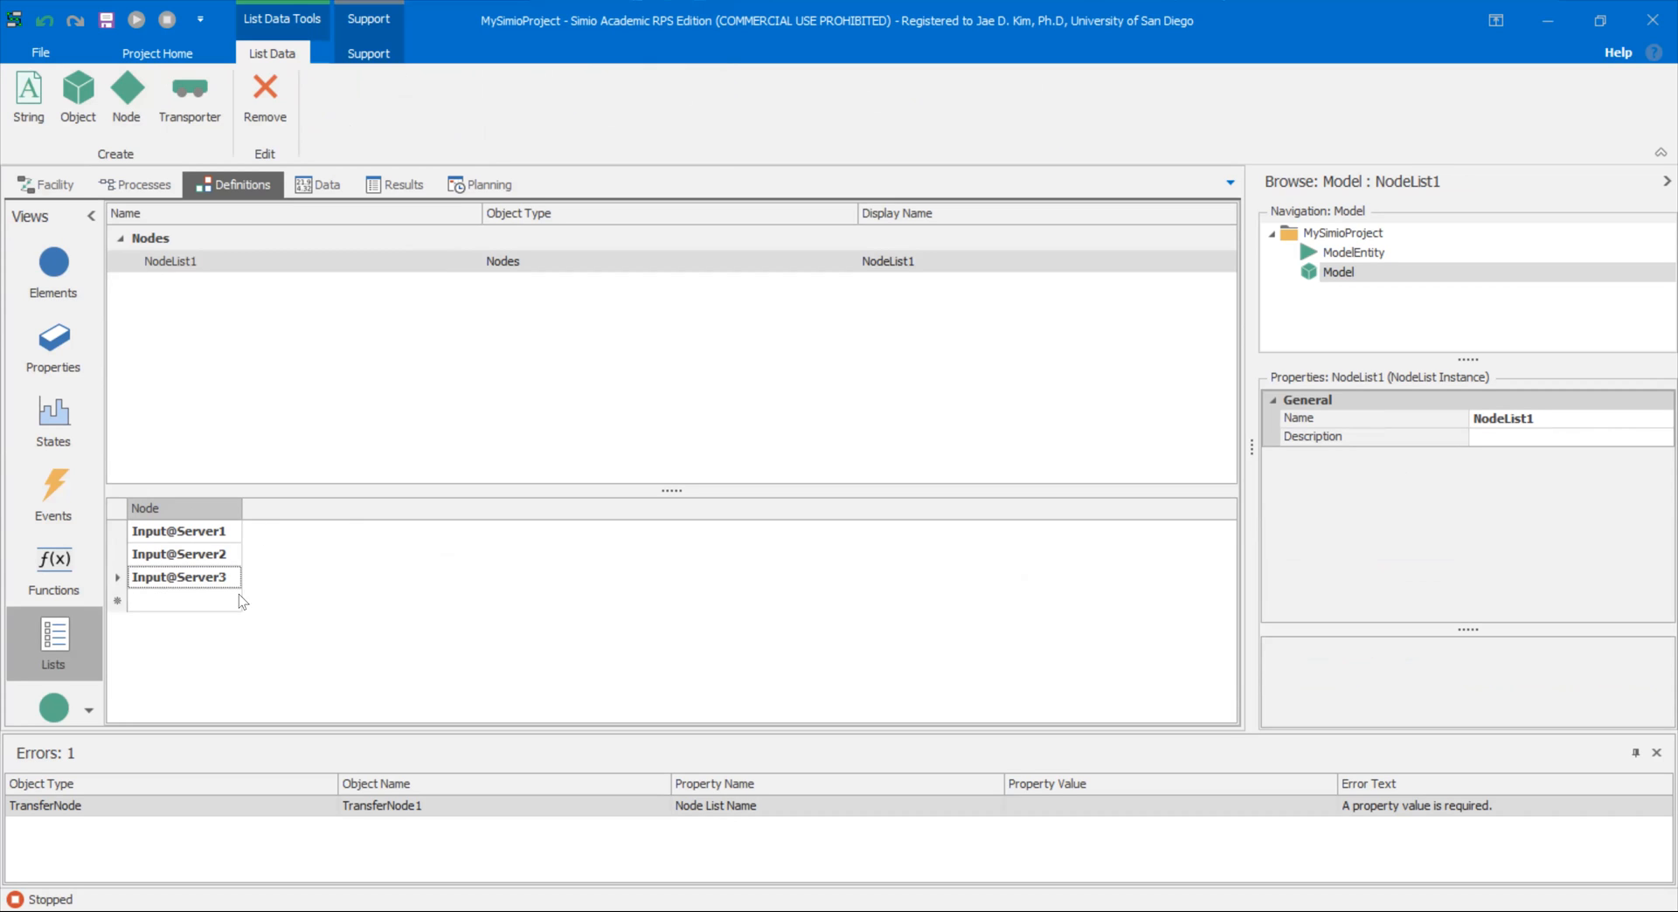
pyautogui.moveTo(238, 554)
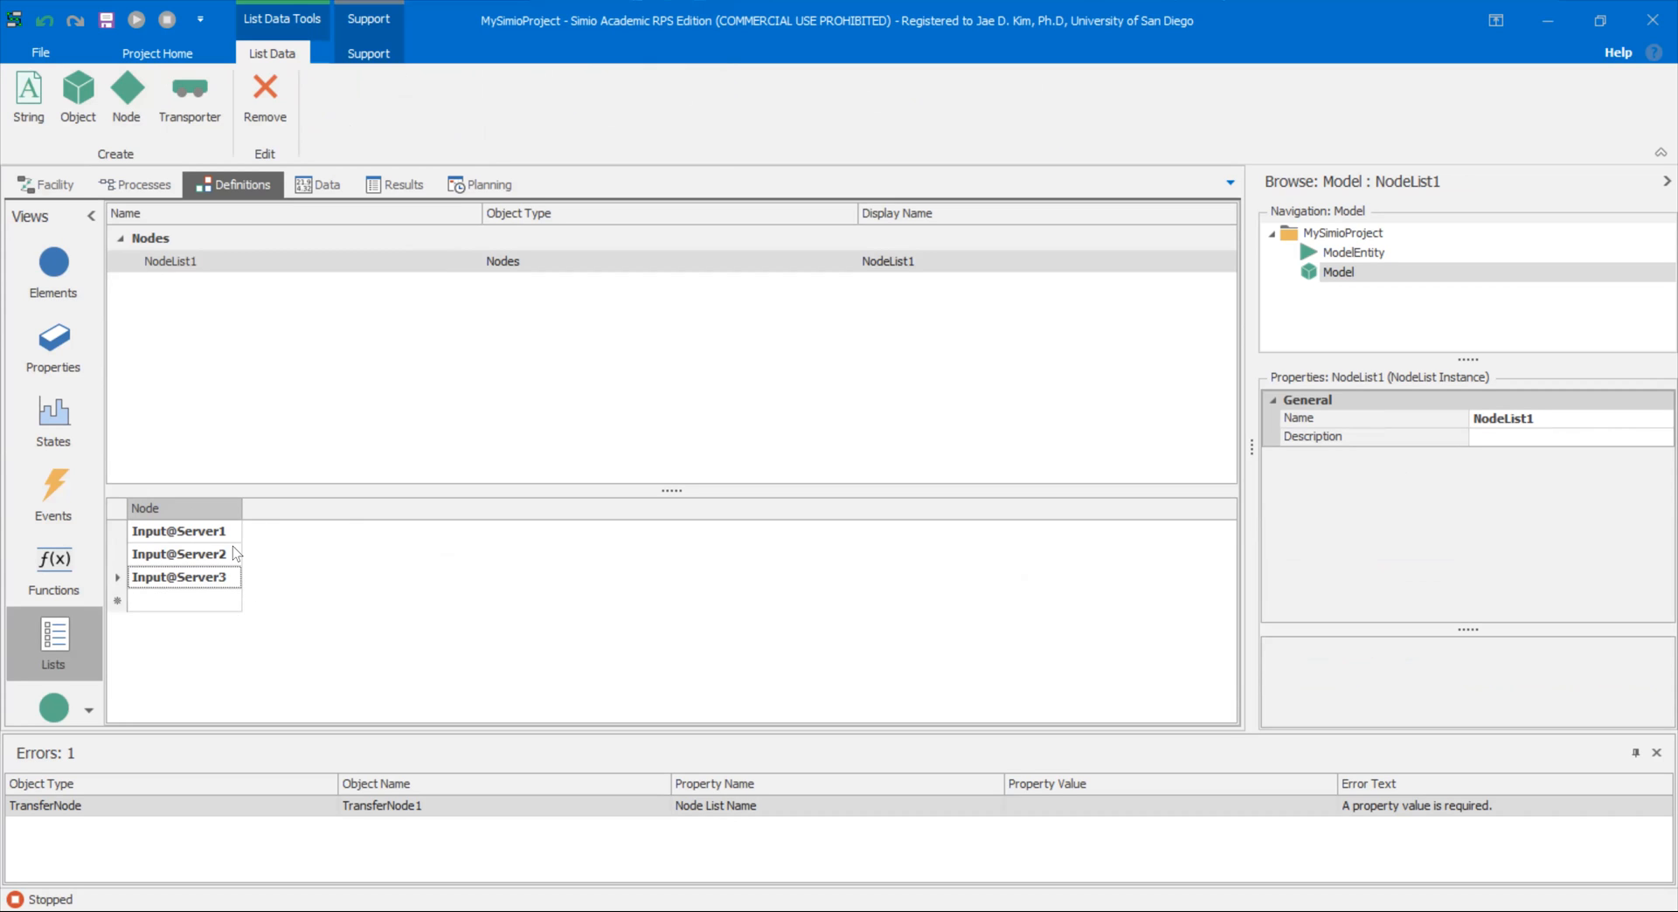
pyautogui.moveTo(227, 531)
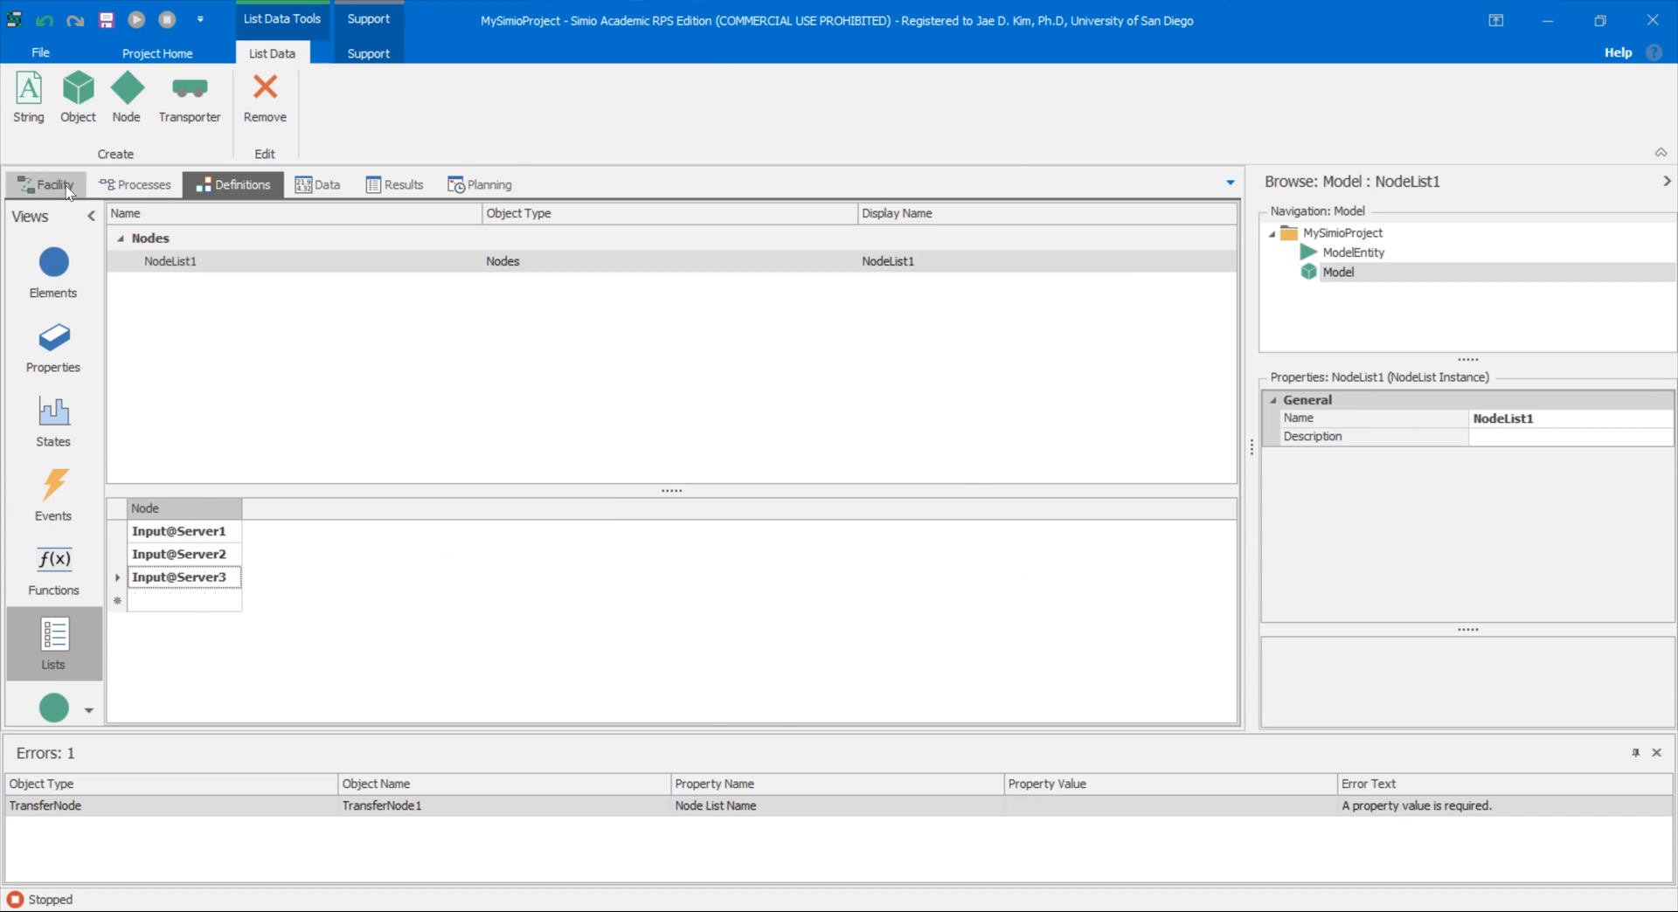
# Step: Set TransferNode1's Node List Name to NodeList1, clearing the missing-value error
pyautogui.click(44, 183)
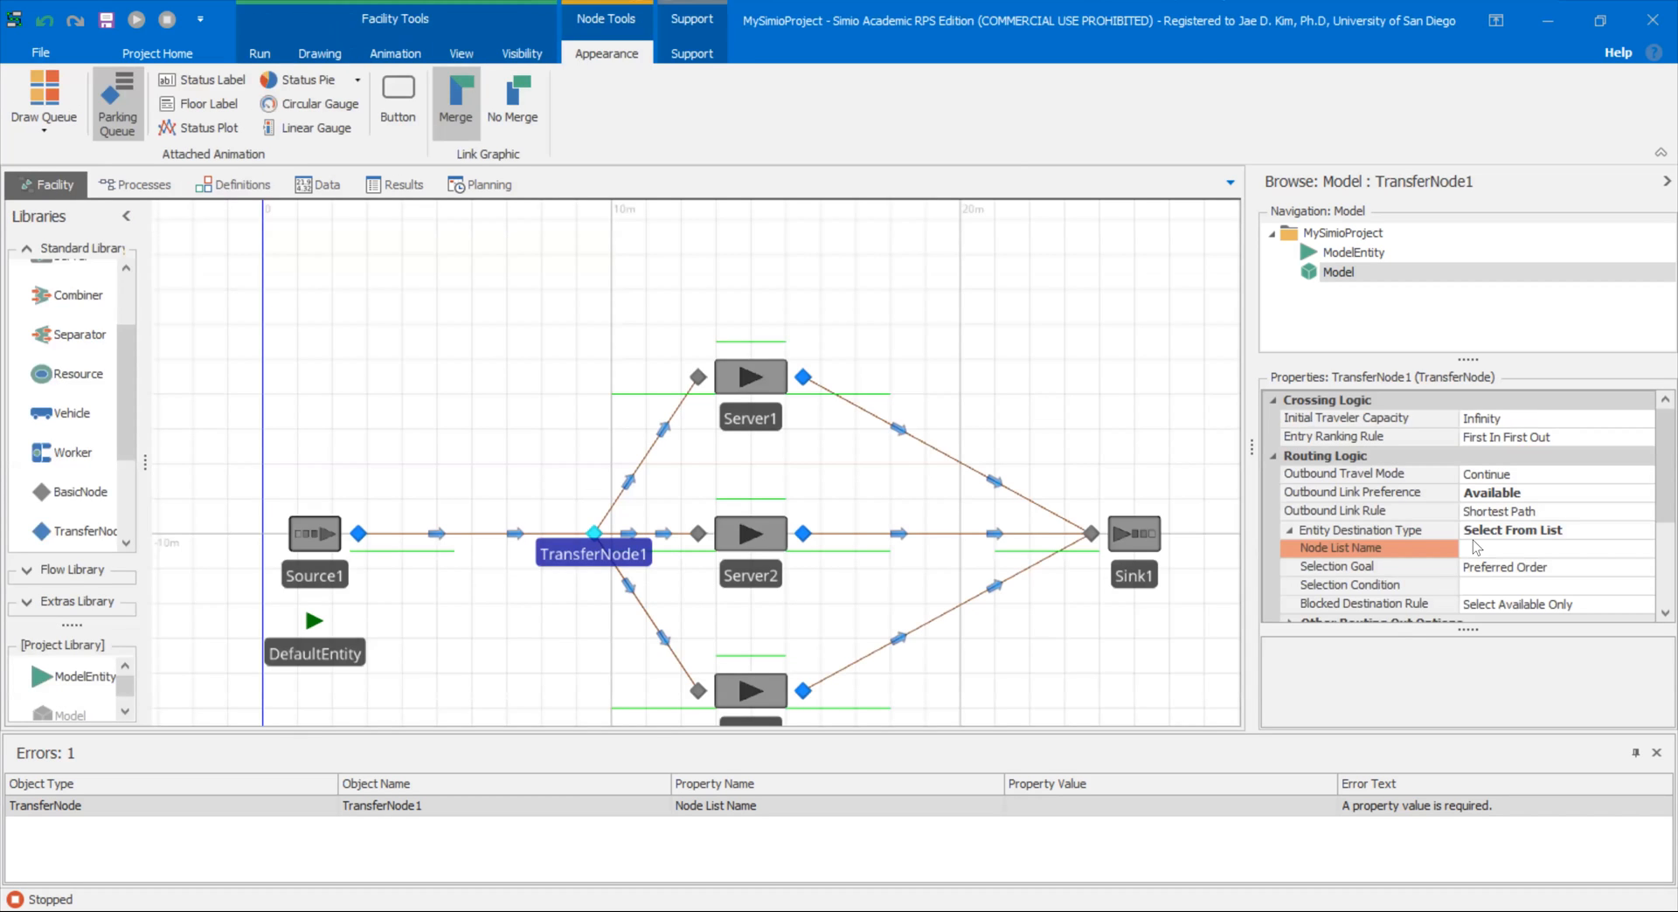
pyautogui.click(1552, 547)
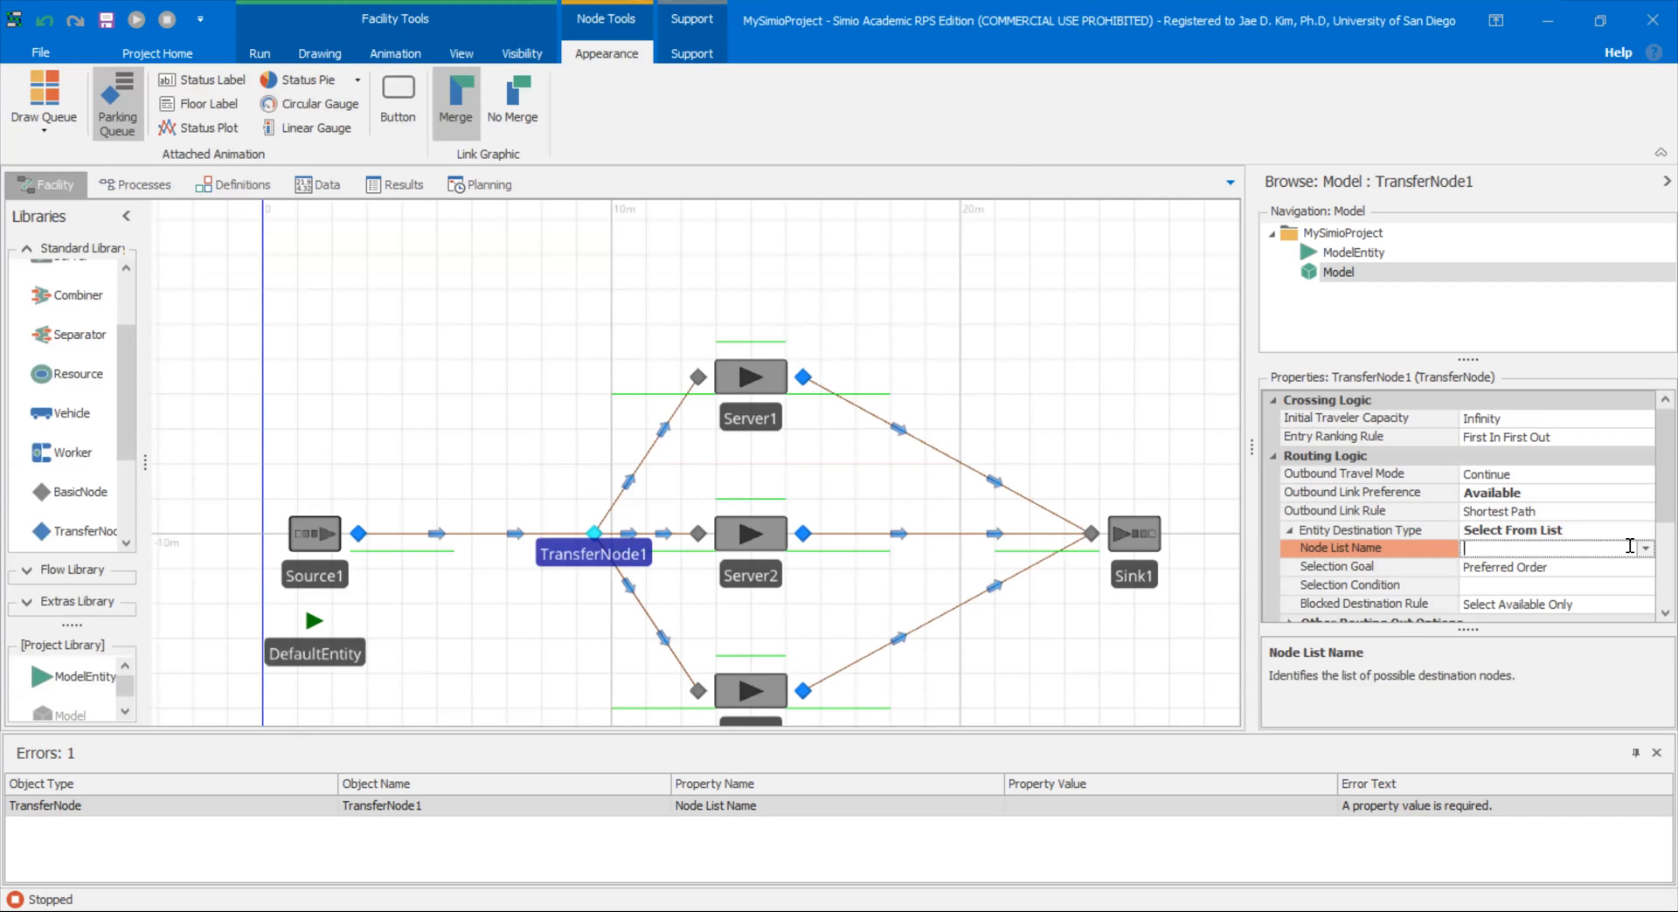
pyautogui.click(1643, 547)
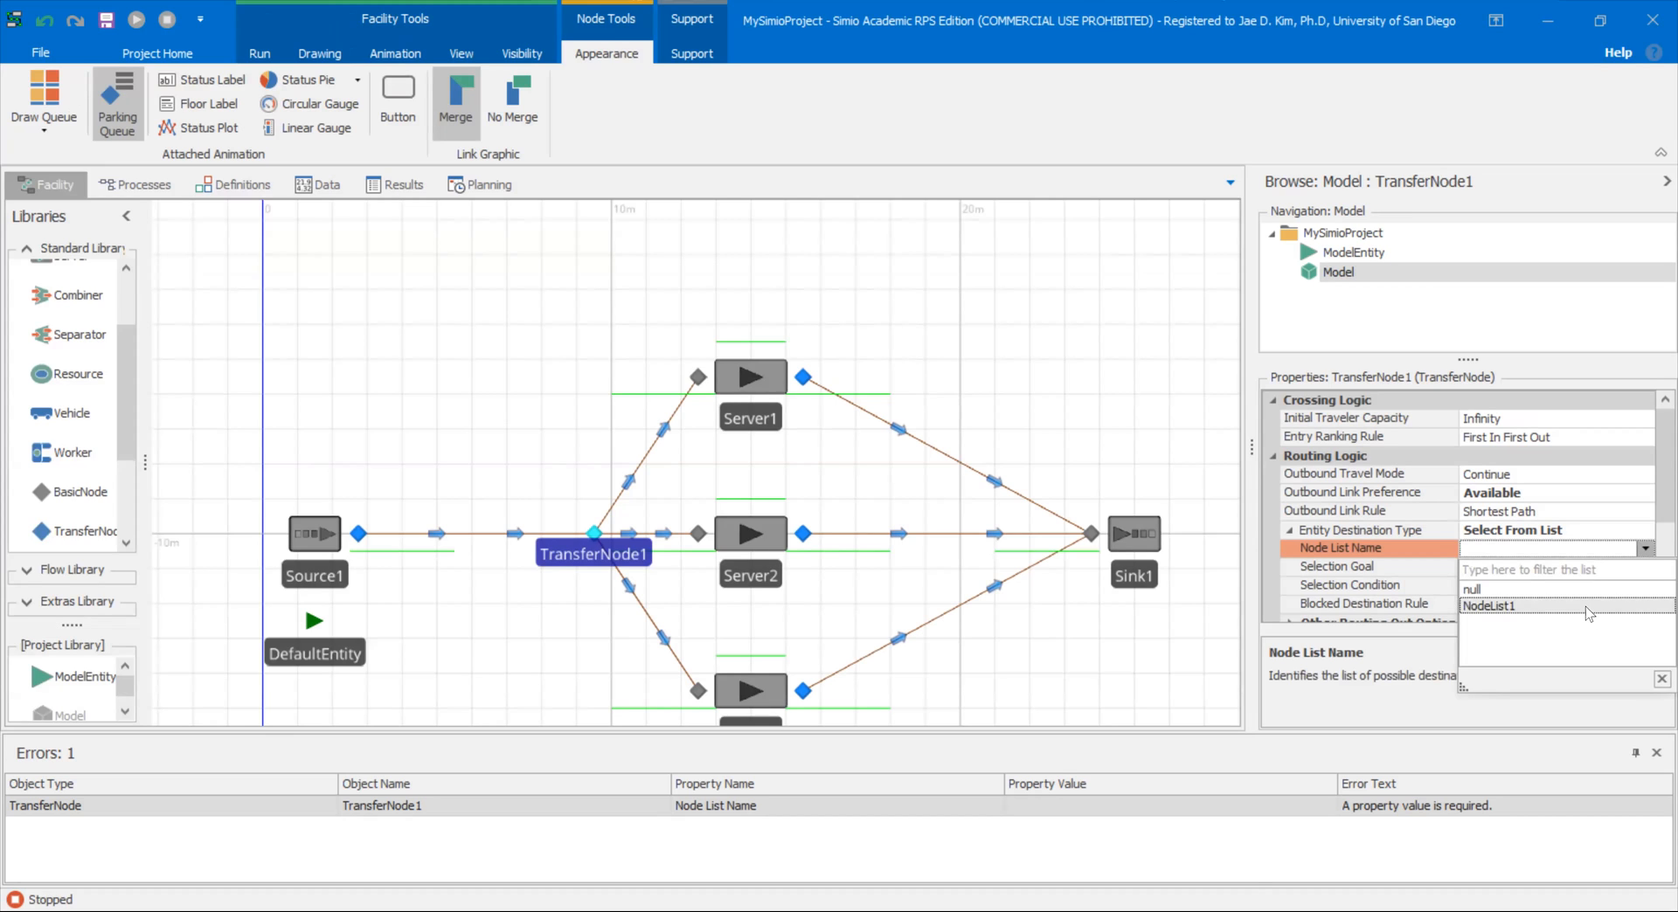
pyautogui.click(1491, 606)
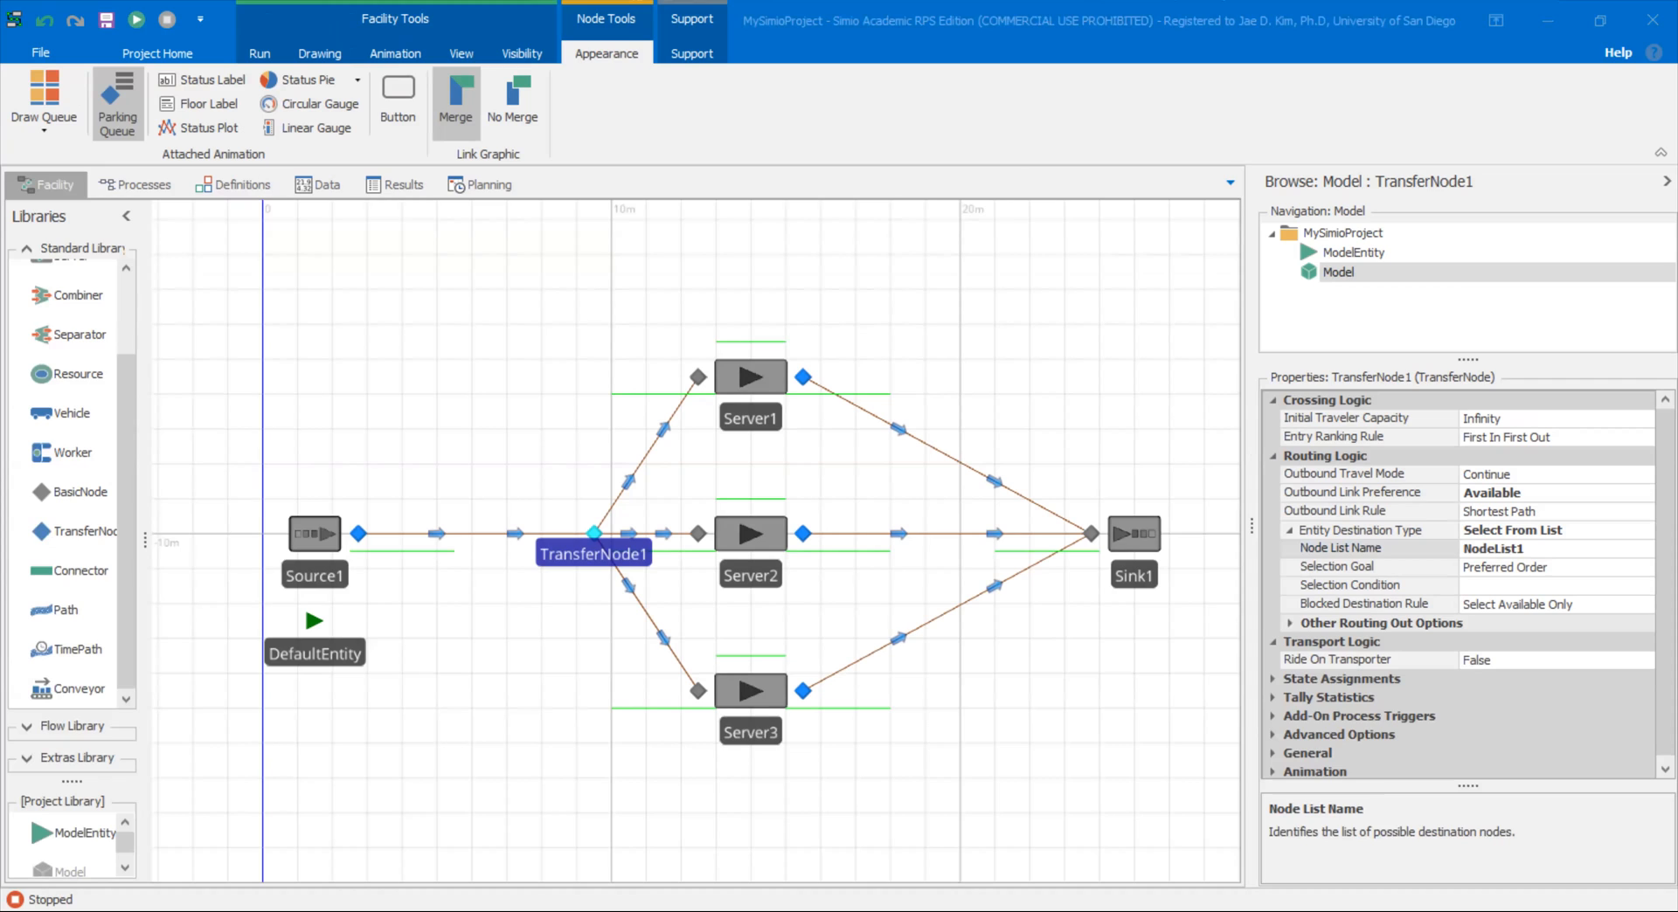
pyautogui.moveTo(1194, 393)
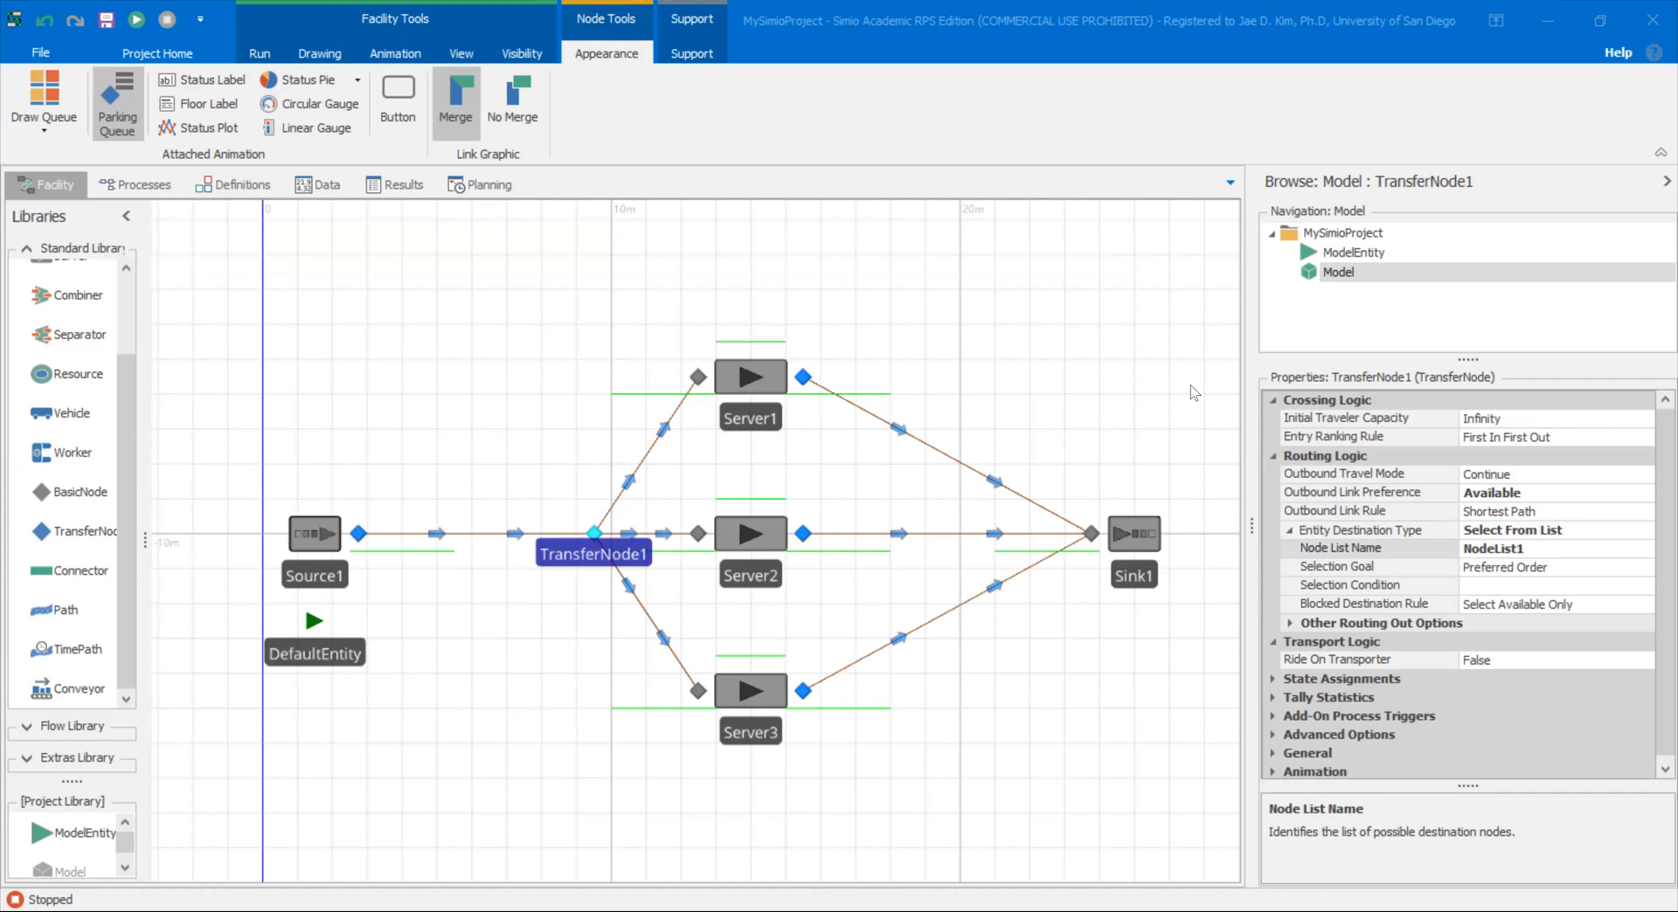
pyautogui.moveTo(1412, 577)
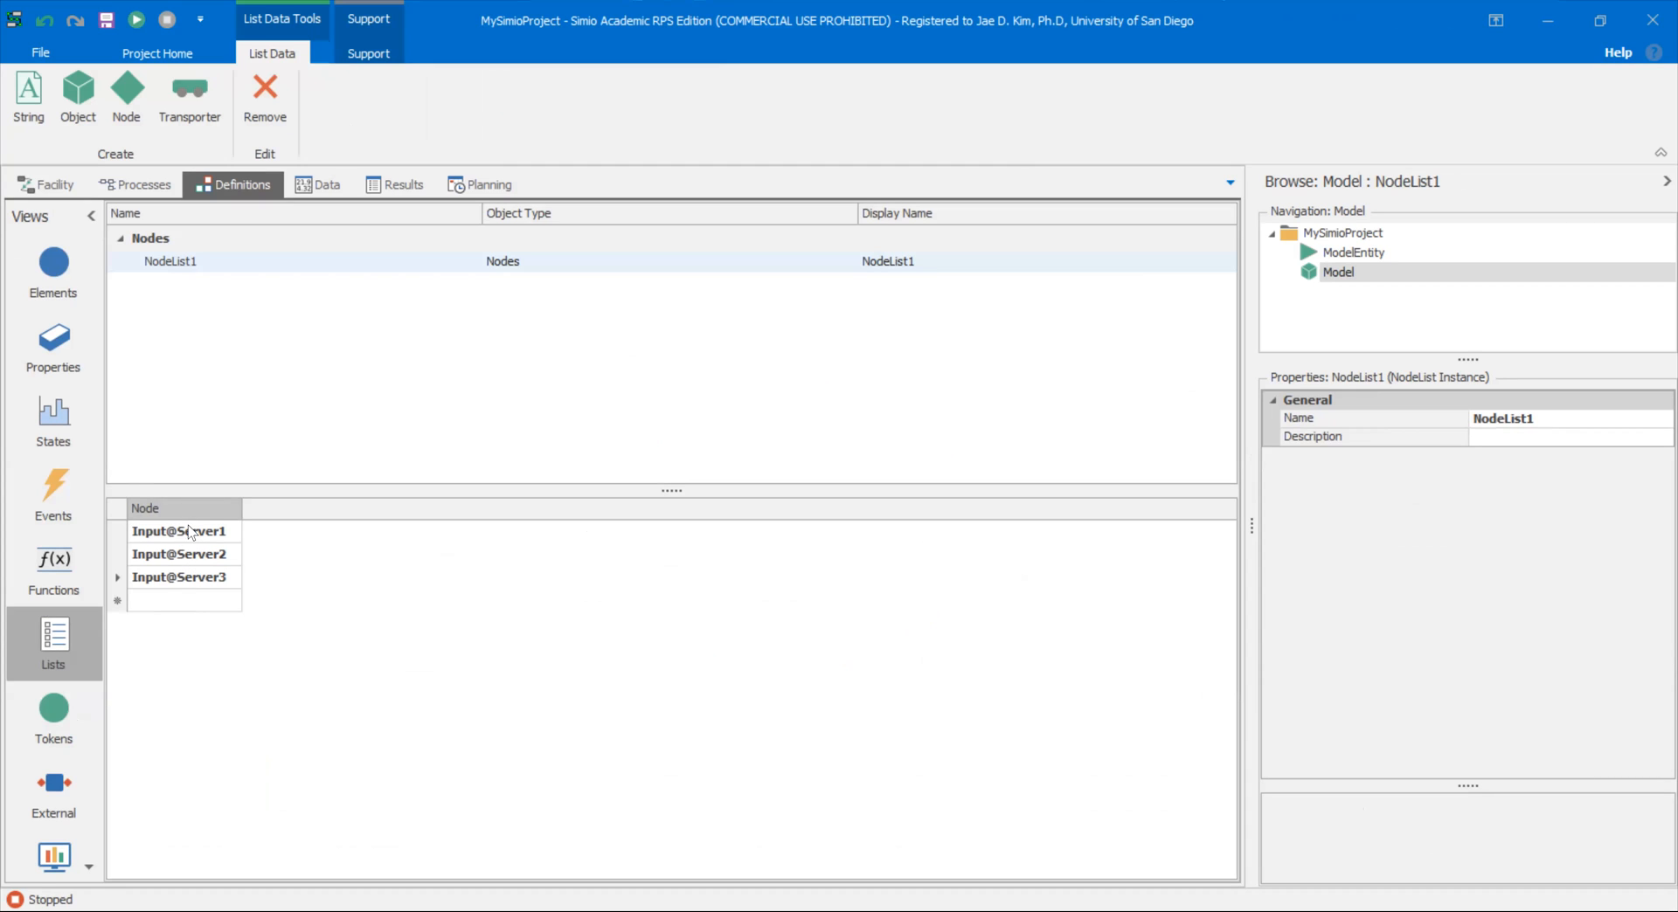
pyautogui.moveTo(165, 542)
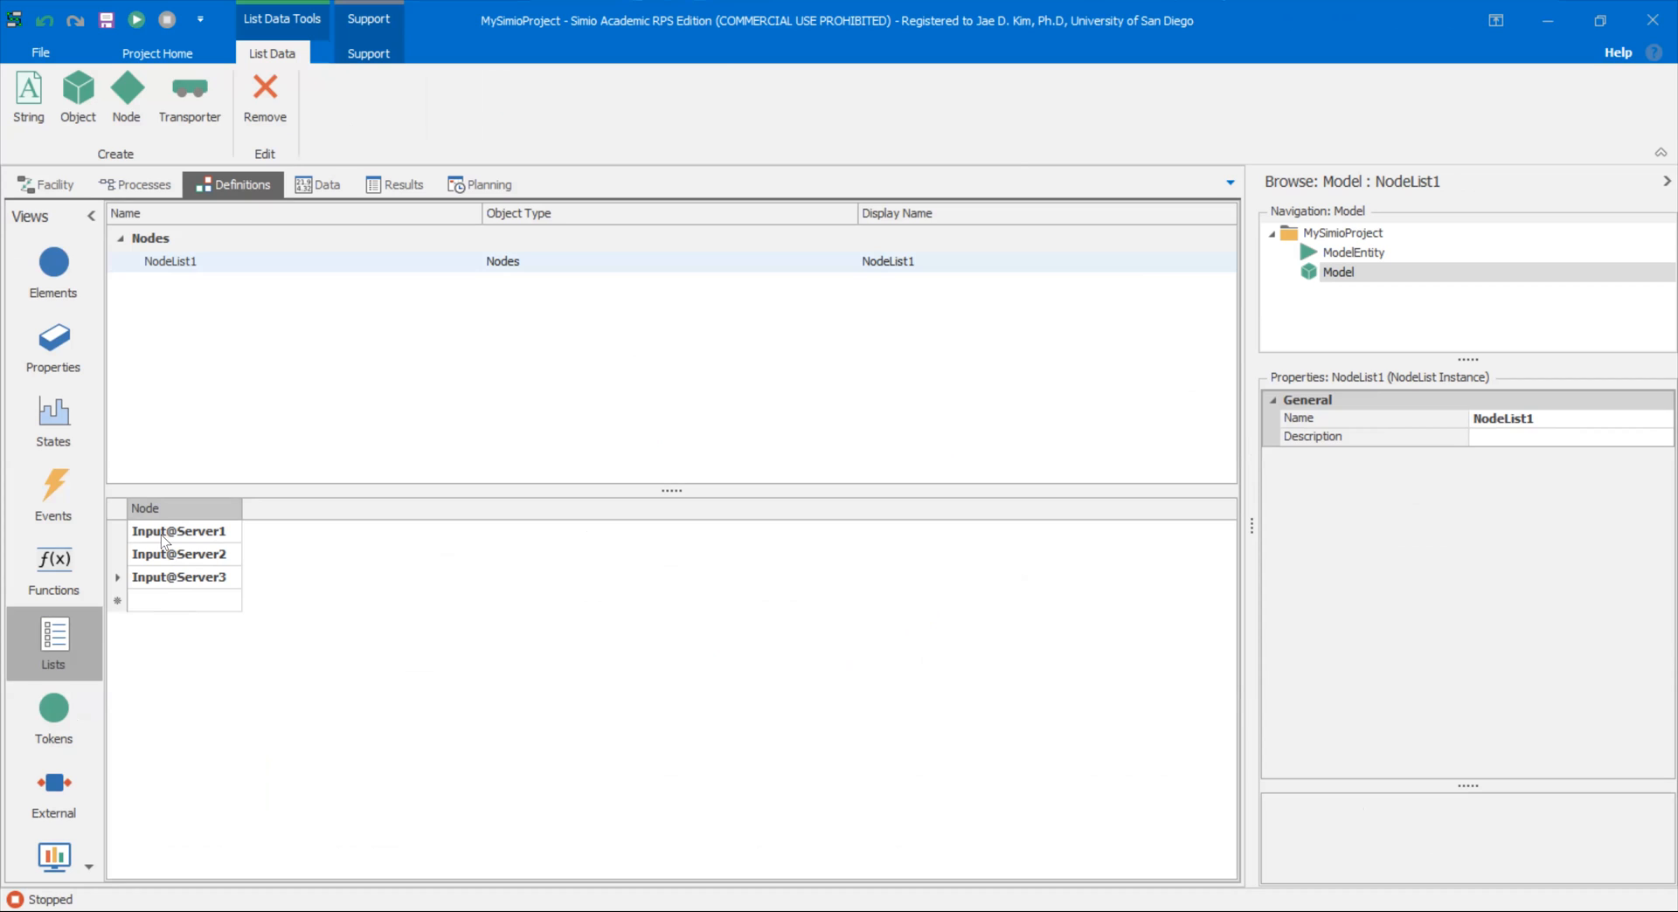
pyautogui.moveTo(190, 565)
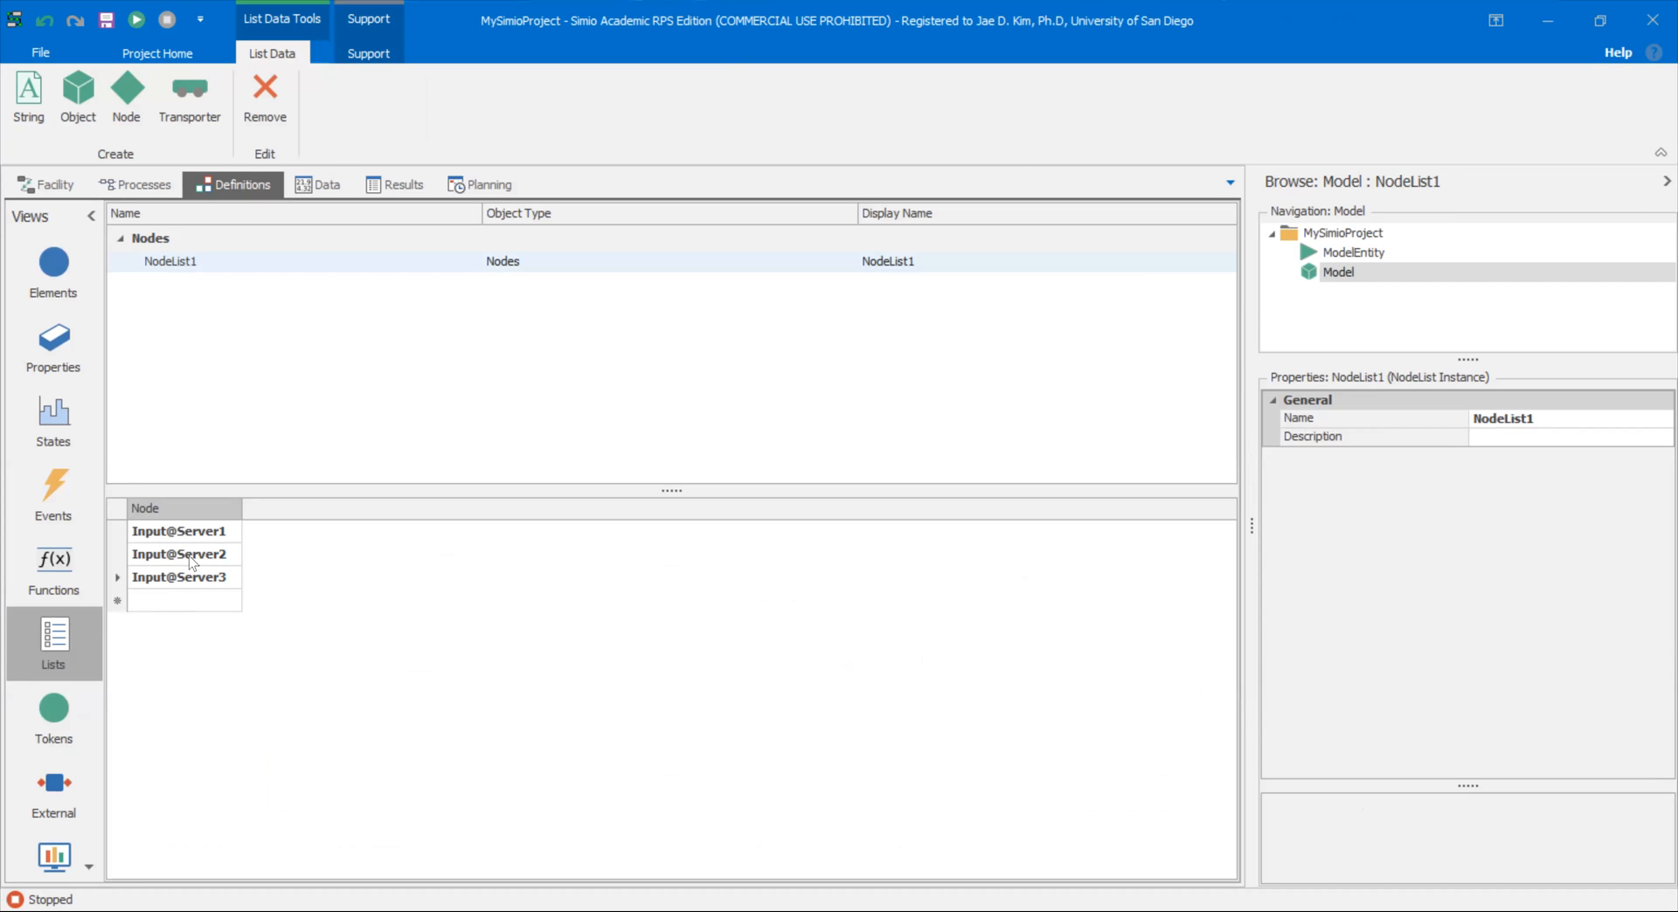
pyautogui.moveTo(206, 568)
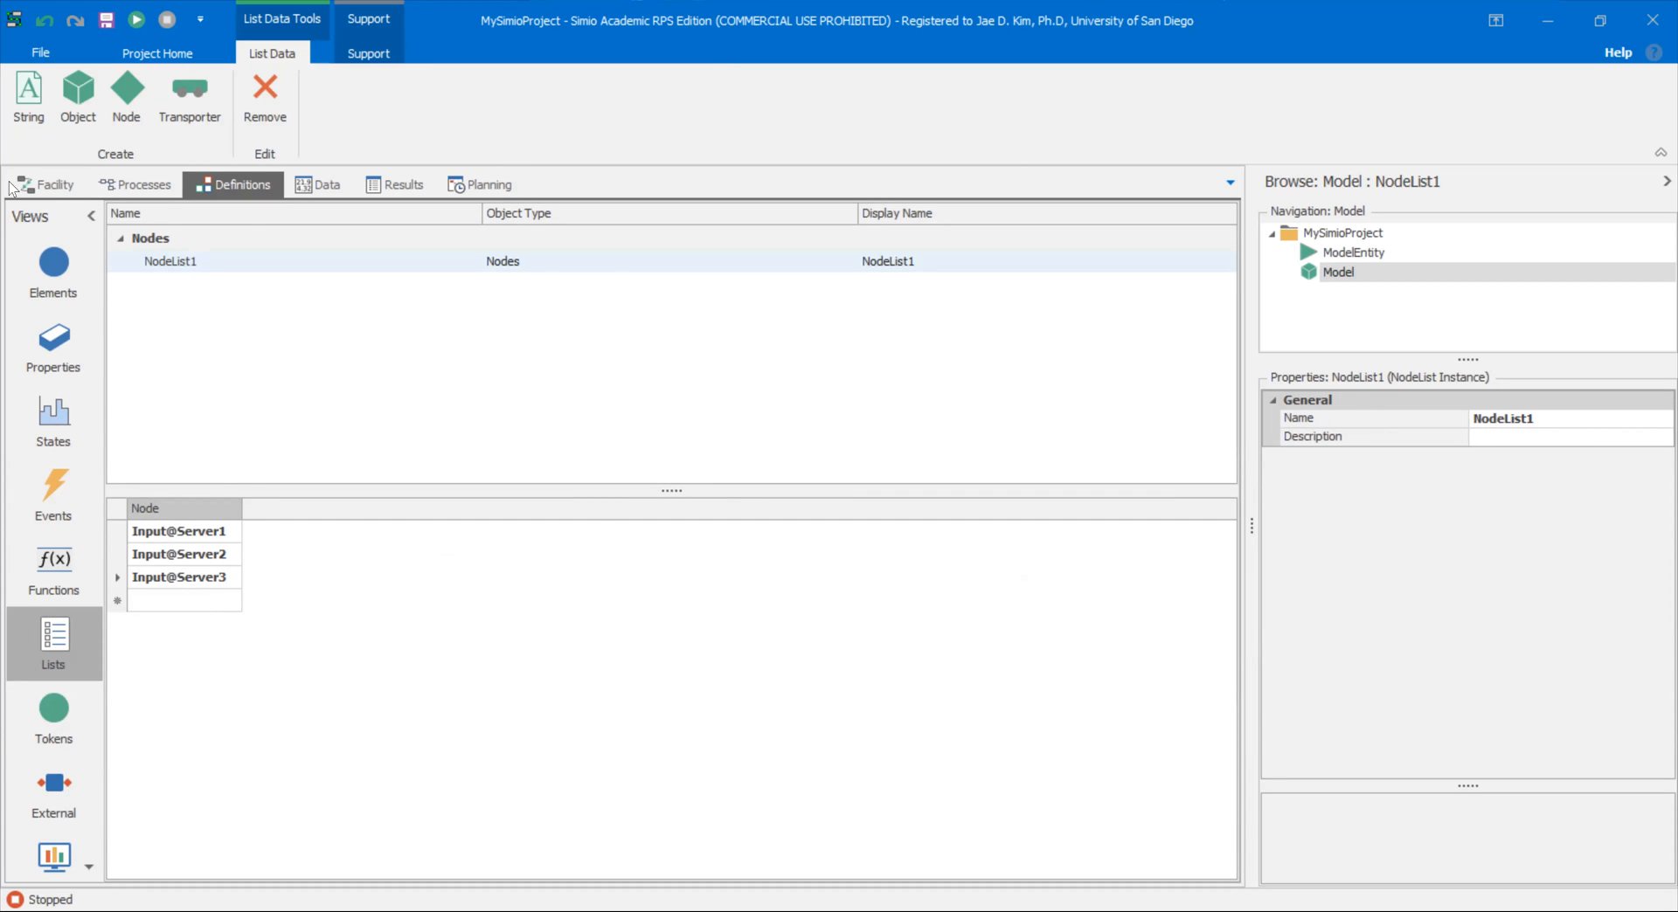
# Step: Set TransferNode1's Selection Goal to Random, checking NodeList1's definition in between
pyautogui.click(51, 184)
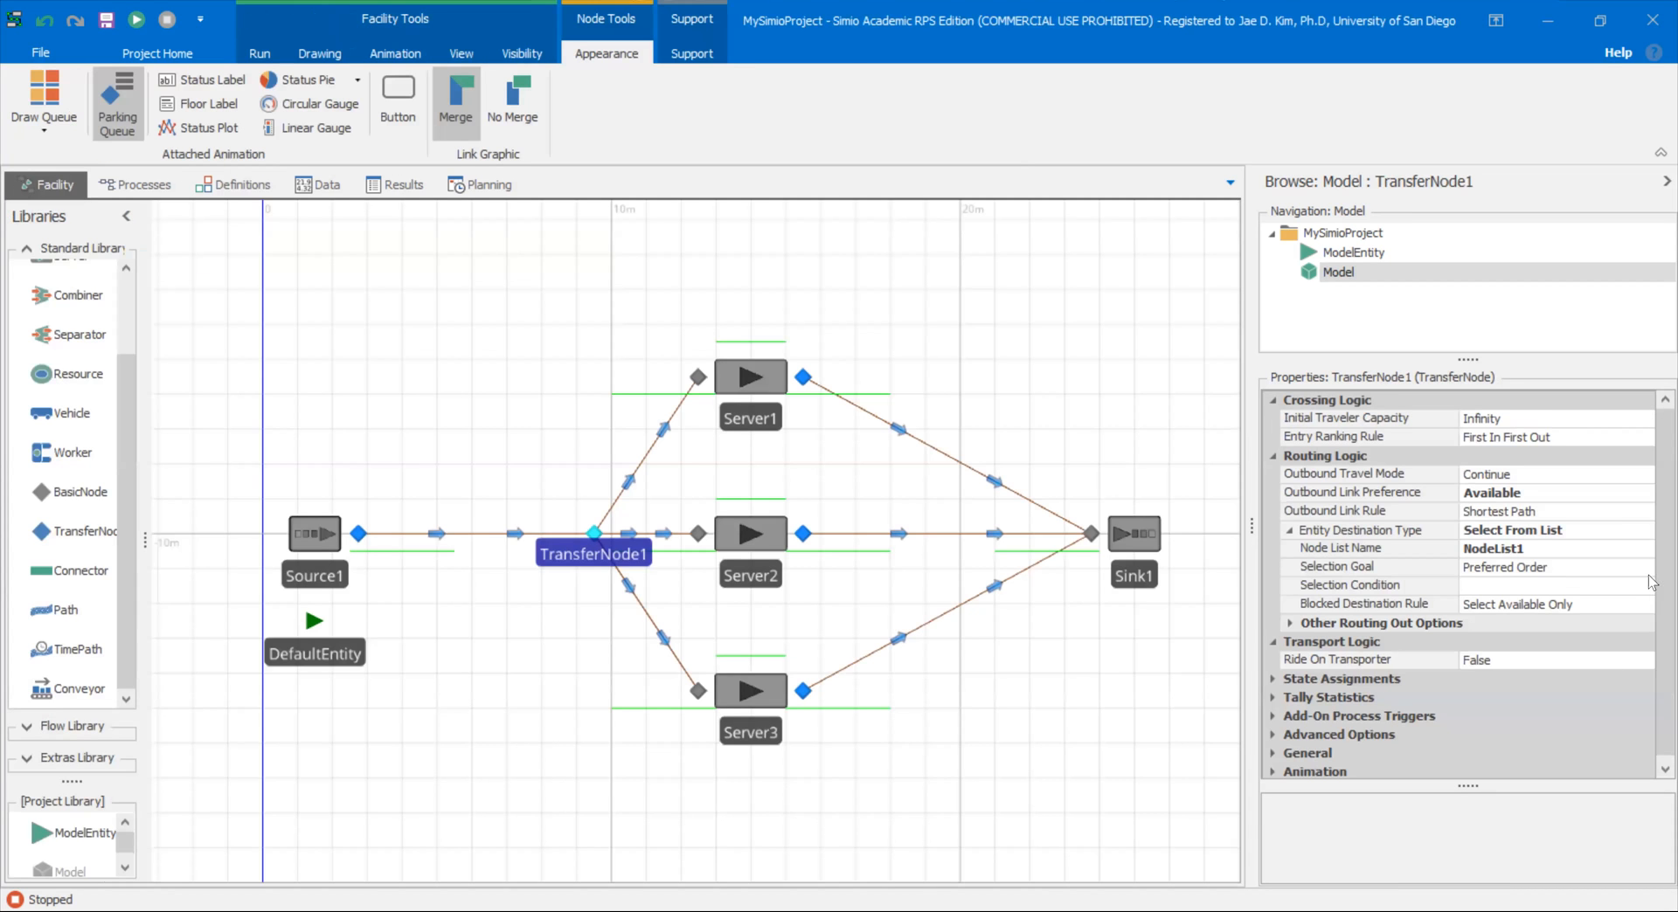
pyautogui.click(1644, 566)
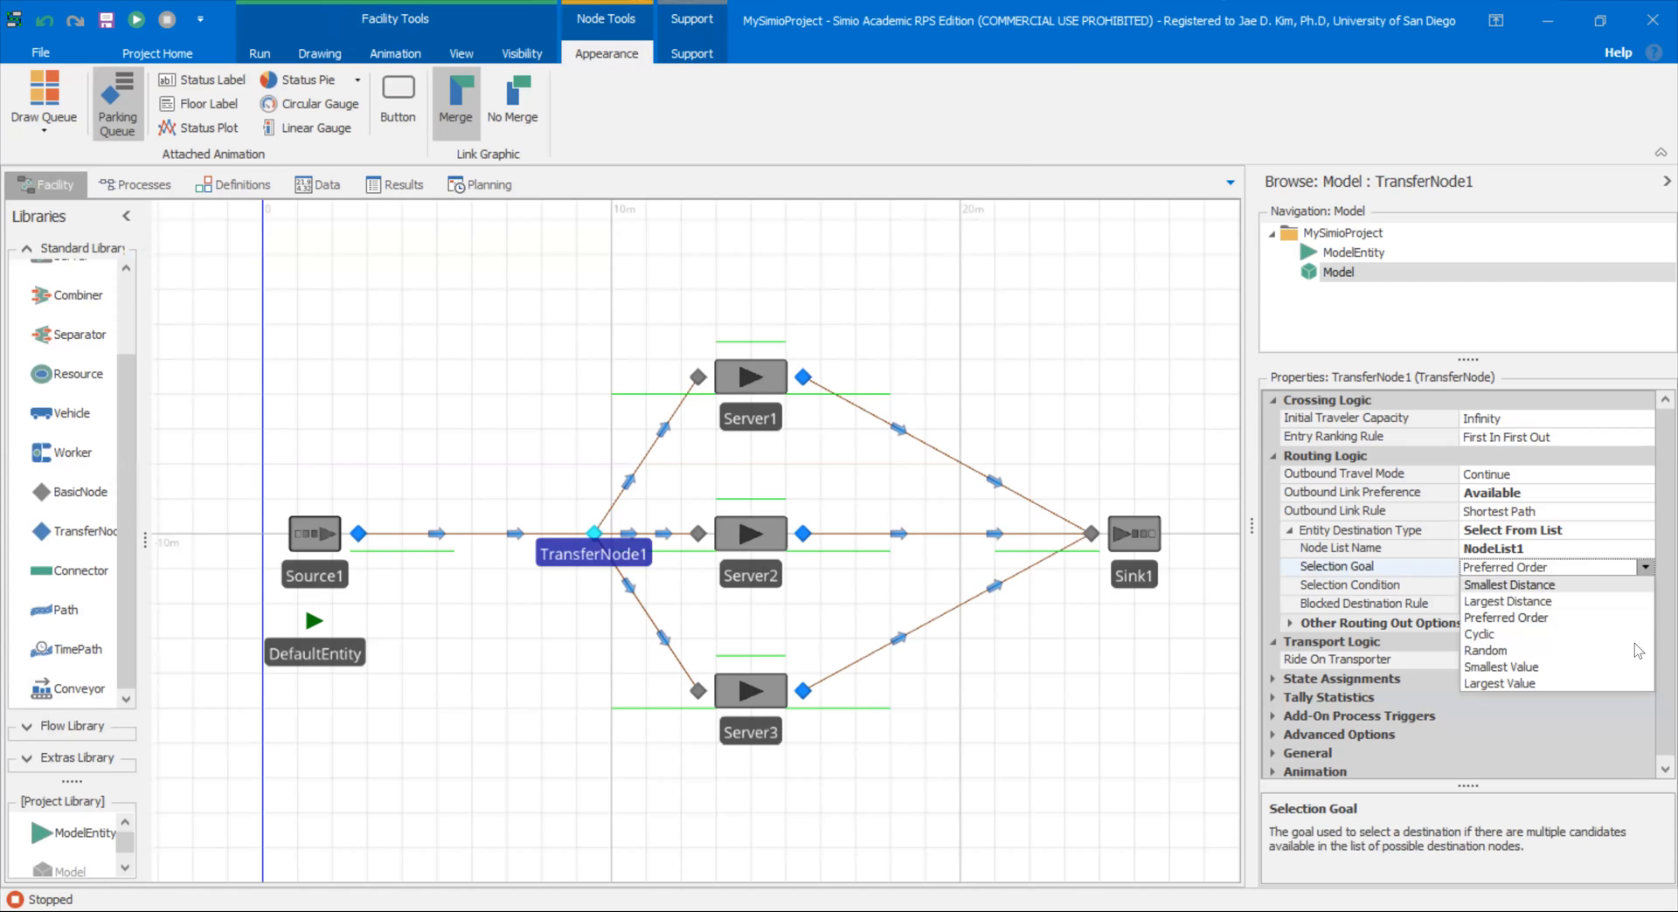
pyautogui.click(1485, 650)
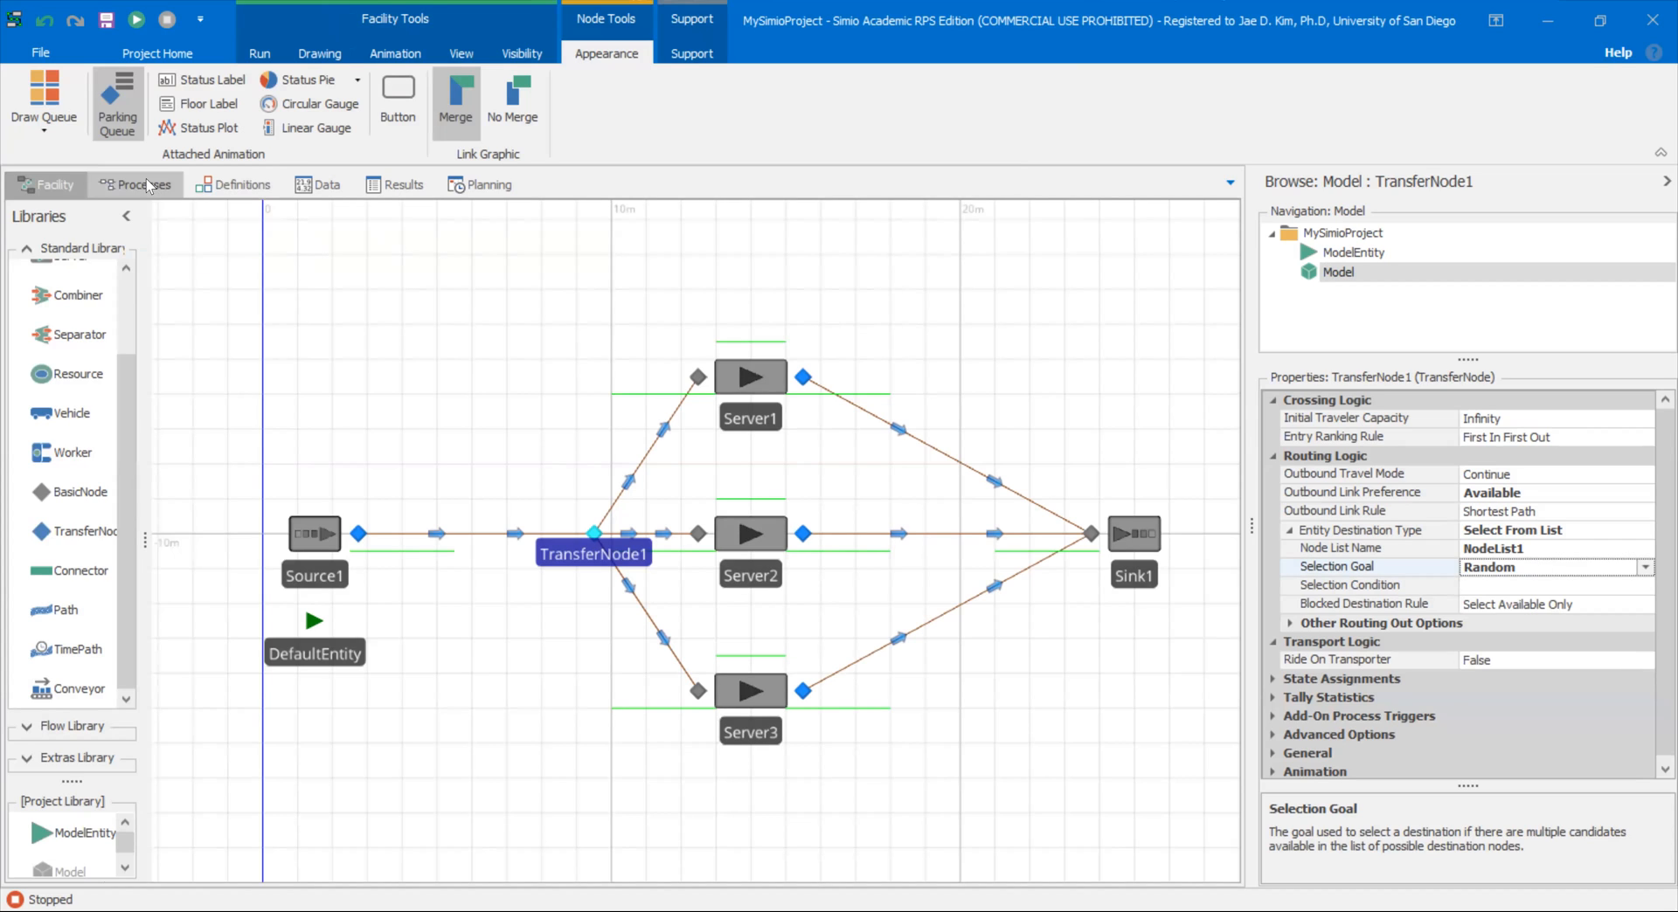
pyautogui.click(239, 183)
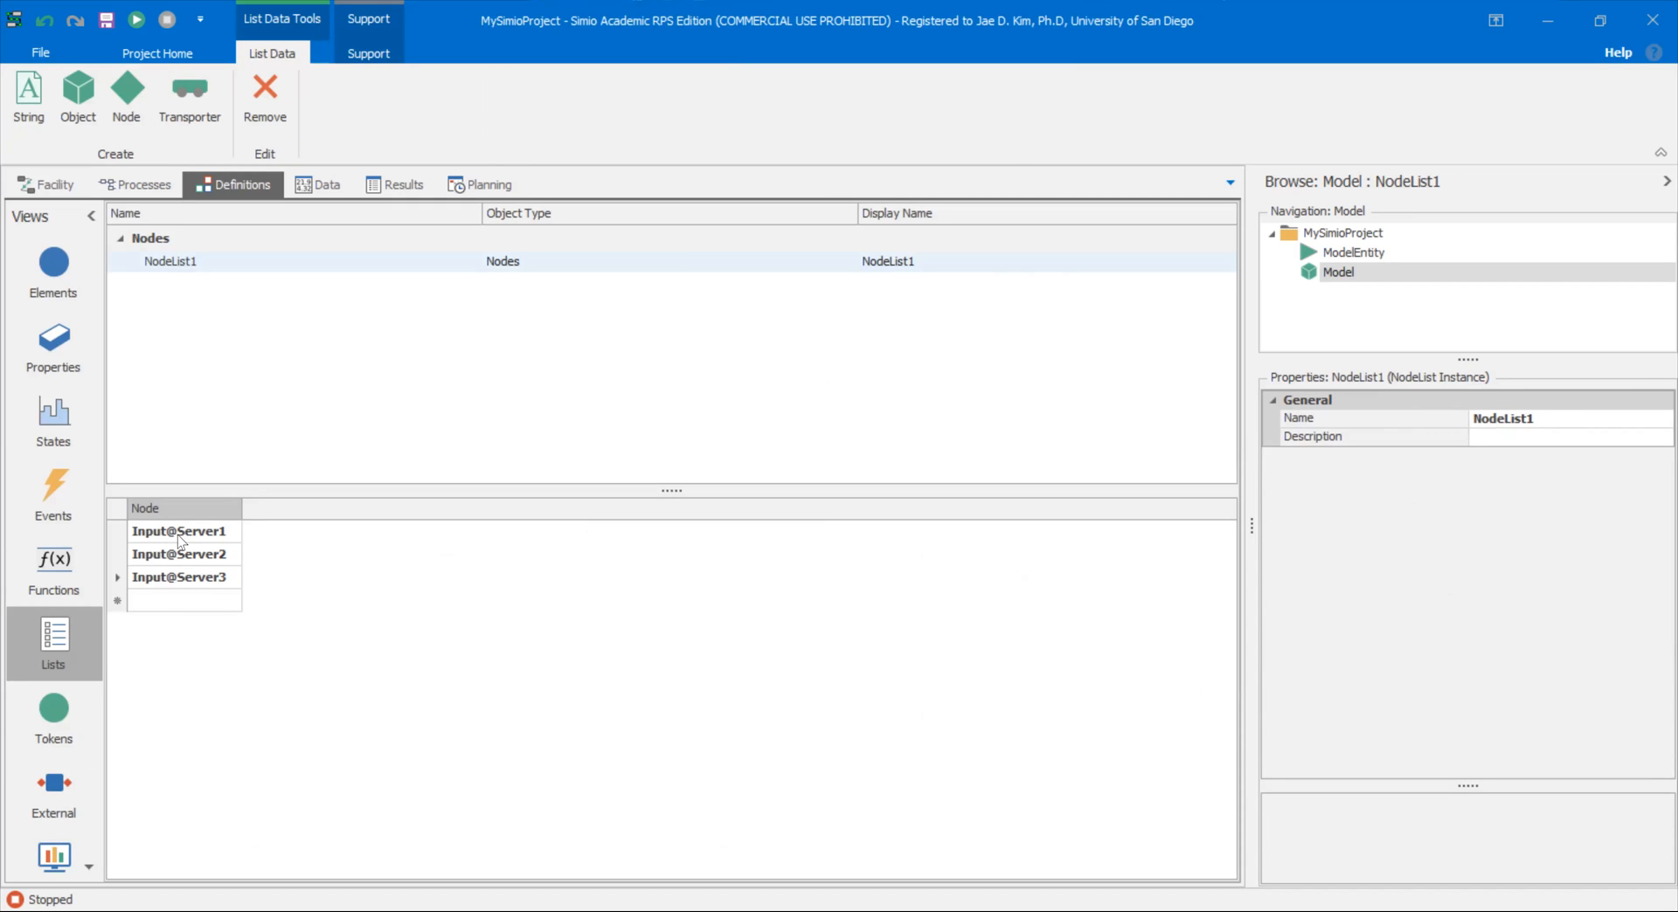
pyautogui.moveTo(220, 539)
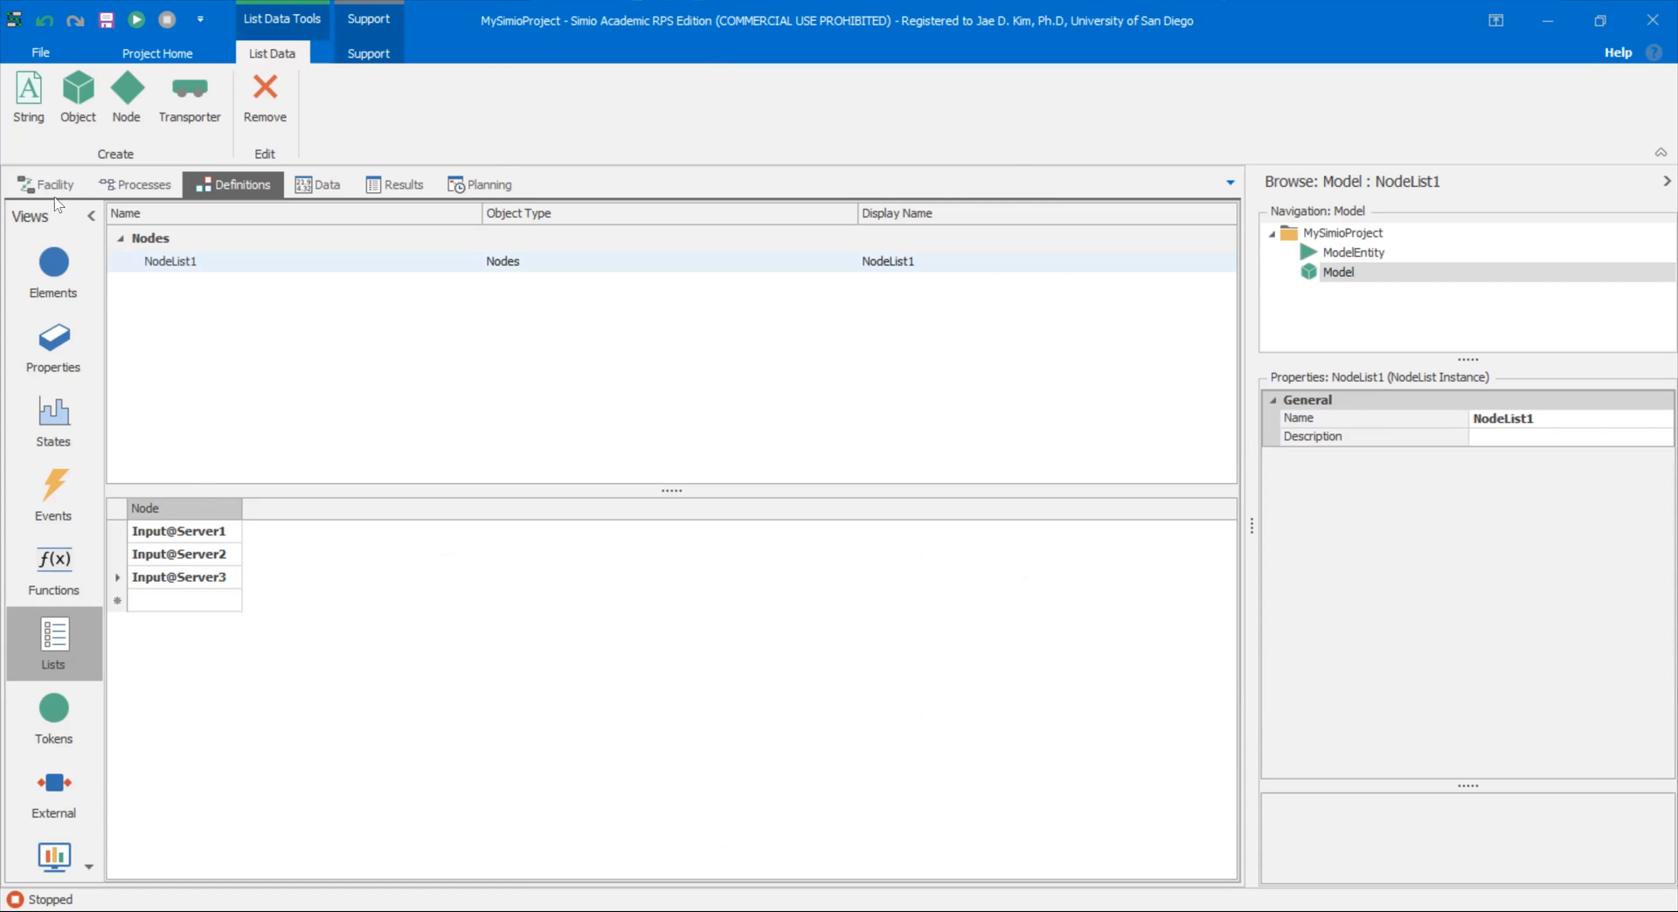
pyautogui.click(53, 184)
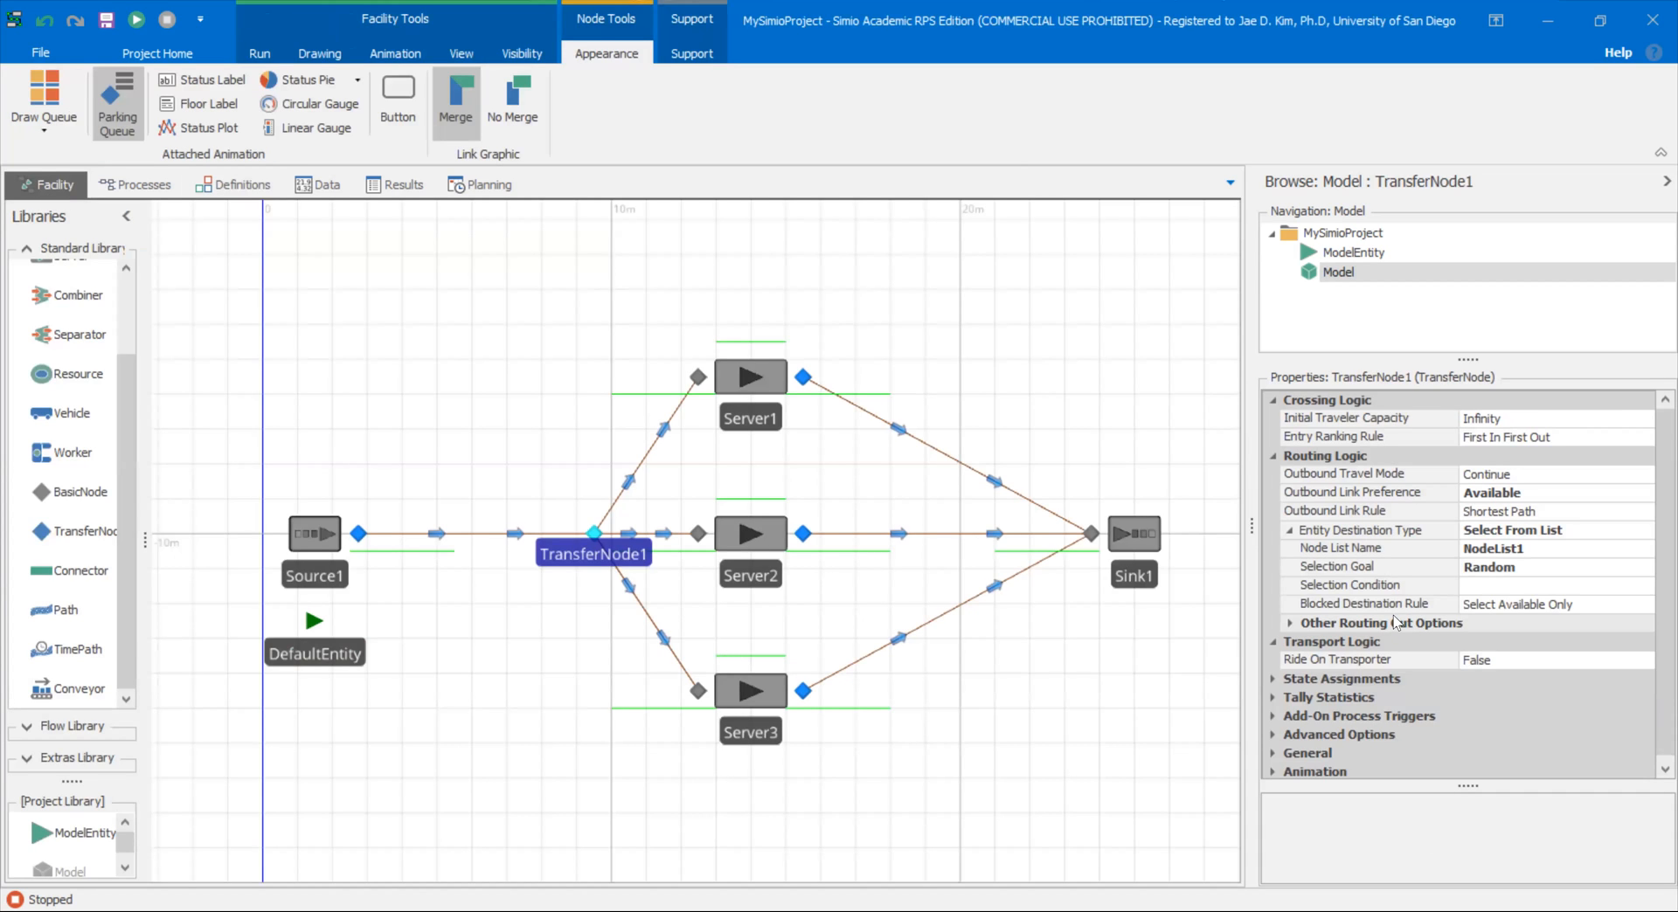
pyautogui.moveTo(1396, 629)
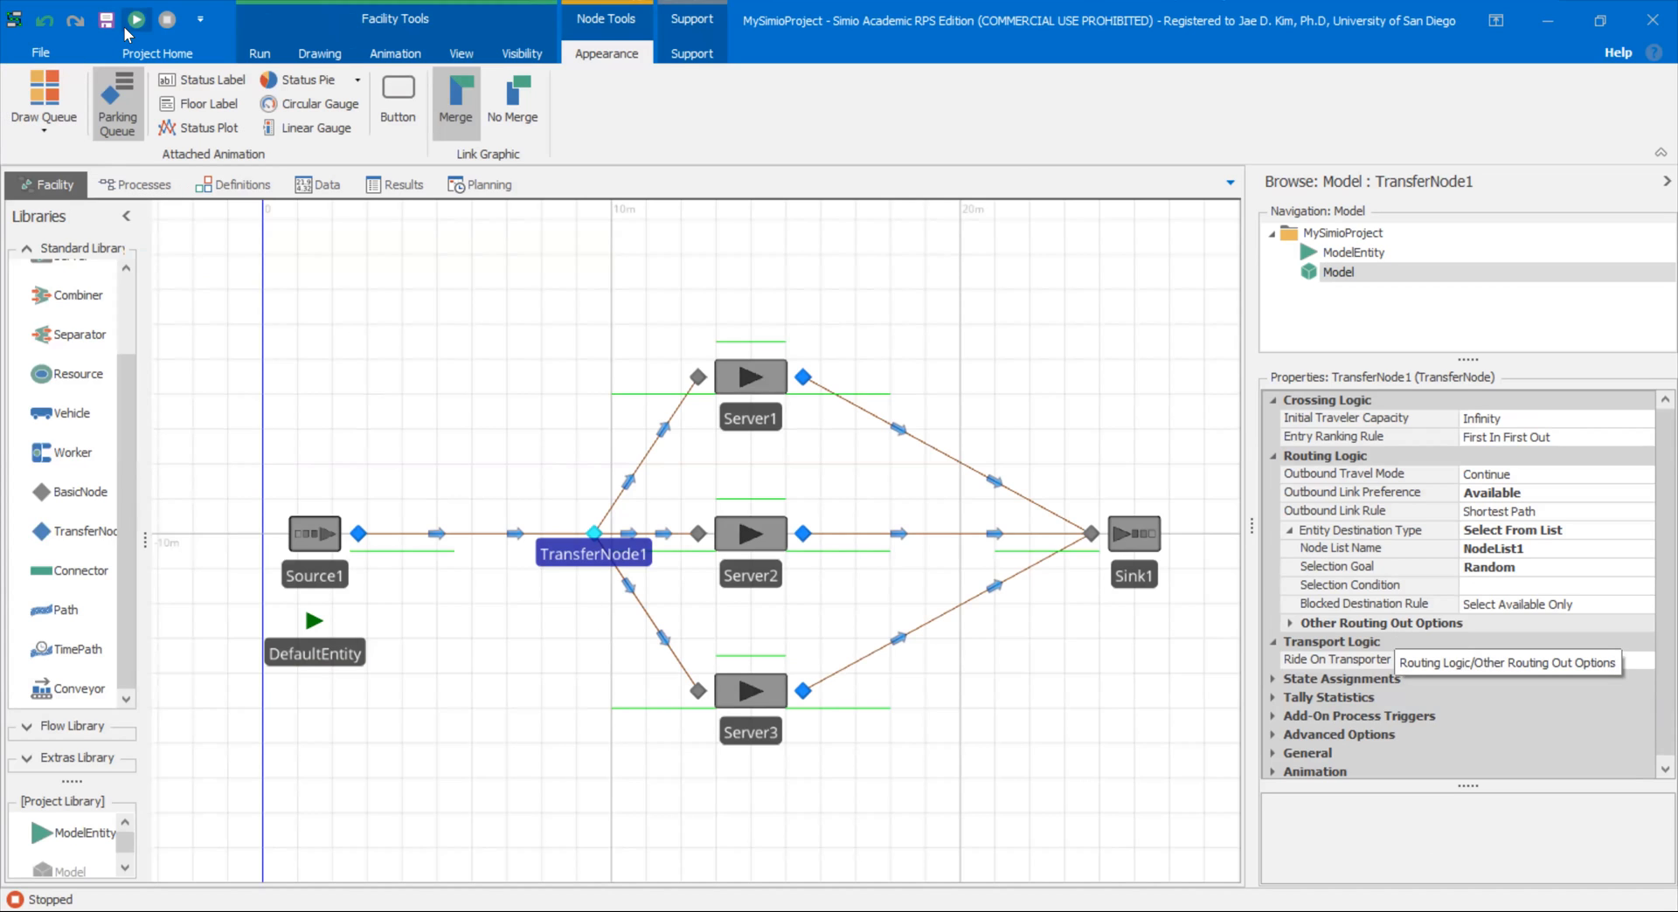
# Step: Start the run and inspect the queue forming in front of Server1
pyautogui.click(136, 20)
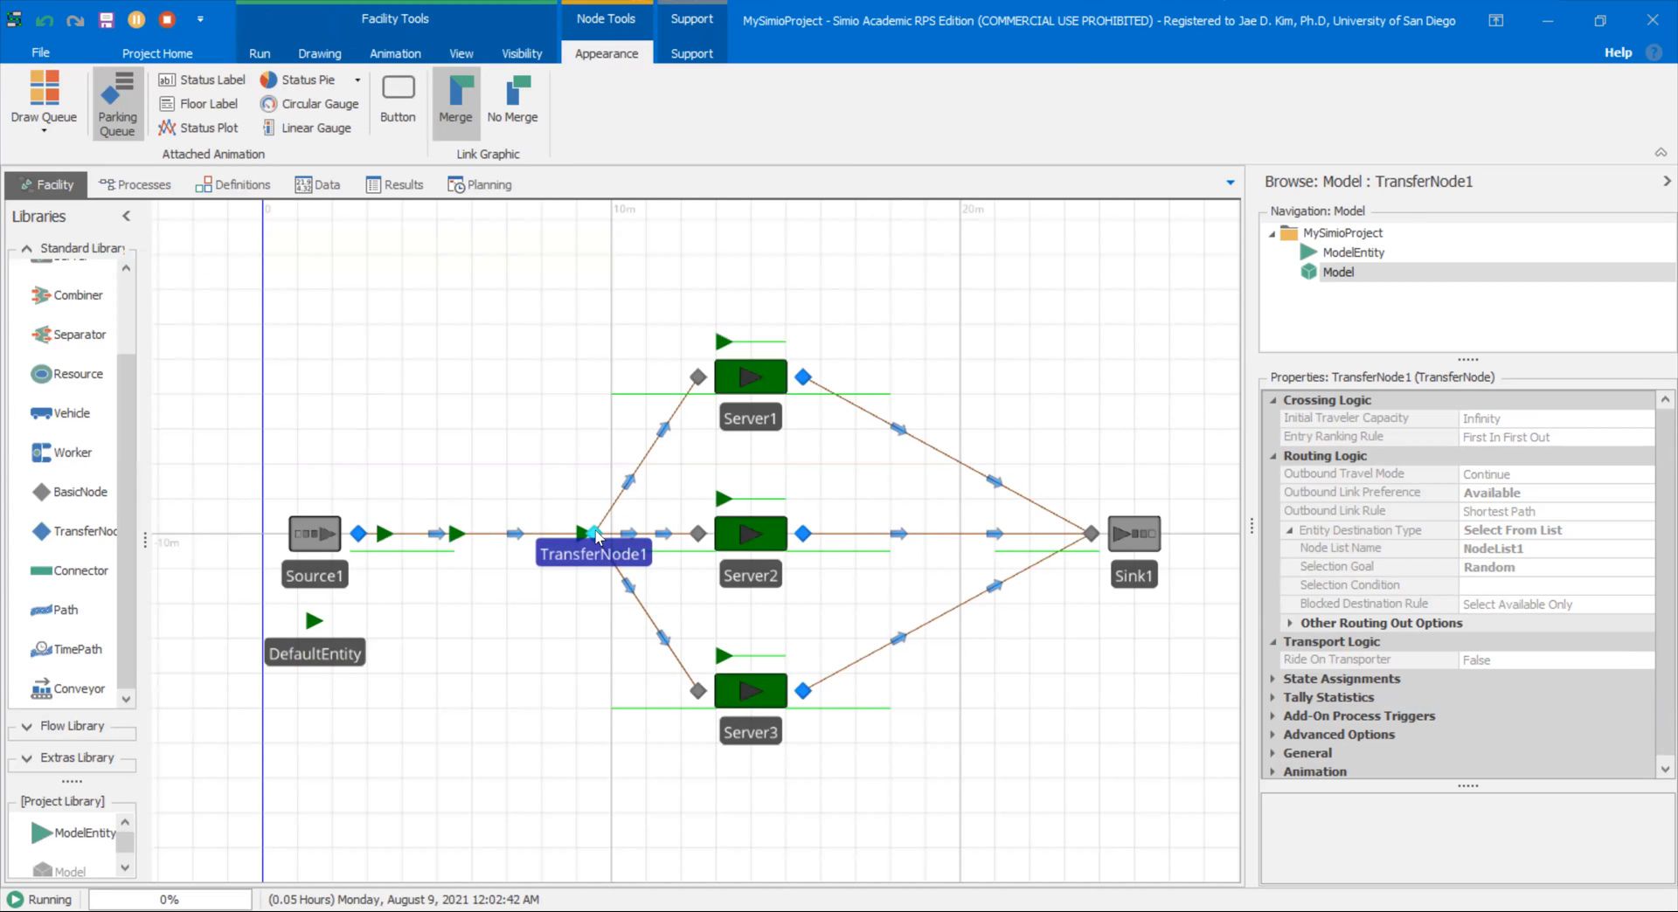
pyautogui.click(610, 393)
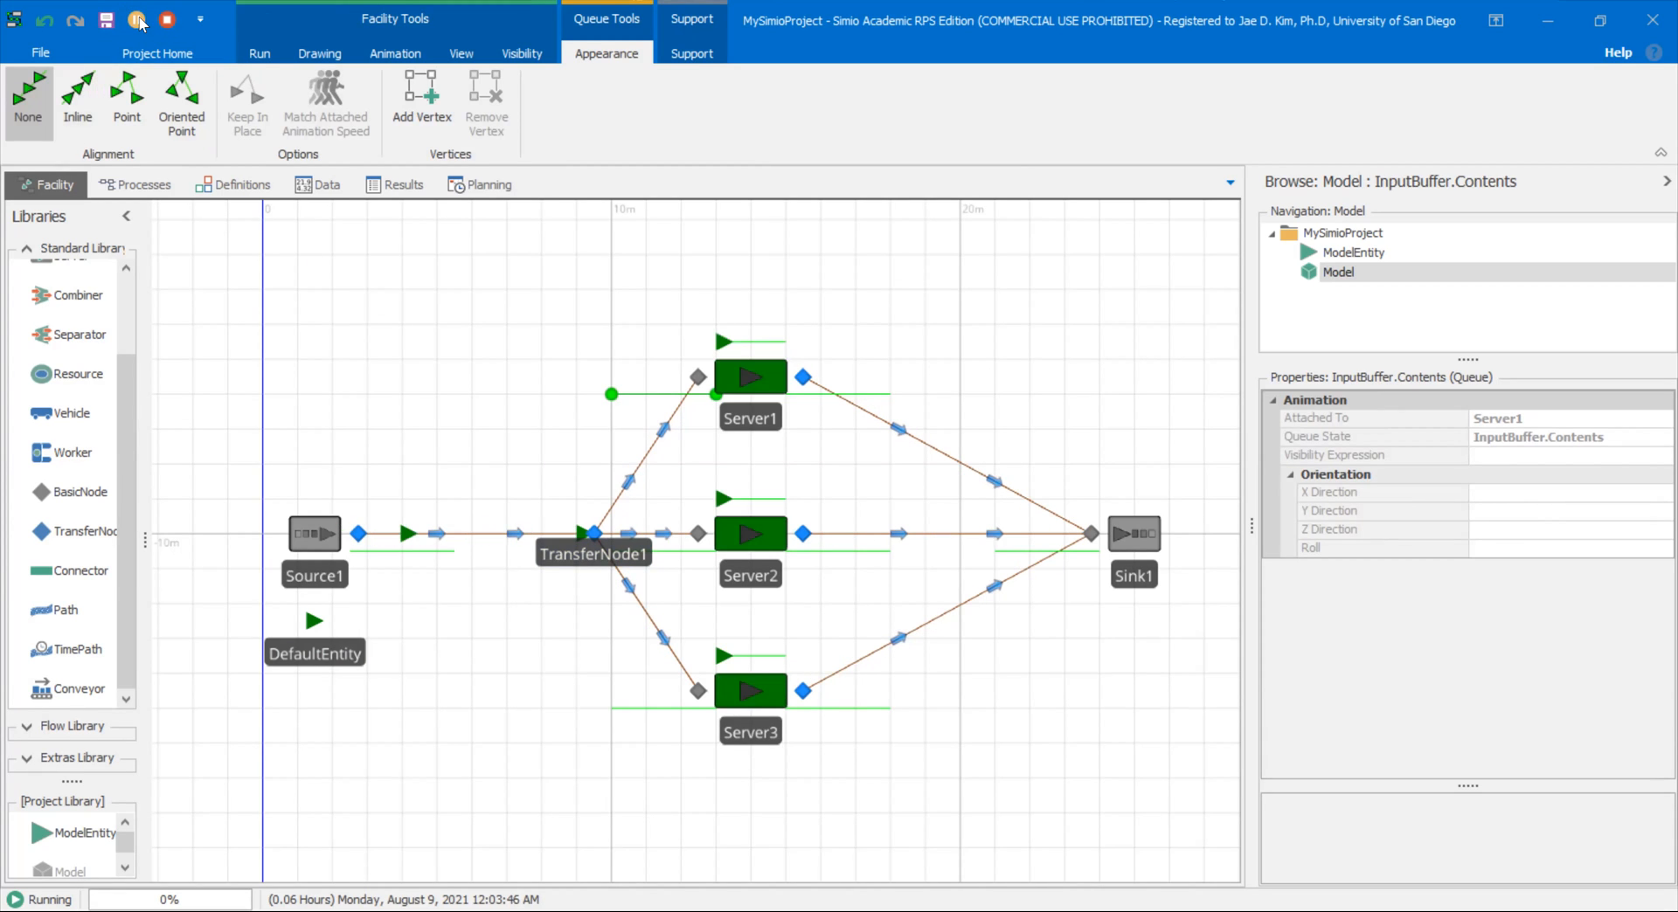
pyautogui.moveTo(136, 21)
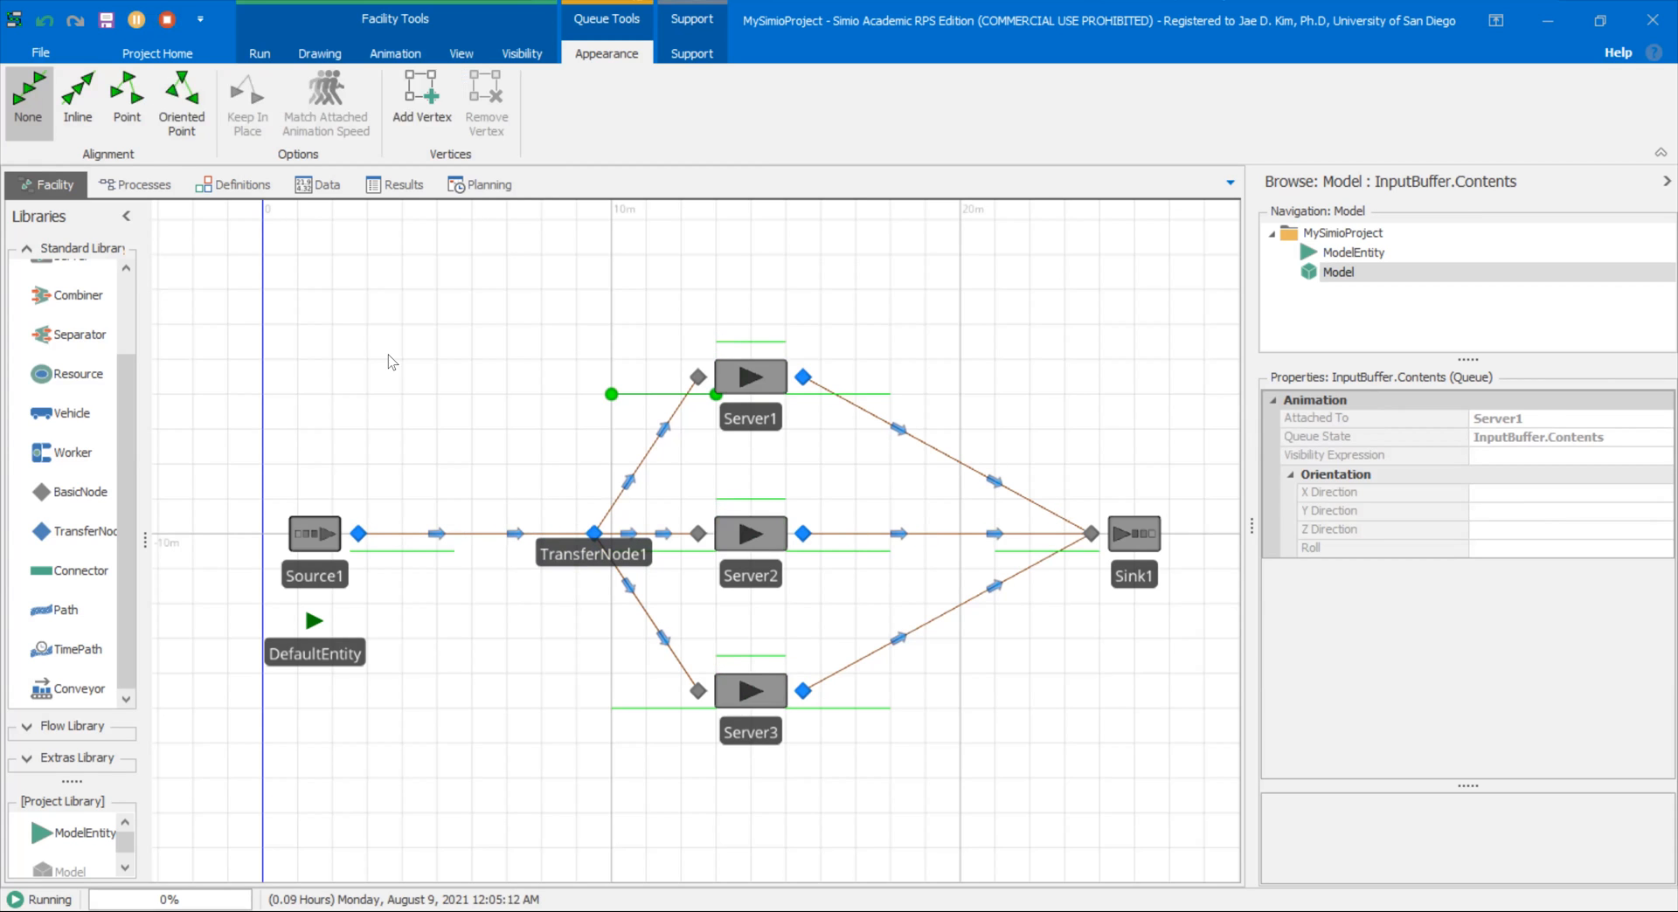
# Step: Set Allow Passing to False on Path4 from Source1 to TransferNode1
pyautogui.click(475, 533)
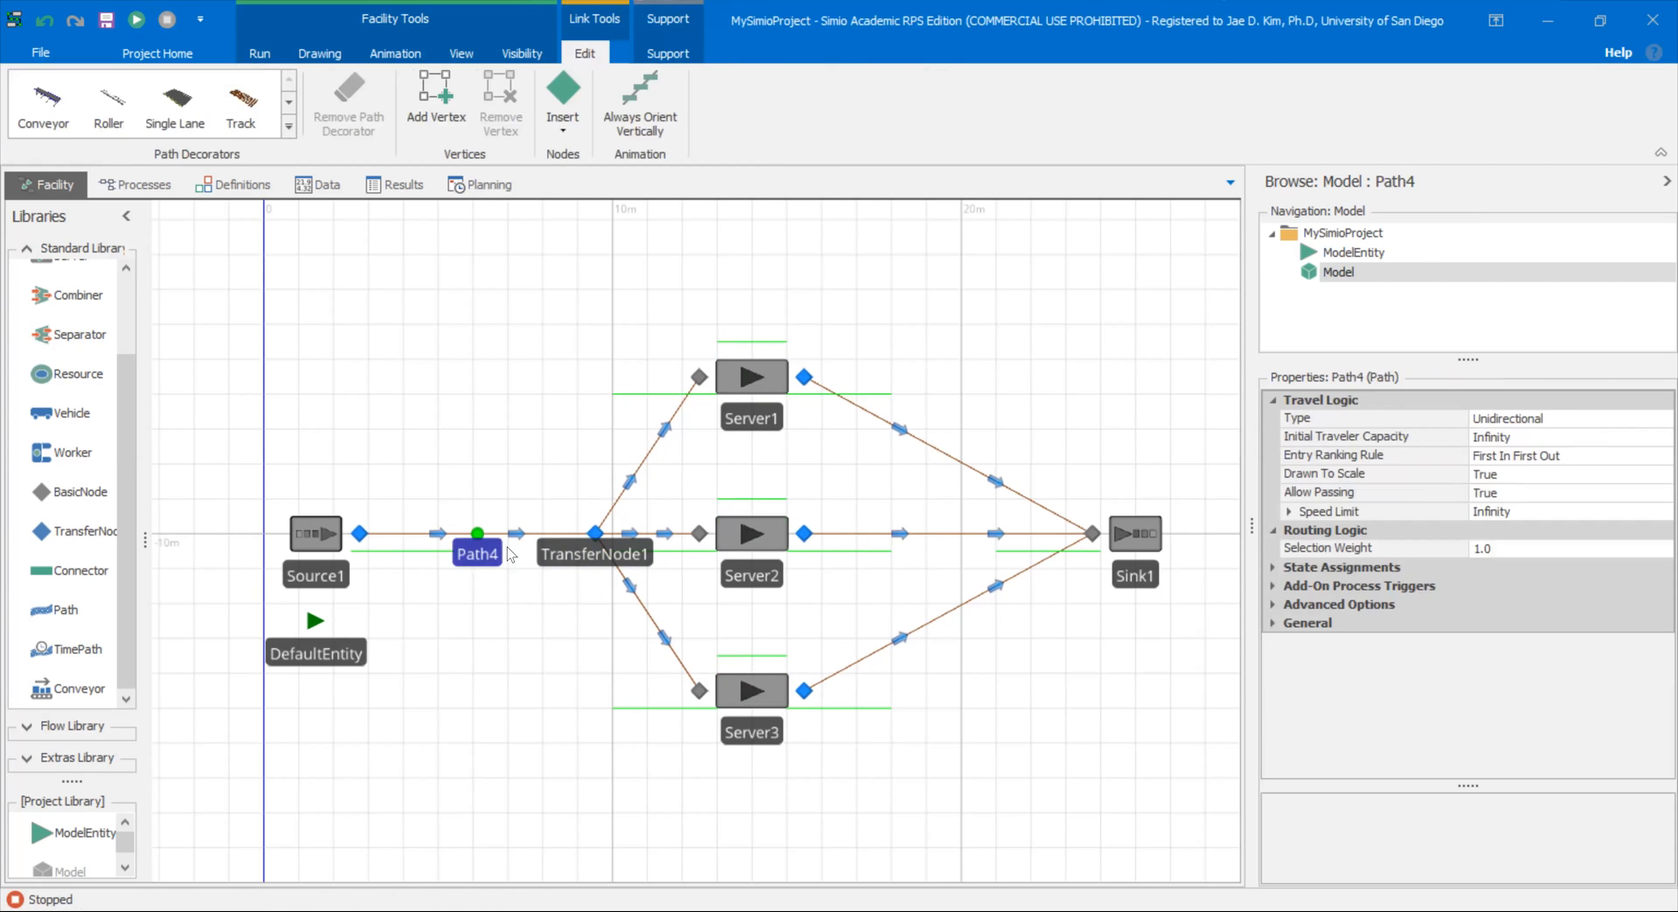
pyautogui.moveTo(1603, 507)
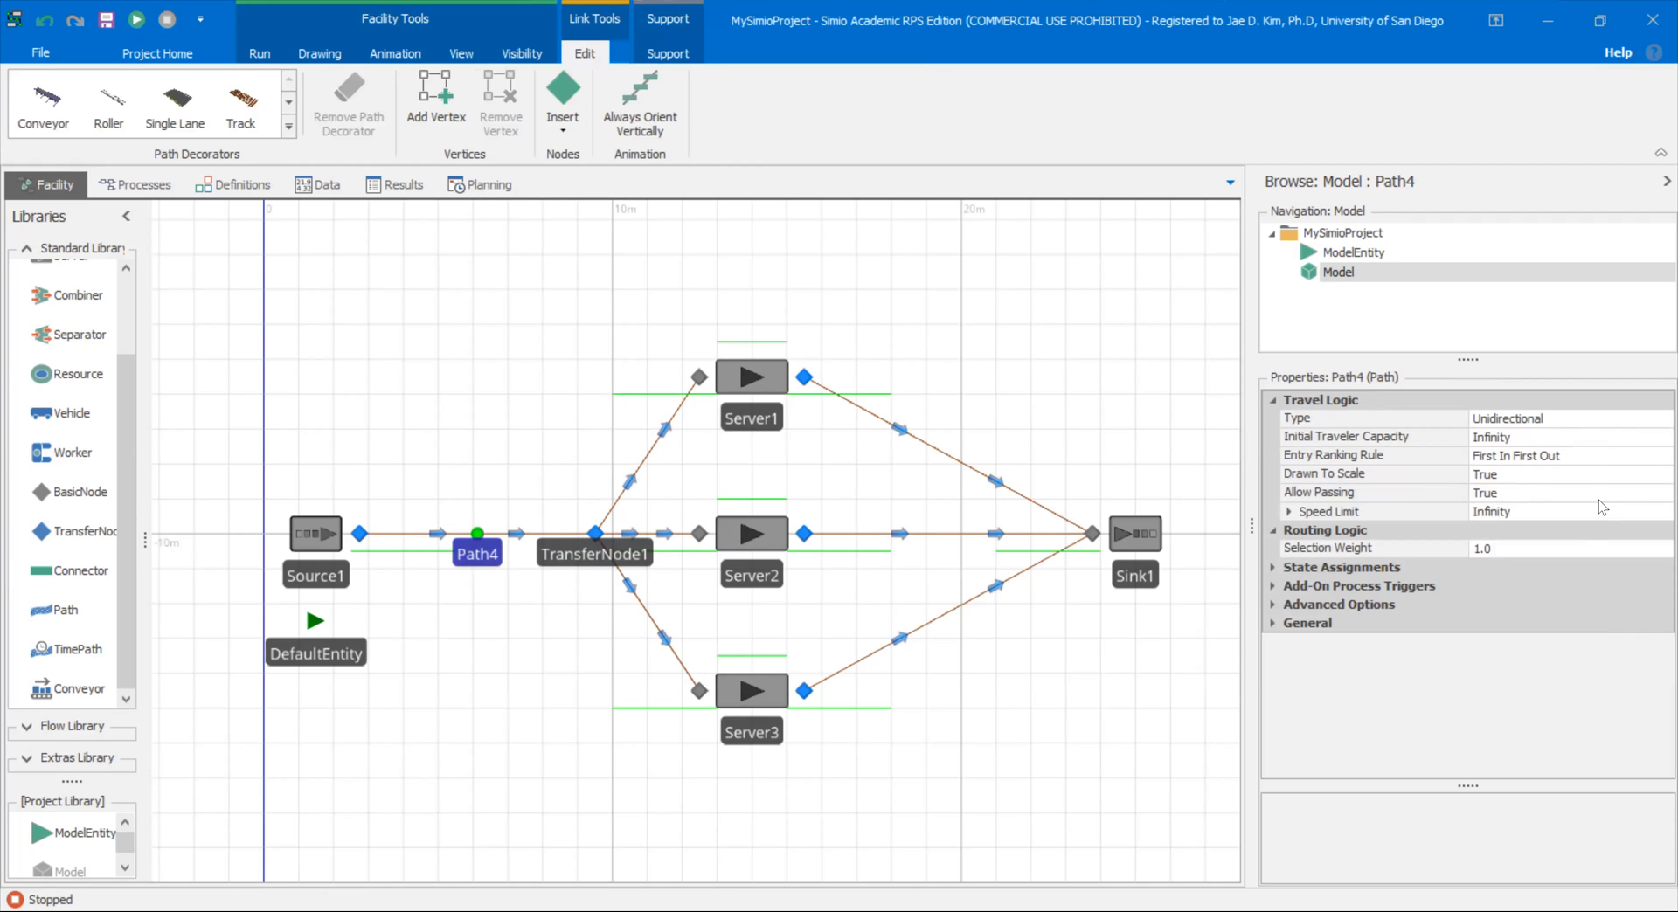
pyautogui.click(1516, 493)
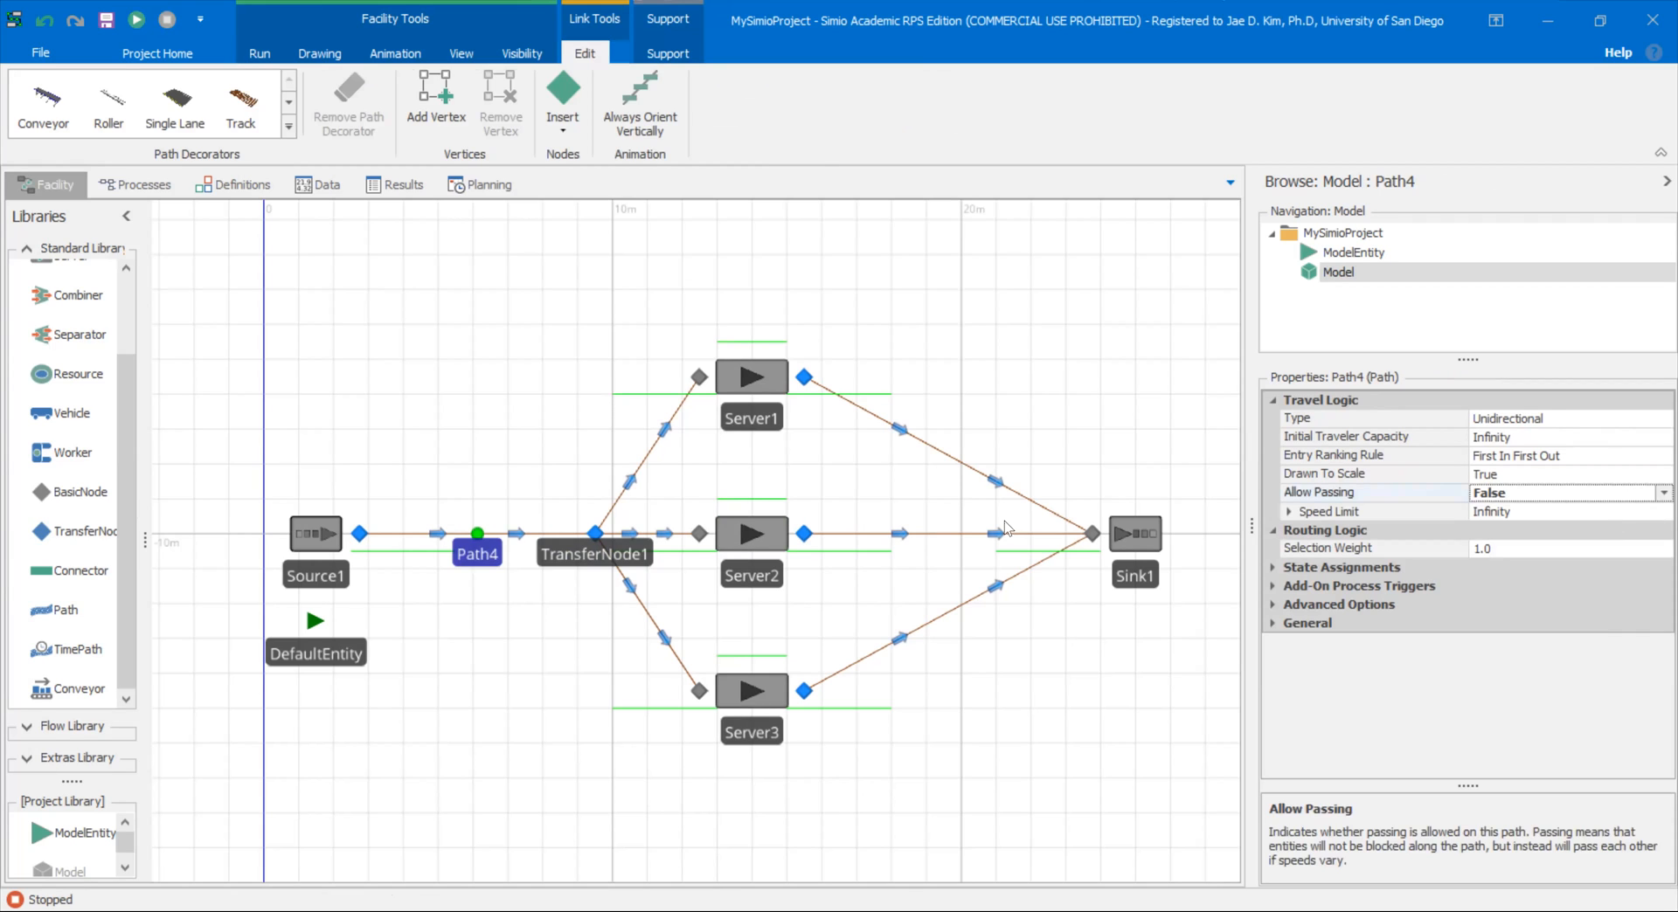
pyautogui.click(259, 52)
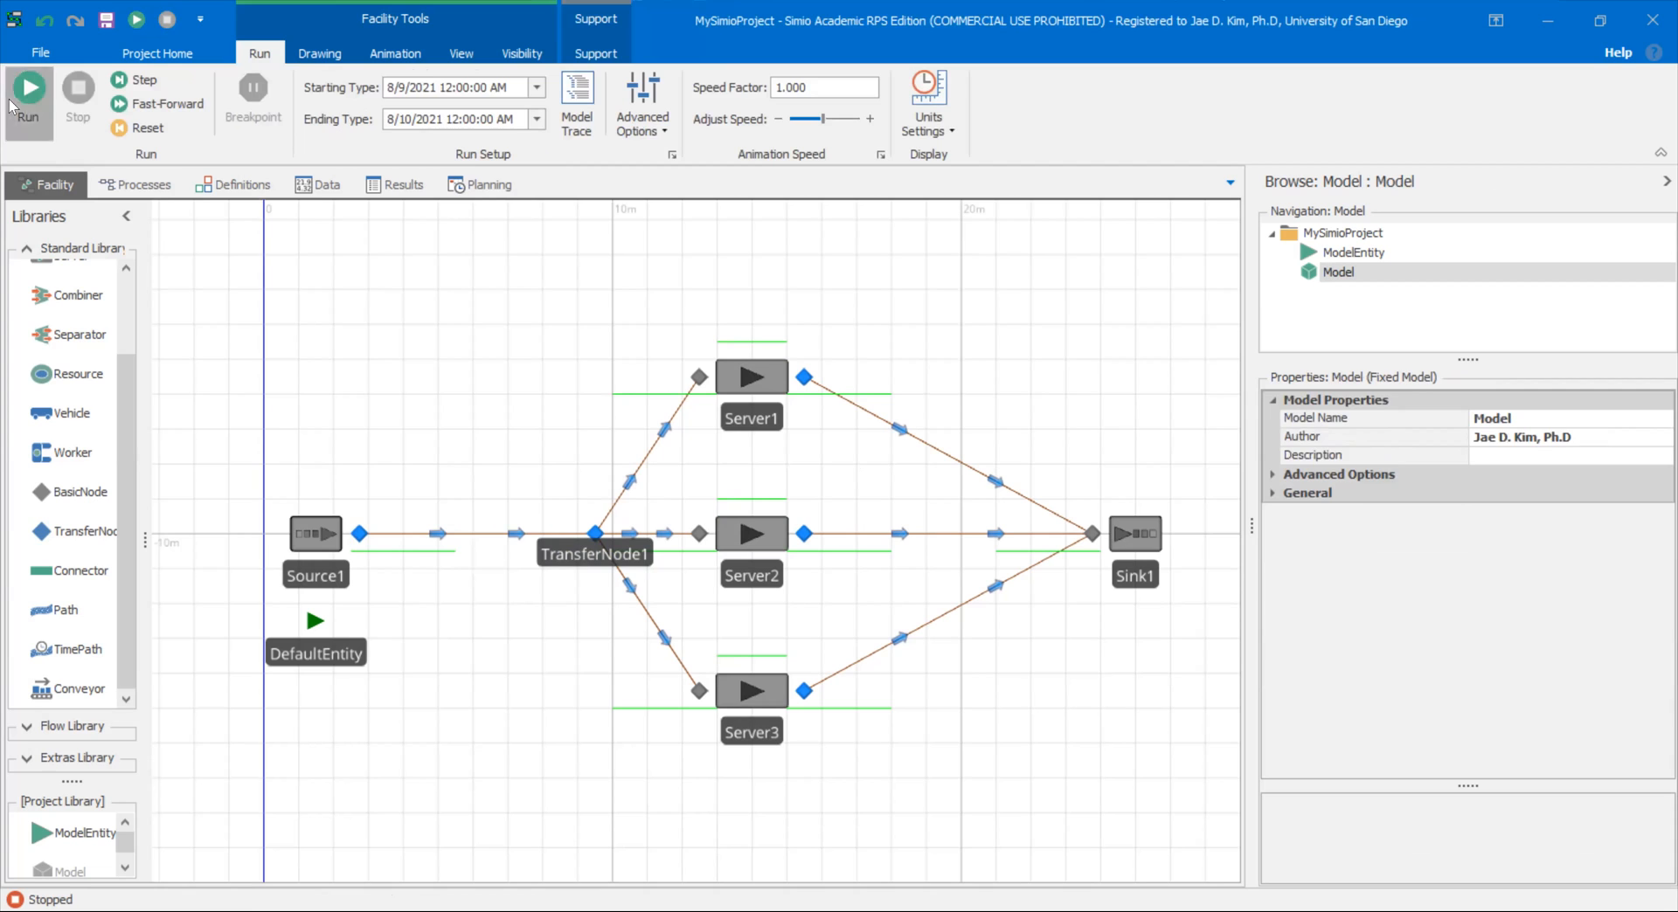
# Step: Restart the run and watch entities queue single-file on Path4 into TransferNode1
pyautogui.click(28, 96)
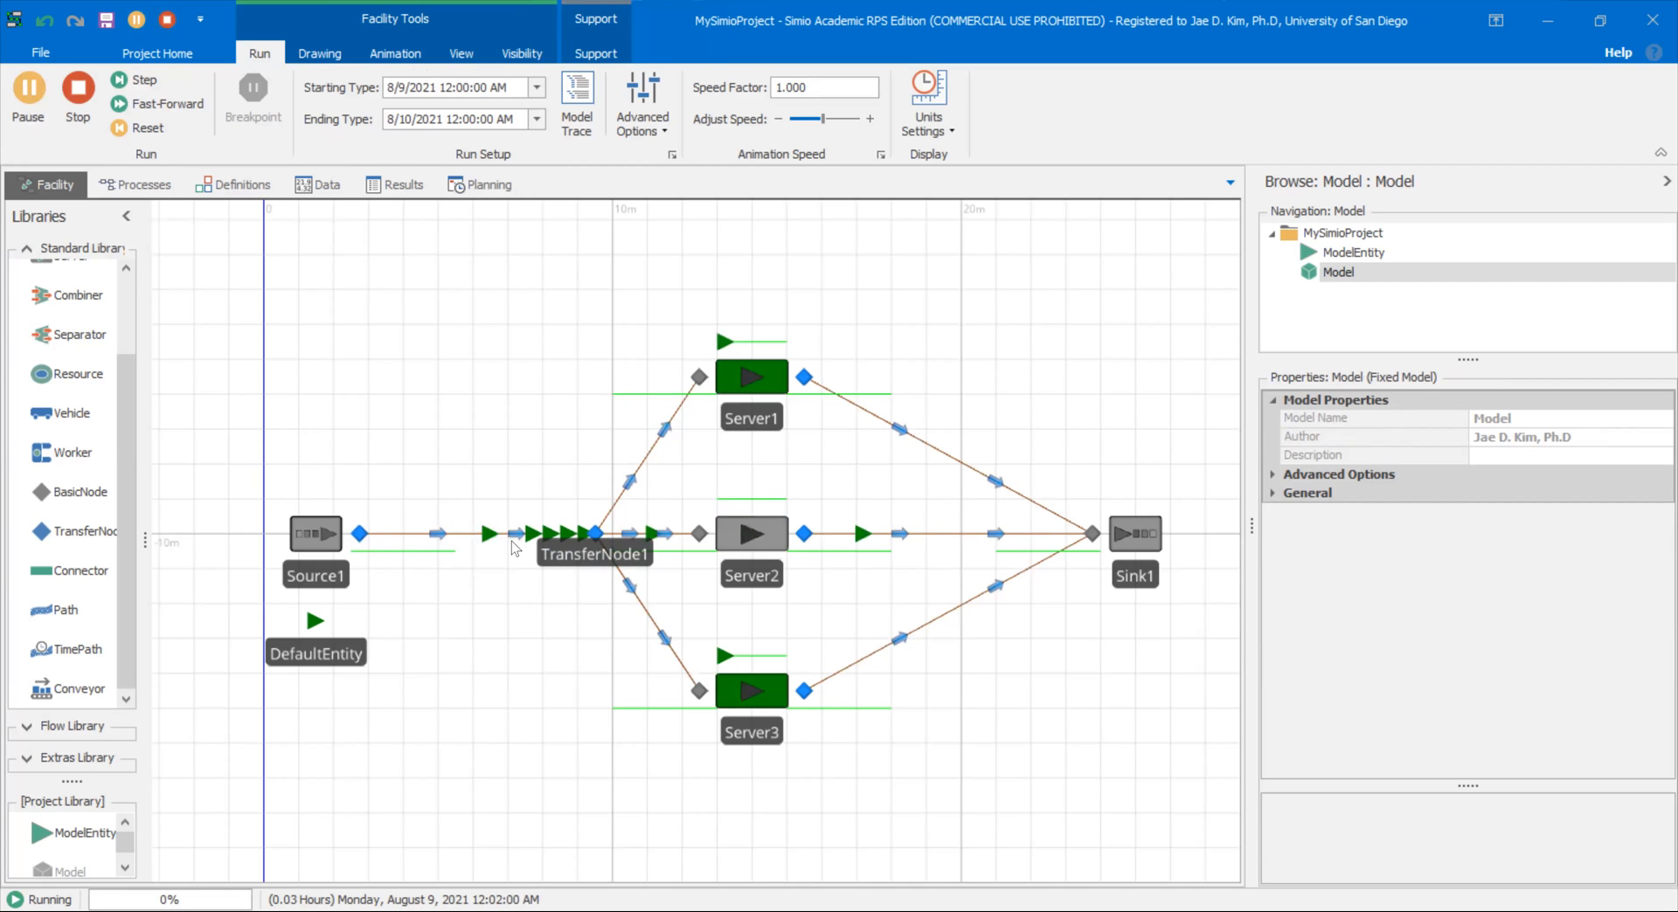
pyautogui.moveTo(790, 640)
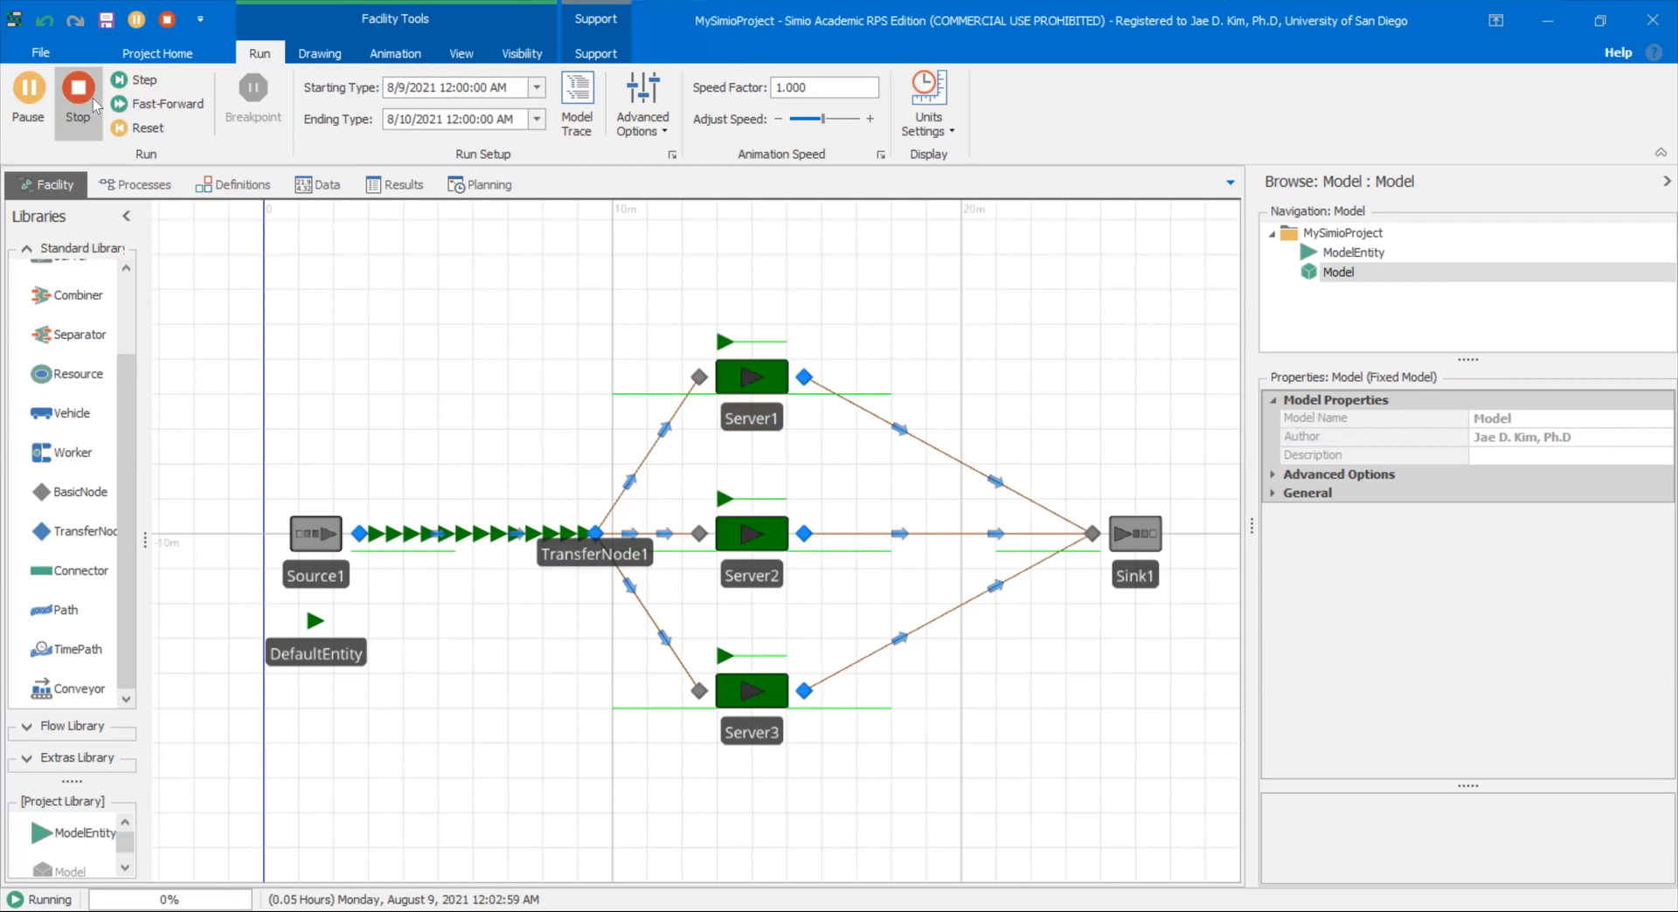
pyautogui.moveTo(77, 96)
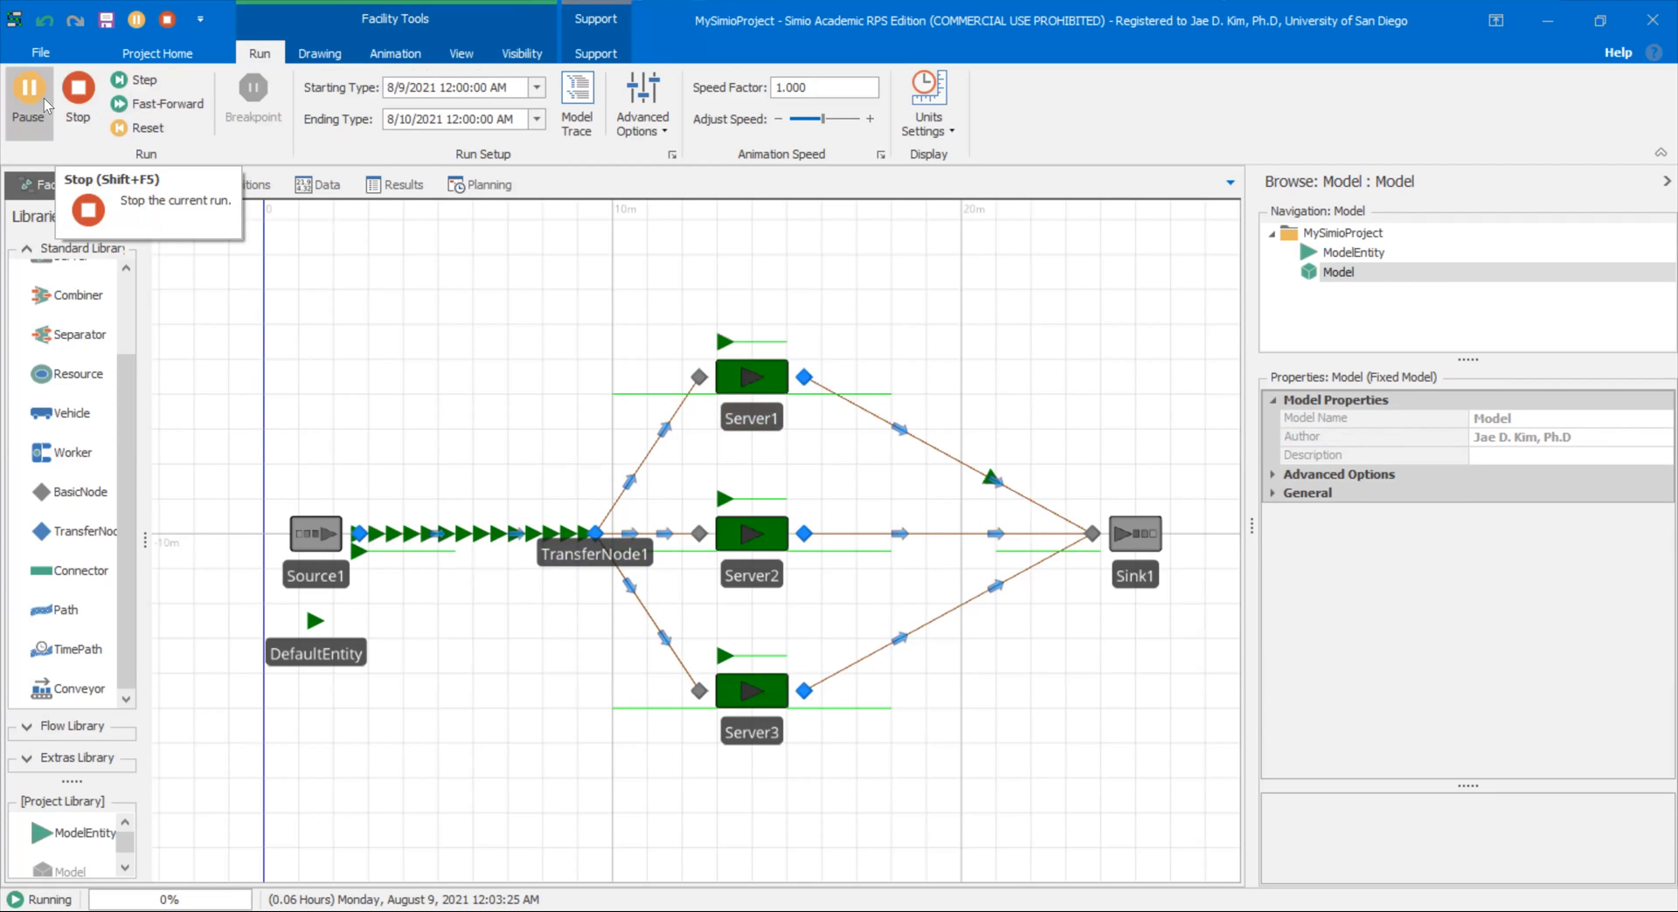